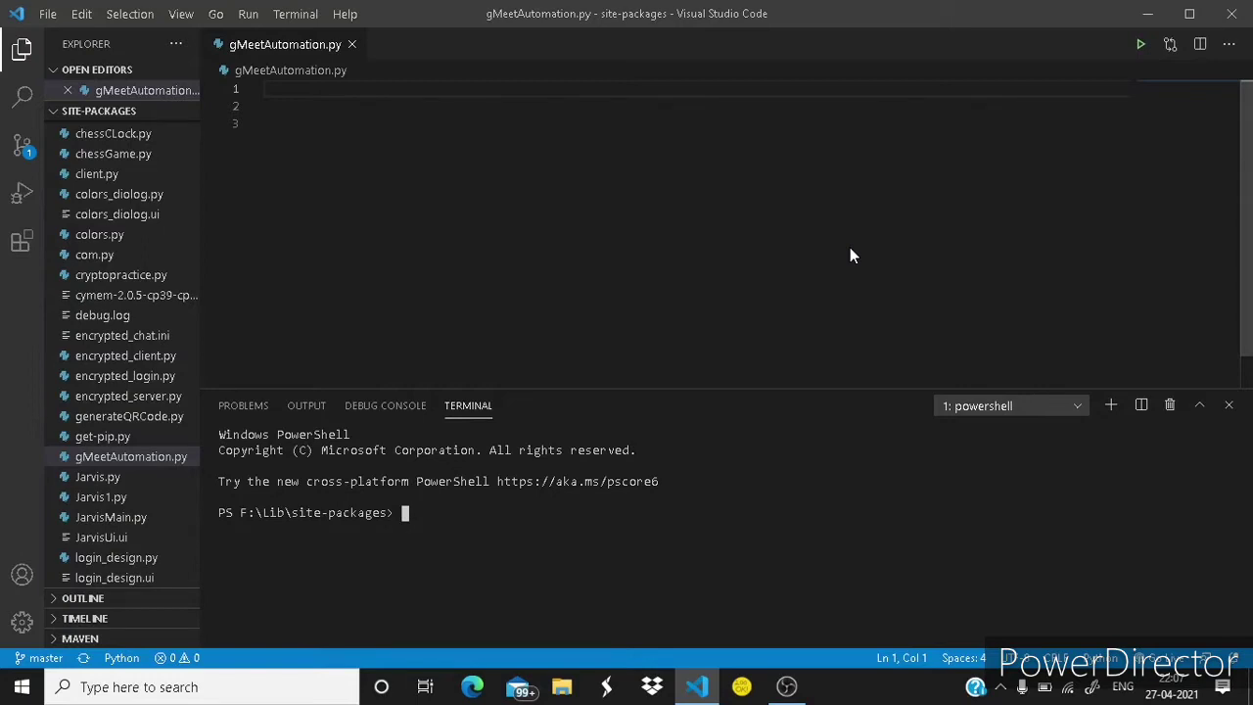
mouse_move(773, 247)
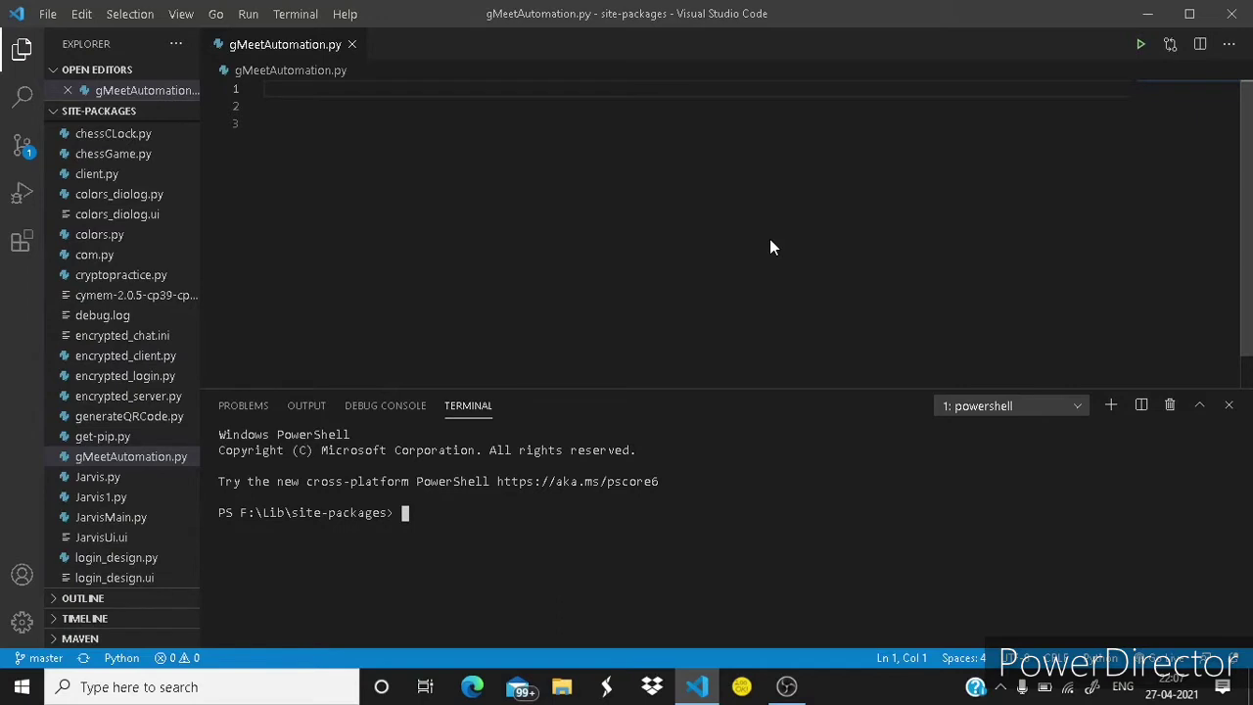
mouse_move(1030, 38)
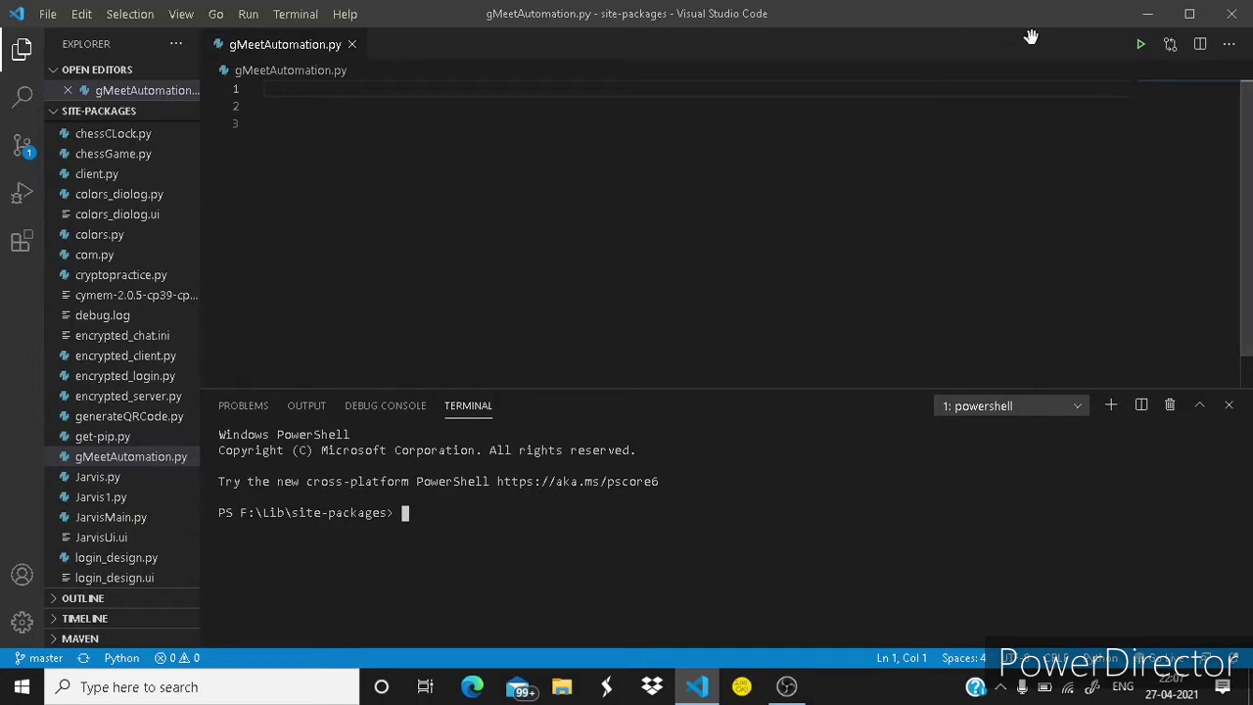
mouse_move(852, 227)
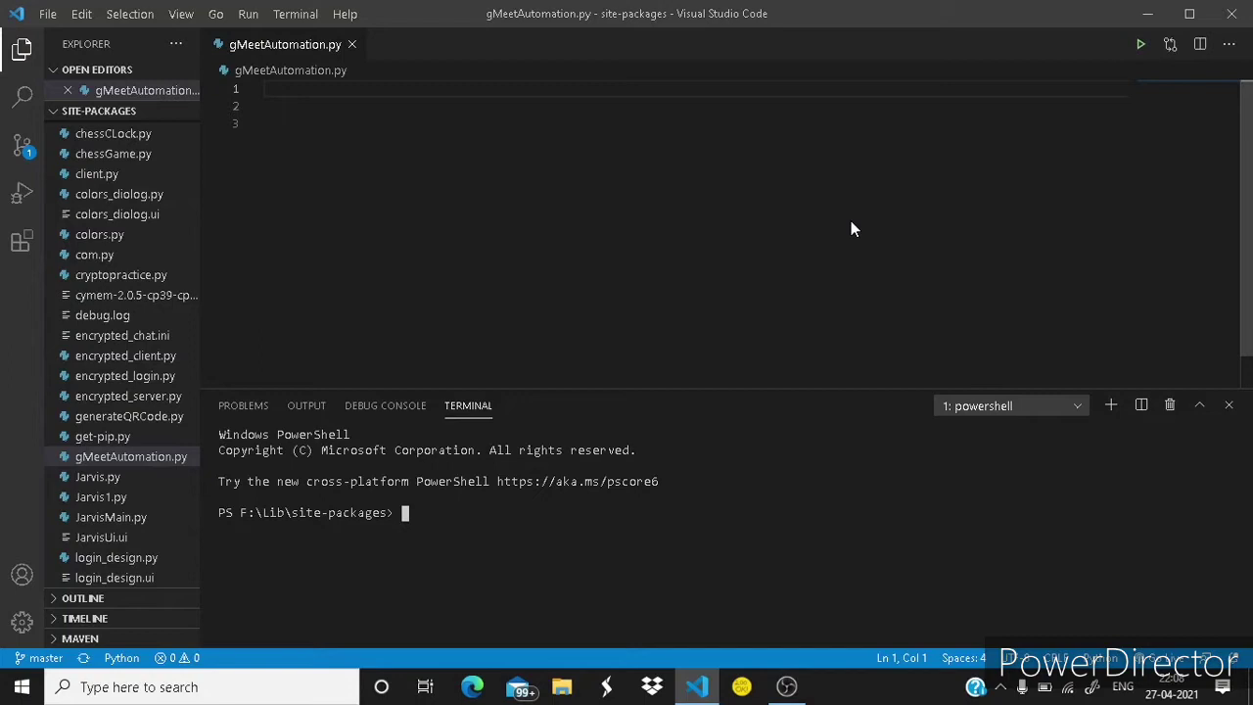
mouse_move(791, 227)
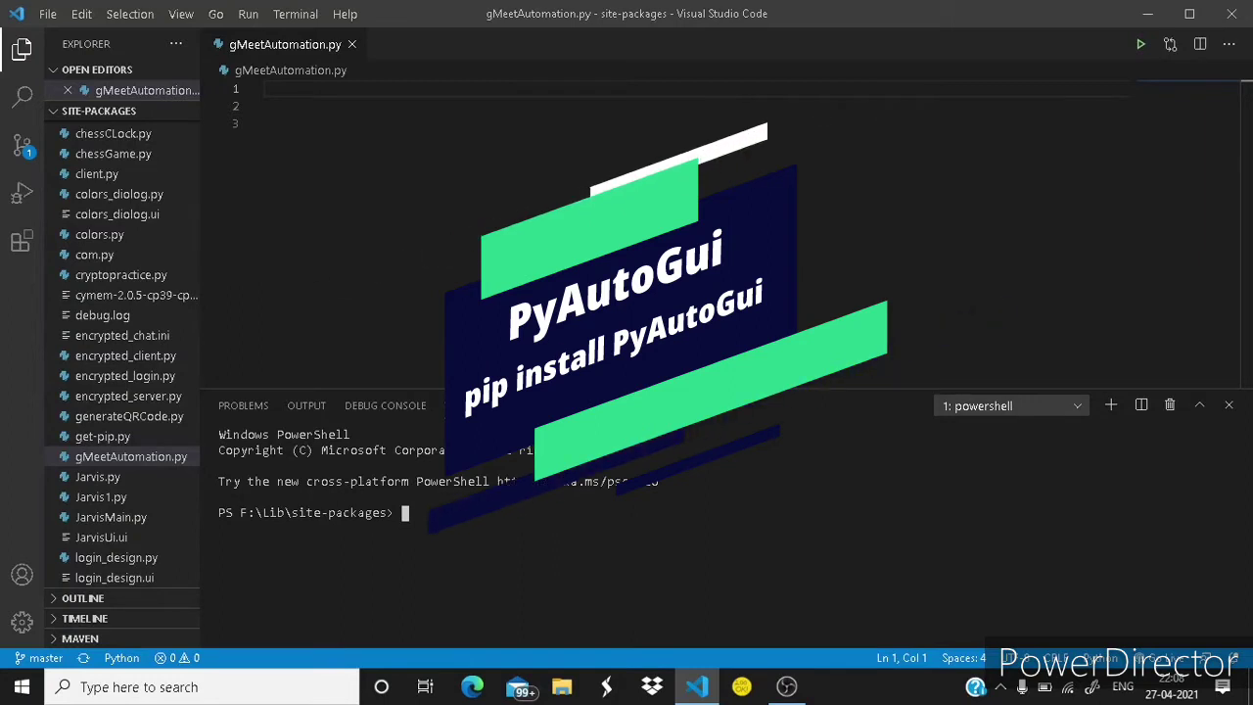
Run 'pip install pyautogui' in the terminal (already satisfied) and return to the empty script.
type("pip")
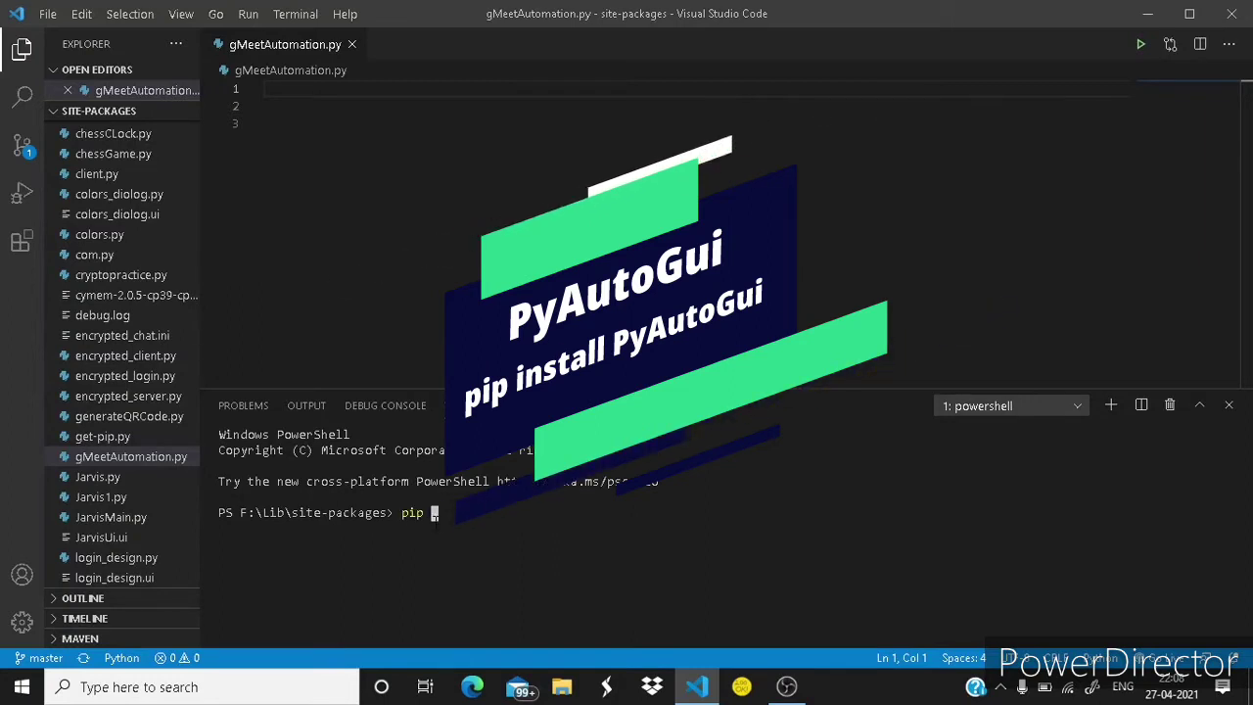
type("install")
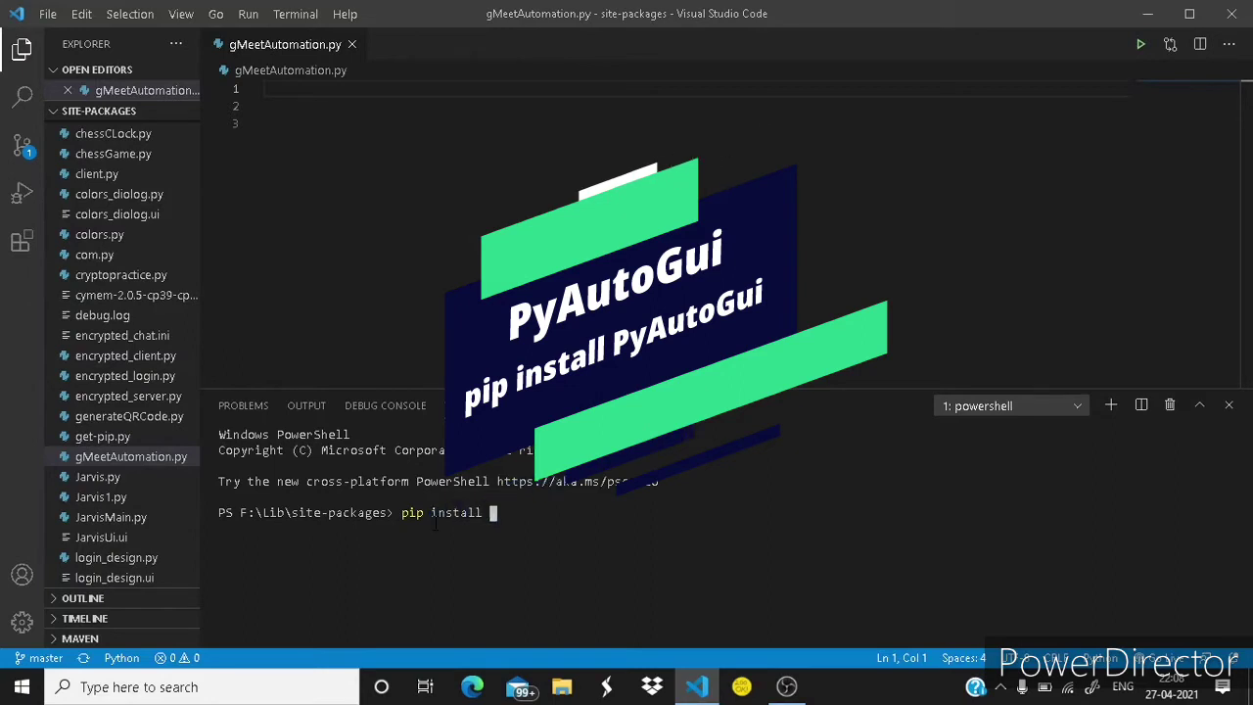
type("pyautogui")
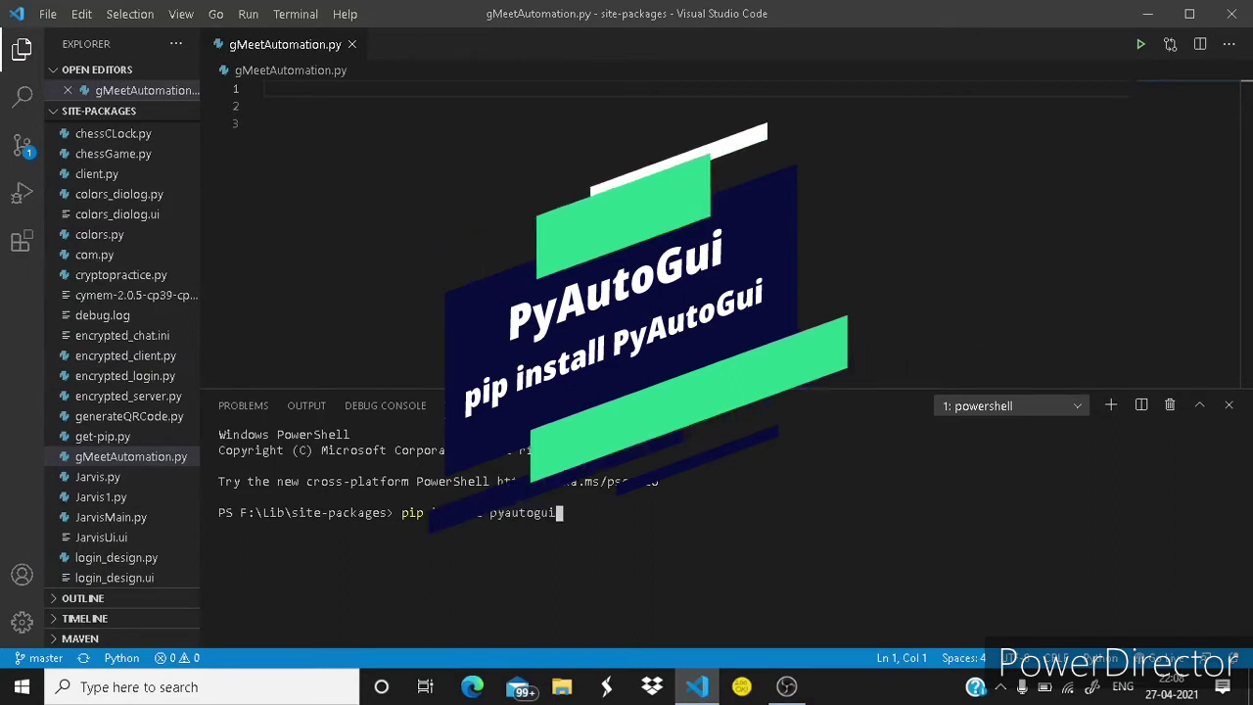
key("enter")
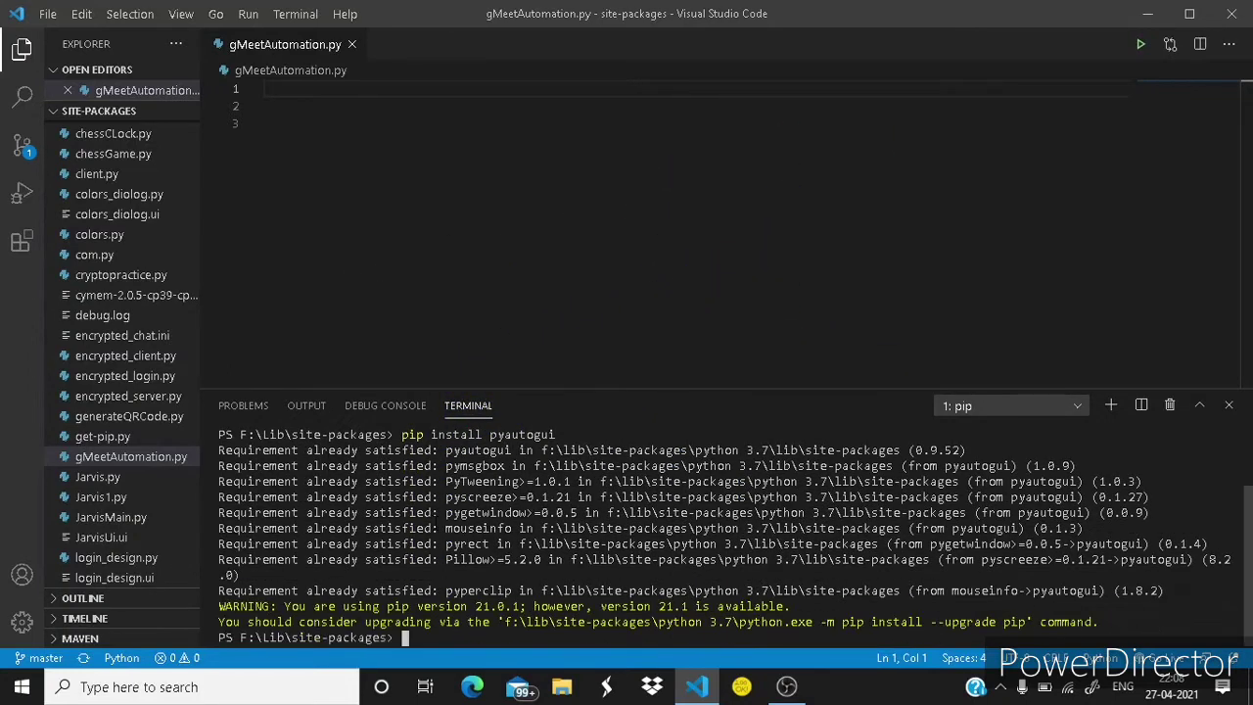
left_click(1010, 405)
type("import py")
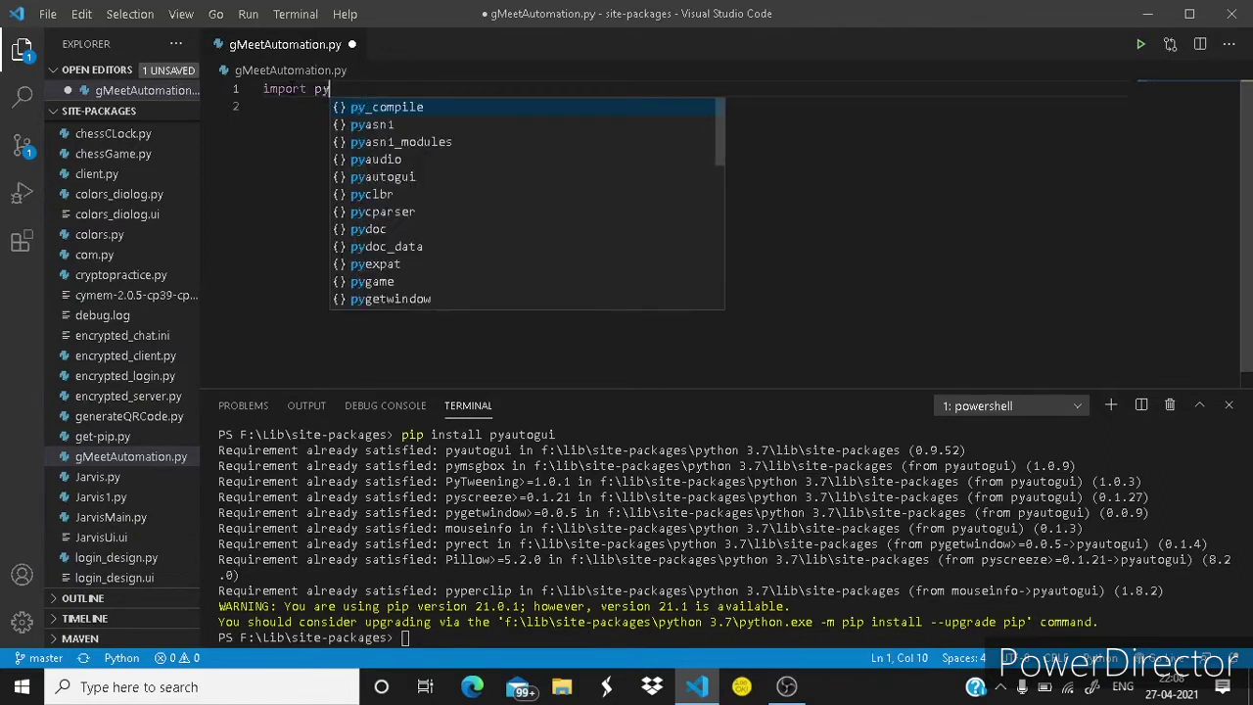
Add 'import pyautogui' and 'import time' at the top of gMeetAutomation.py.
type("autogu")
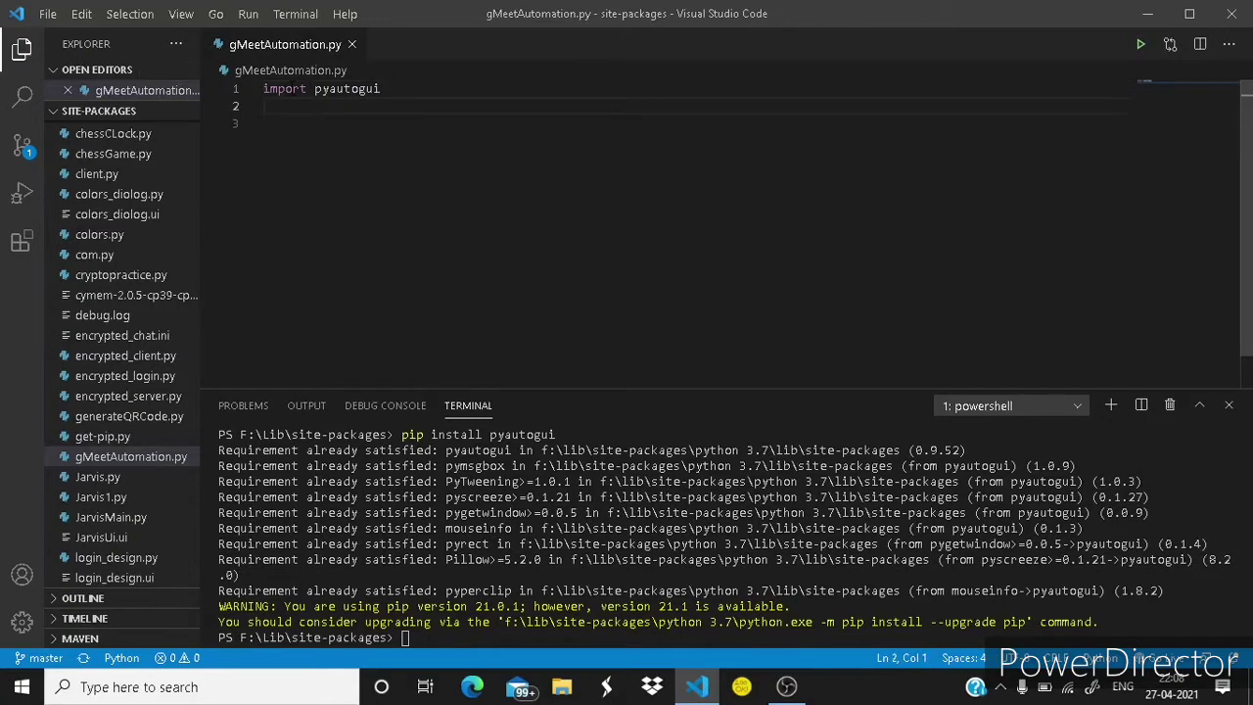
type("impo")
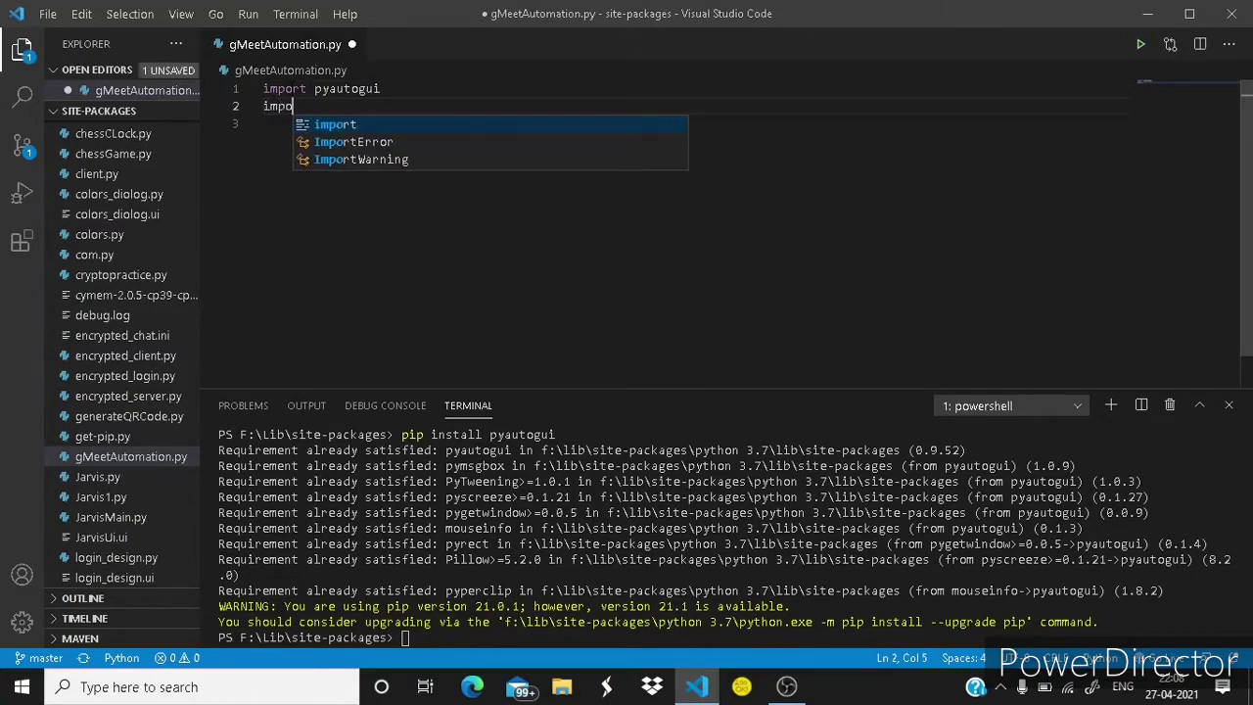
type("rt time")
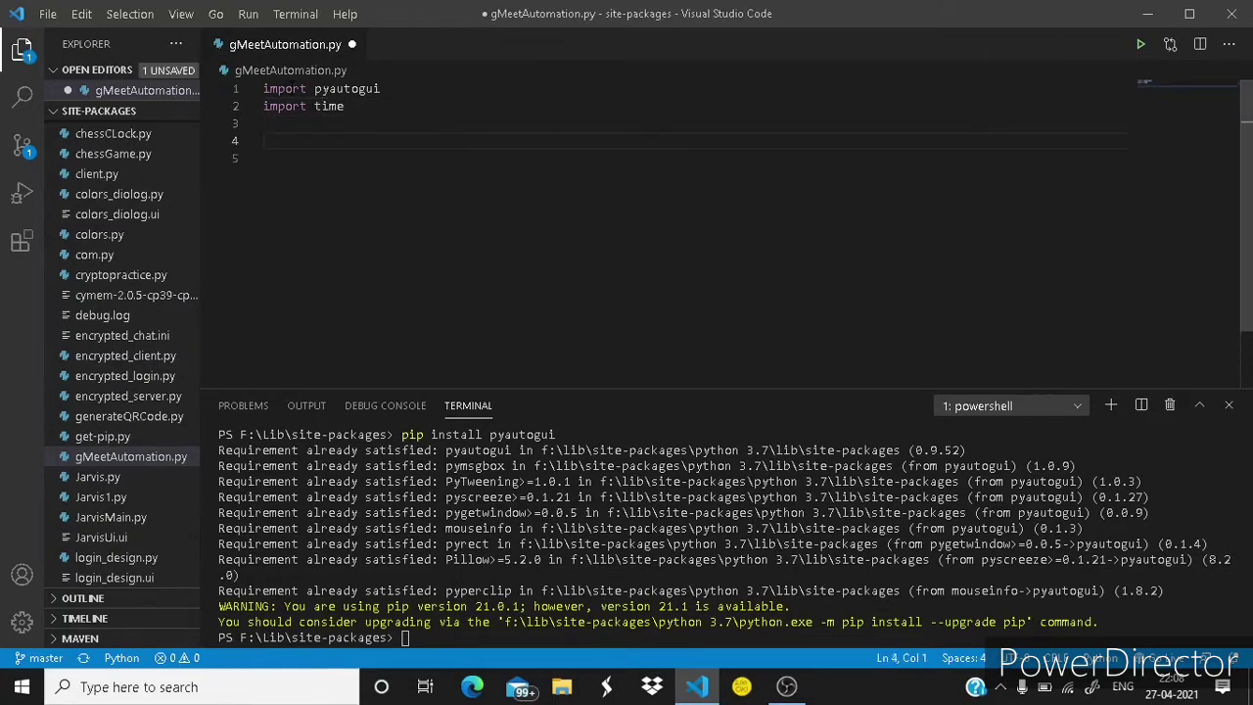
Write meetingID = pyautogui.prompt(text='Enter your meeting ID'.
type("mee")
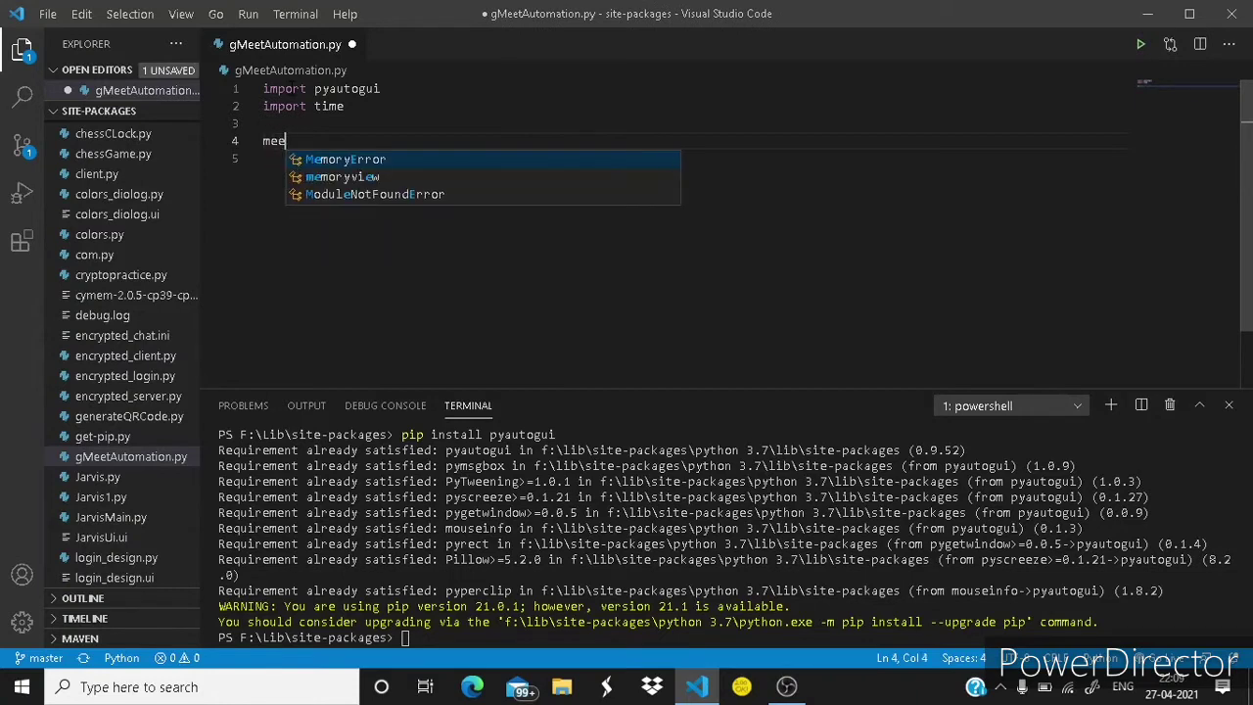
type("tingID =")
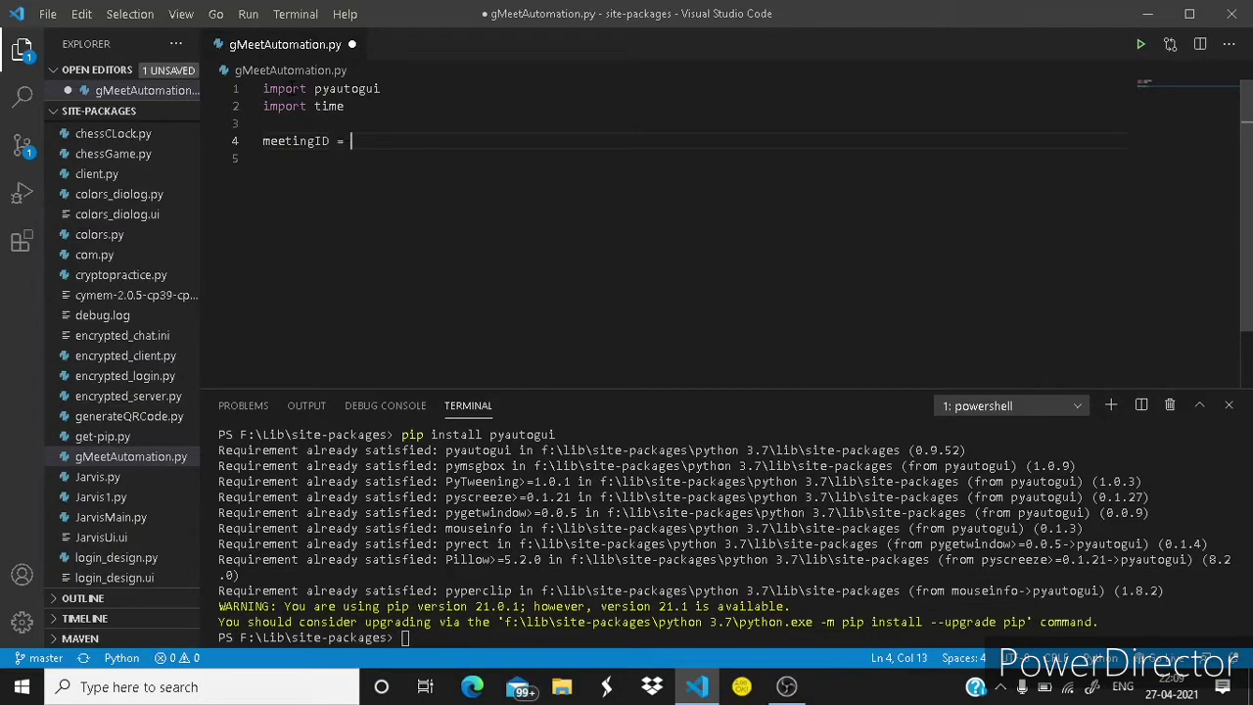
type("pyautogui.p")
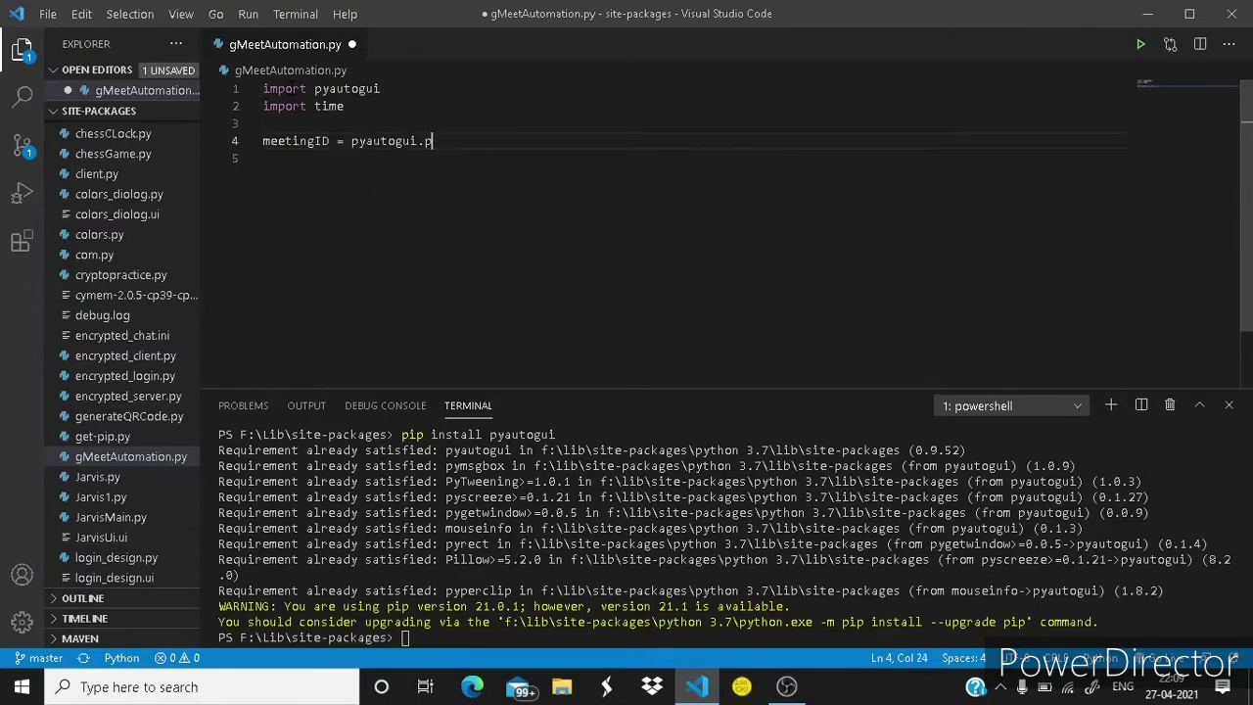
type("rompt")
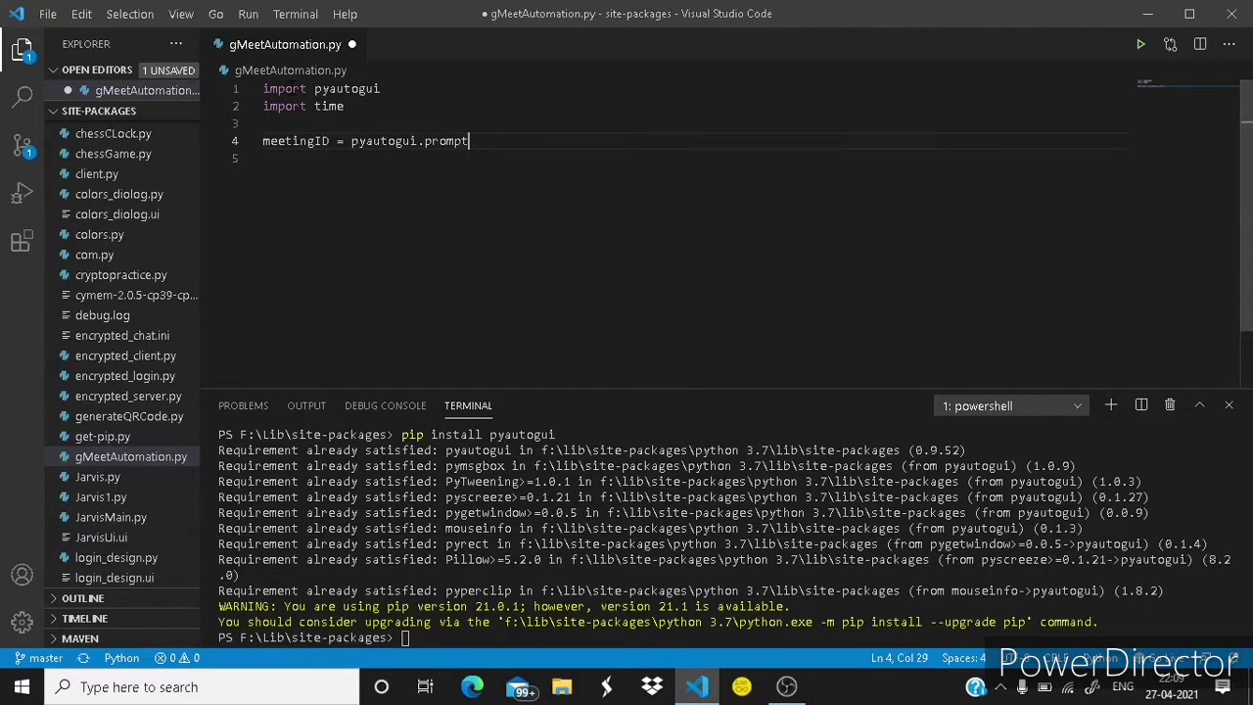
type("()")
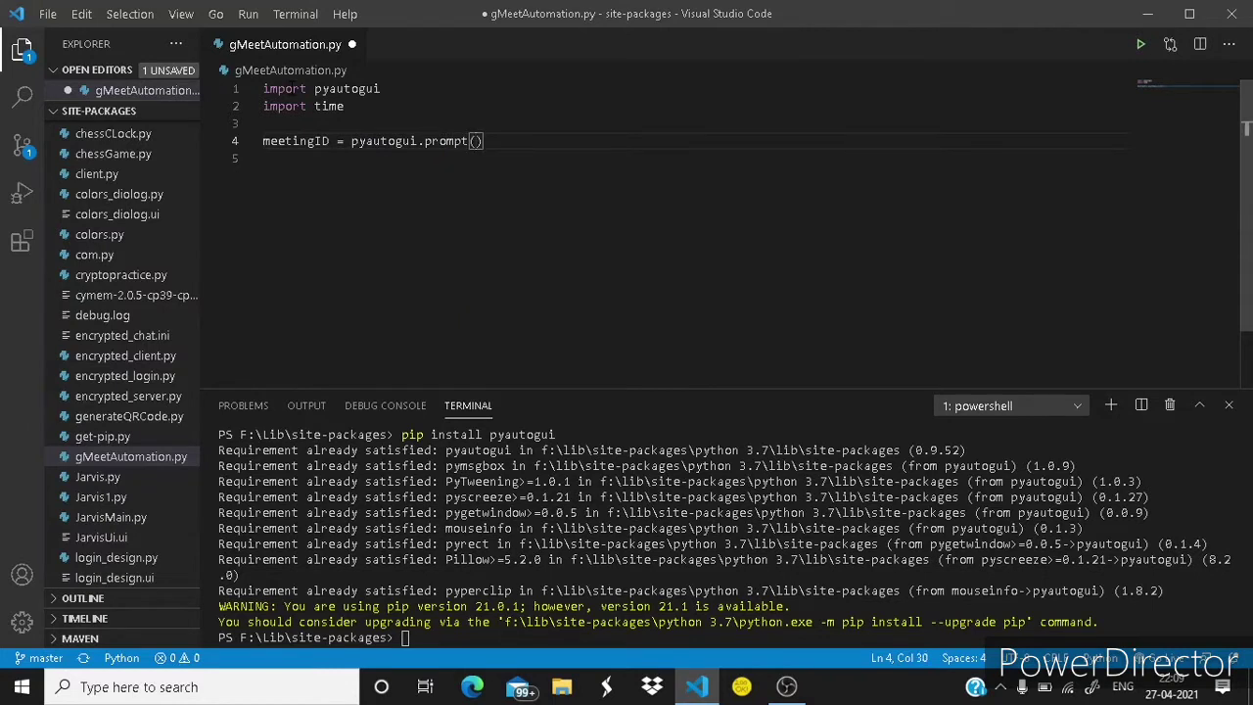
type("text='")
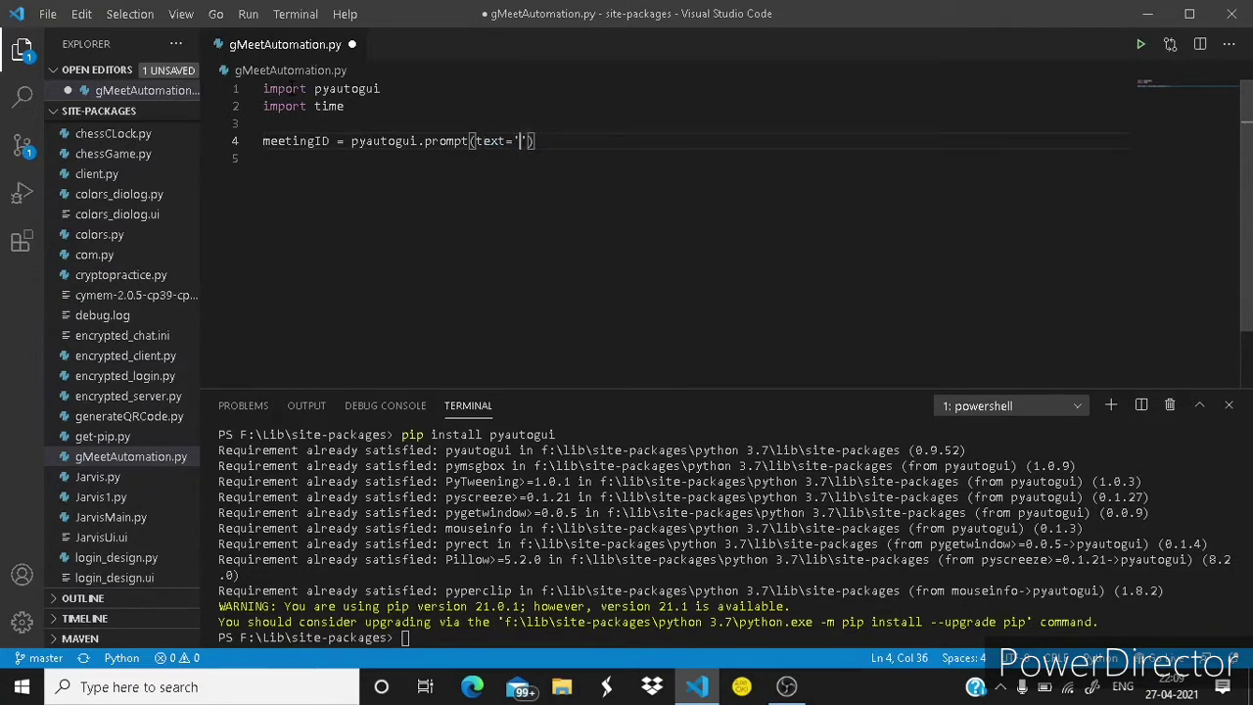
type("E")
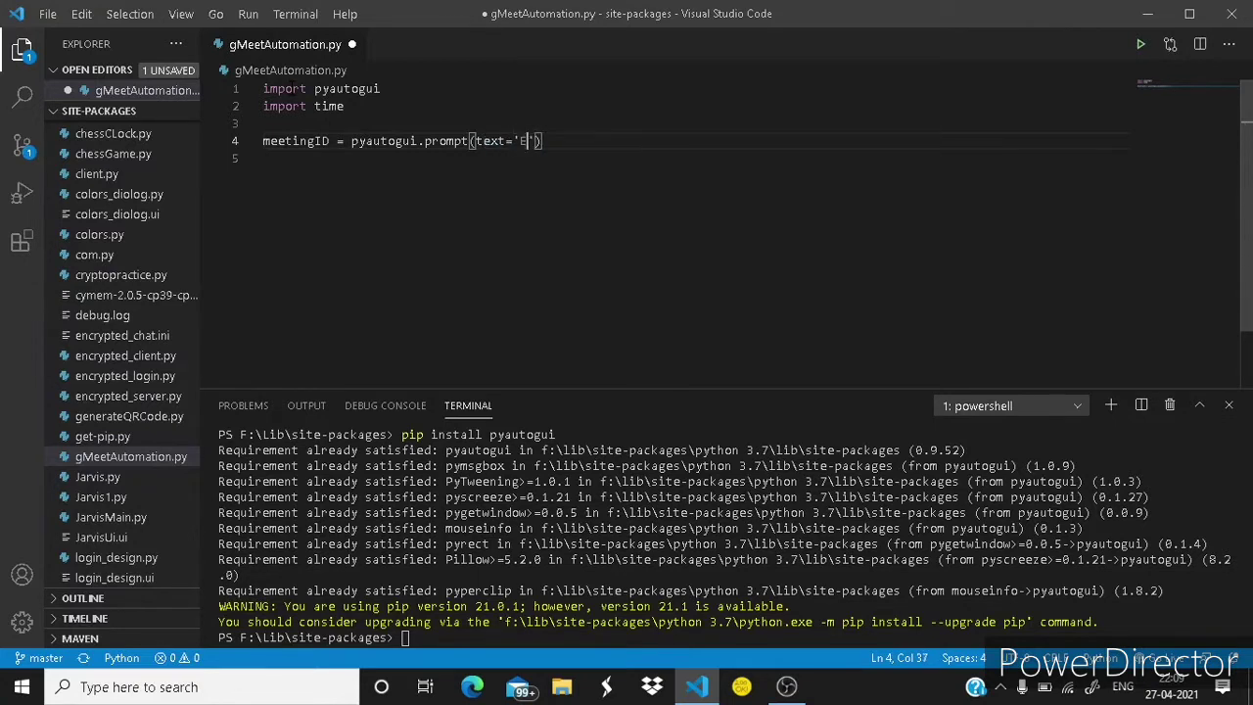
type("nter you")
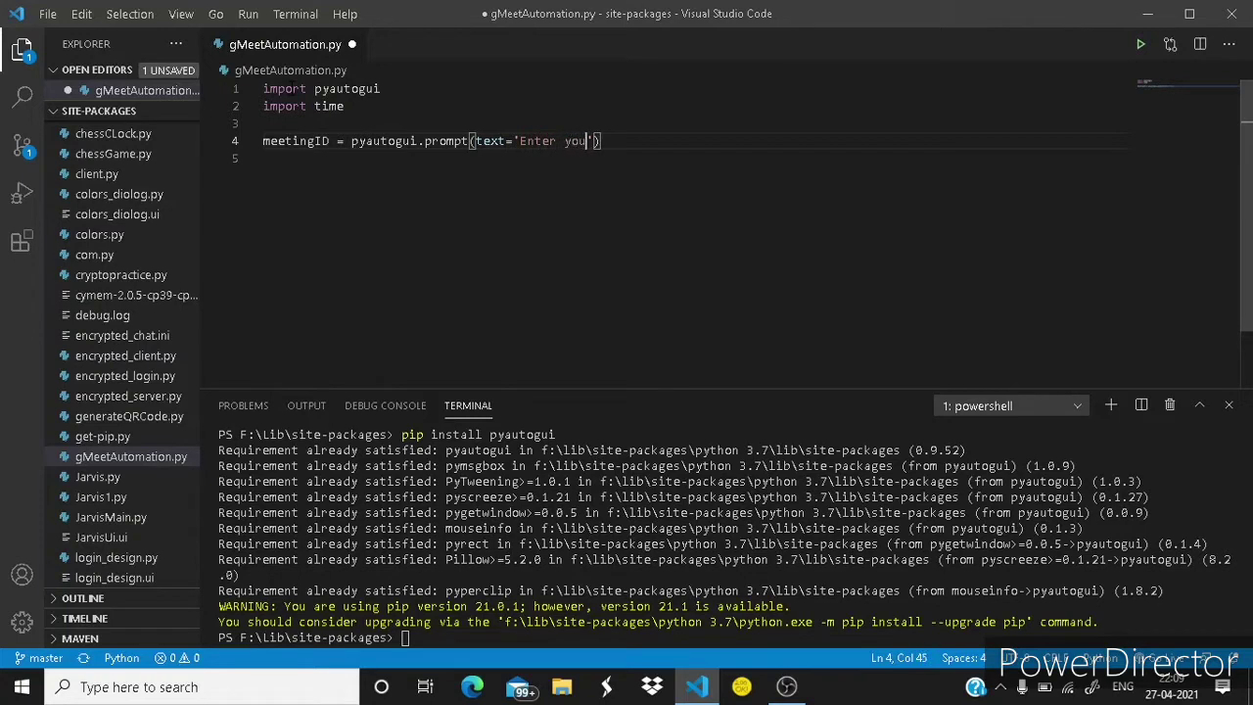
type("meeting")
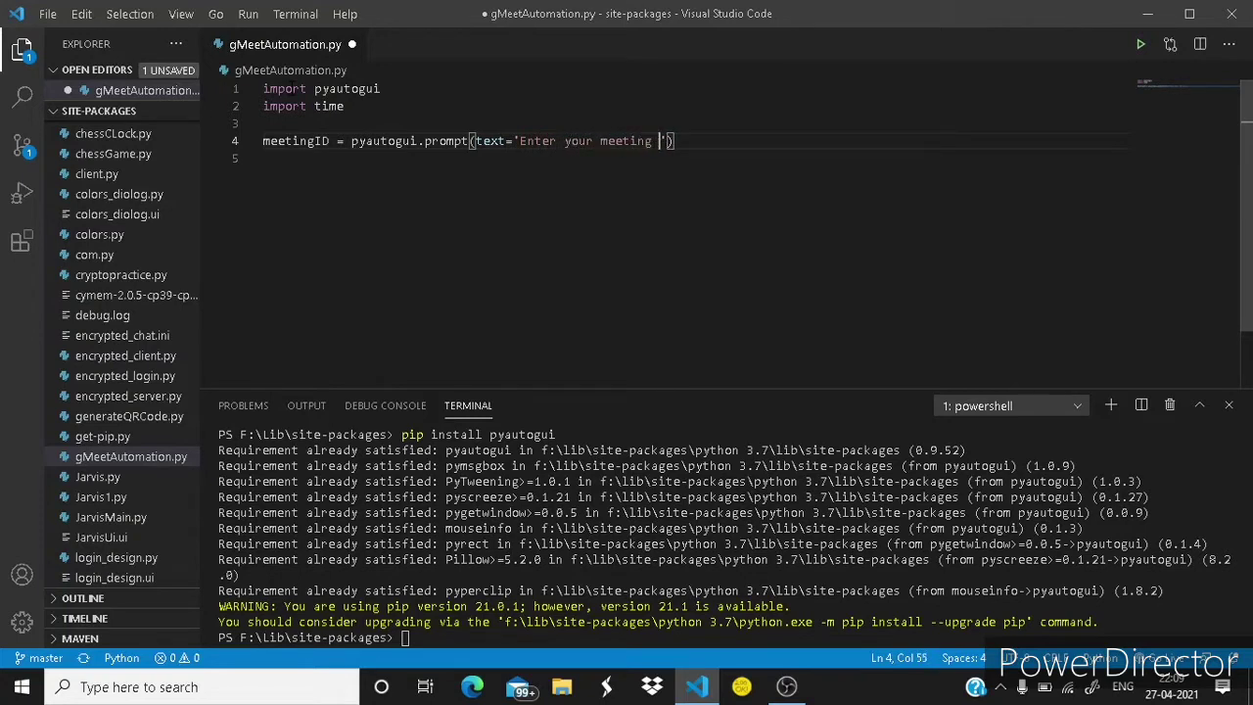
type("ID")
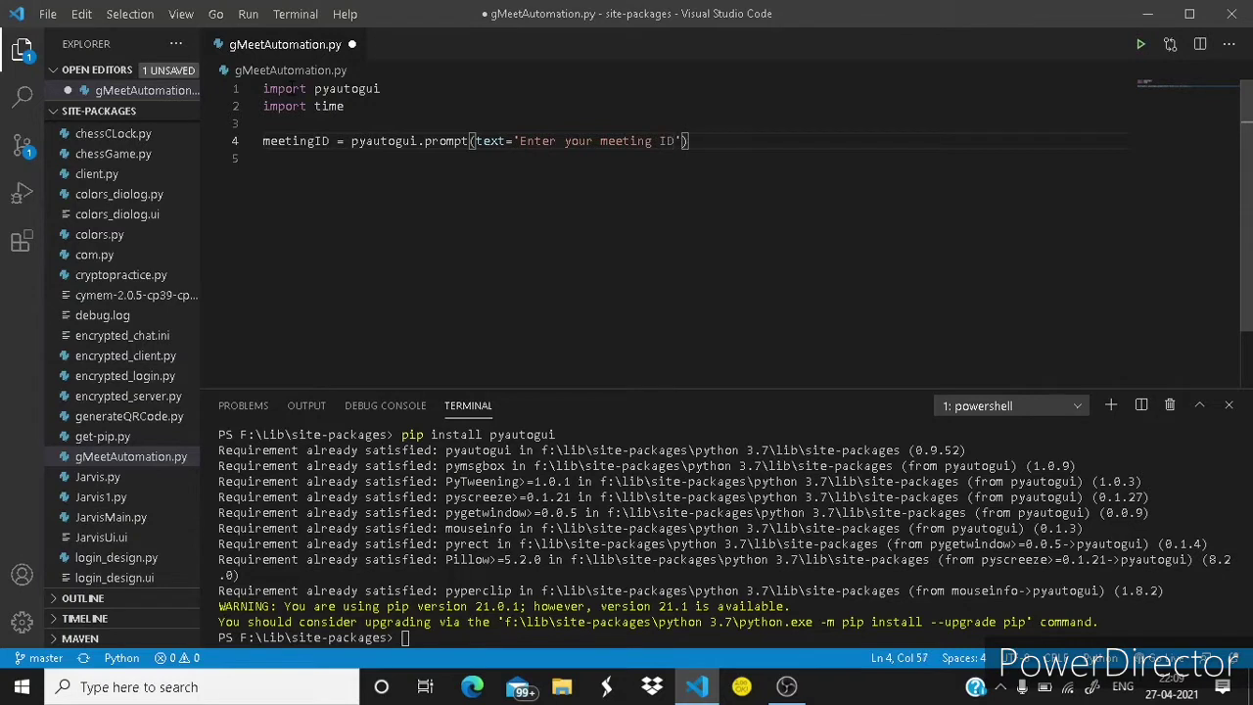
Complete the prompt with title='Meeting ID' and an empty default, then save the file.
type(",")
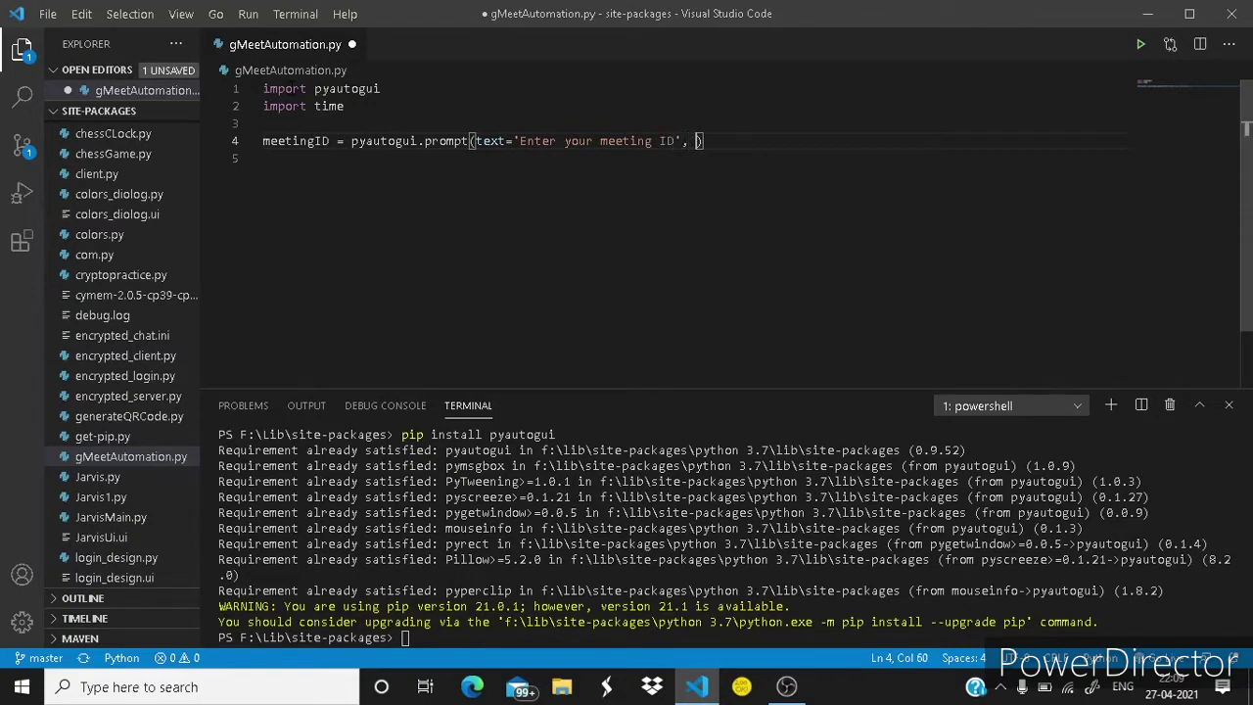
type("title=")
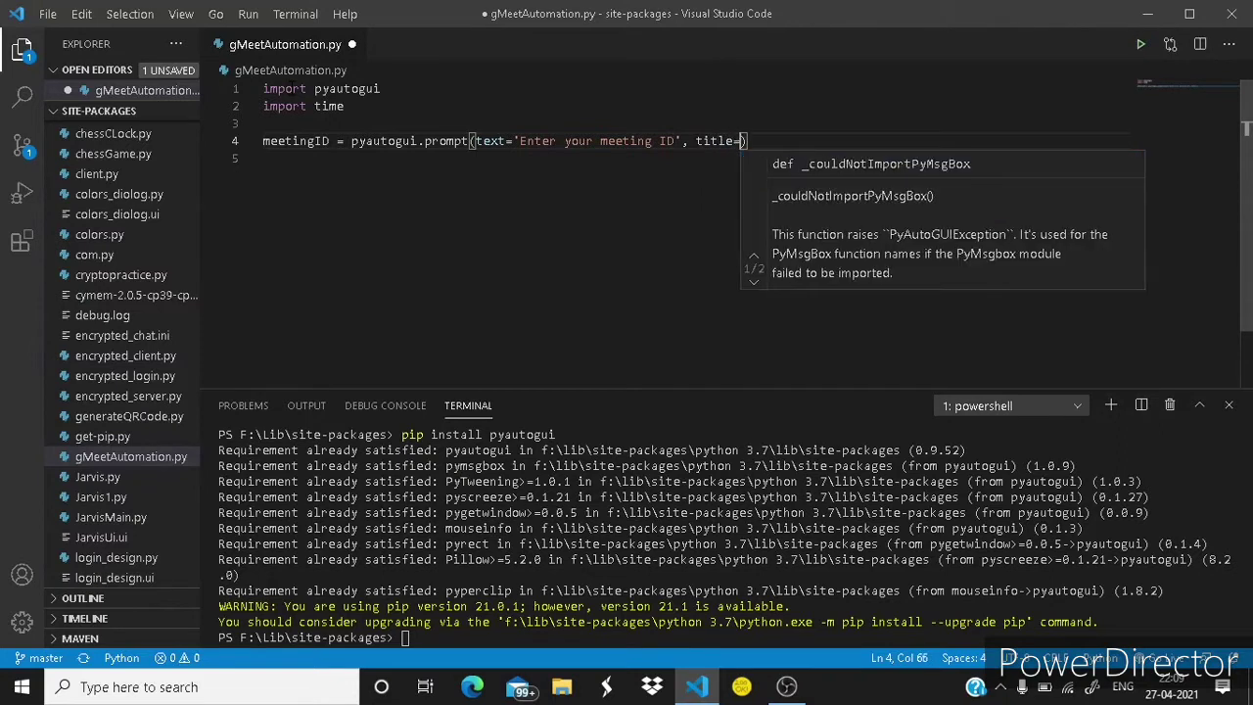
type("'")
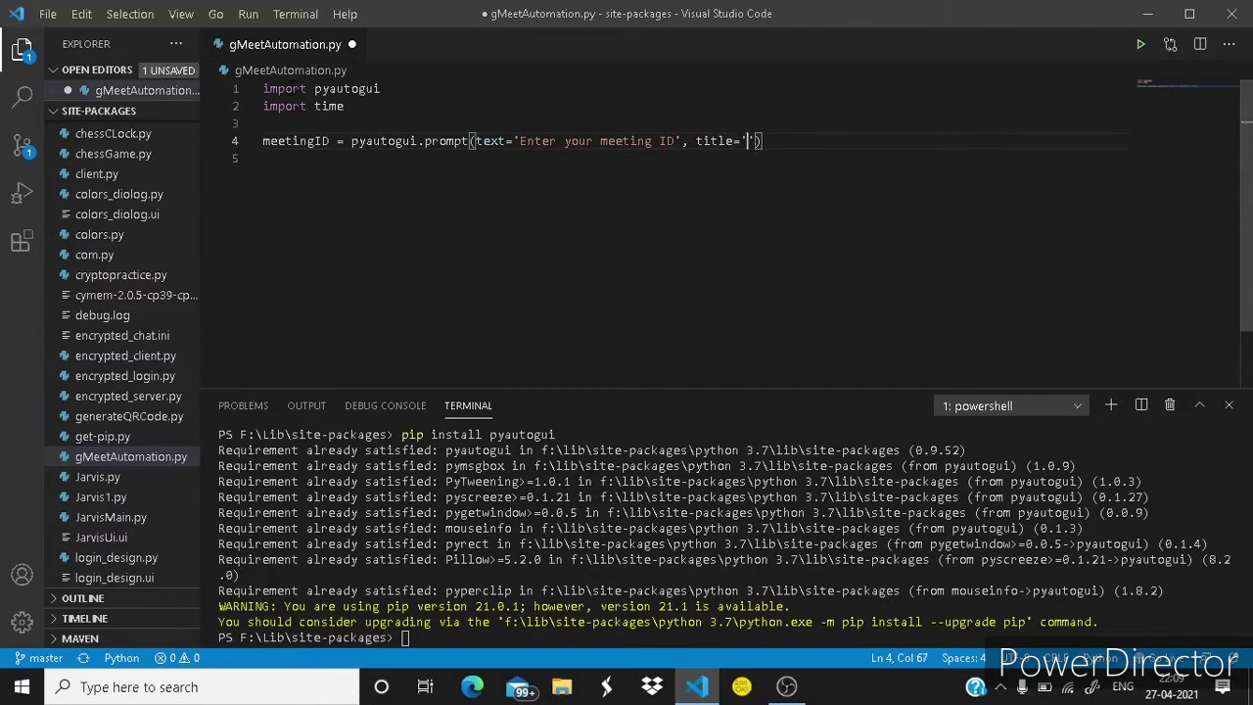
type("m")
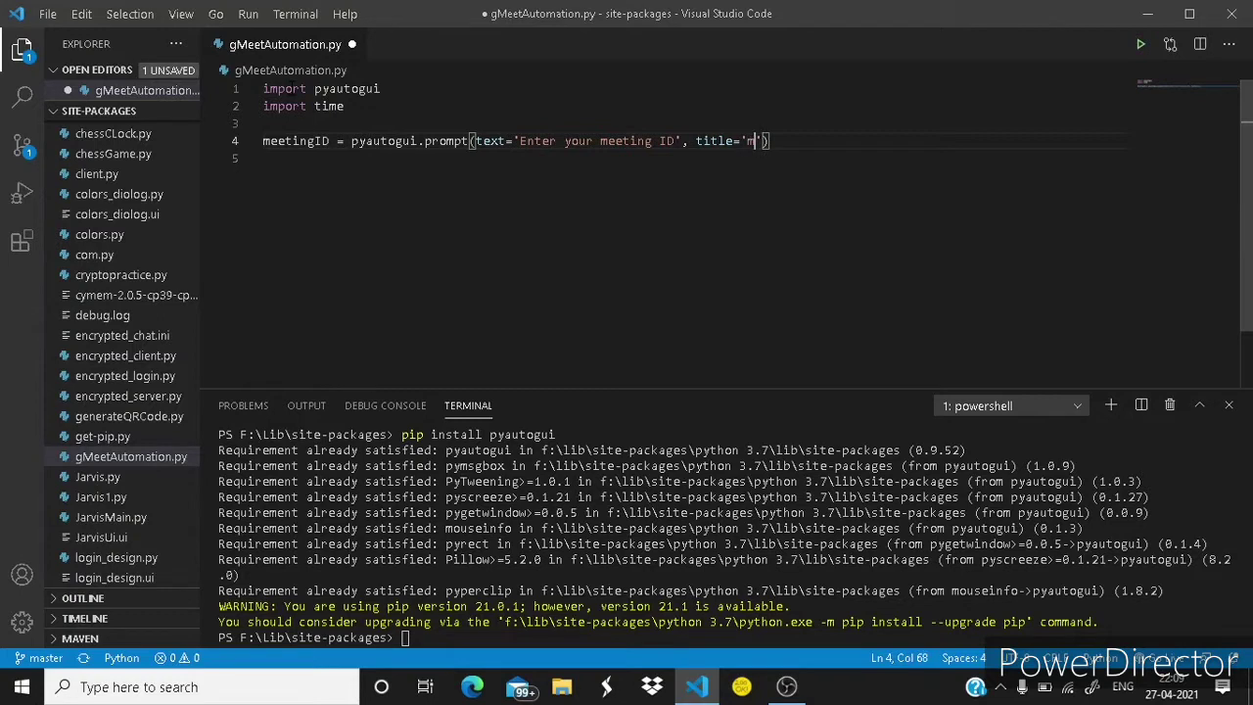
type("eeting ID")
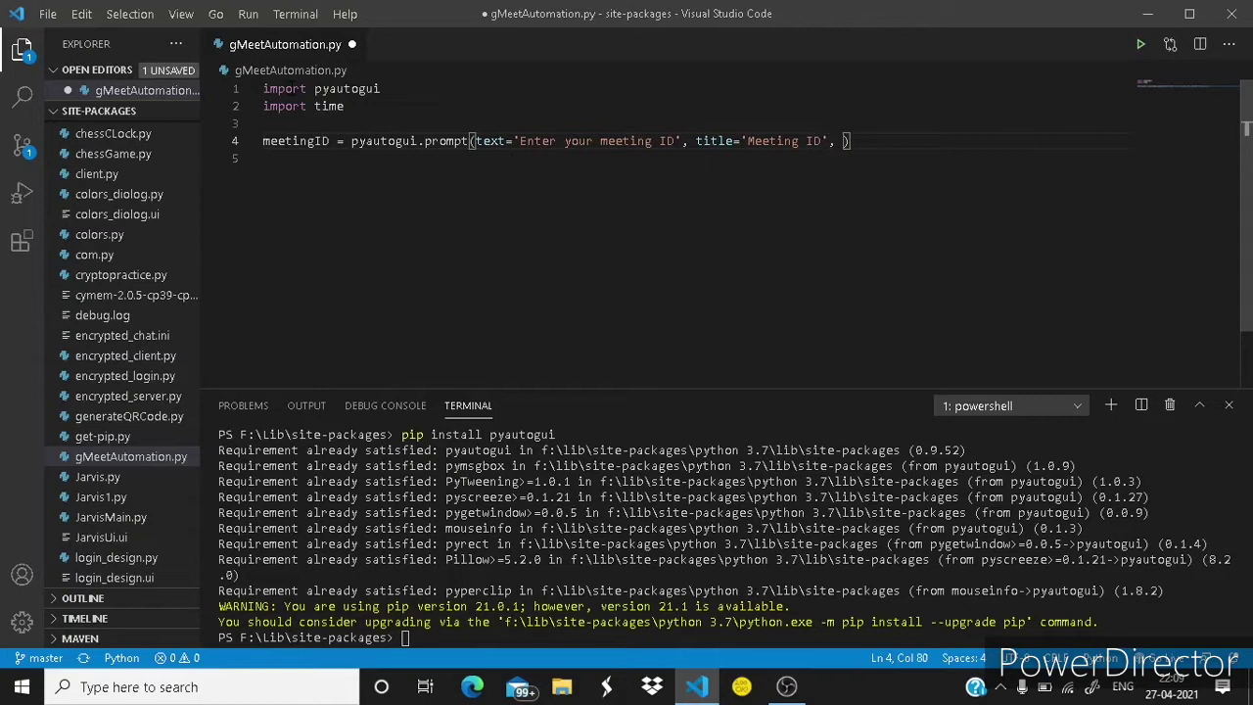
type("de")
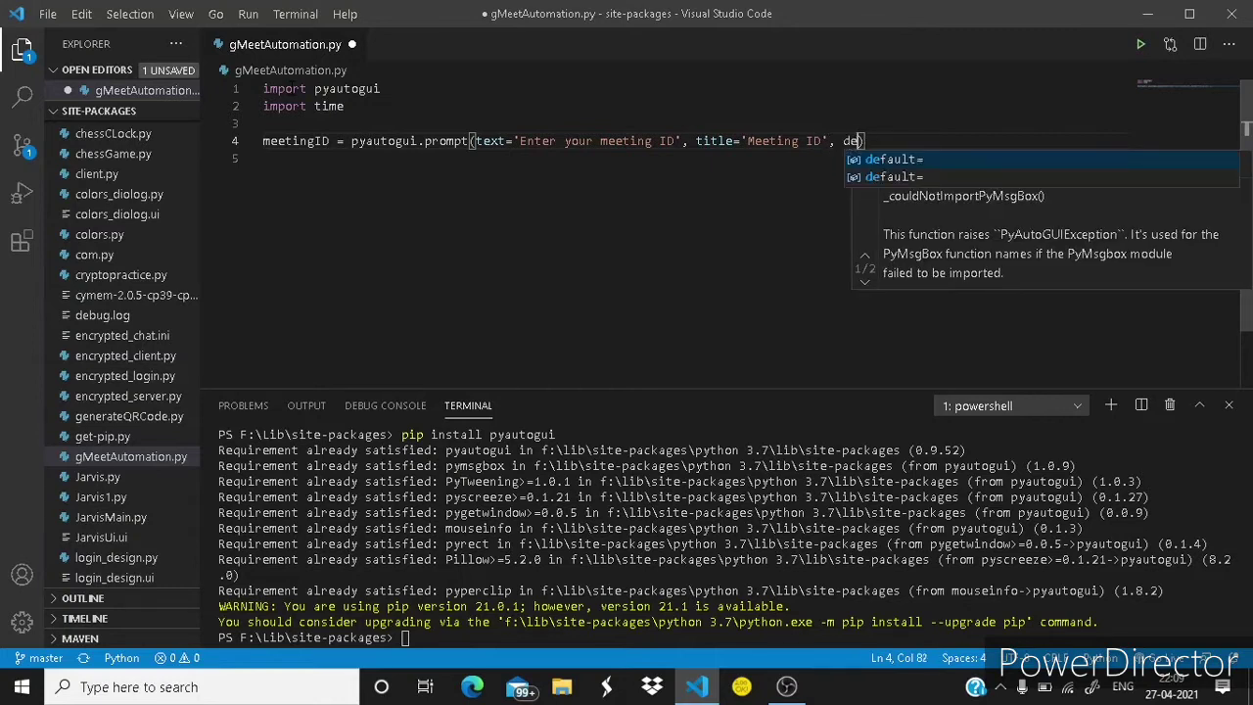
type("fault=''")
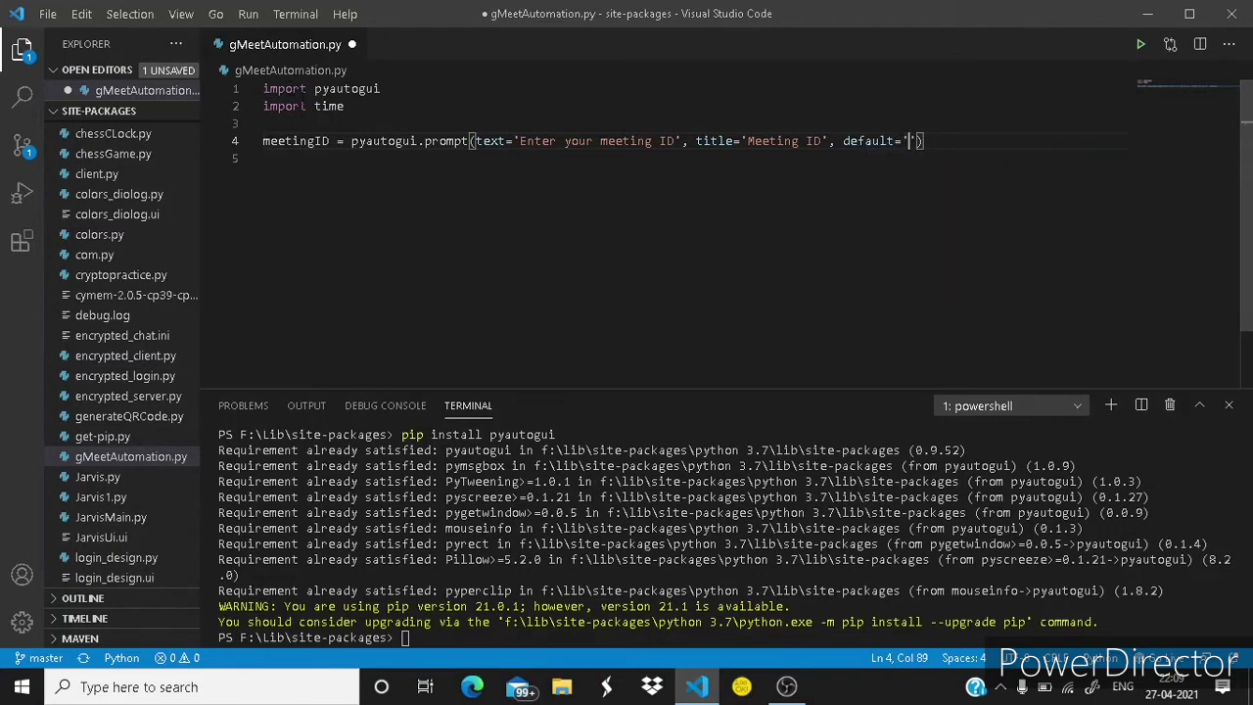
key("ctrl+s")
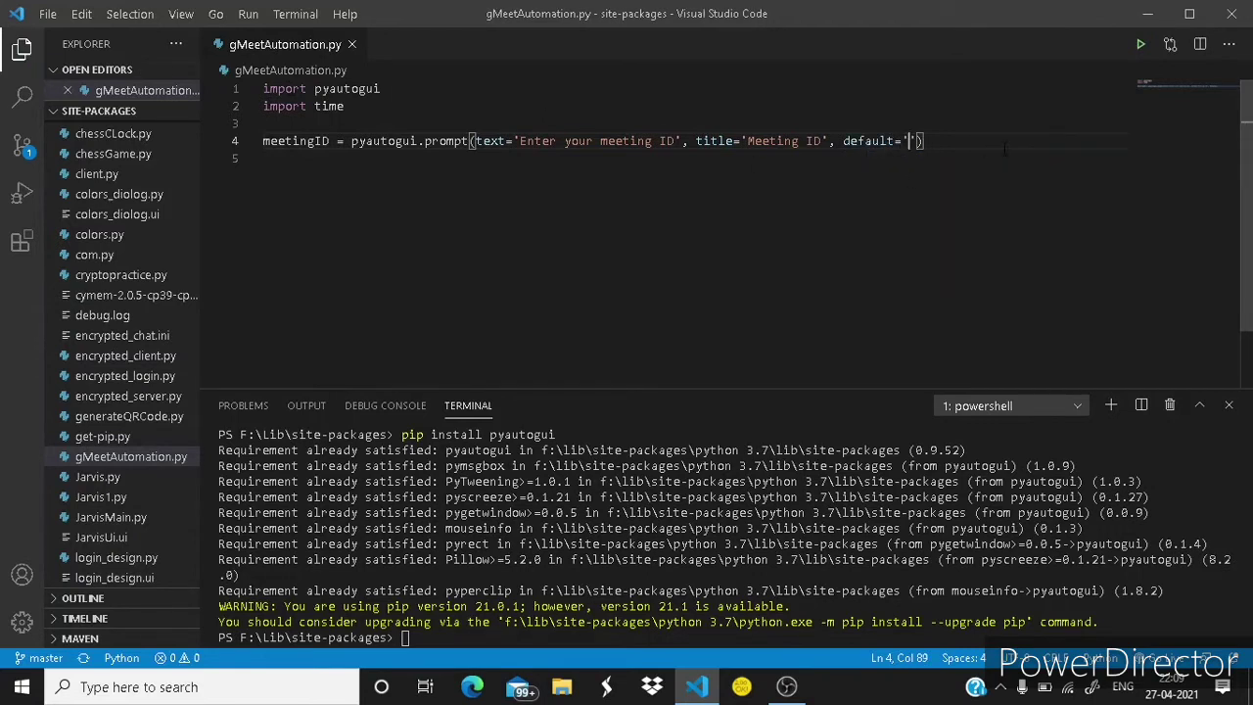
left_click(1110, 403)
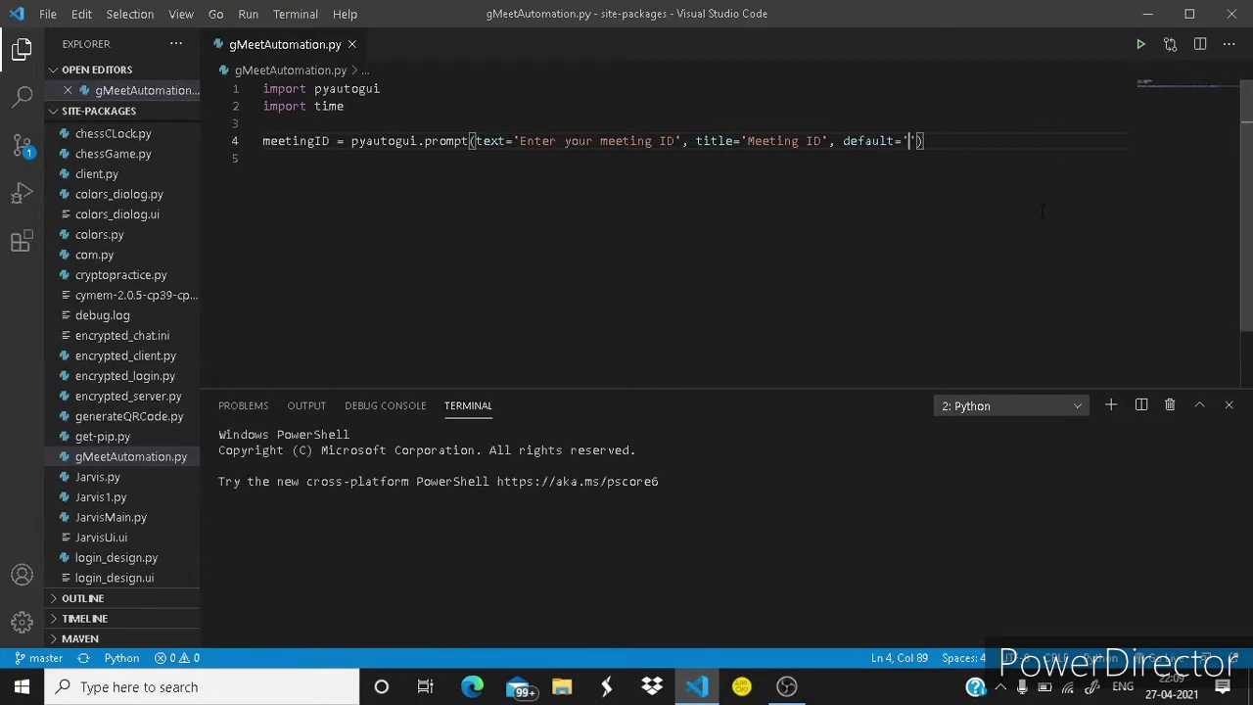
Run gMeetAutomation.py and enter a test ID into the Meeting ID prompt.
left_click(1140, 43)
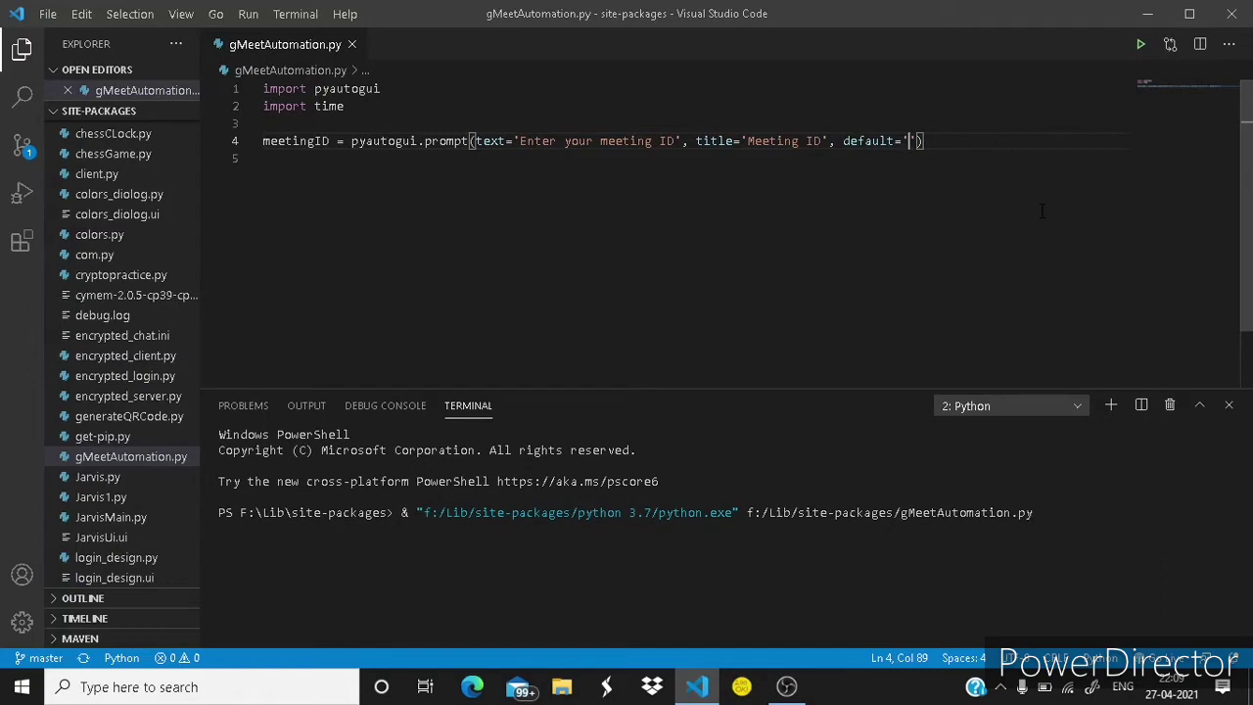
left_click(1139, 43)
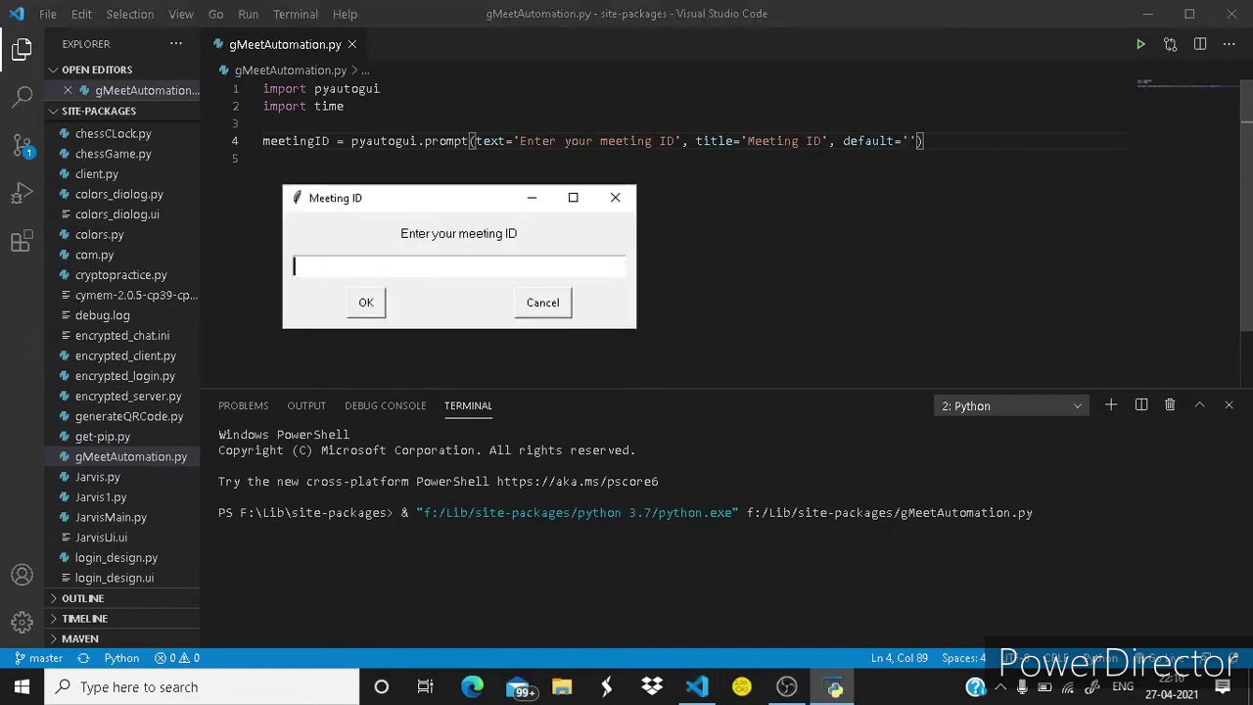
mouse_move(435, 268)
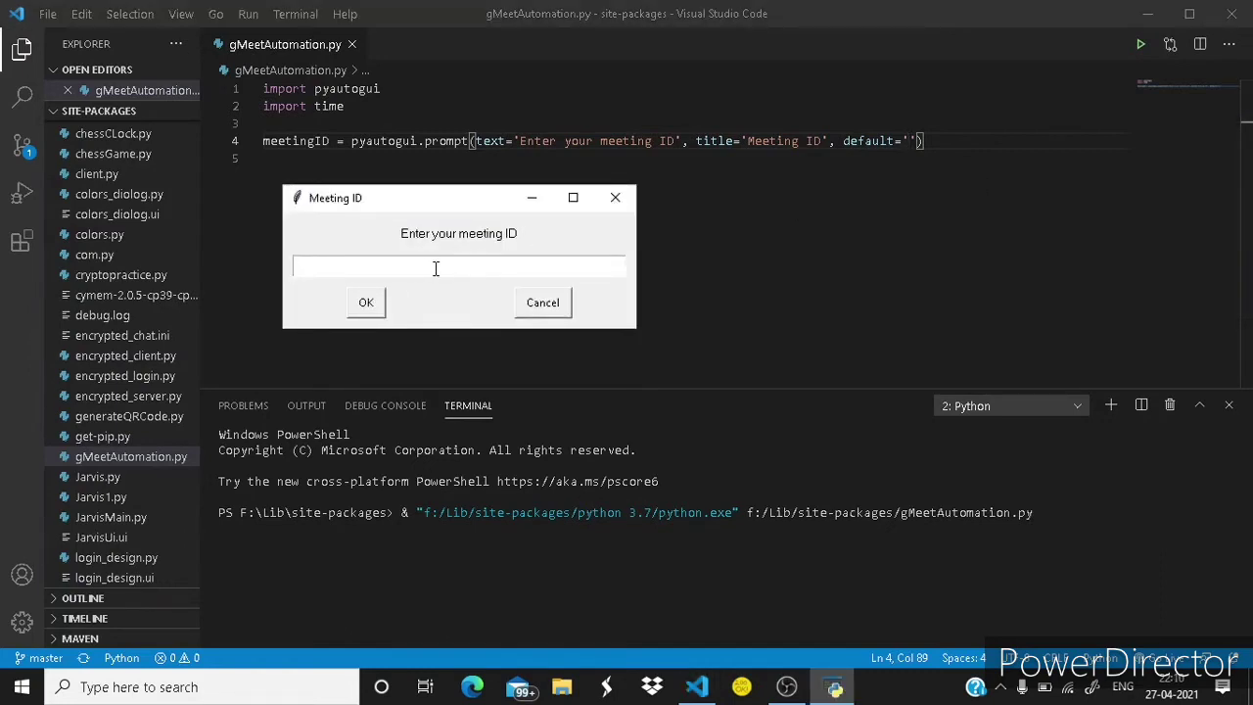
type("chtsys")
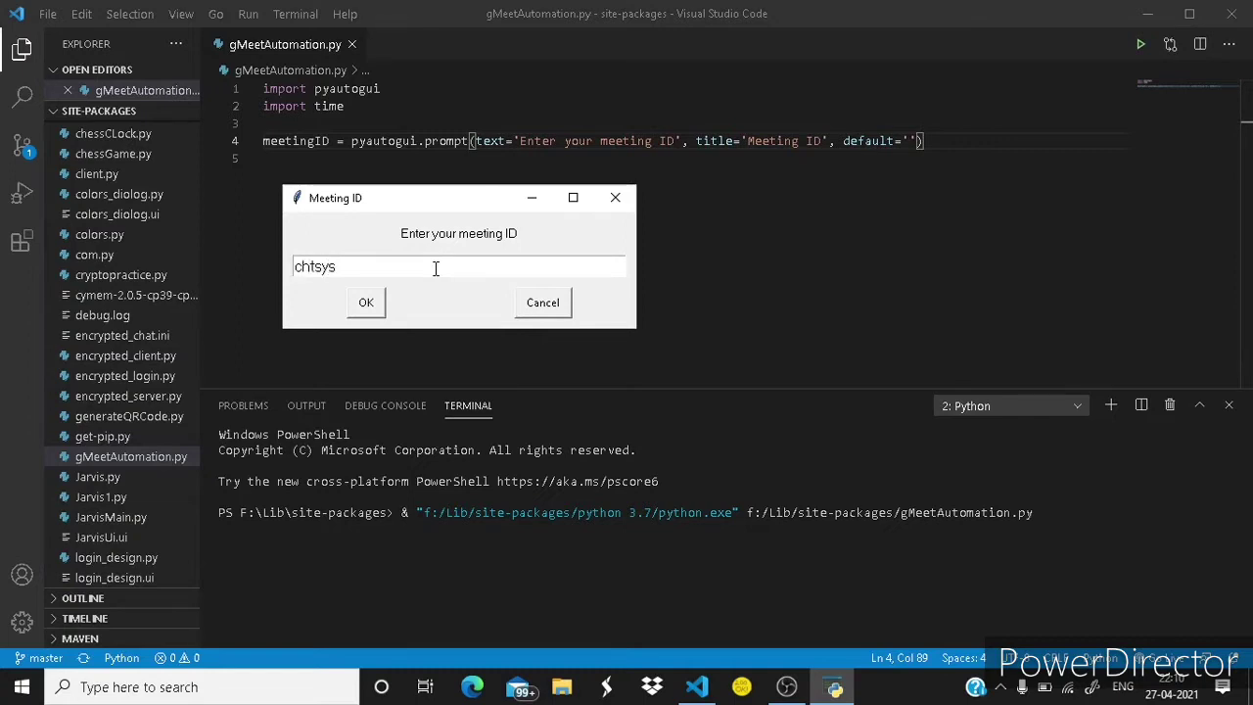
type("xamu")
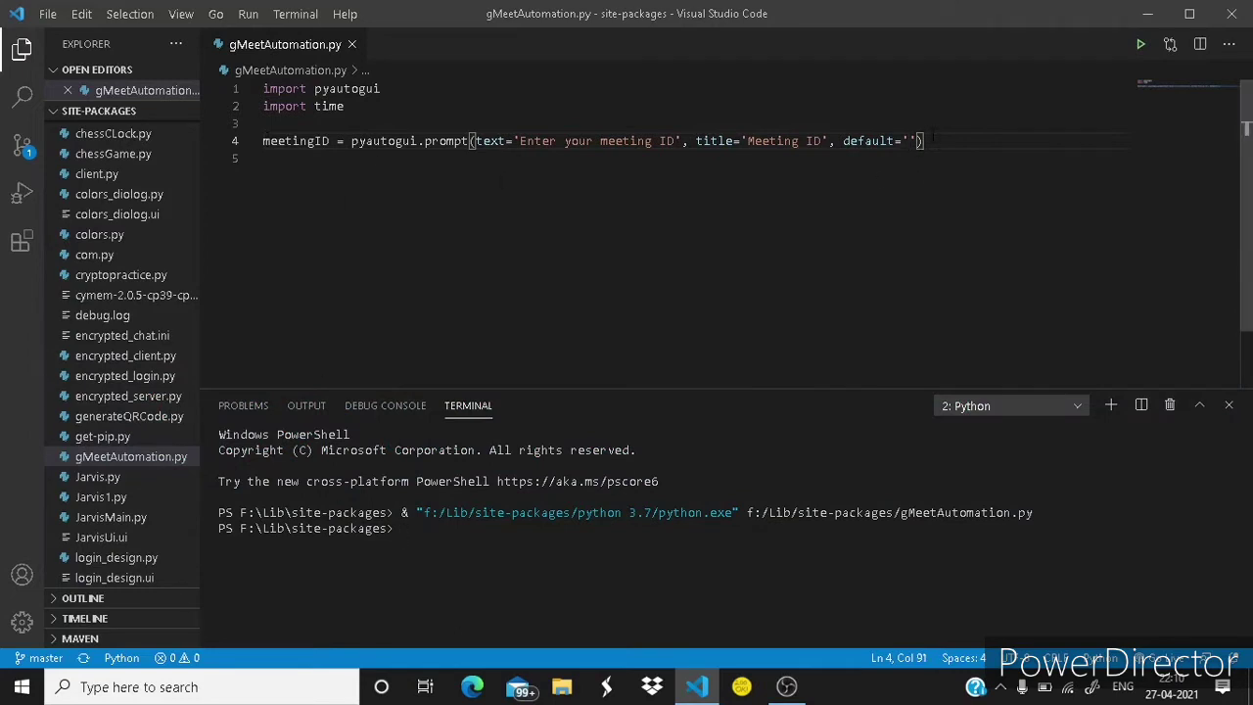
Add print(meetingID) on the line after the prompt.
type("p")
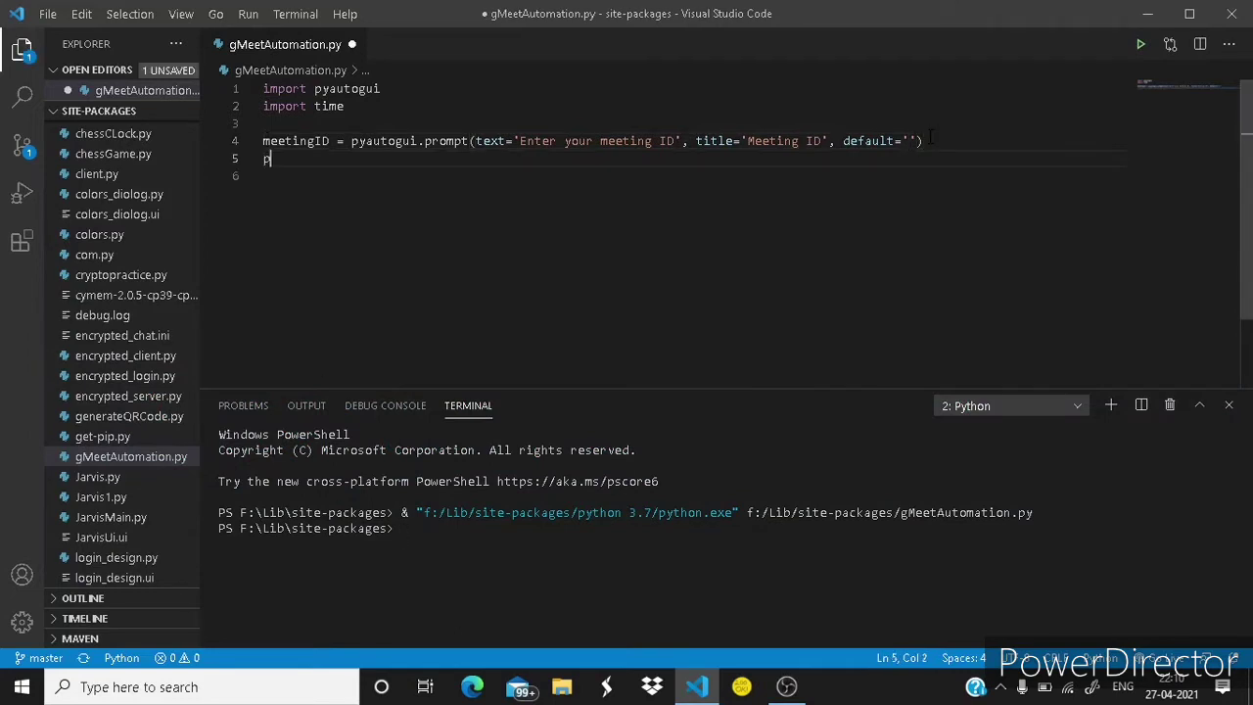
type("rint()")
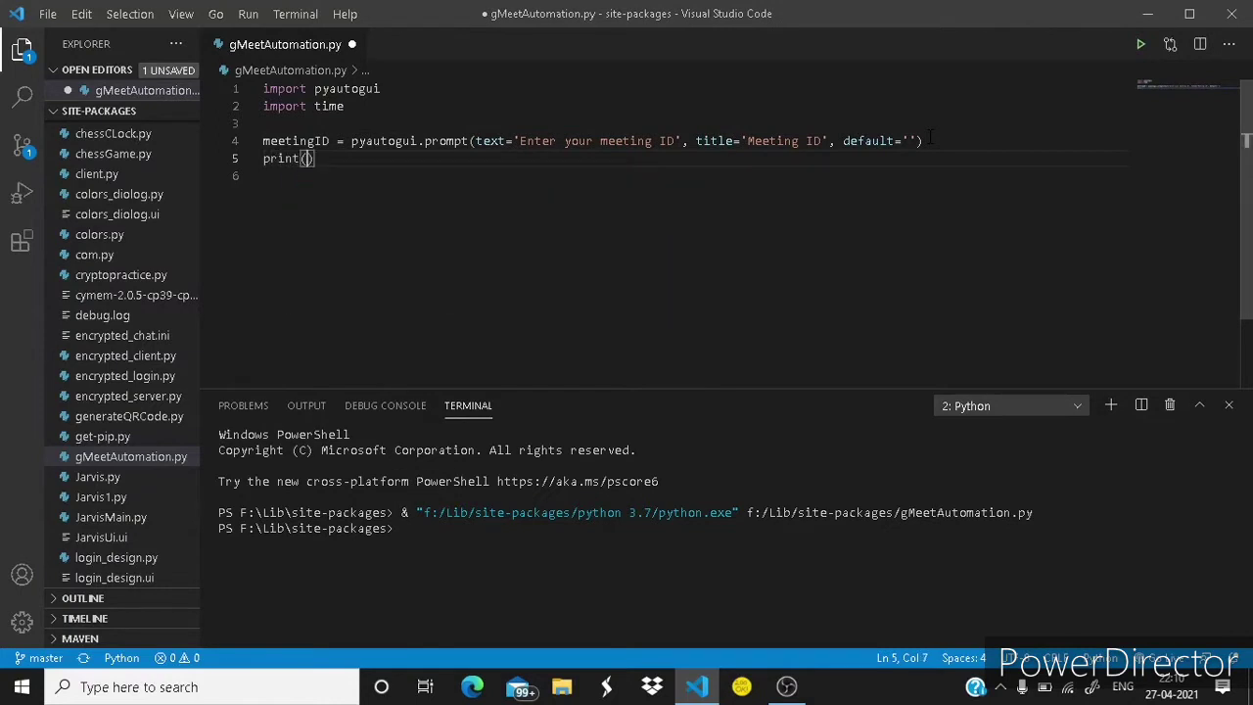
type("meetingID")
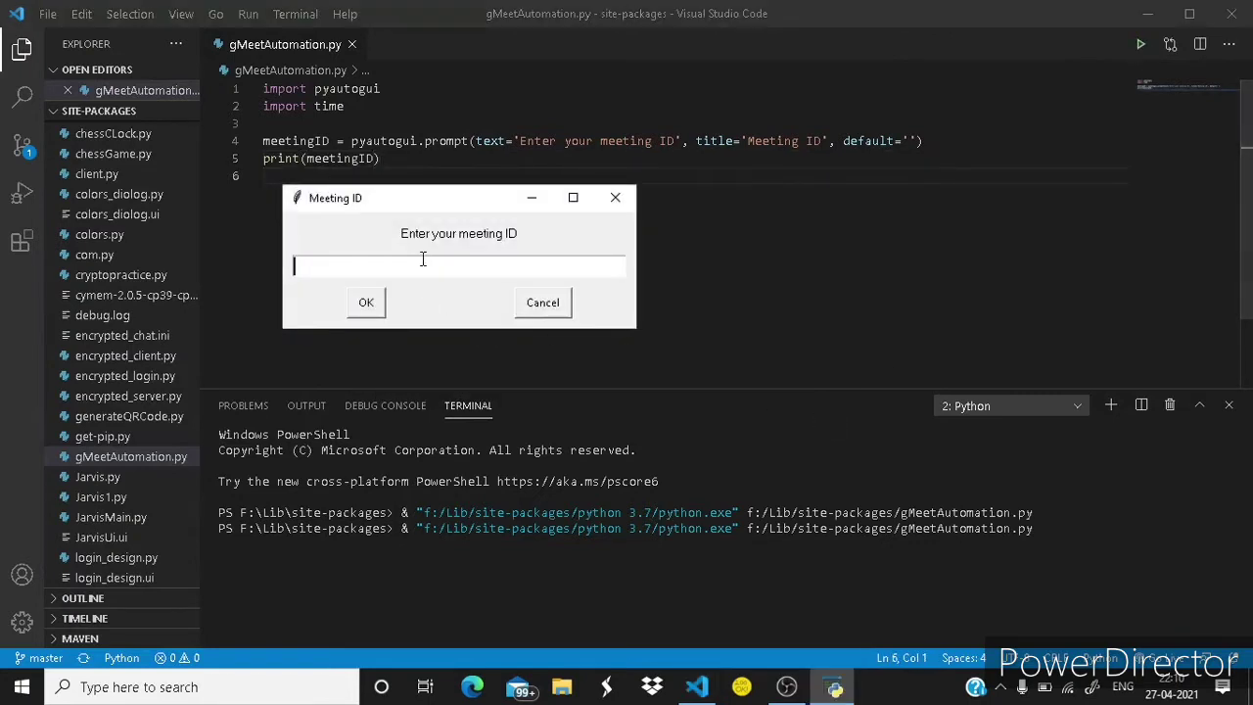
Enter a test meeting ID in the prompt and confirm with OK to see it printed.
type("chtsu")
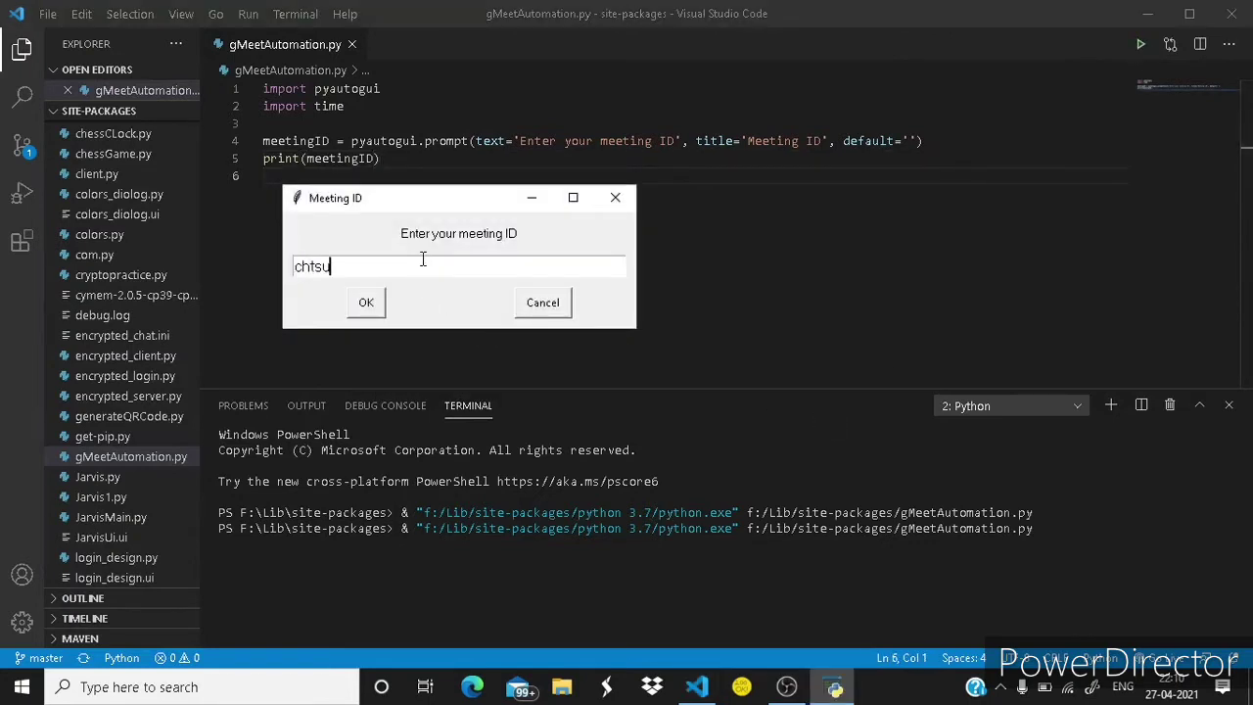
type("ysxa")
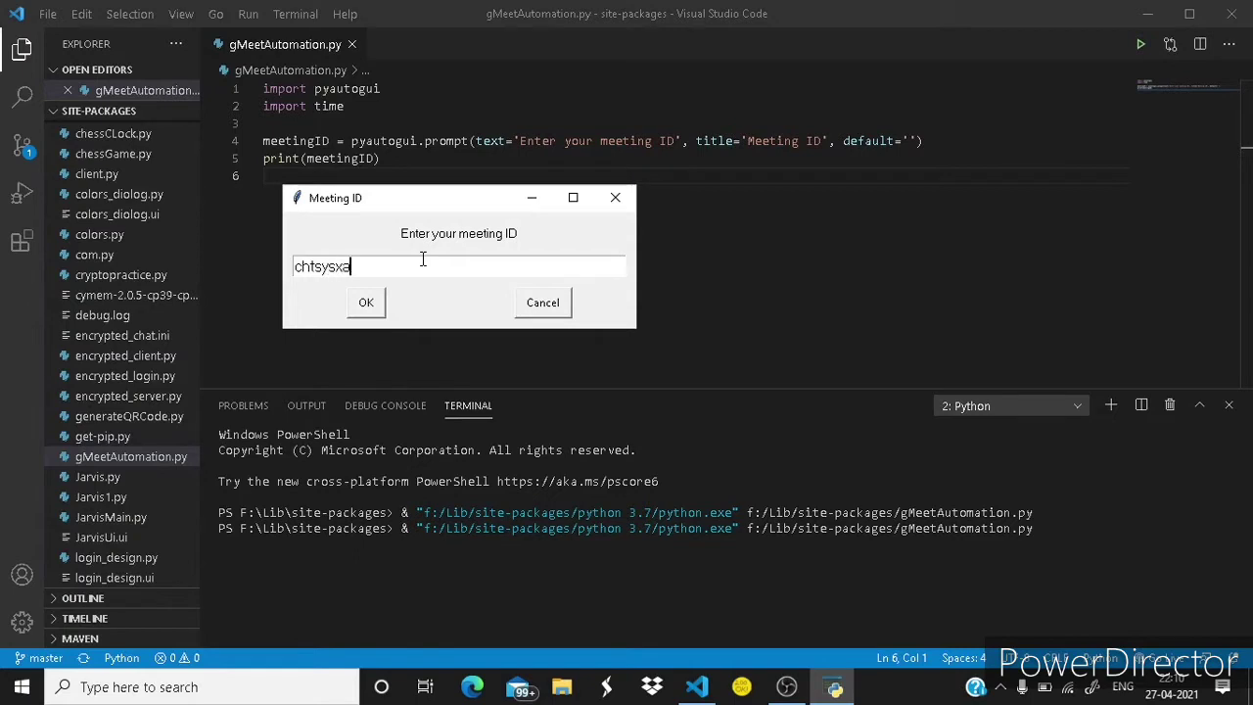
type("mu")
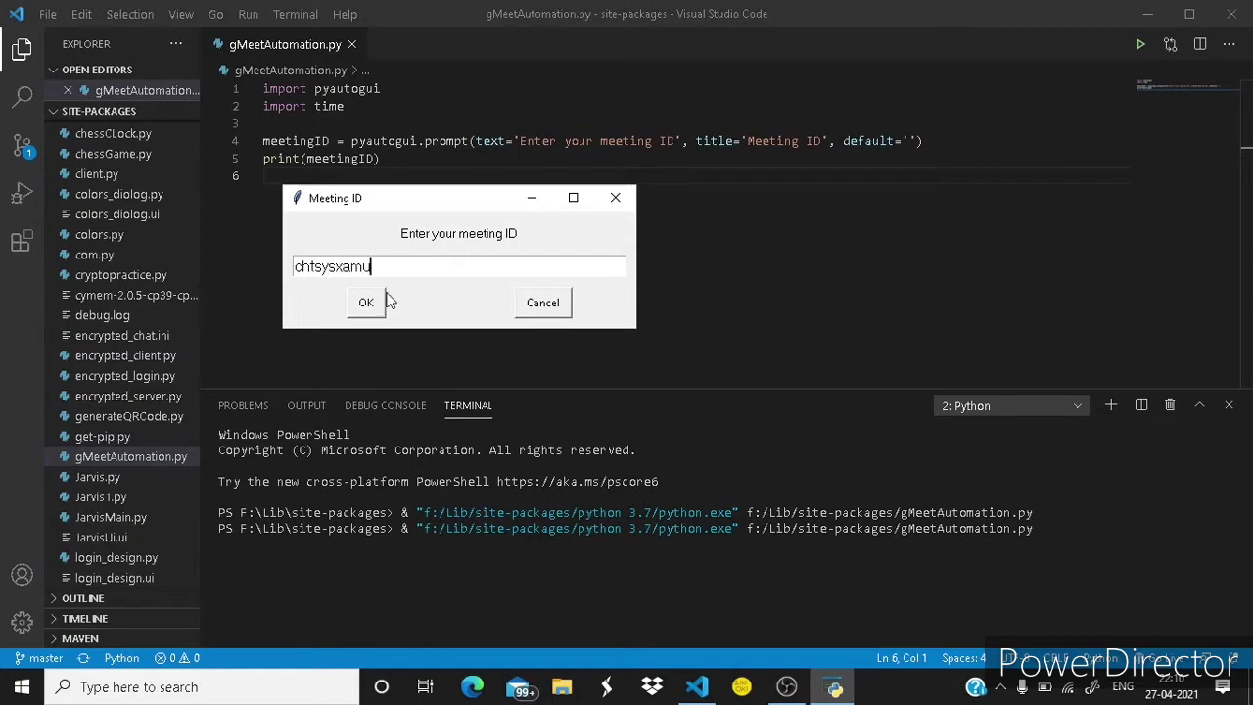
left_click(364, 301)
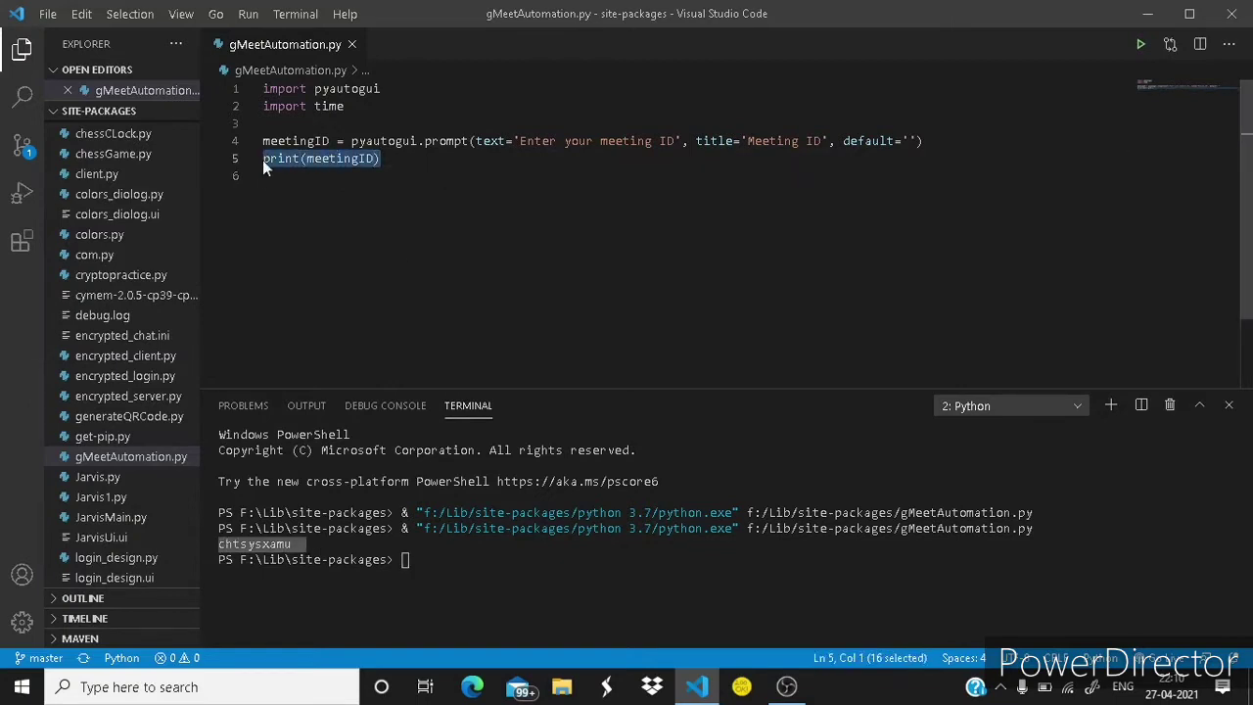
Replace the print line with time.sleep(1).
key("Delete")
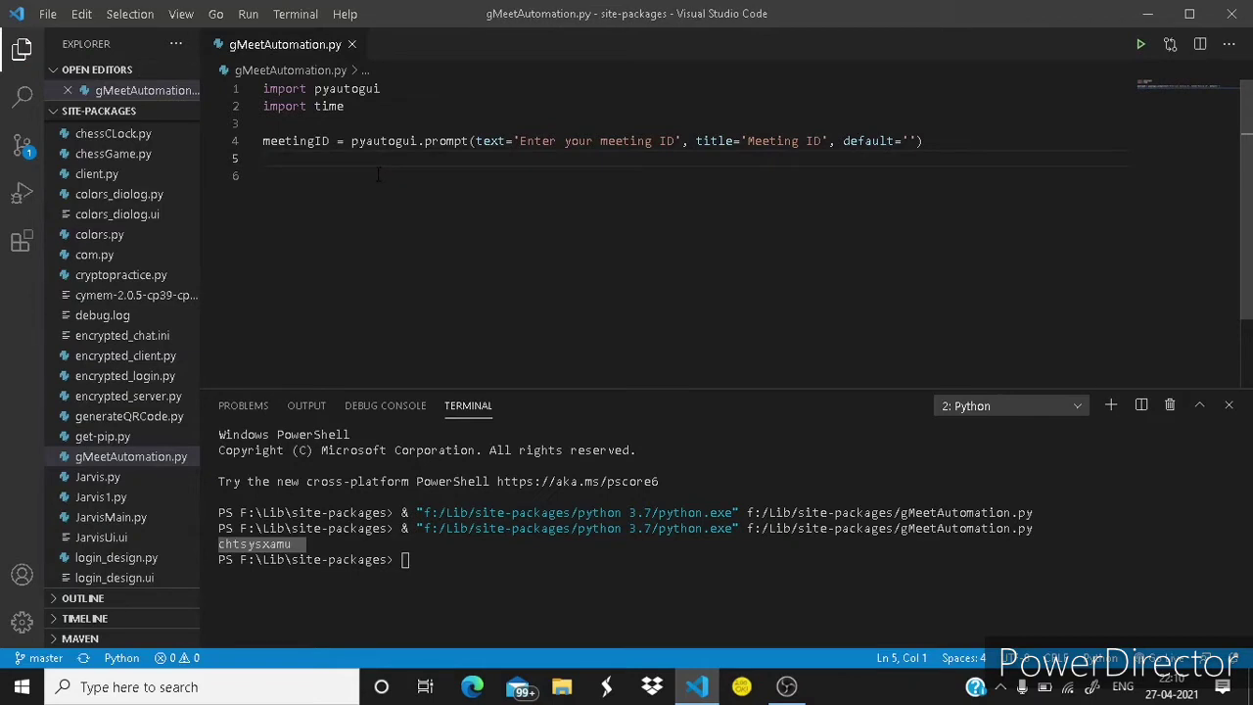
type("time.sleep(1")
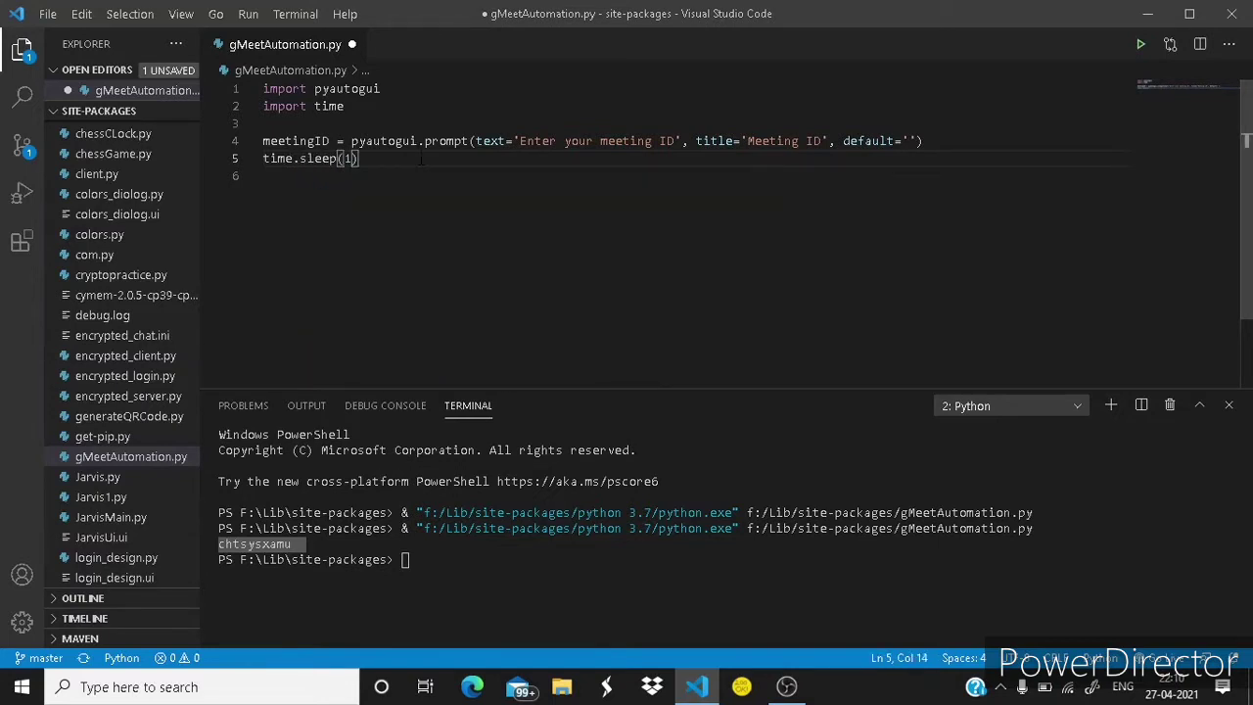
key("Enter")
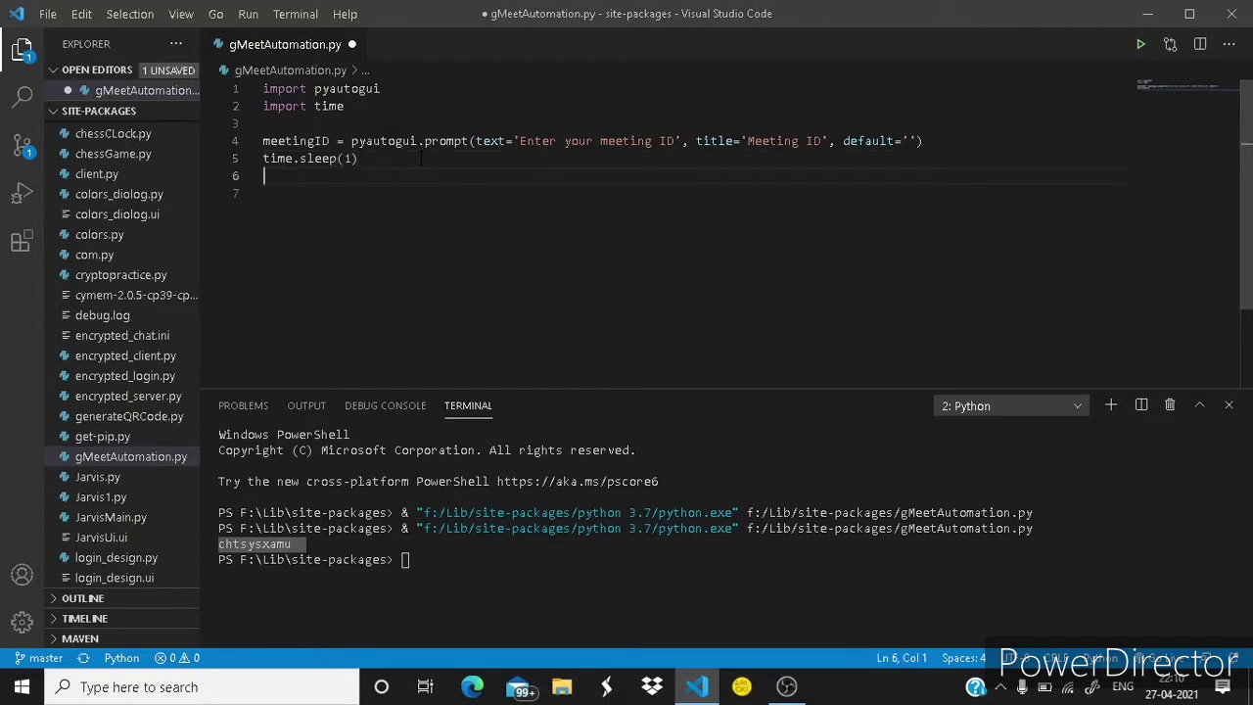
Add pyautogui.press('win', interval=0.5) after the sleep.
type("py")
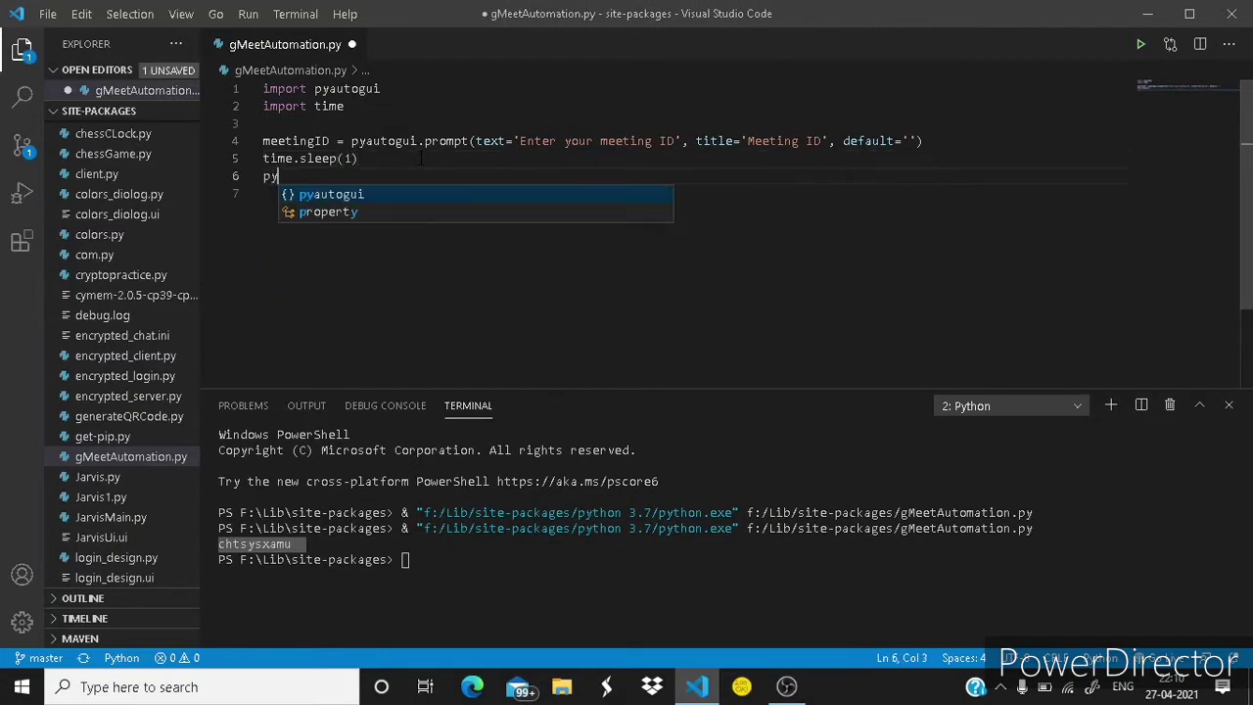
type("aut")
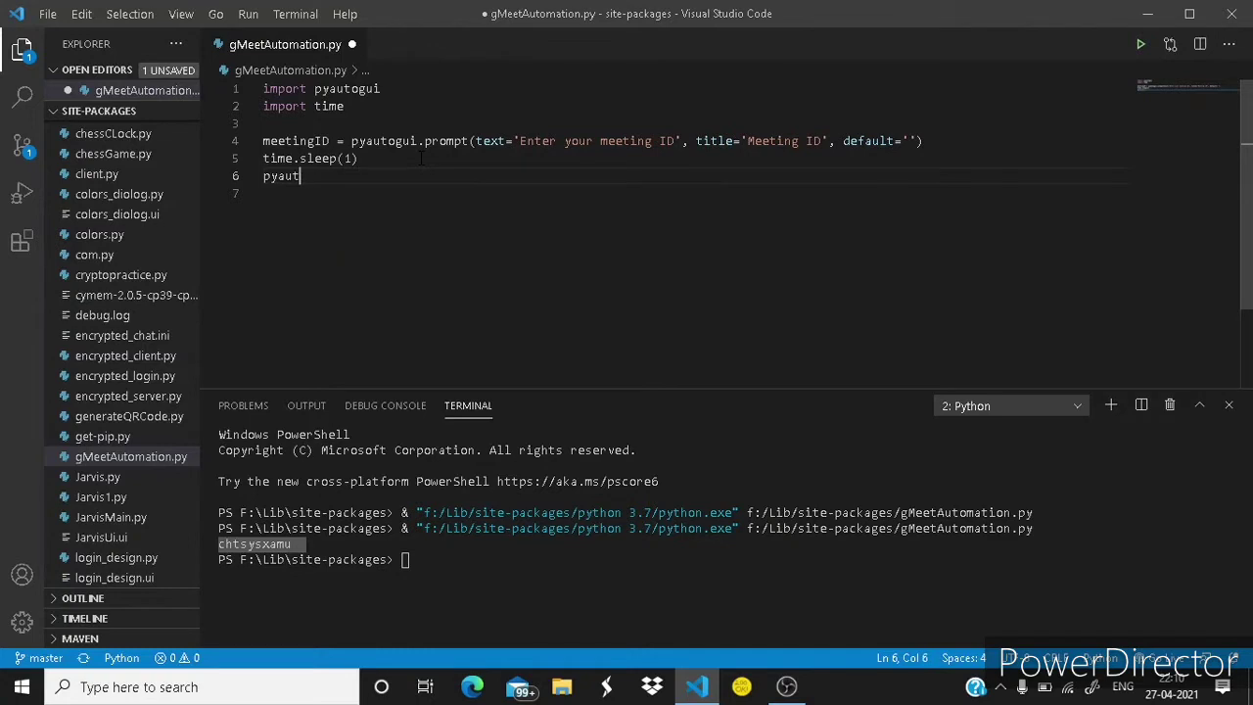
type("ogui.")
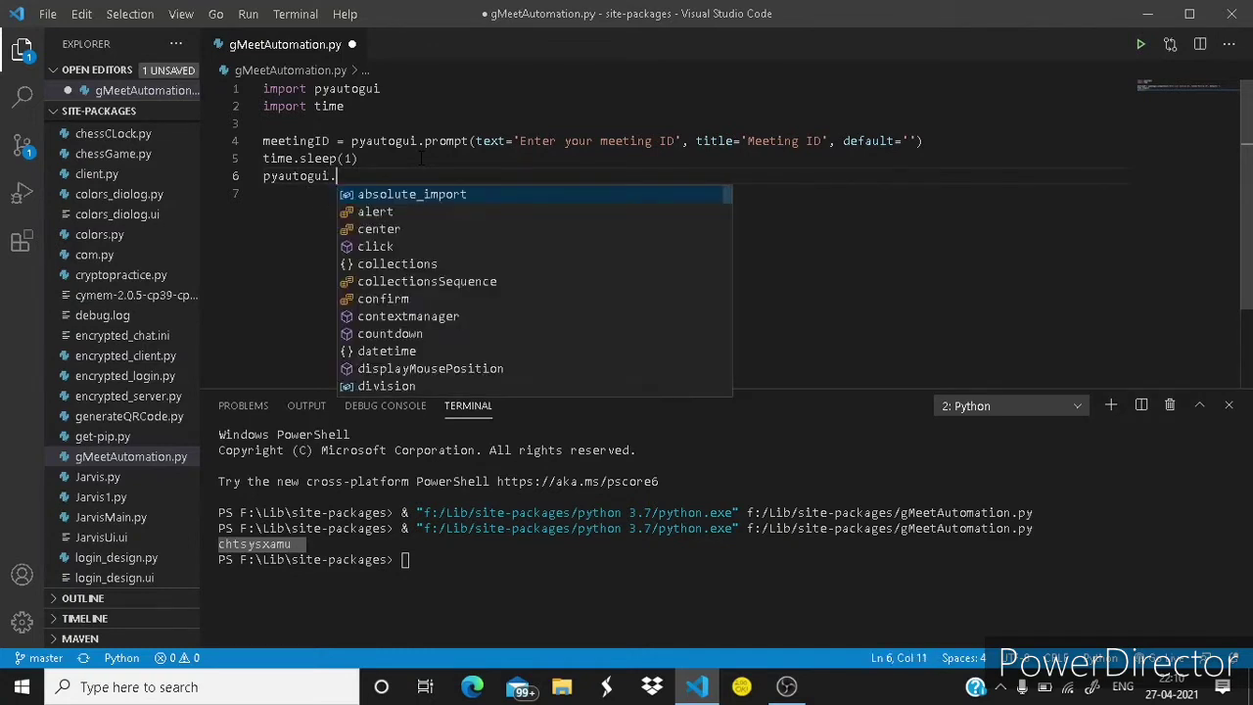
type("press()")
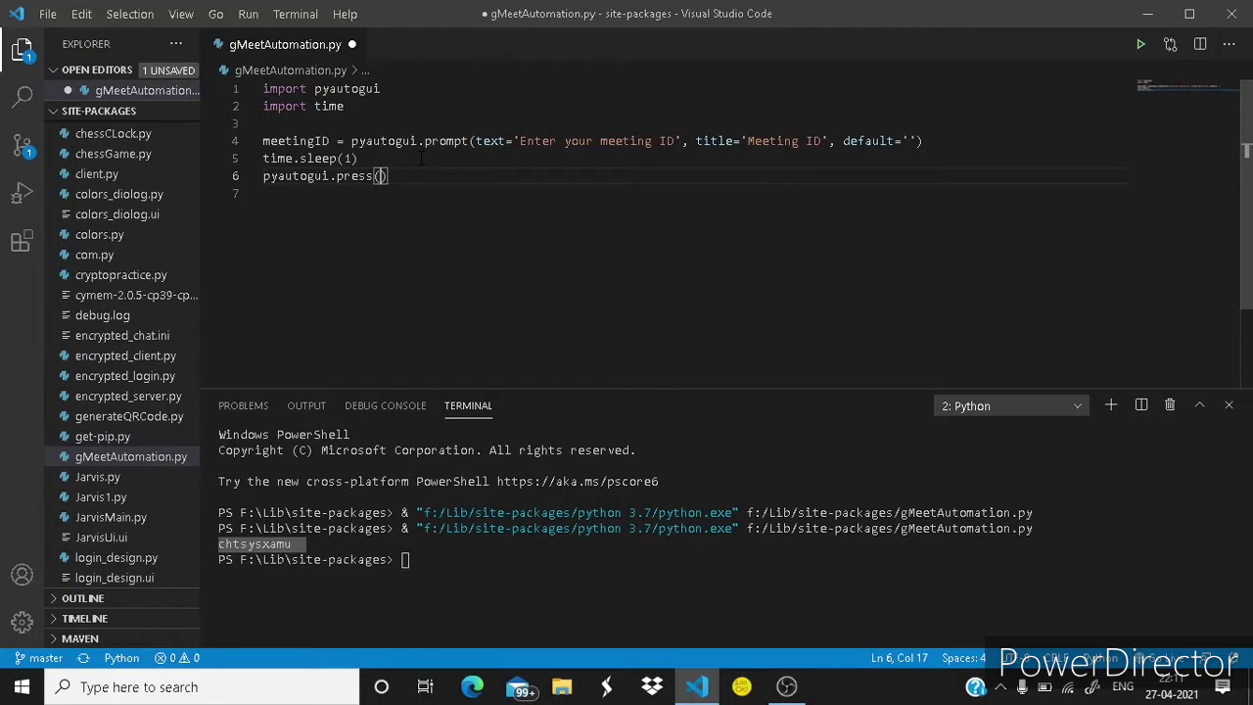
type("'")
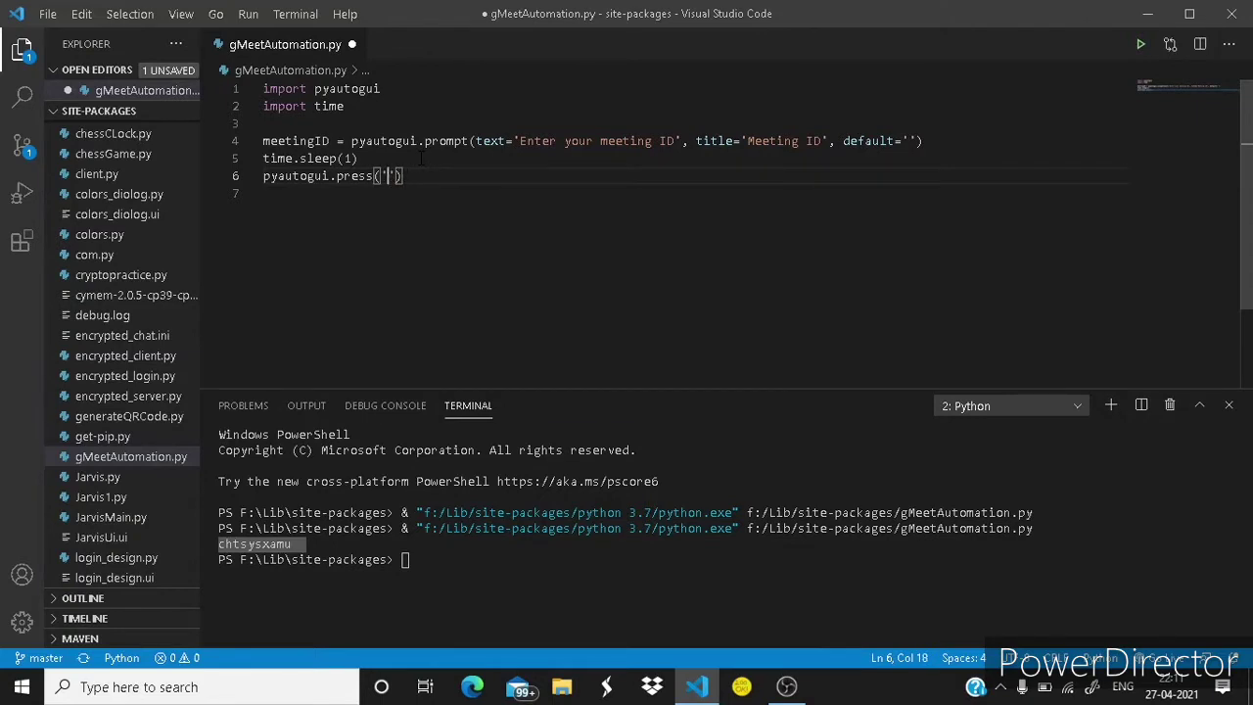
type("win',")
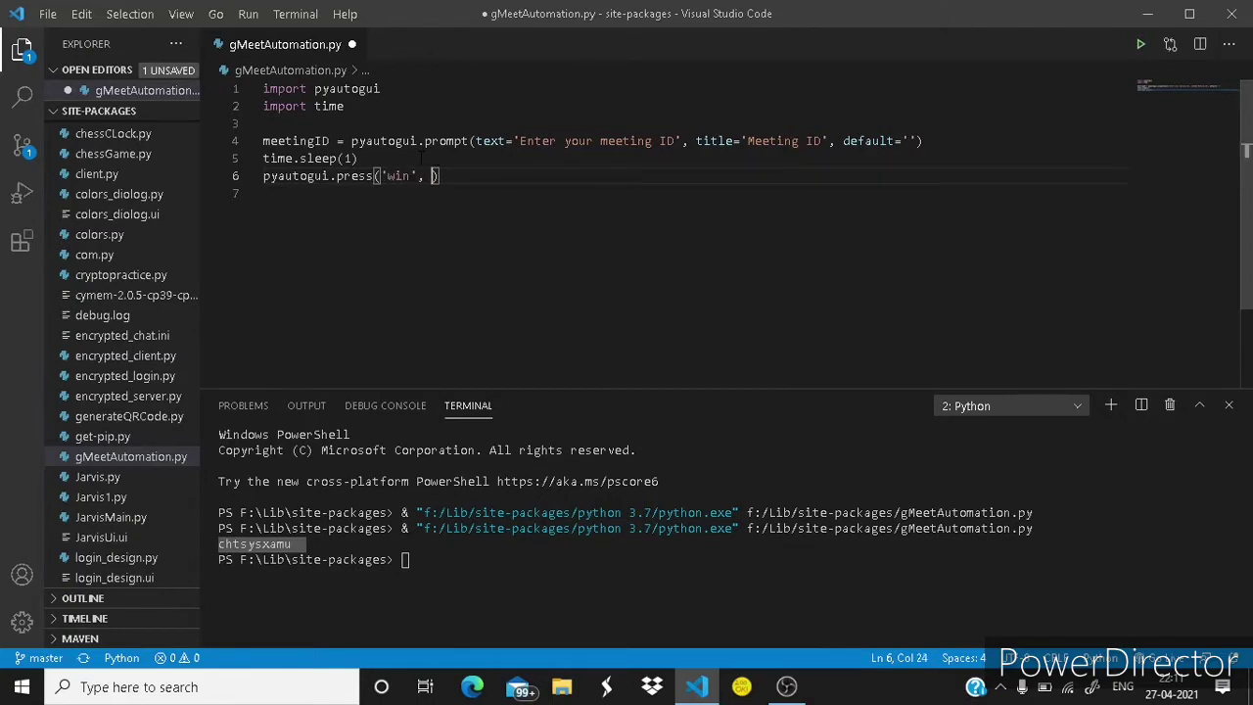
type("interval=0.5")
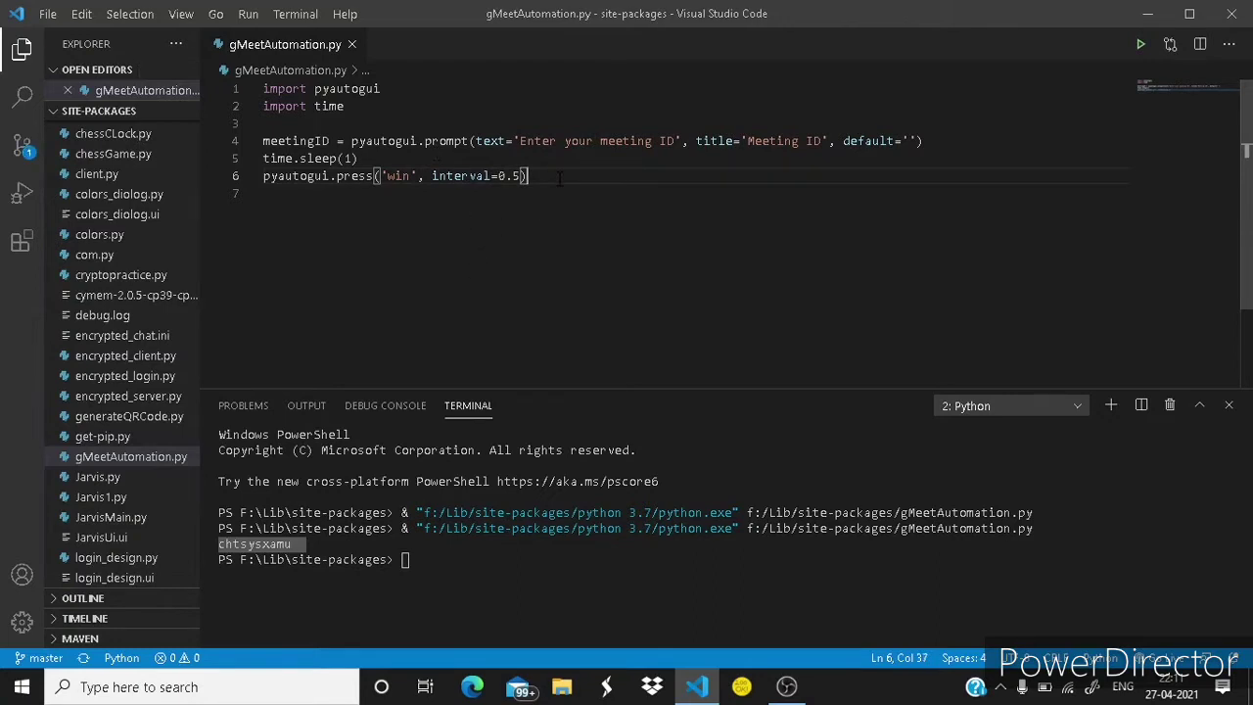
Add another time.sleep call after the Windows key press.
type("time.")
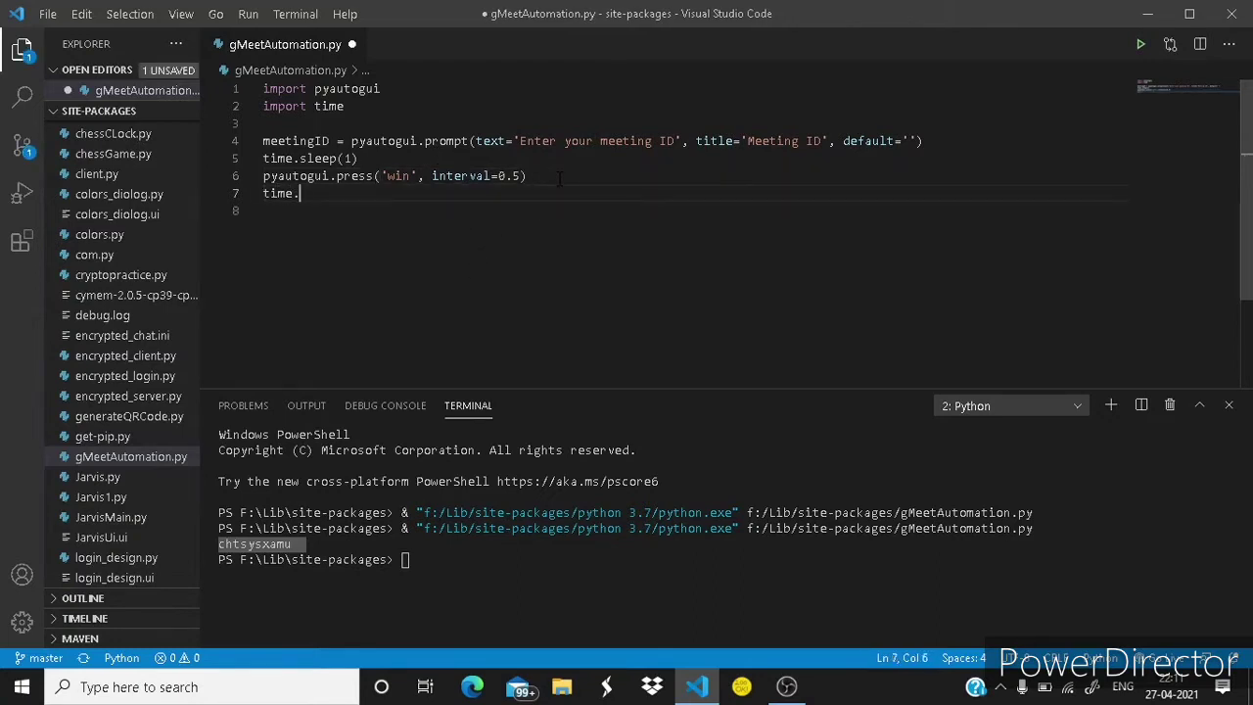
type("slee")
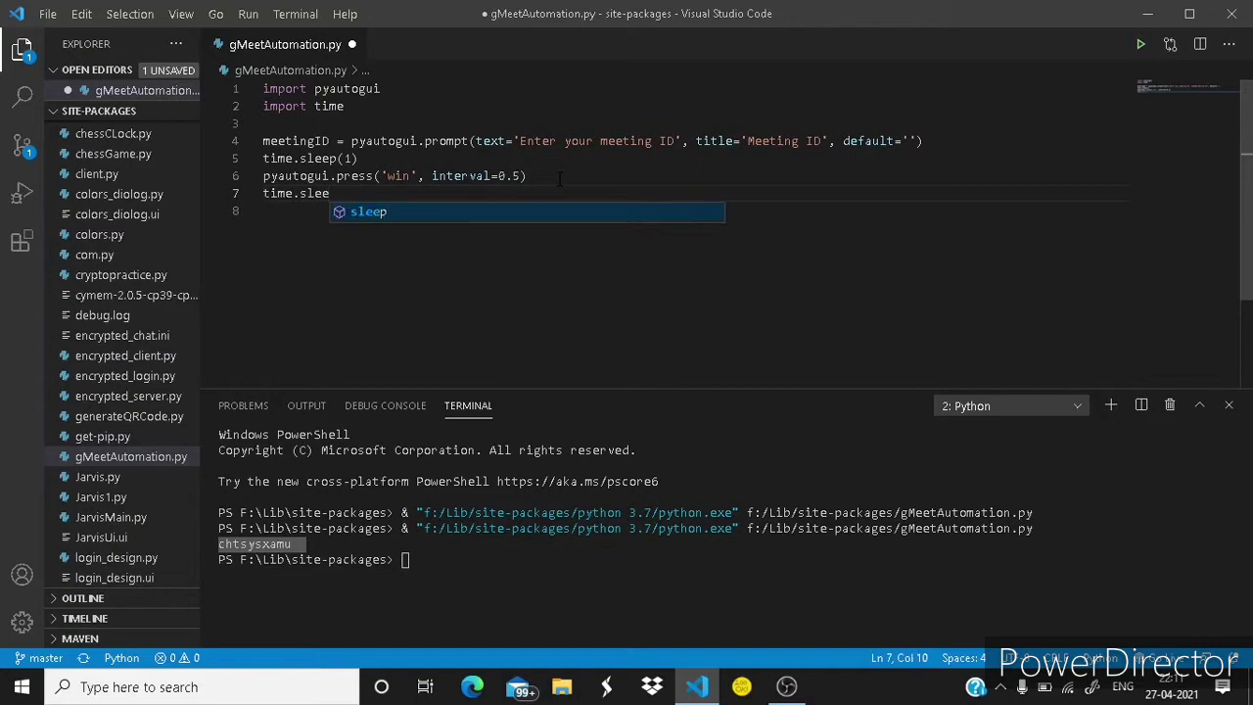
type("p(2)")
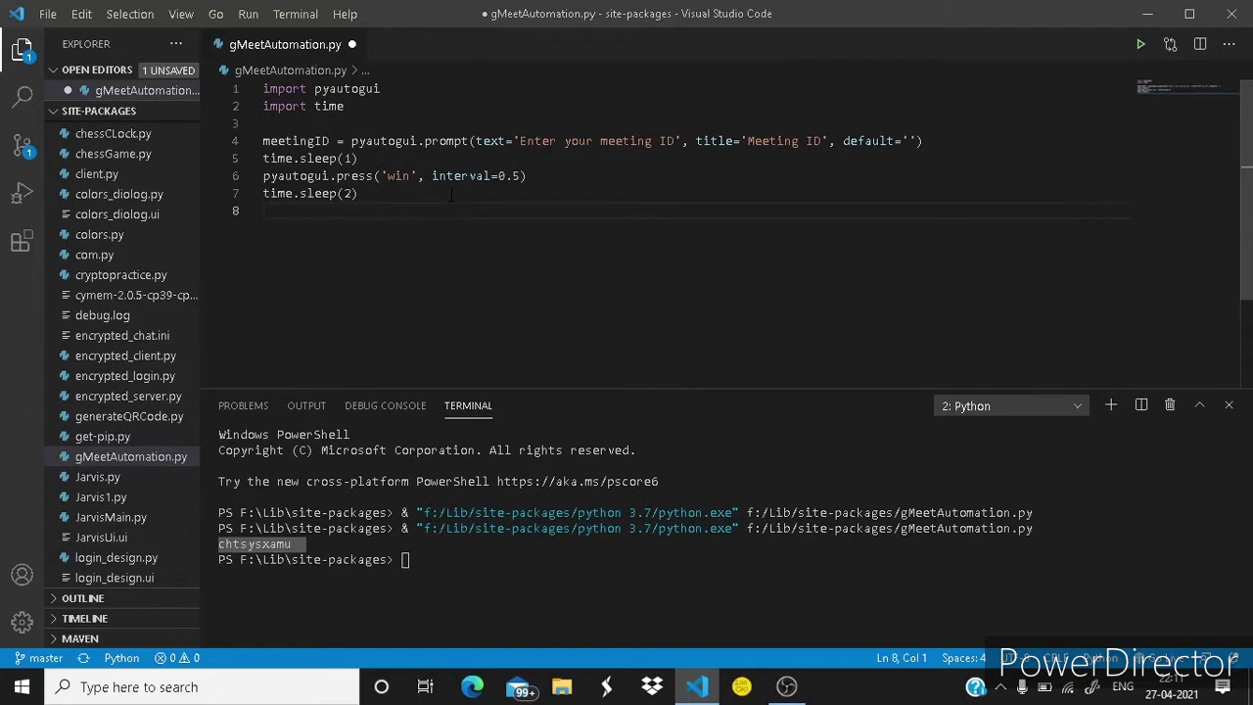
Add pyautogui.typewrite('chrome', interval=0.5) to type chrome letter by letter.
type("p")
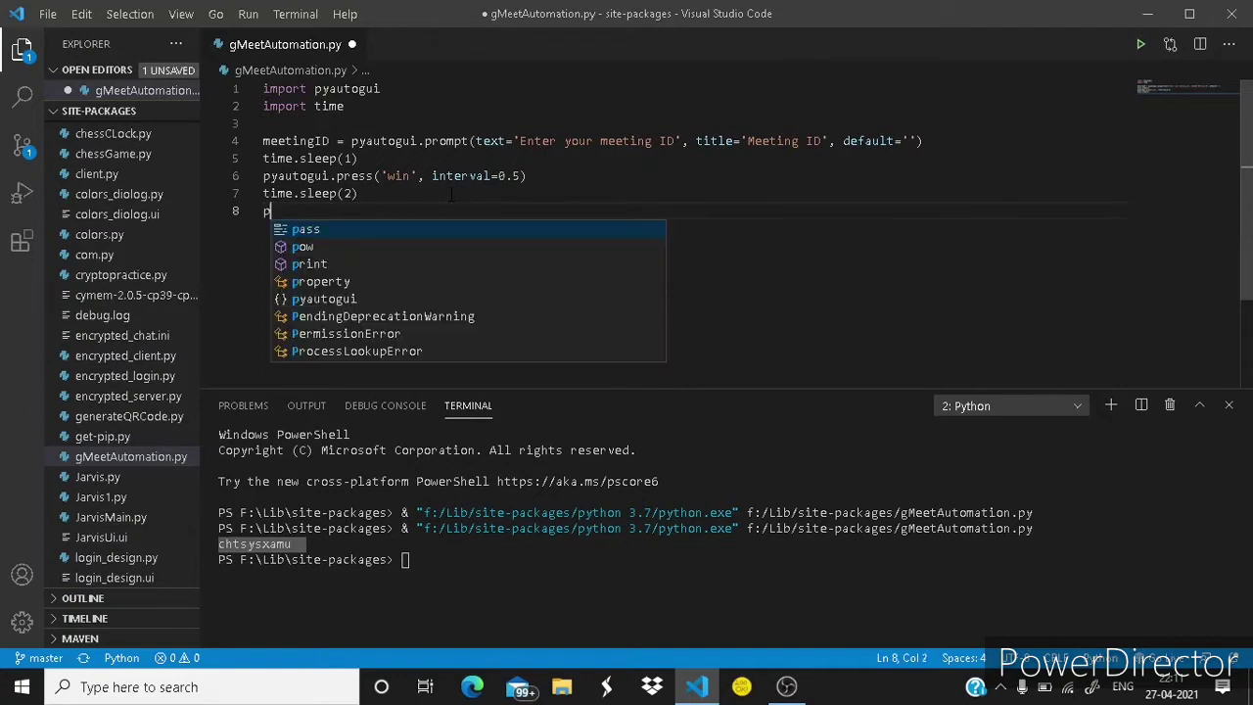
type("yautogui.")
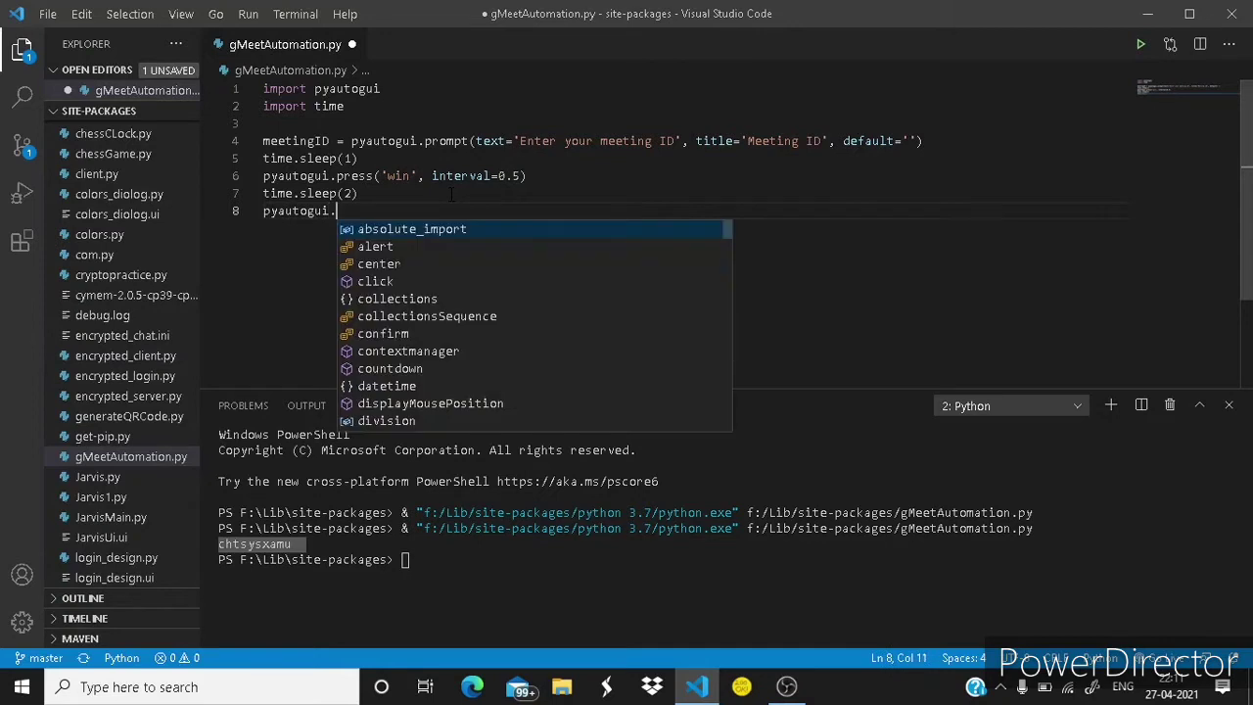
type("typewrite('chrome")
left_click(309, 192)
type("1")
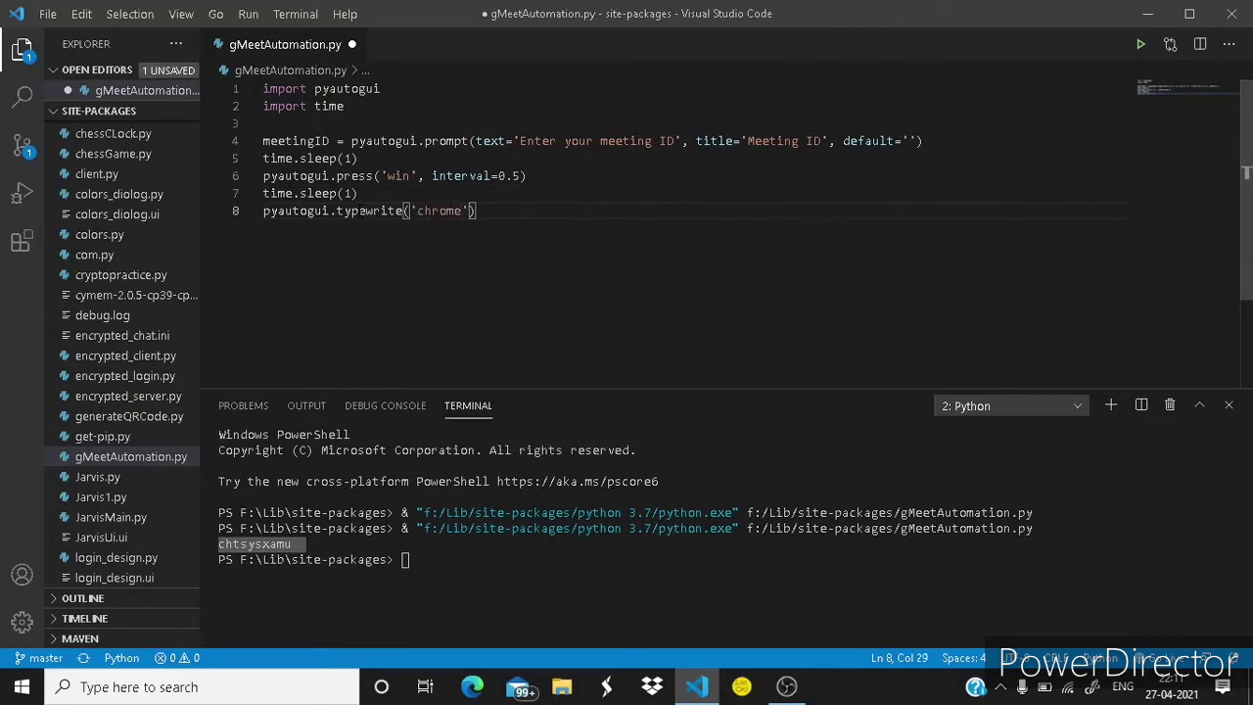
type(", i")
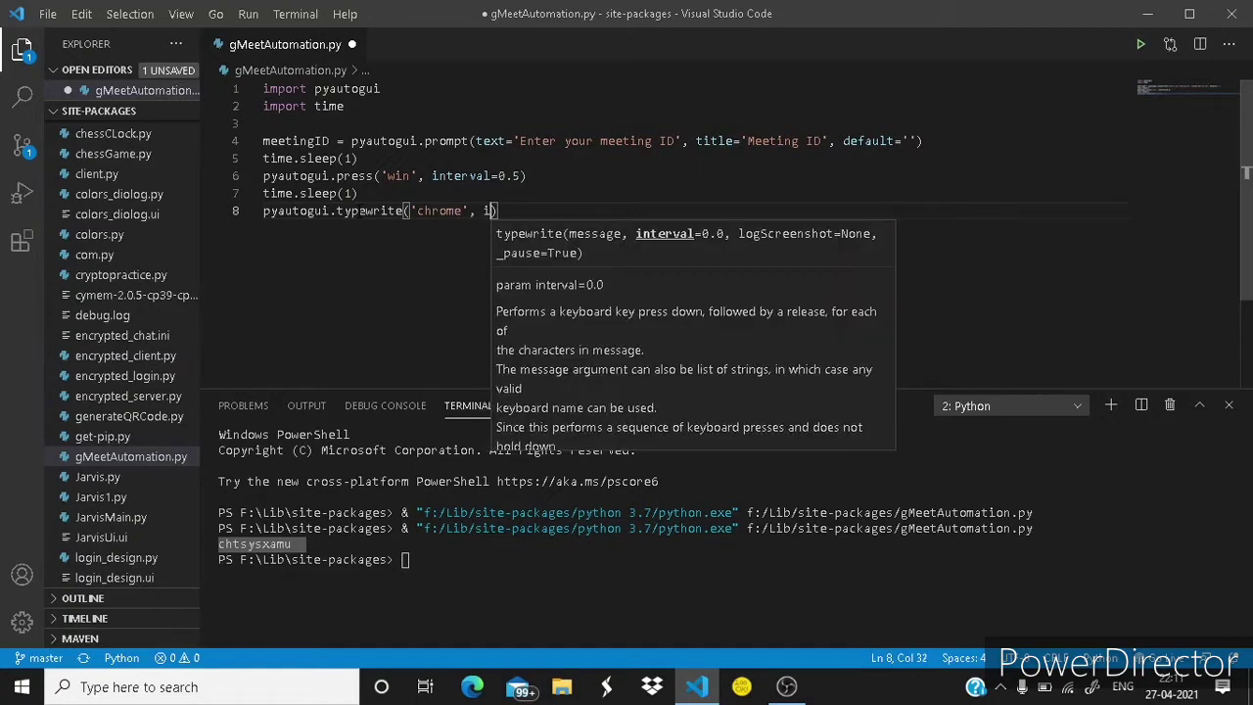
type("nterval=")
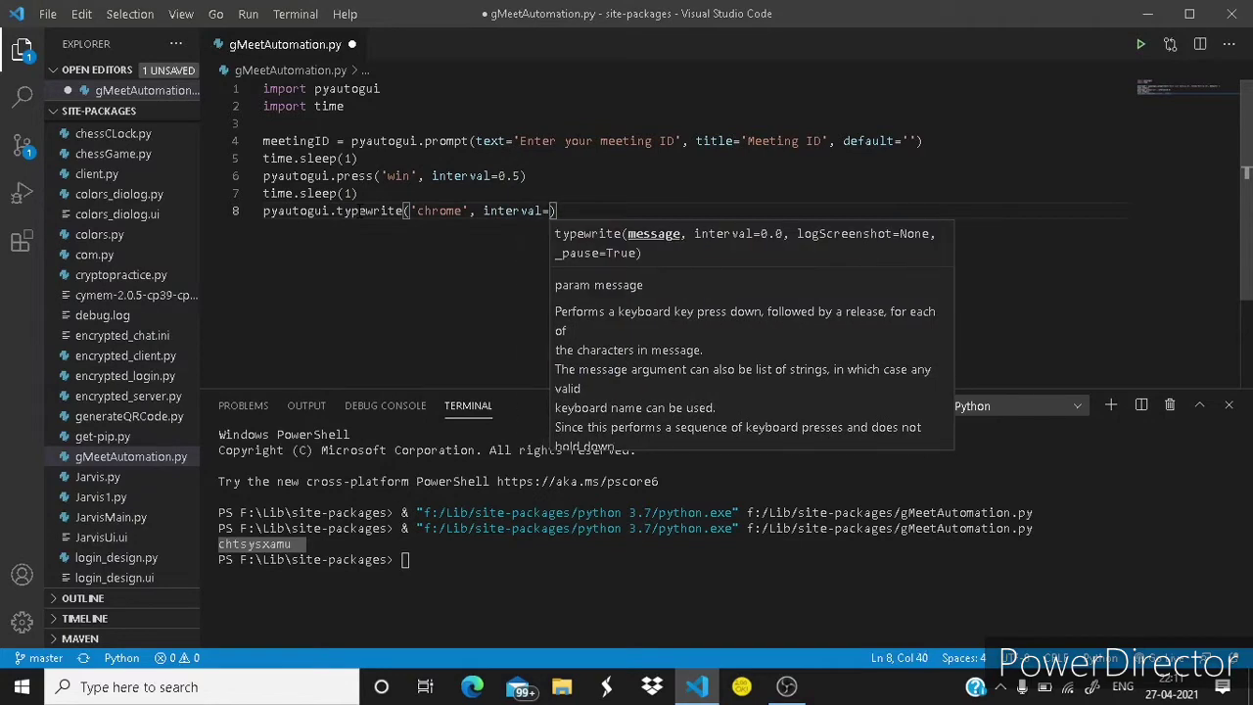
type(".4")
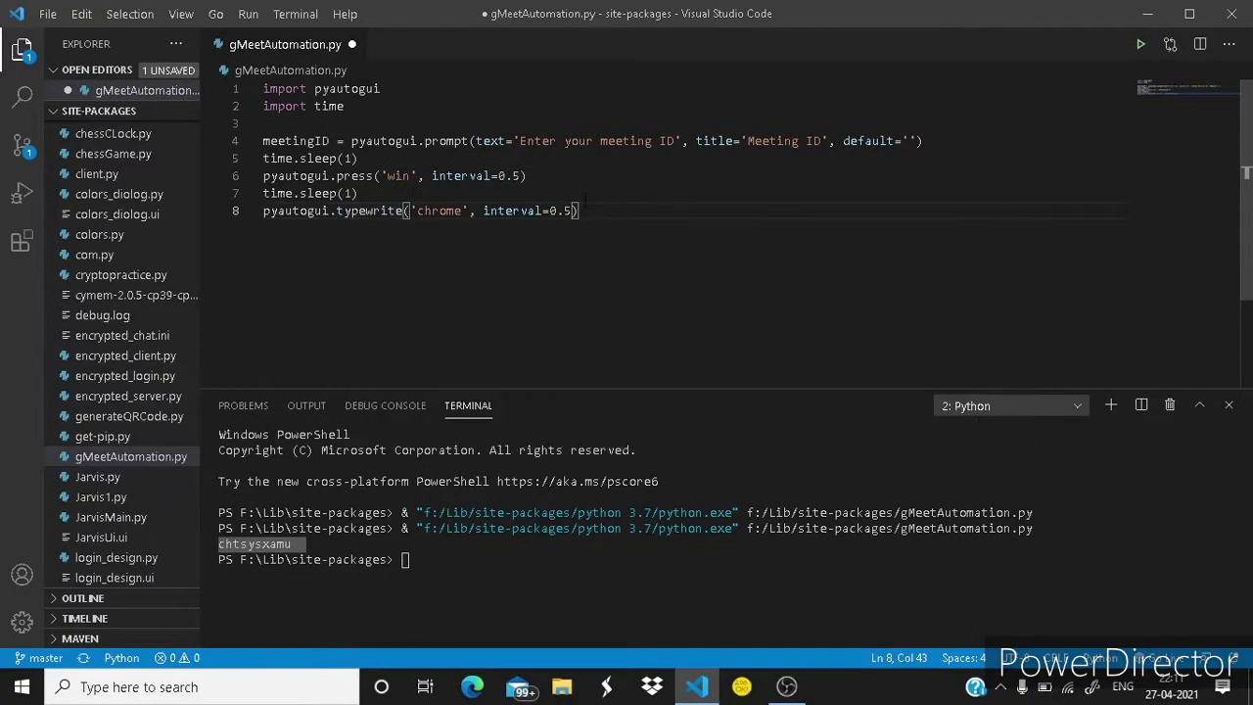
Add a time.sleep call after typing chrome and save the script.
type("time")
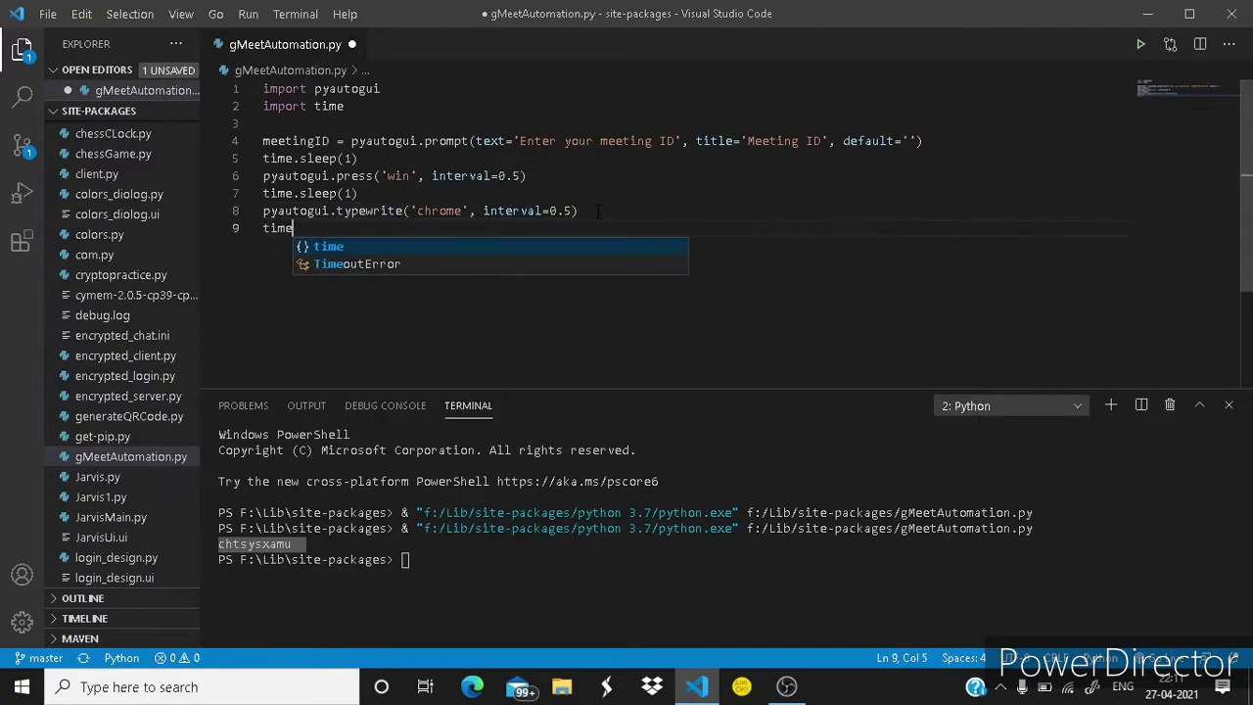
type(".sleep")
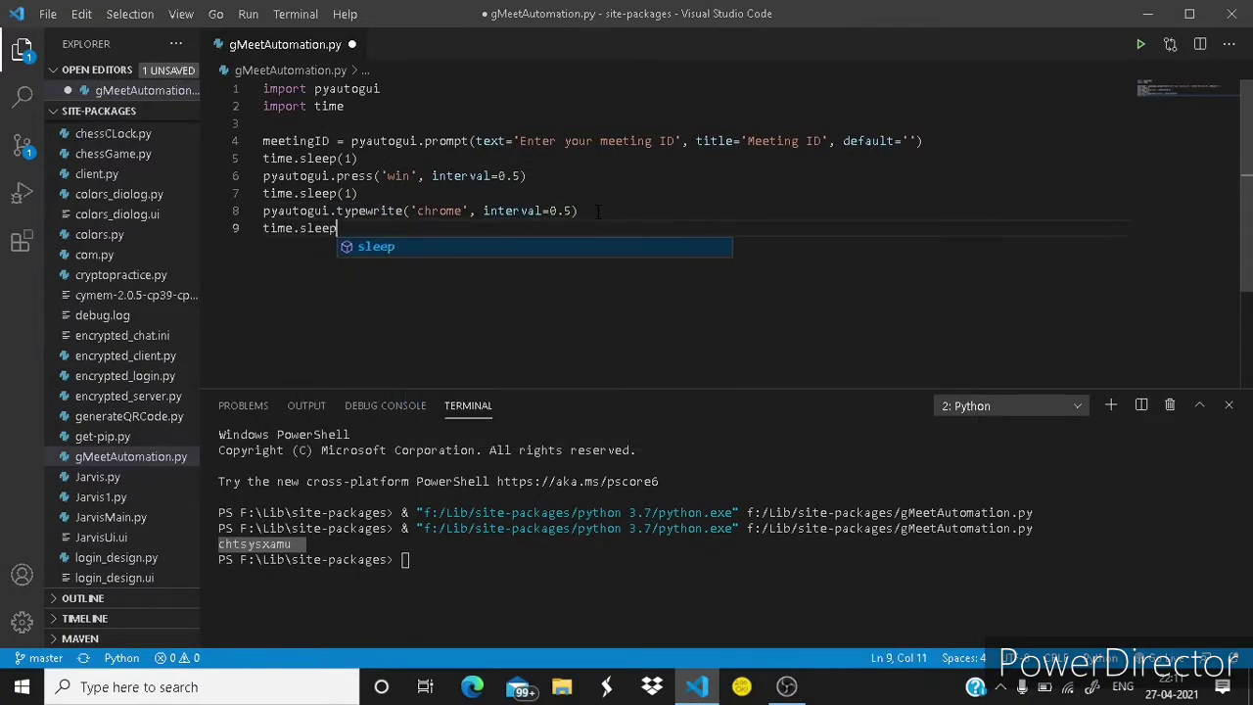
type("(2")
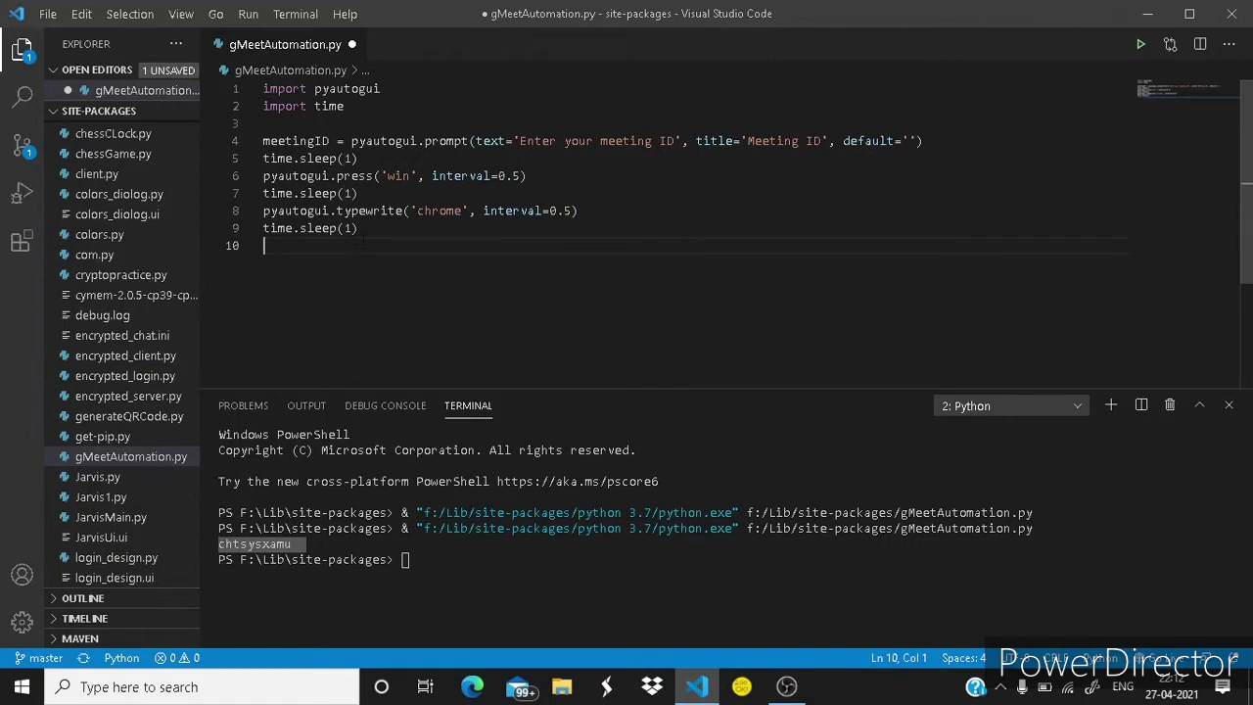
key("ctrl+s")
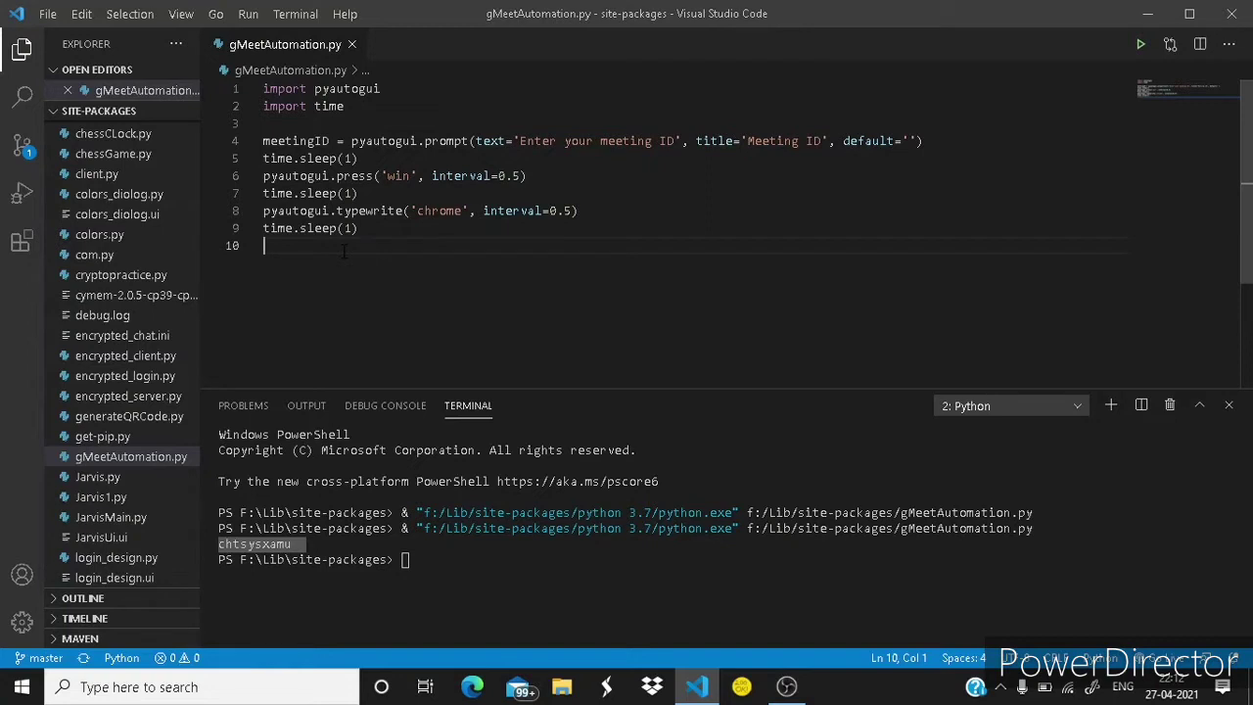
Add pyautogui.press('enter', interval=0.5) on line 10.
type("p")
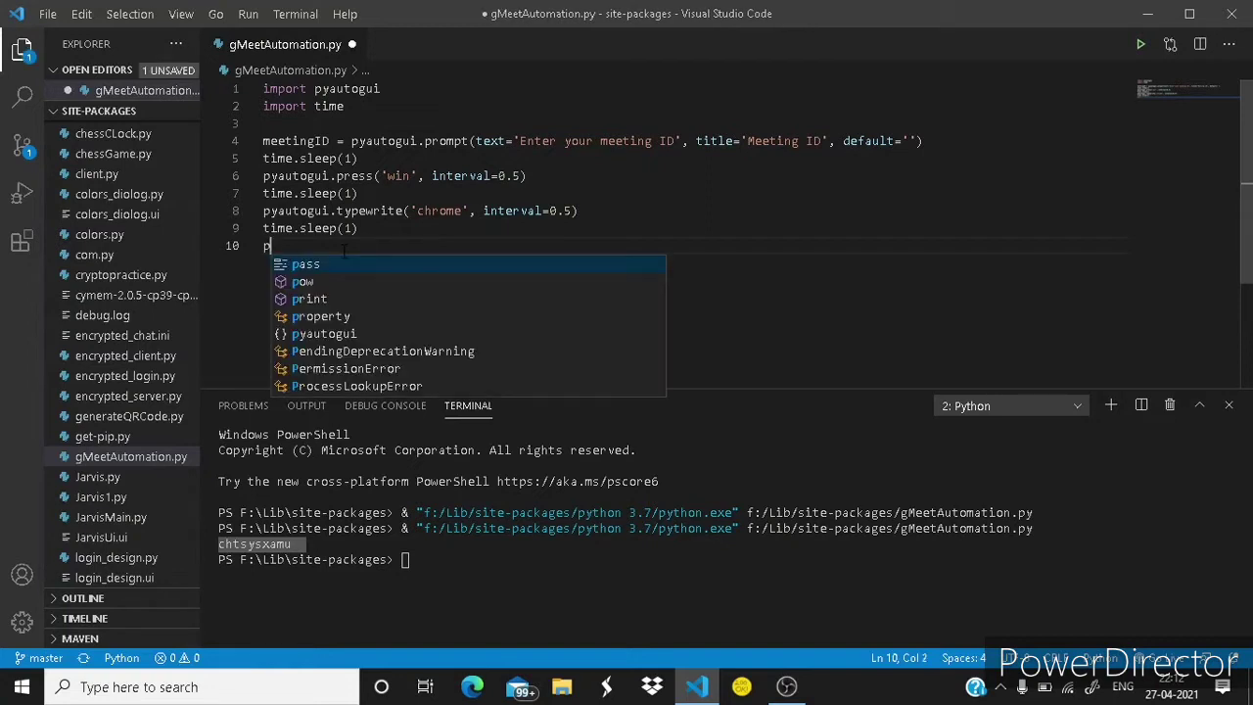
type("yautogui")
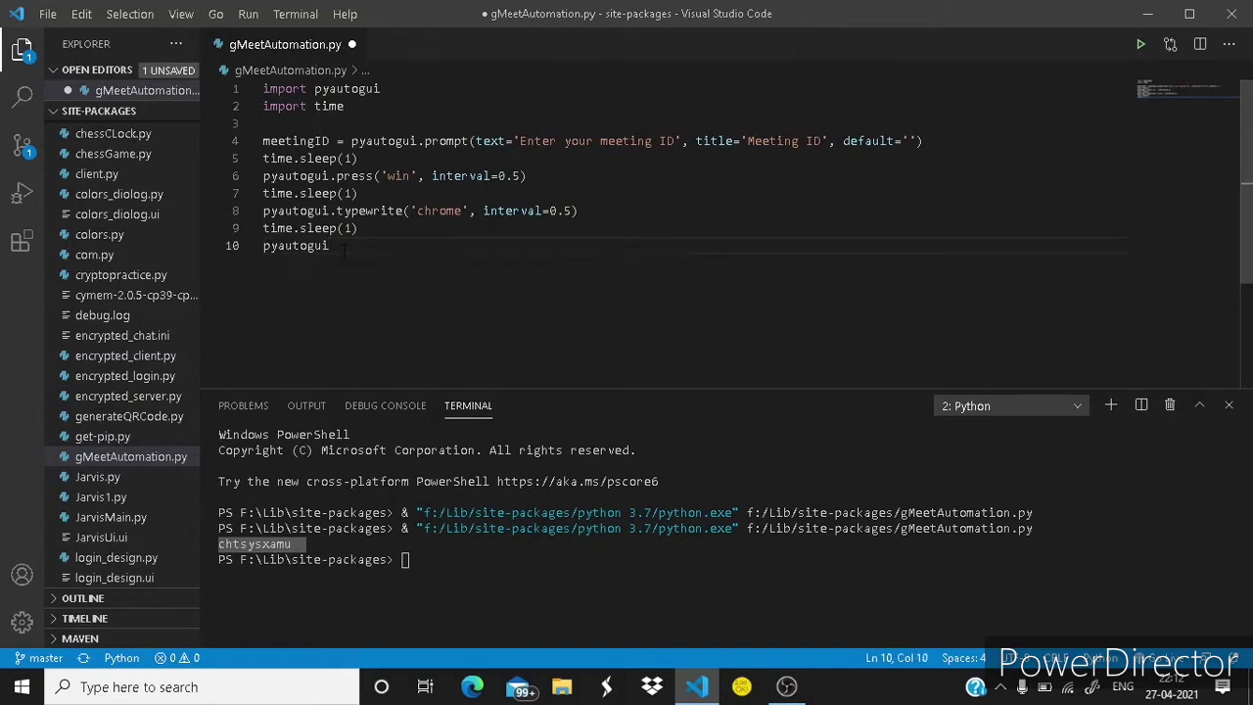
type(".")
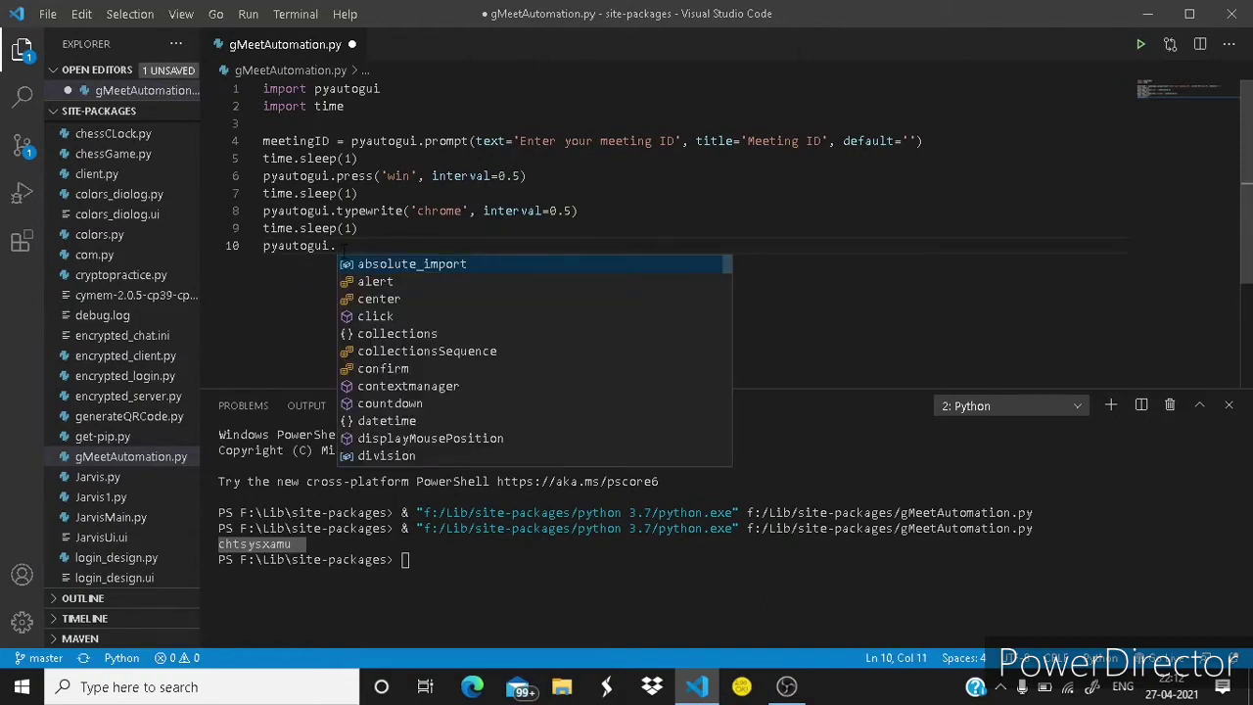
type("p")
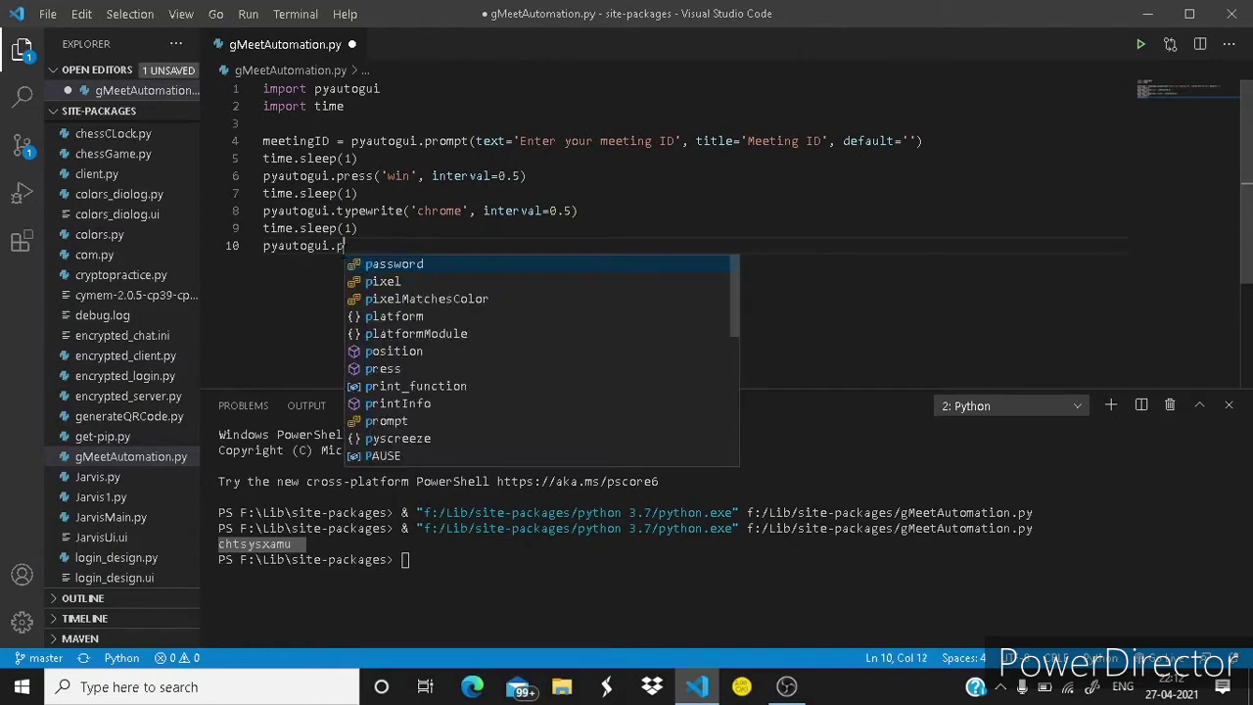
type("ress")
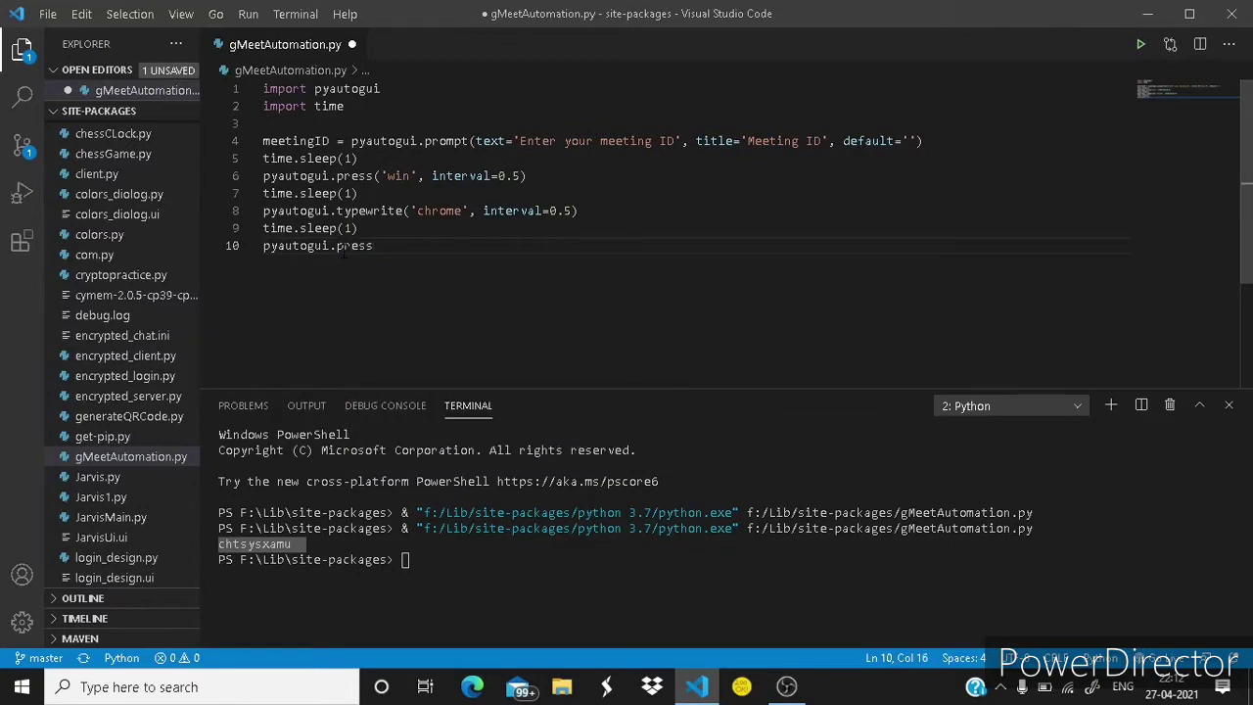
type("()")
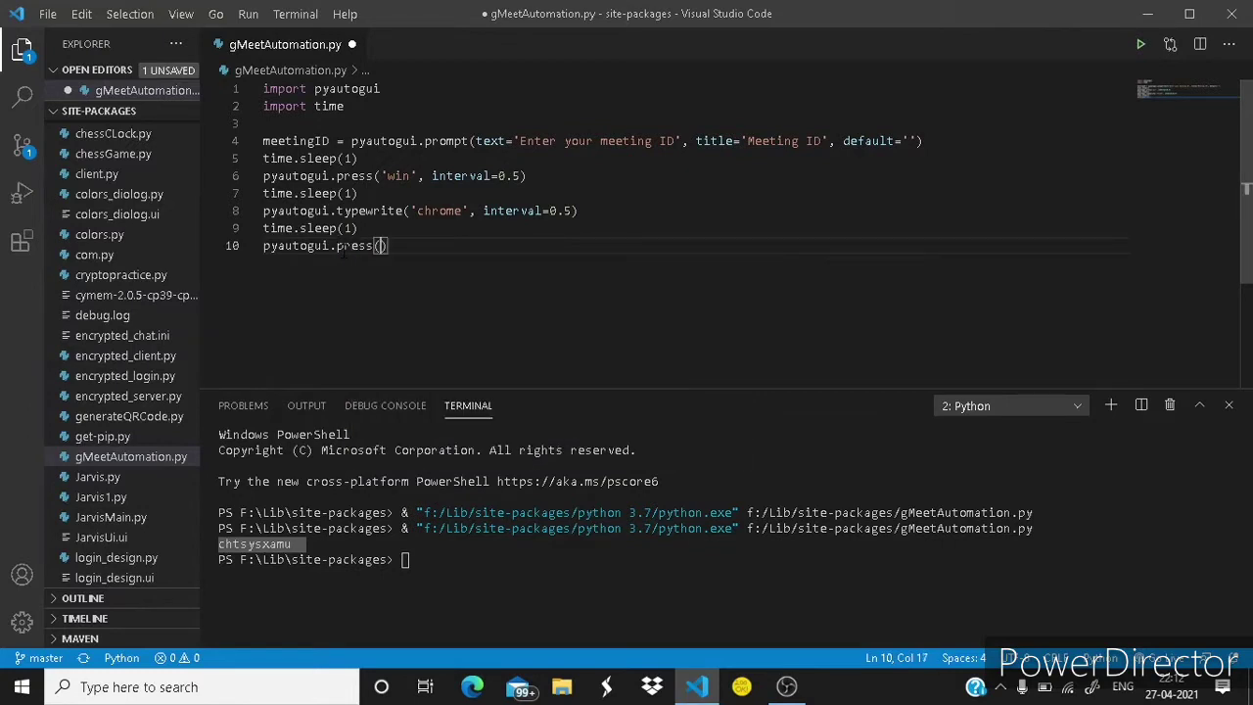
type("'enter'")
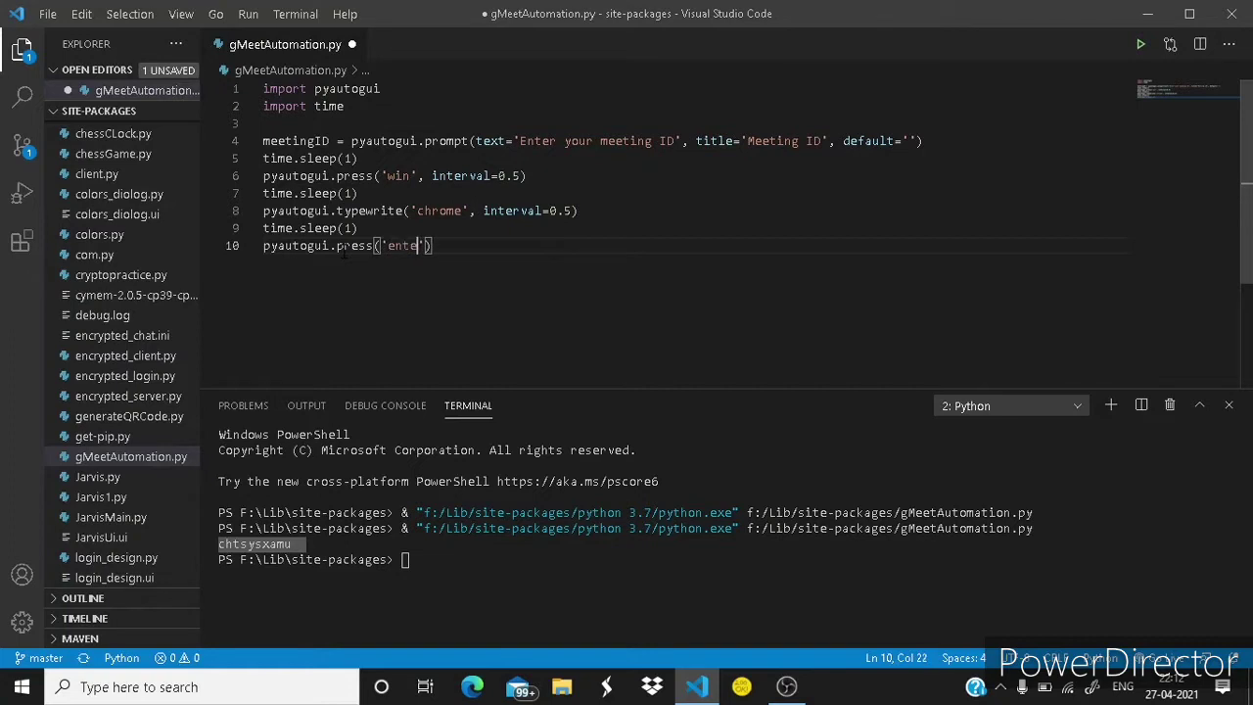
type("r")
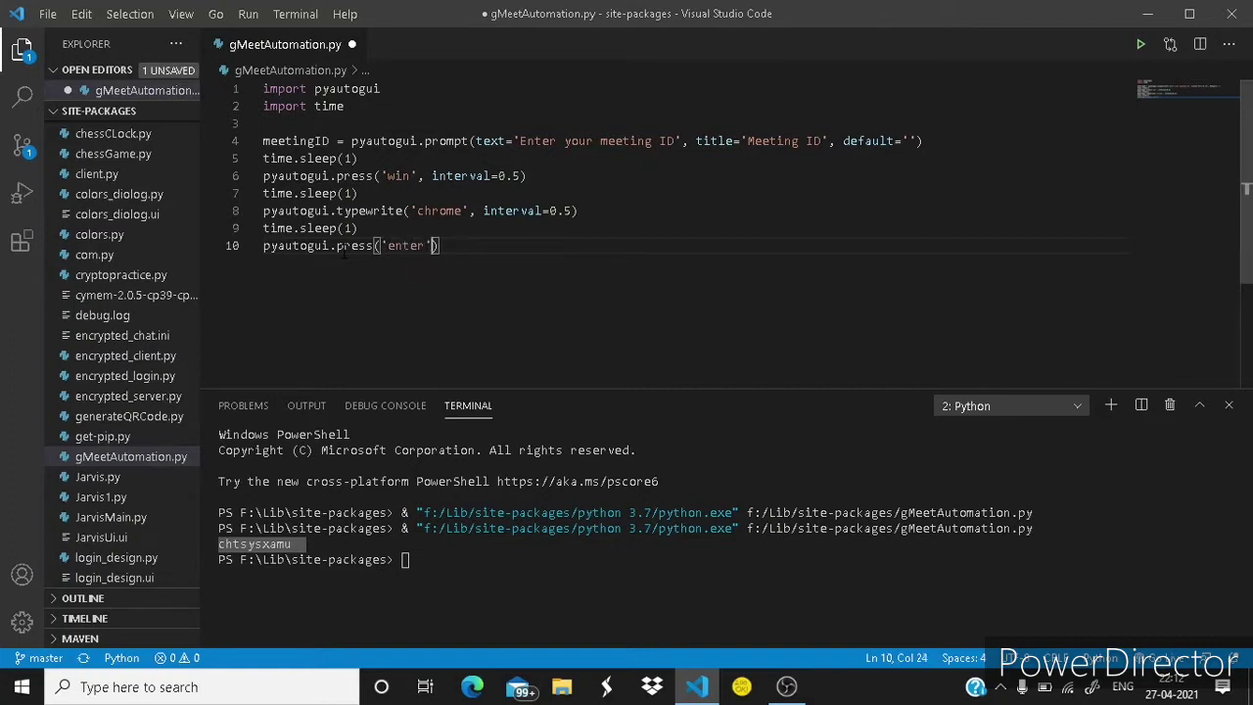
type(", interval=0.")
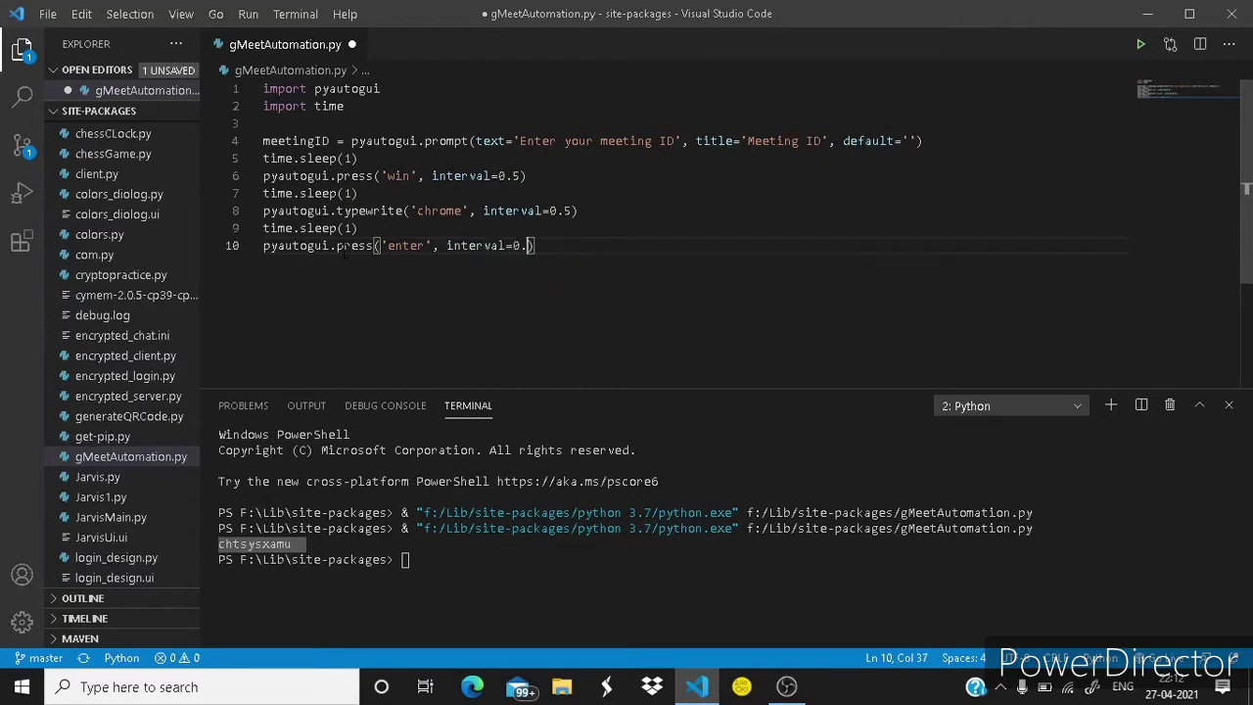
type("5")
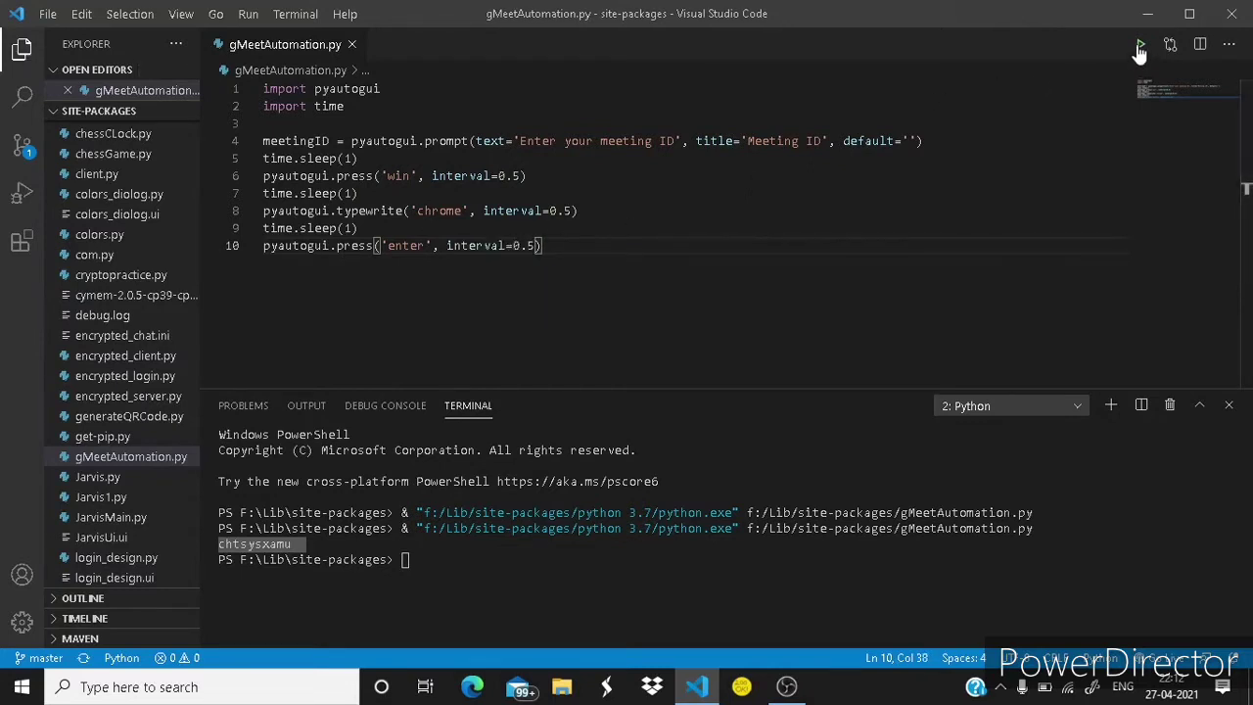
Run the updated script, enter a test meeting ID, then start a new line 11.
left_click(1140, 43)
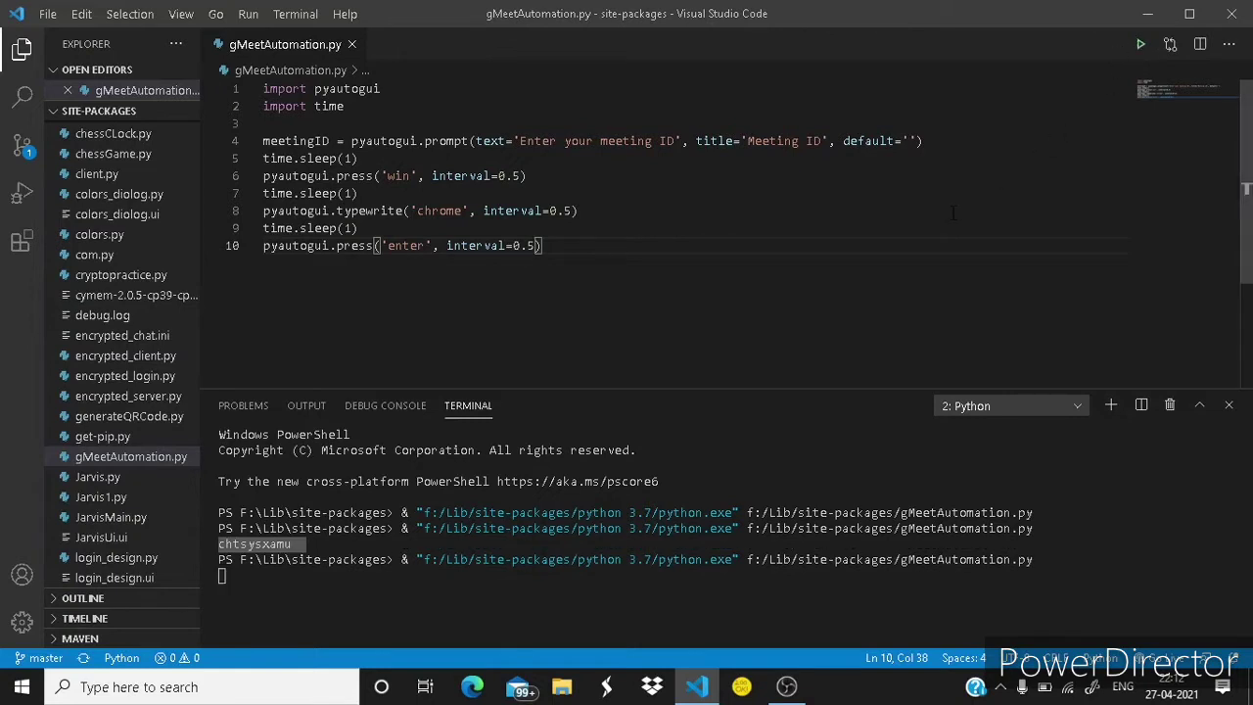
type("cht")
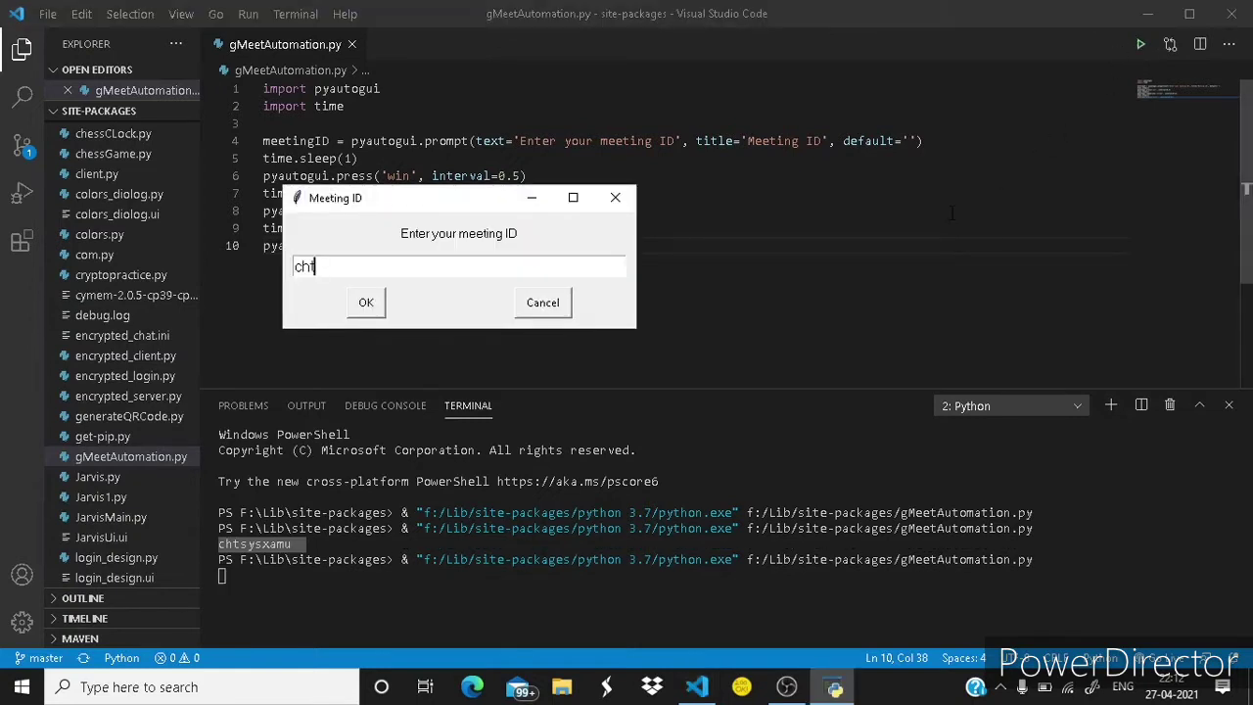
type("sys")
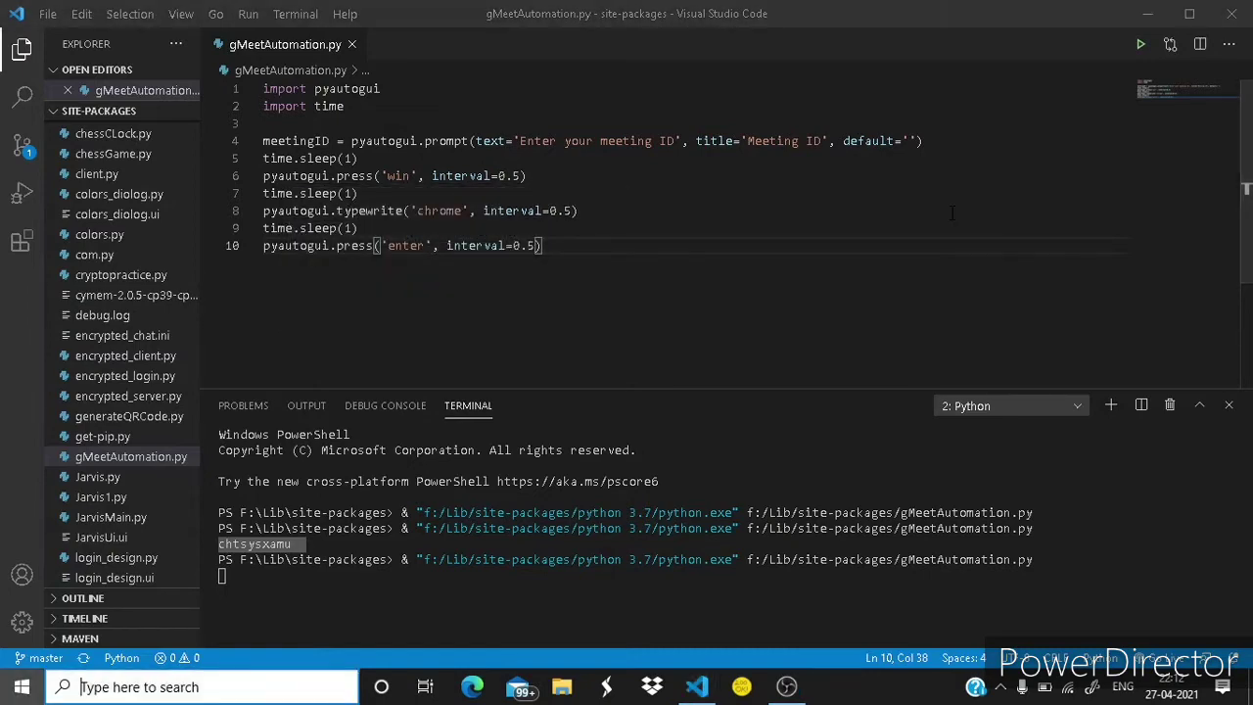
type("chro")
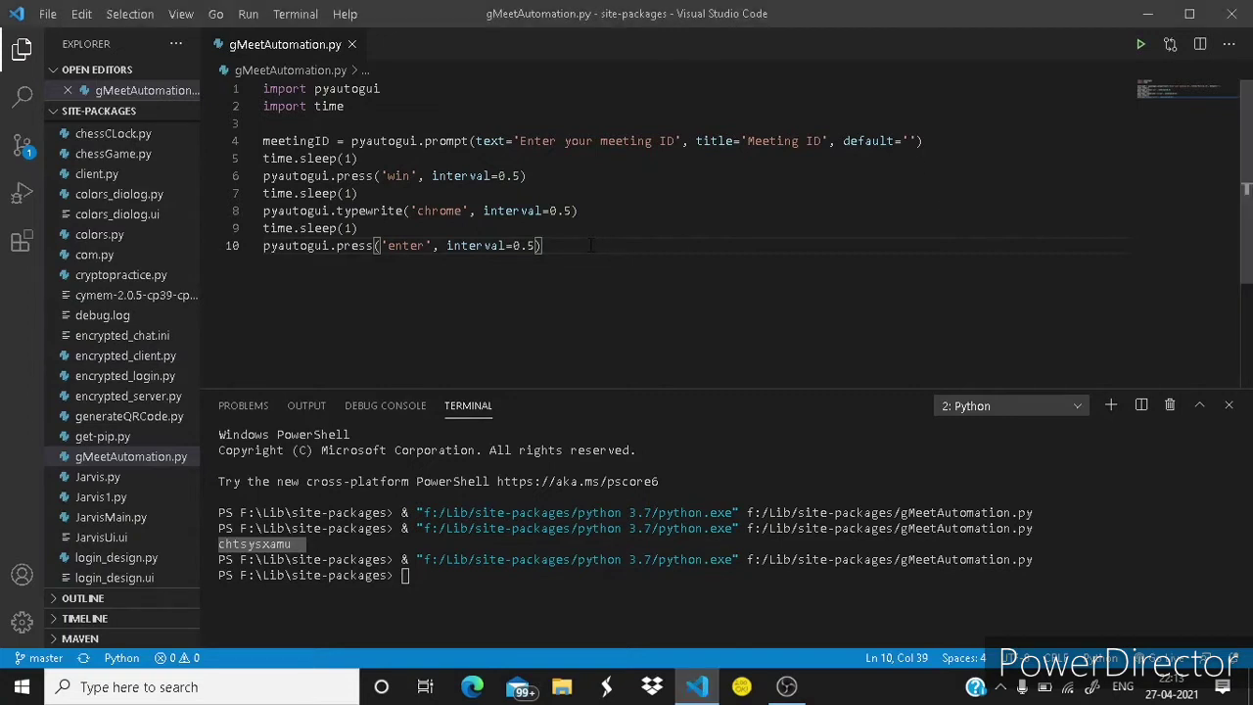
key("enter")
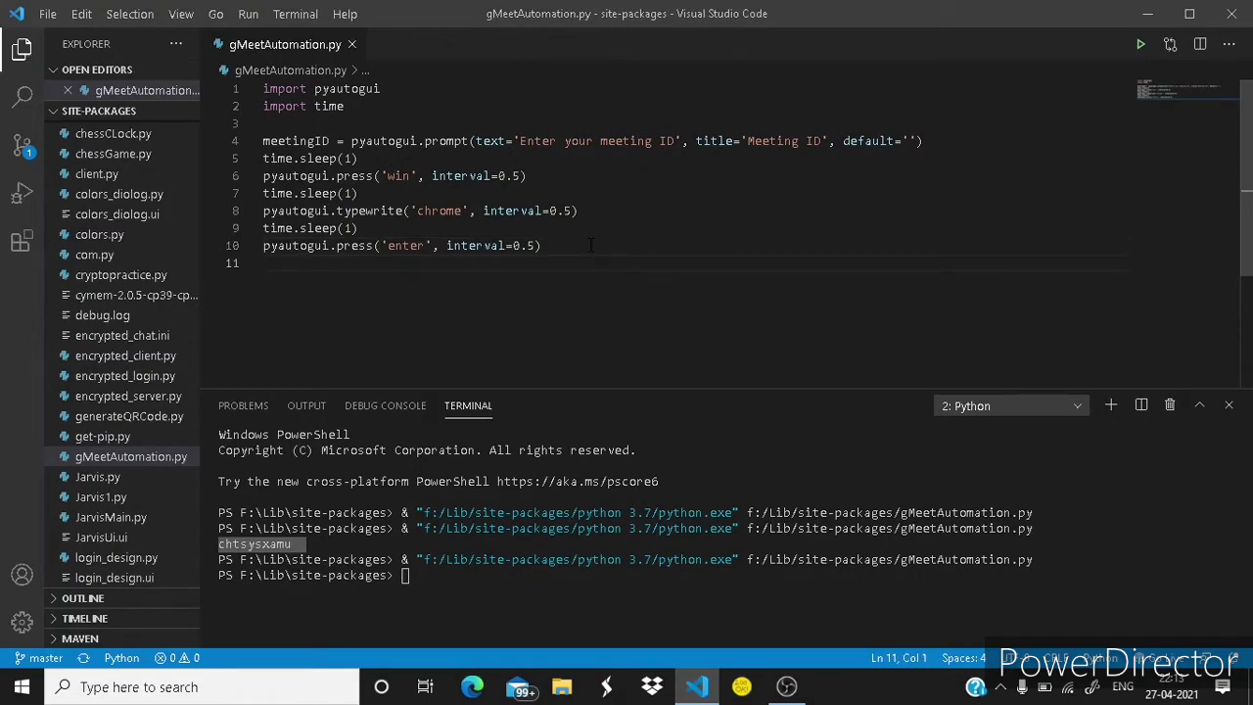
Add a time.sleep(10) wait after launching Chrome.
type("ti")
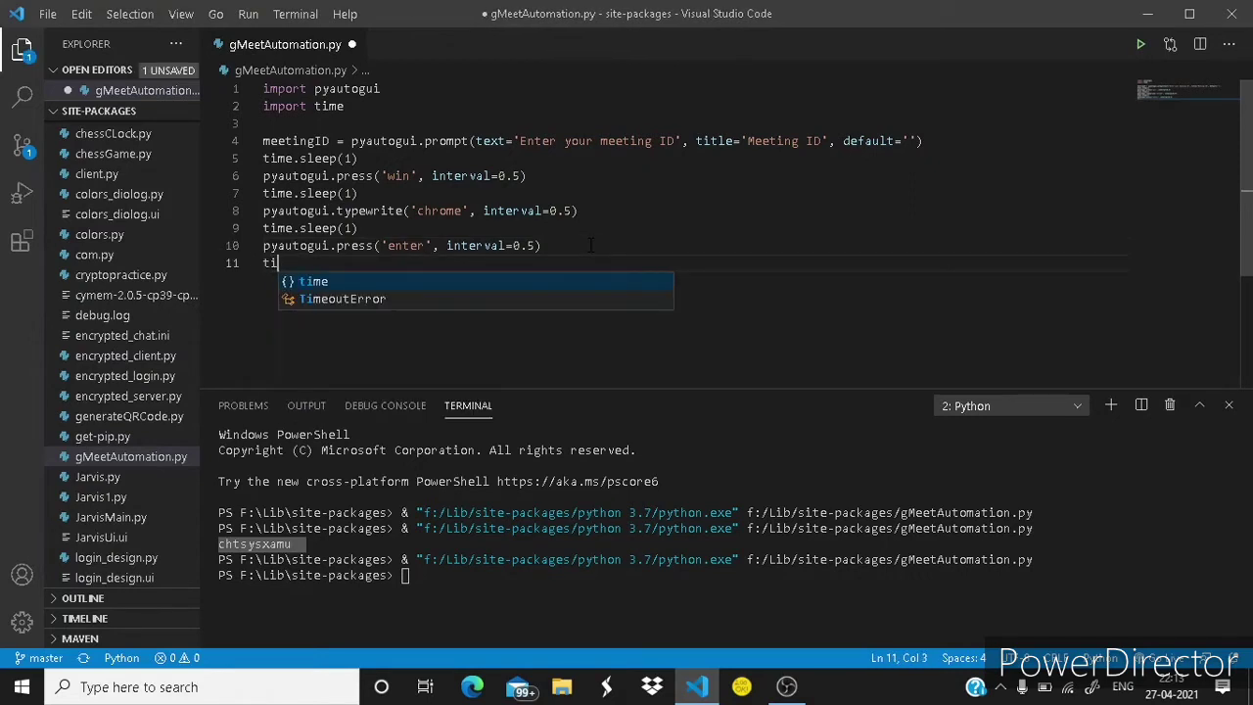
type("me.sleep")
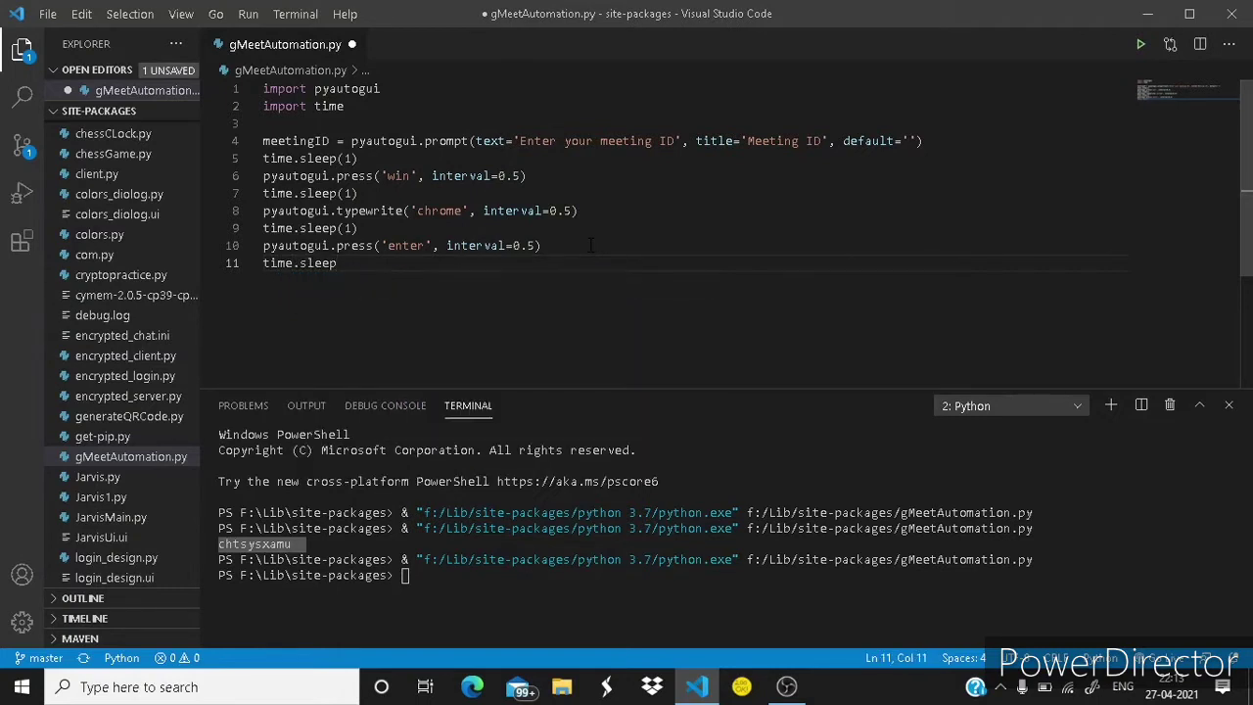
type("(10)")
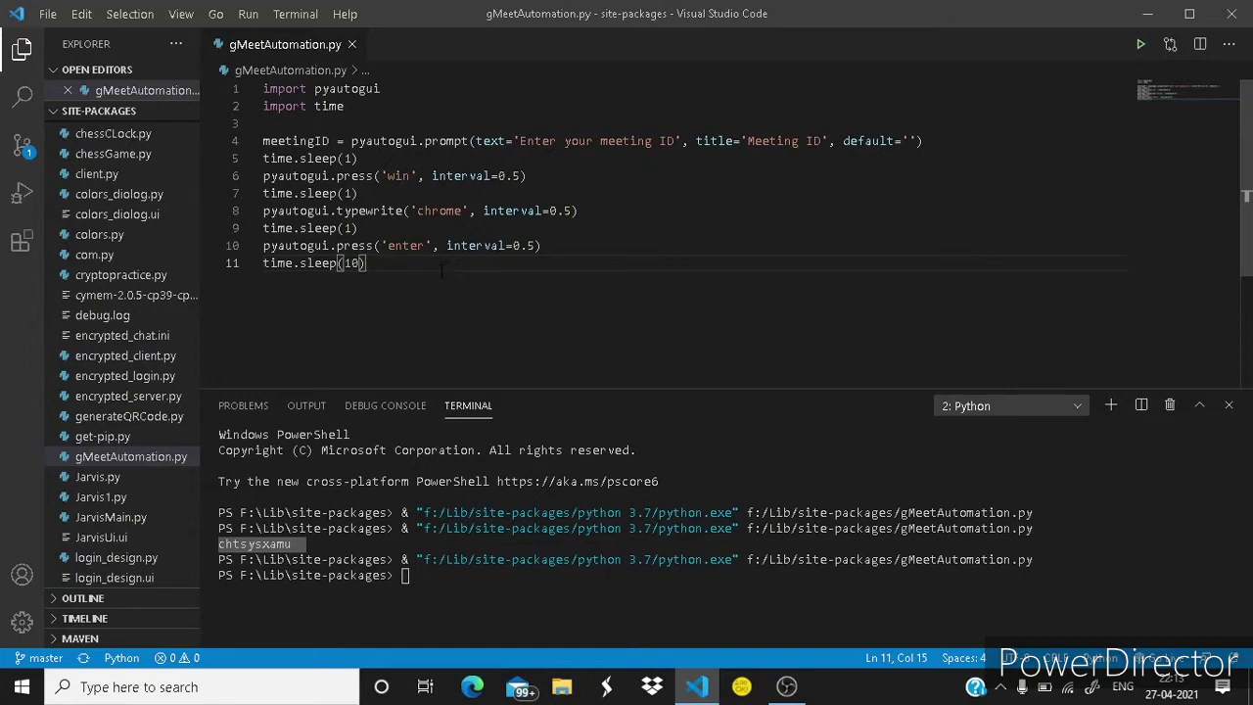
type("p")
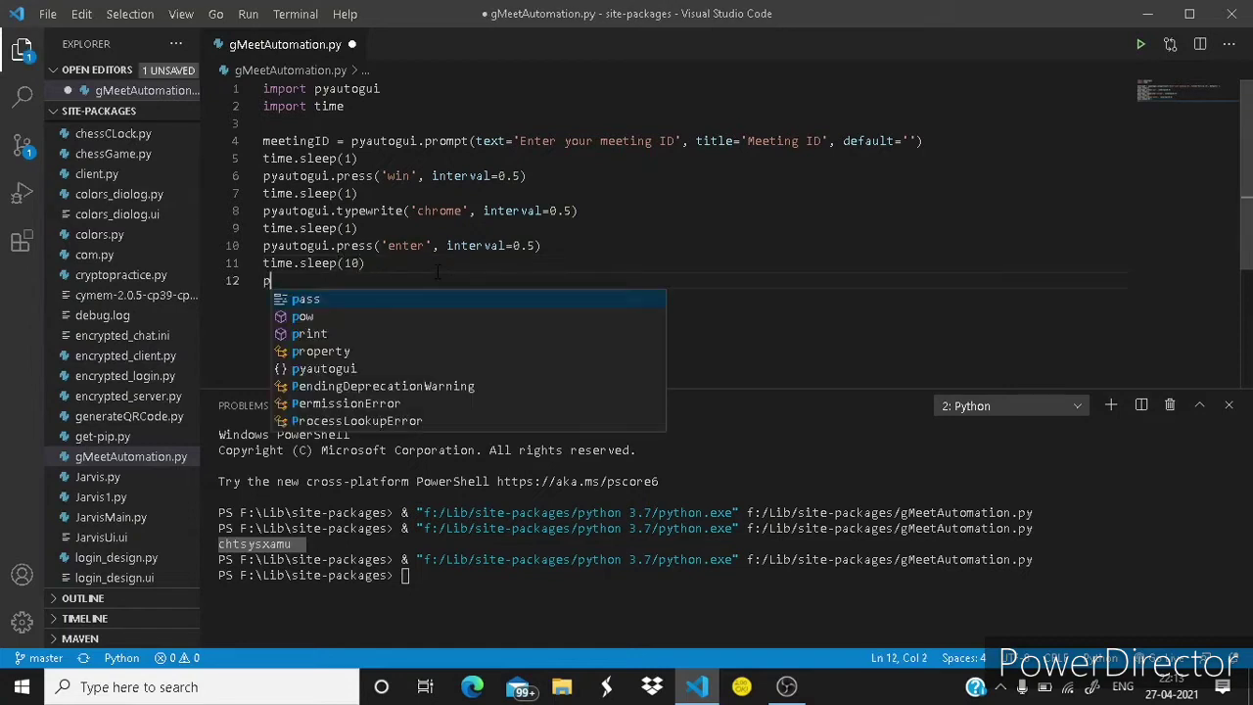
type("yautogui.")
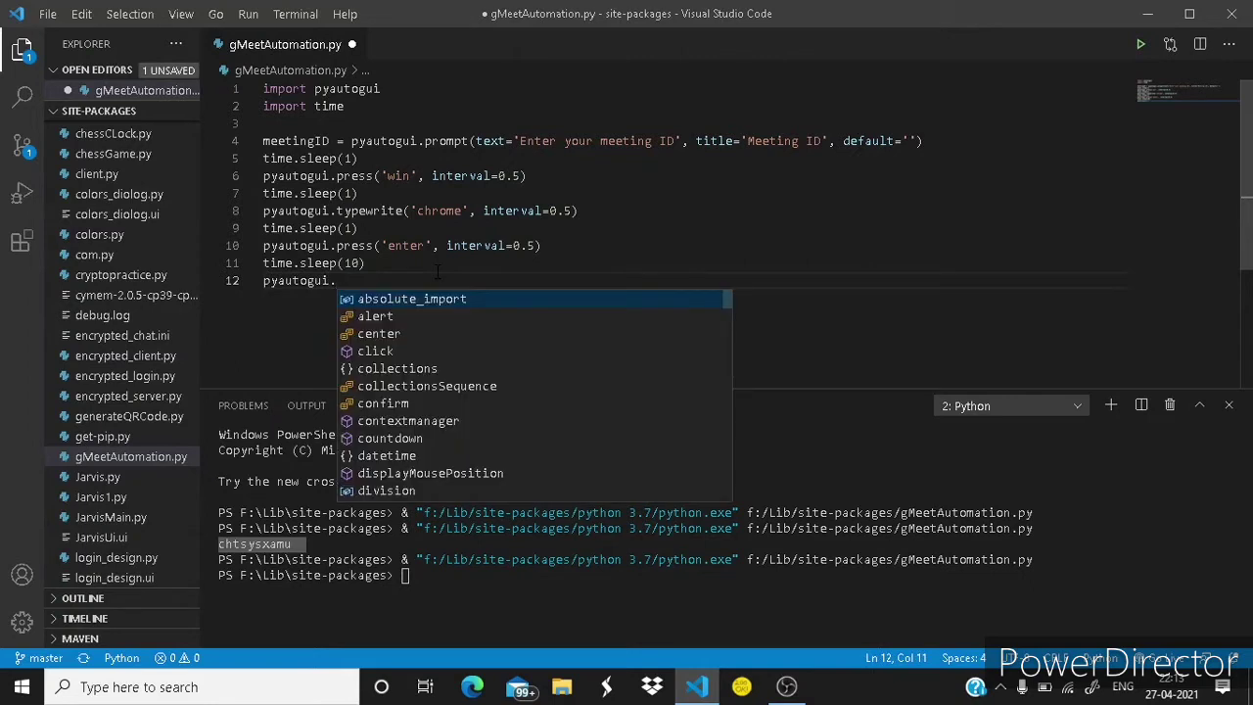
type("type")
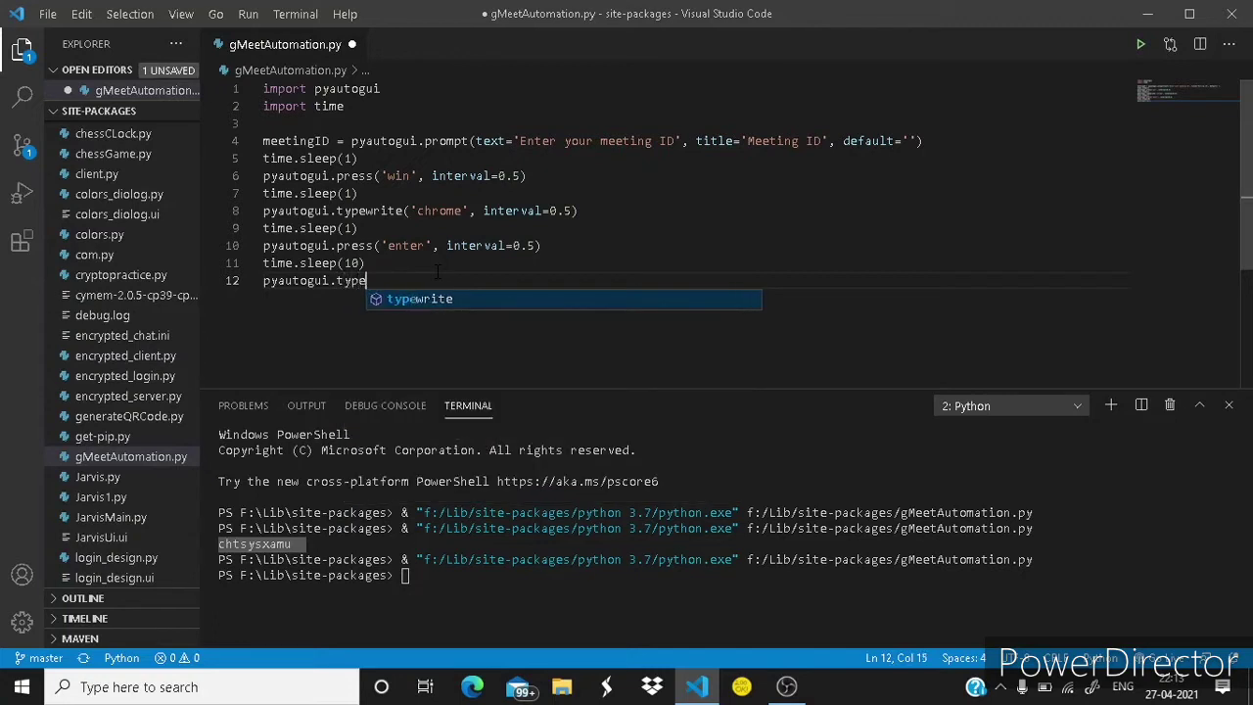
type("write")
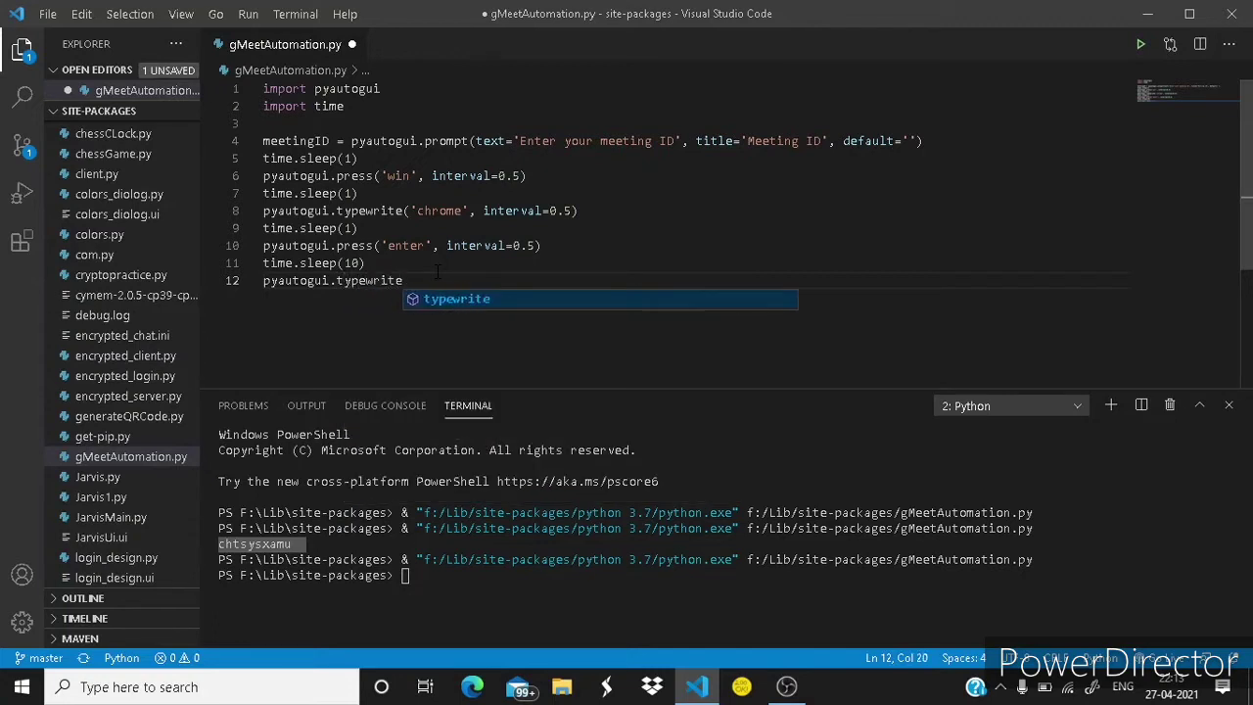
type("('')")
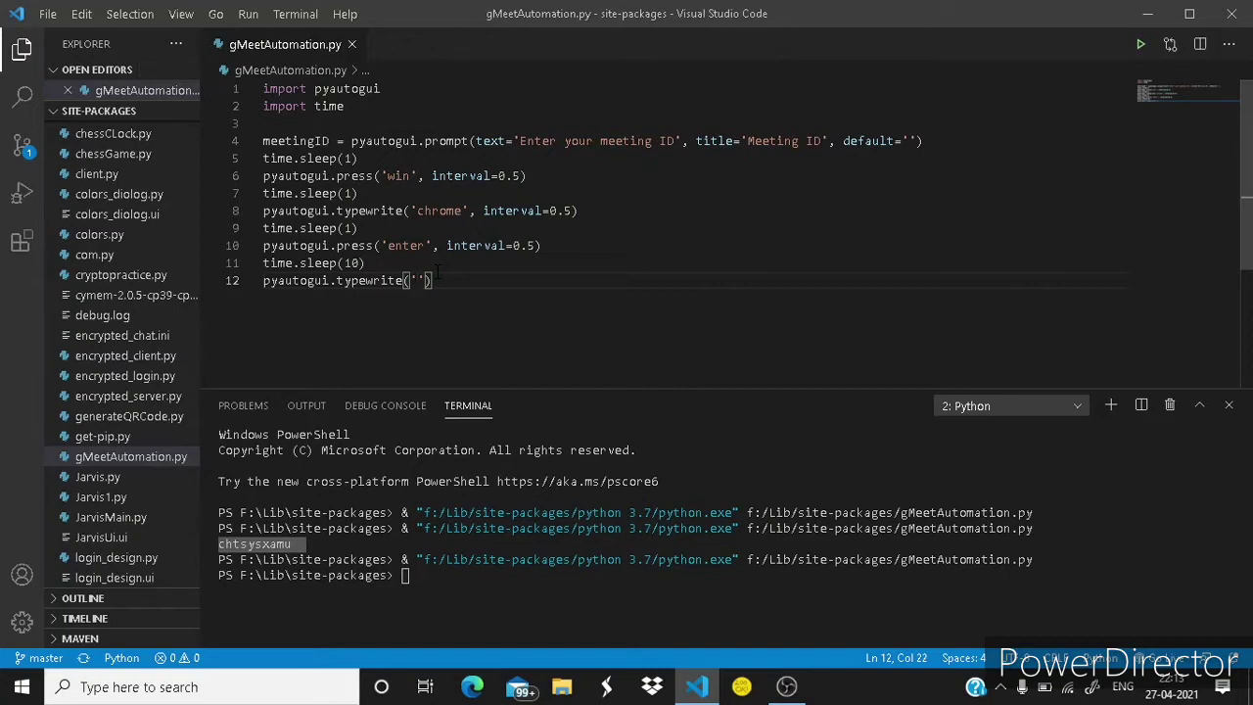
type("https:")
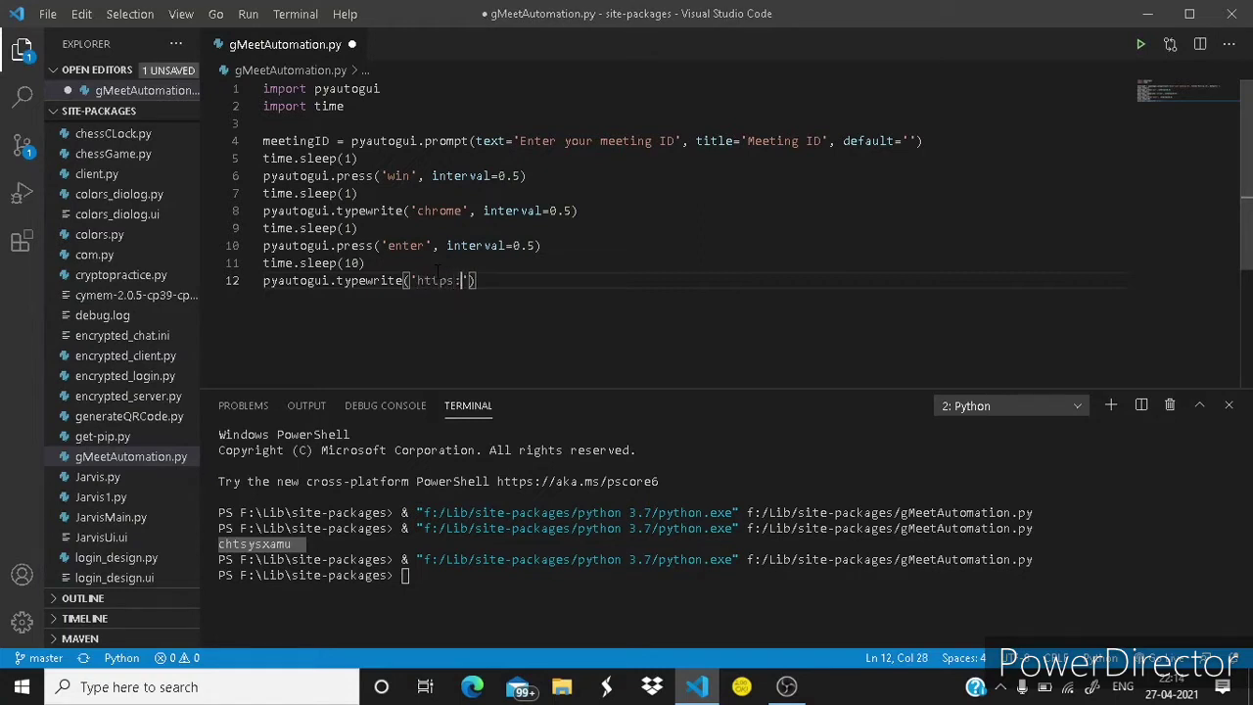
type("//")
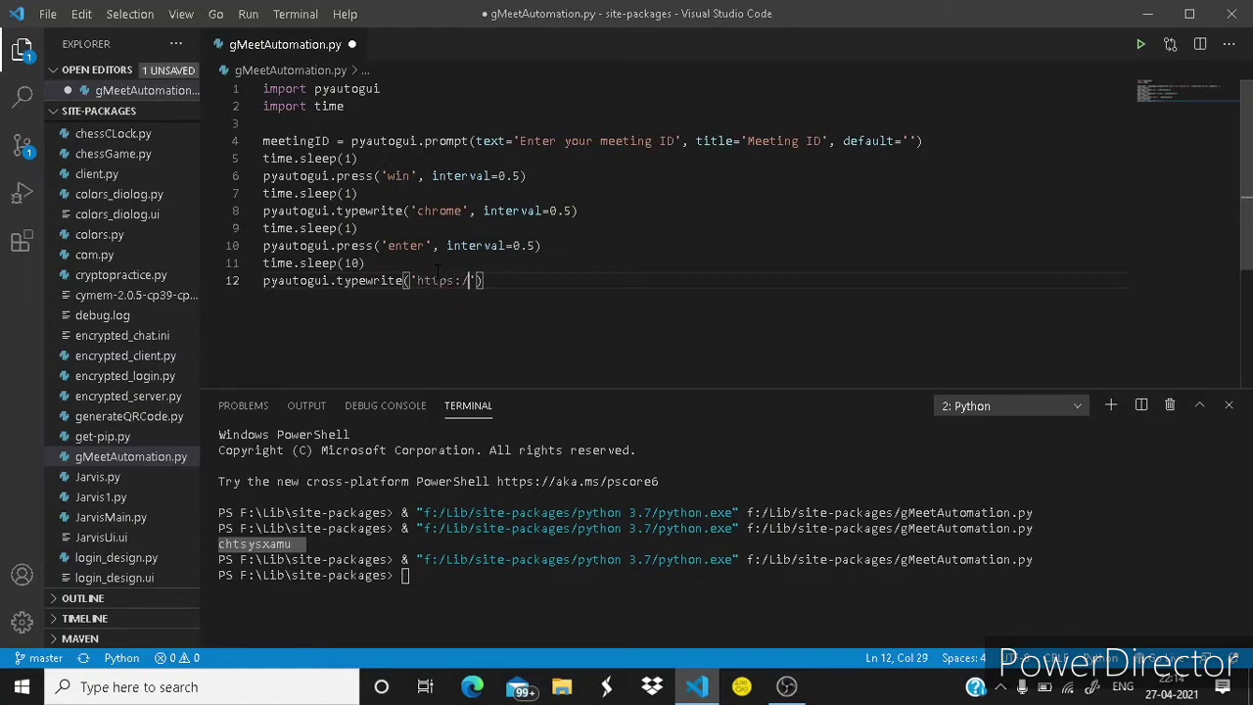
type("/")
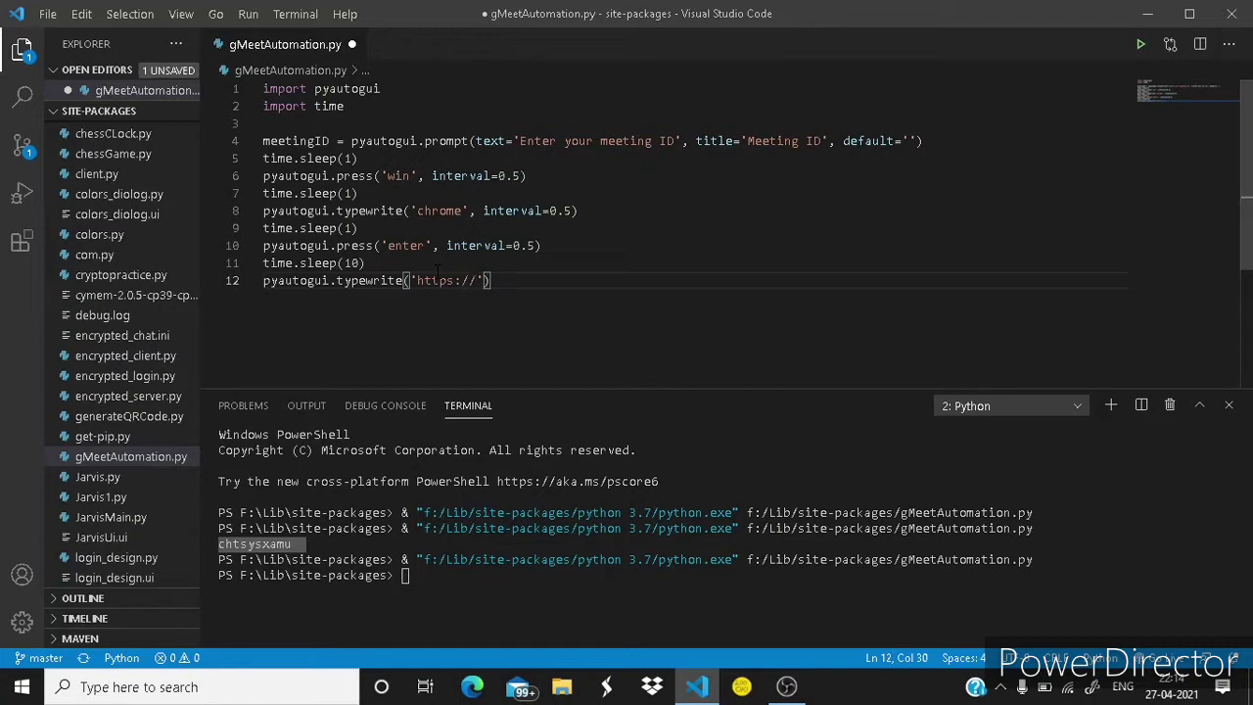
type("meet.")
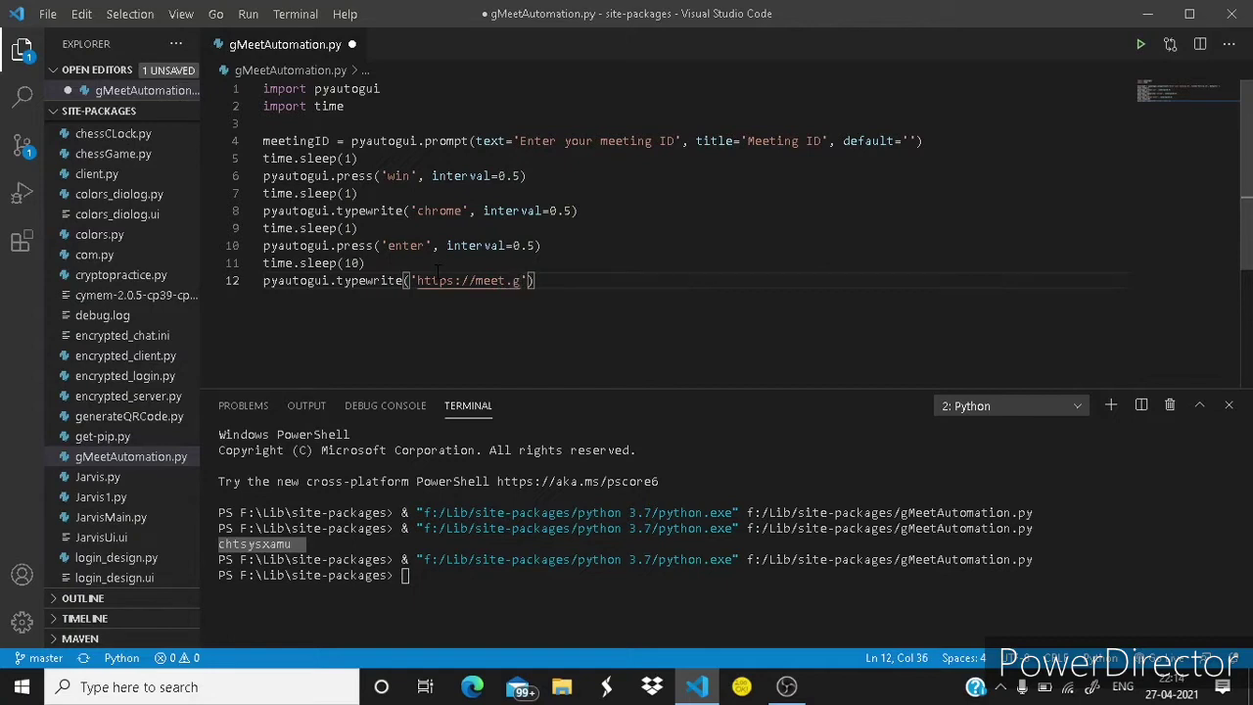
type("google.com")
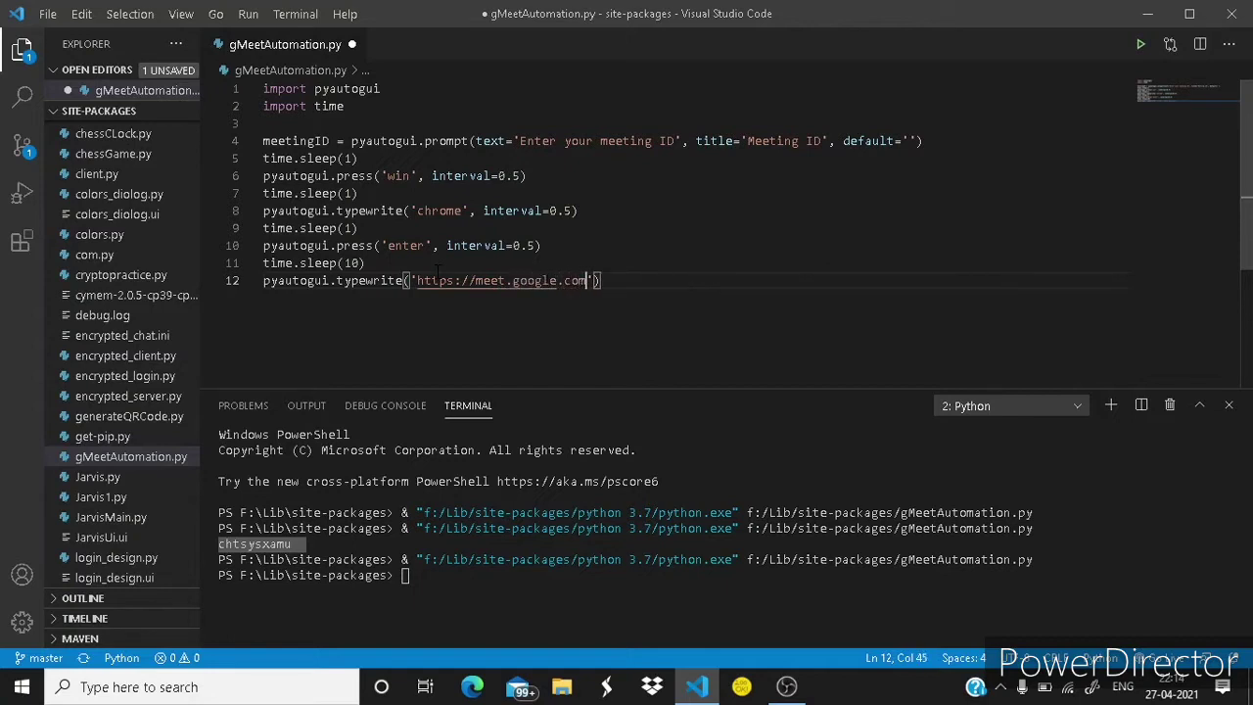
type("/")
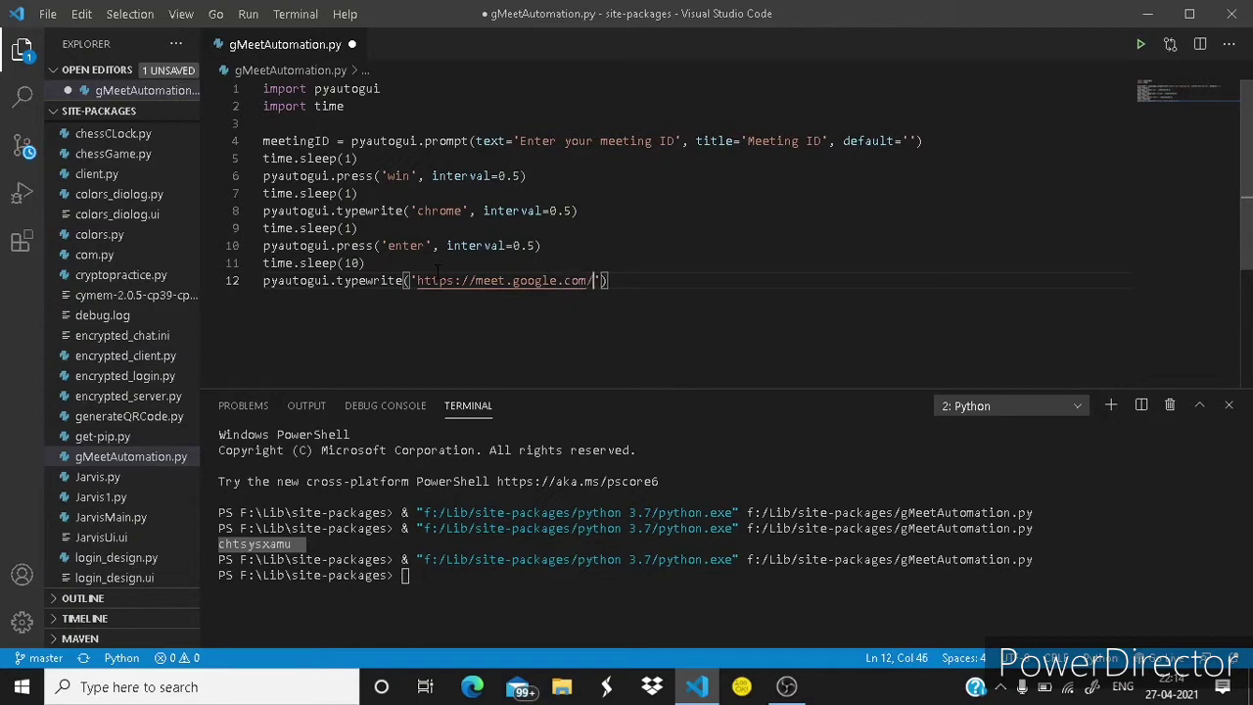
type("?")
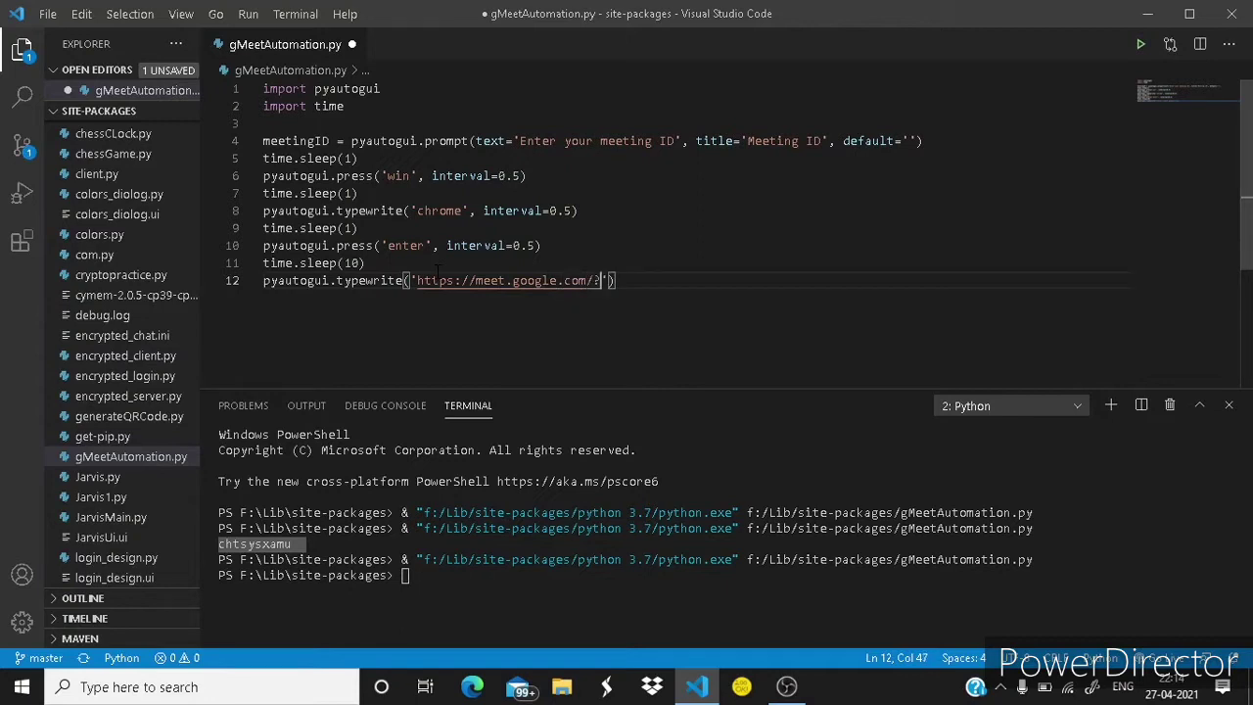
type("auths")
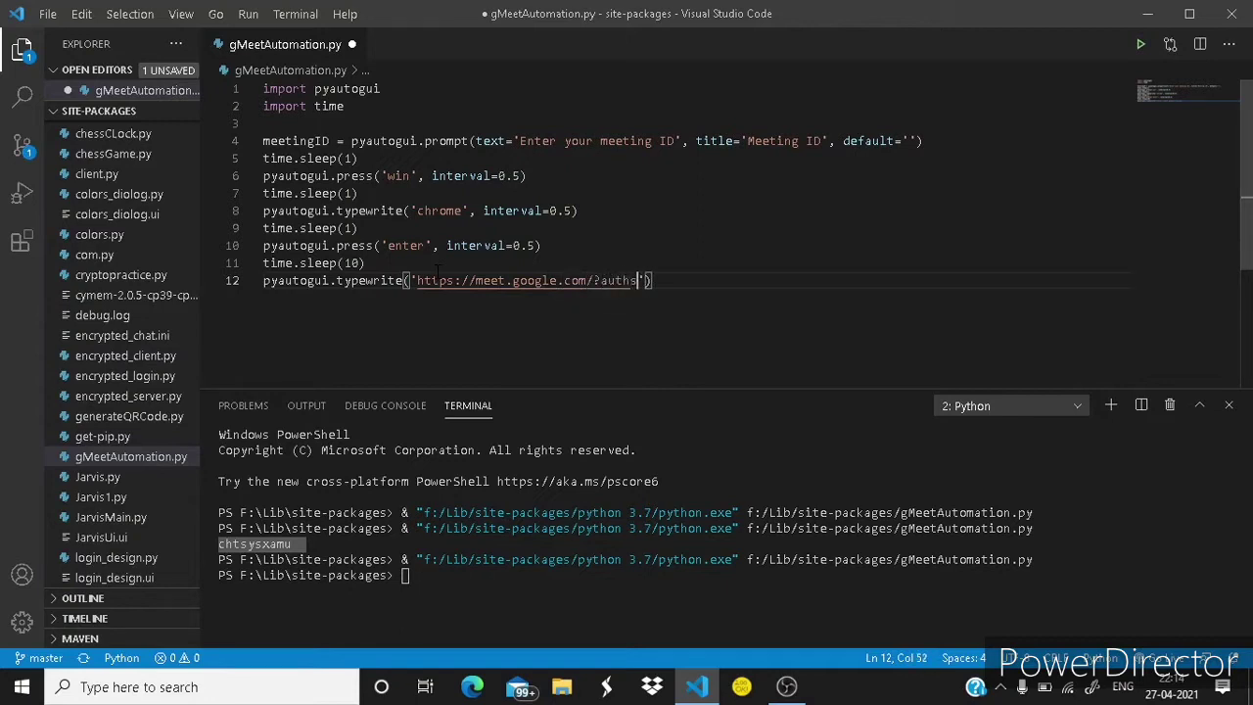
type("er")
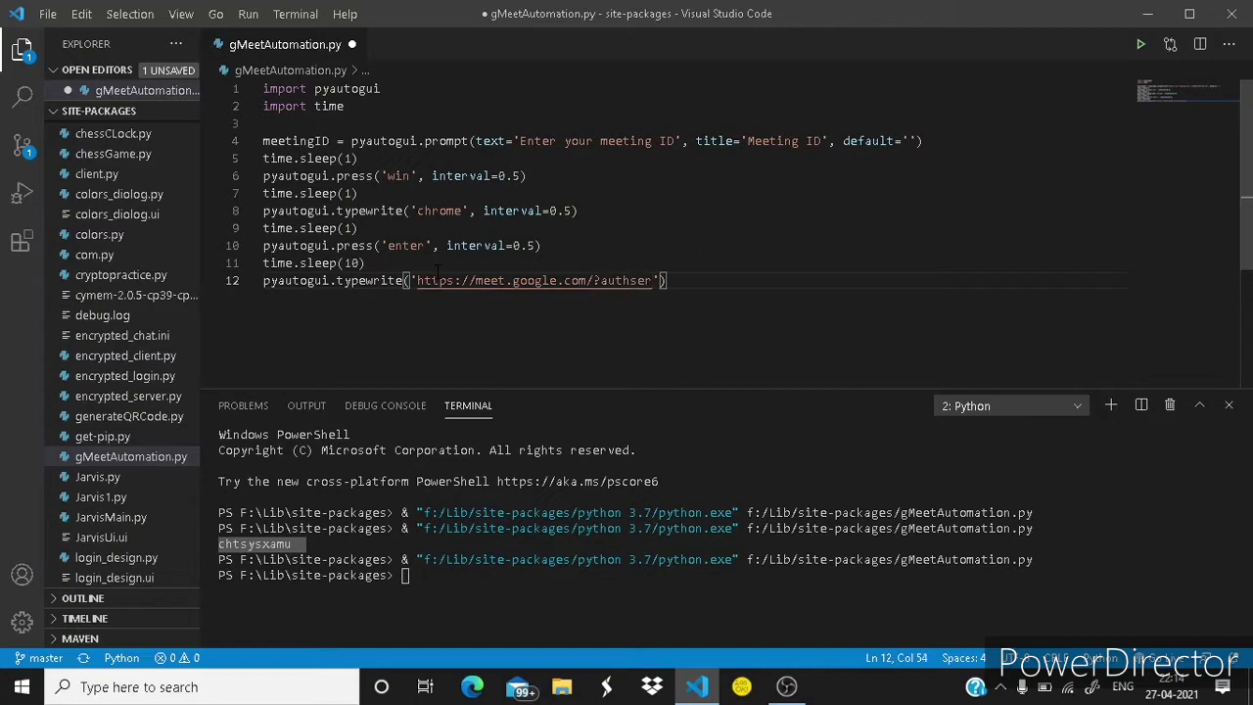
type("=0")
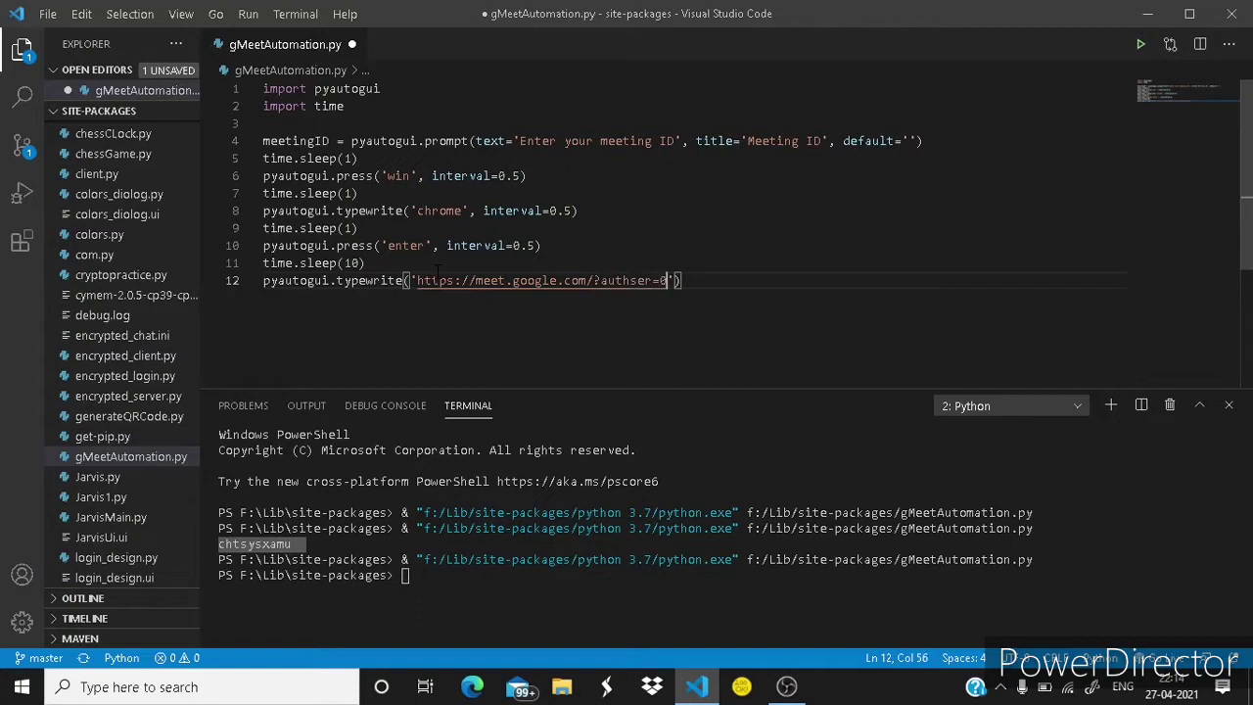
type(", interval=0.")
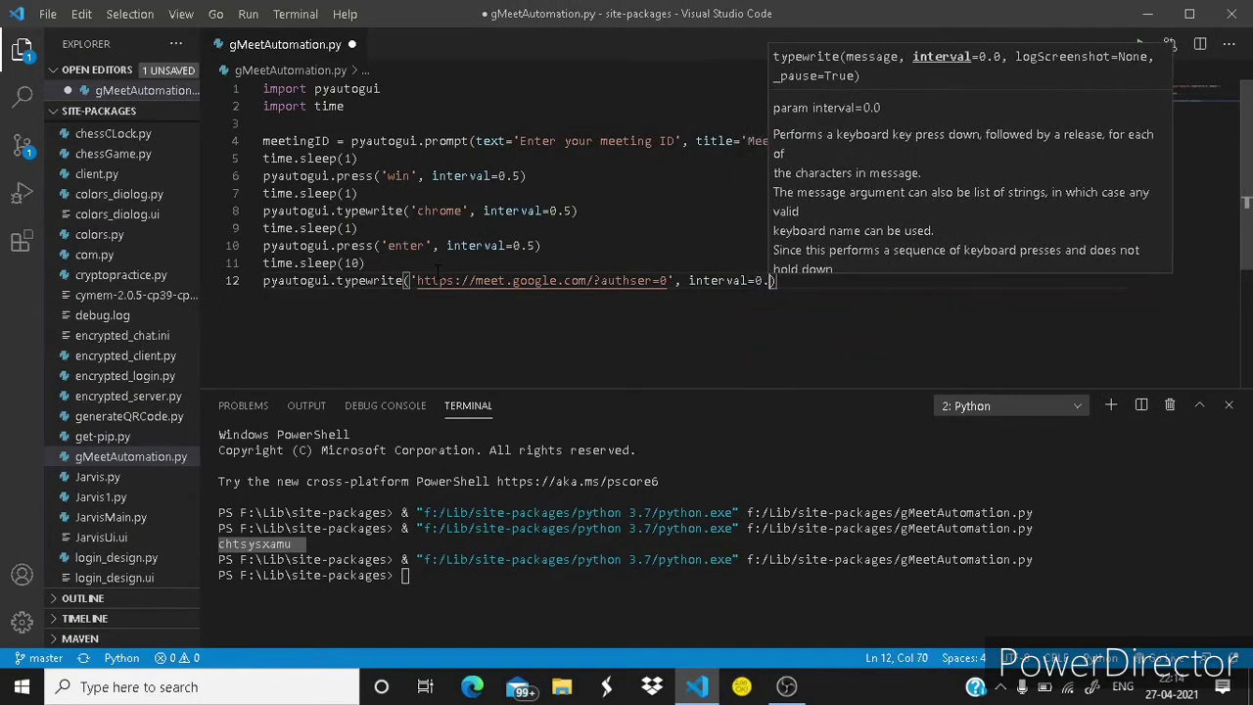
type("3")
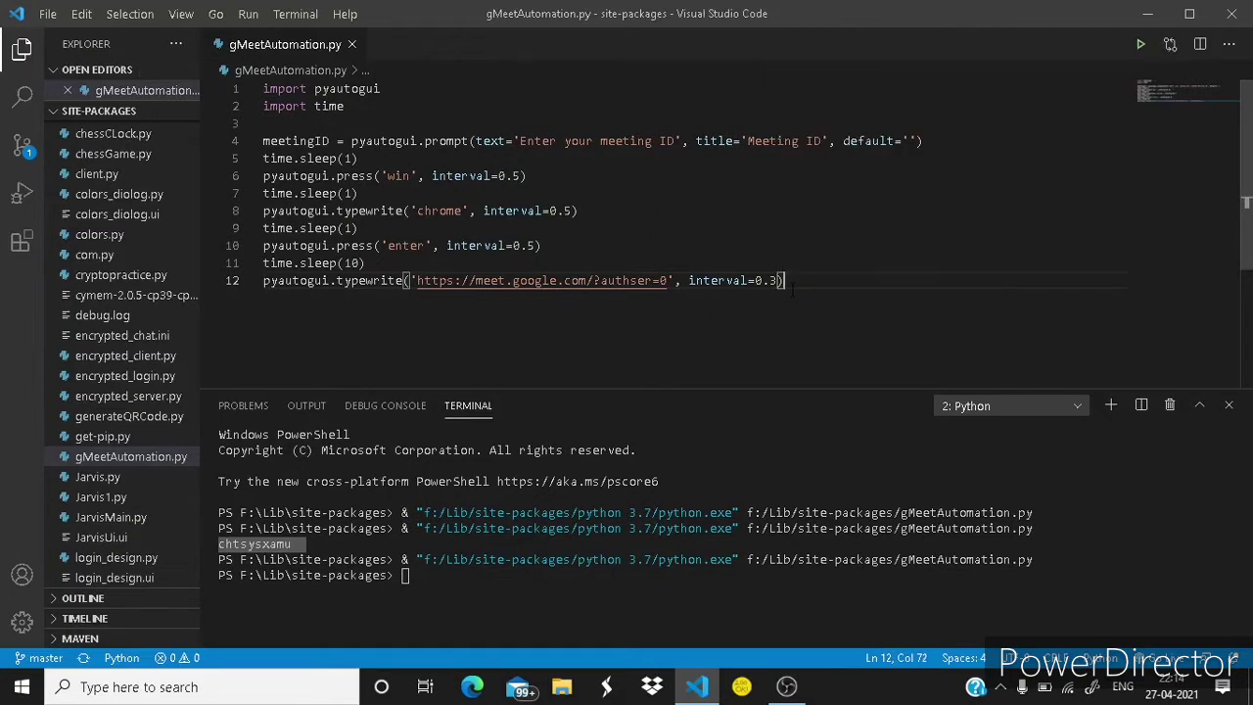
key("enter")
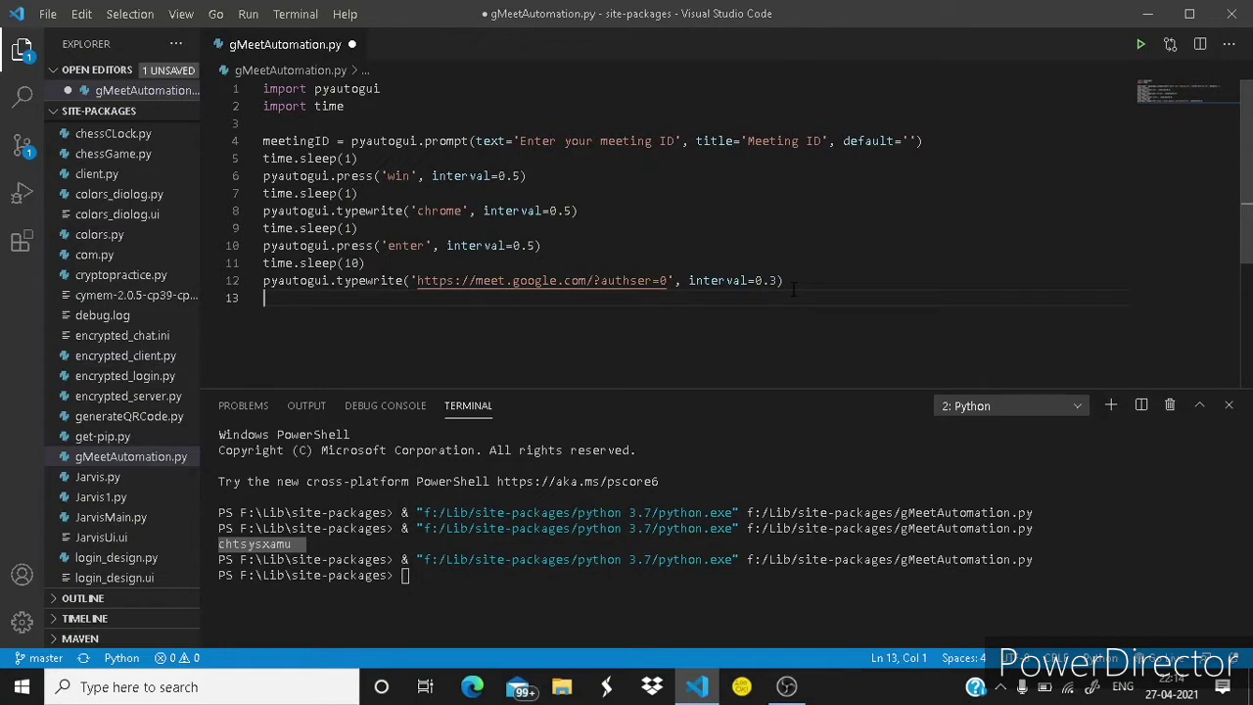
Add pyautogui.press('enter', interval=0.5) after the address line.
type("p")
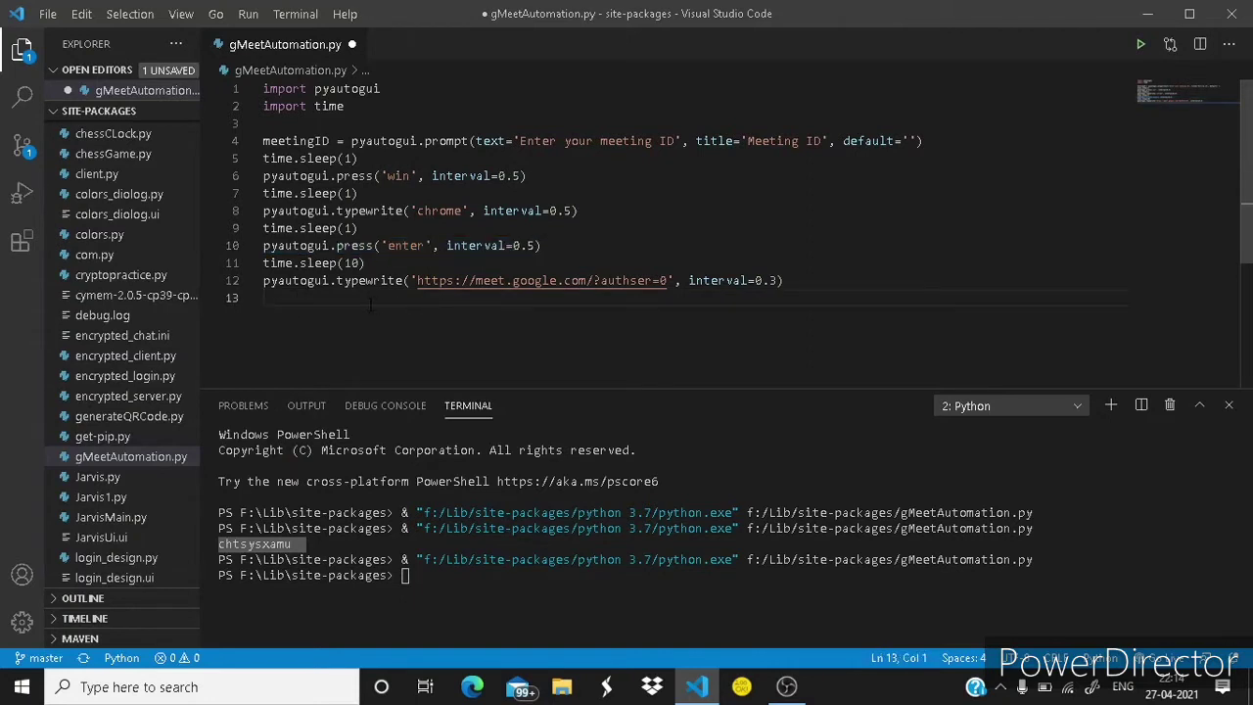
type("pyautogui.press('enter', interval=0.5)")
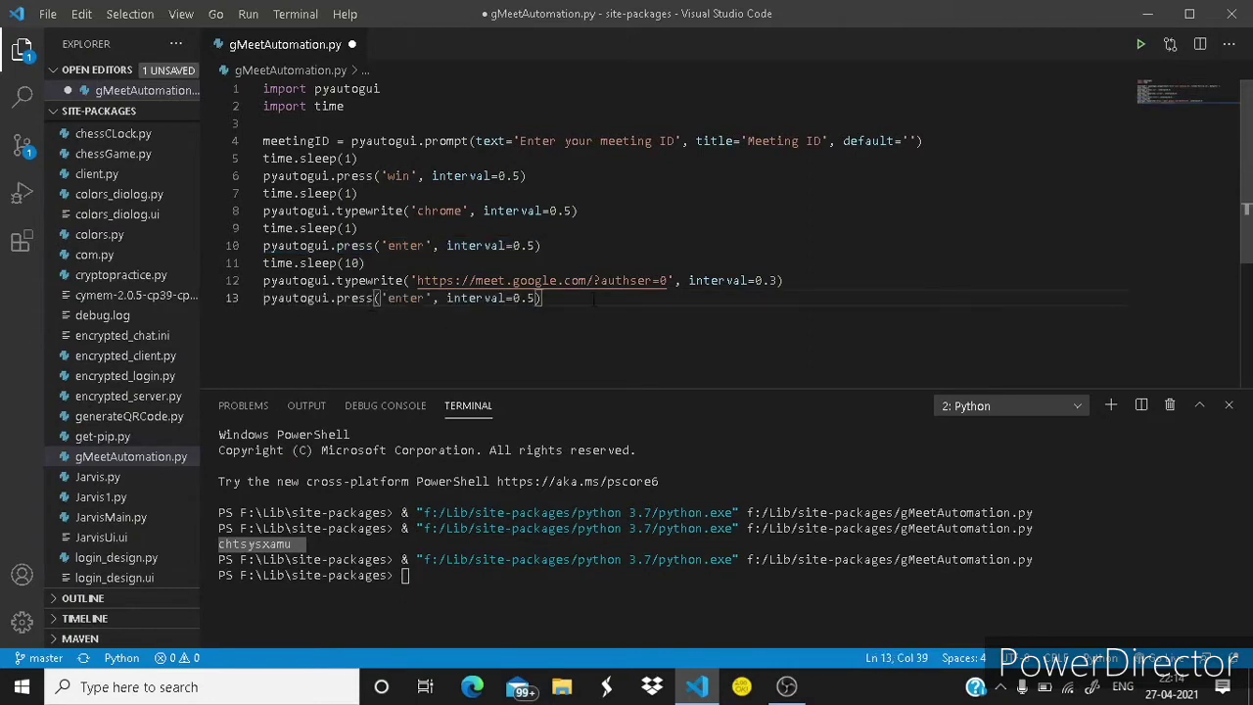
key("enter")
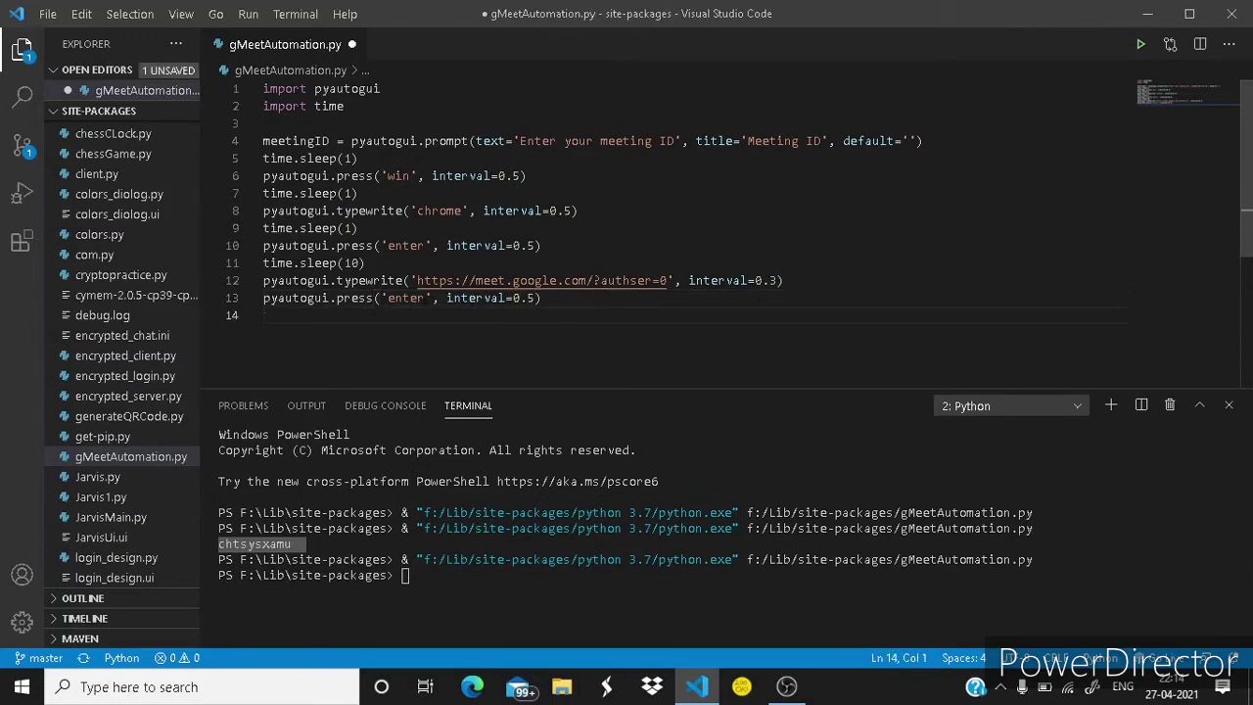
Insert time.sleep(1) before the enter press and end the script with time.sleep(10), saving the file.
type("til")
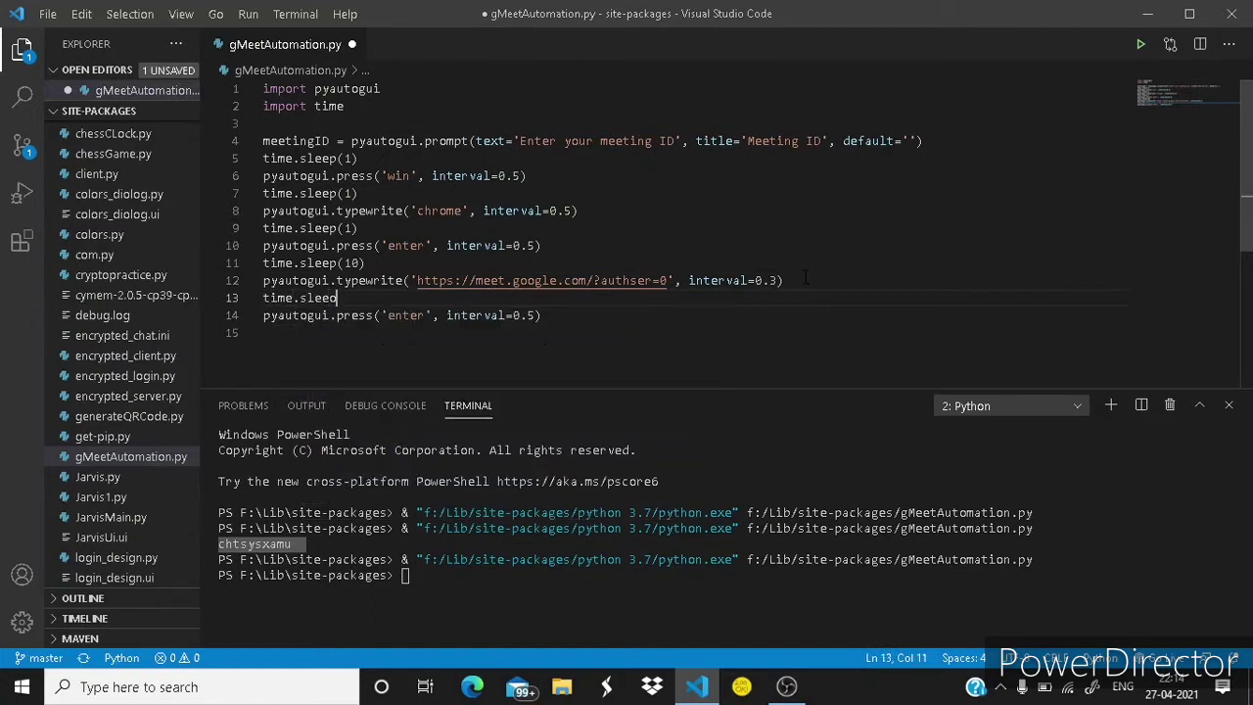
type("(1")
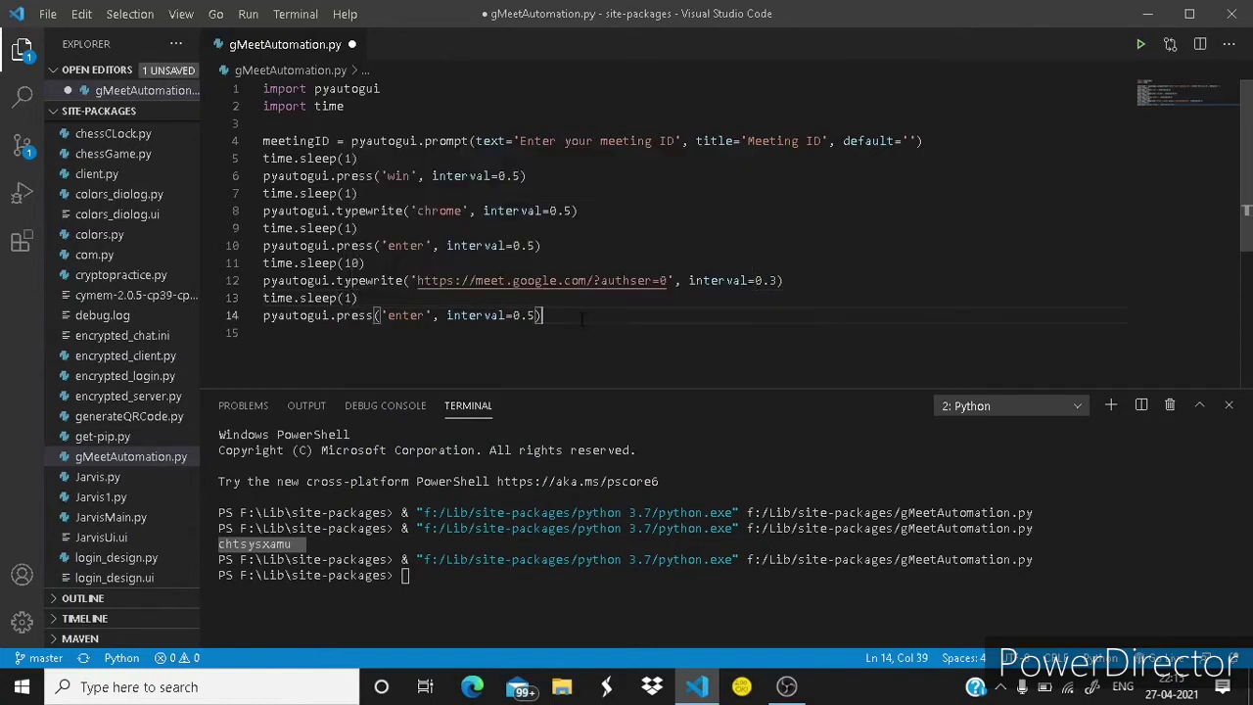
key("ctrl+s")
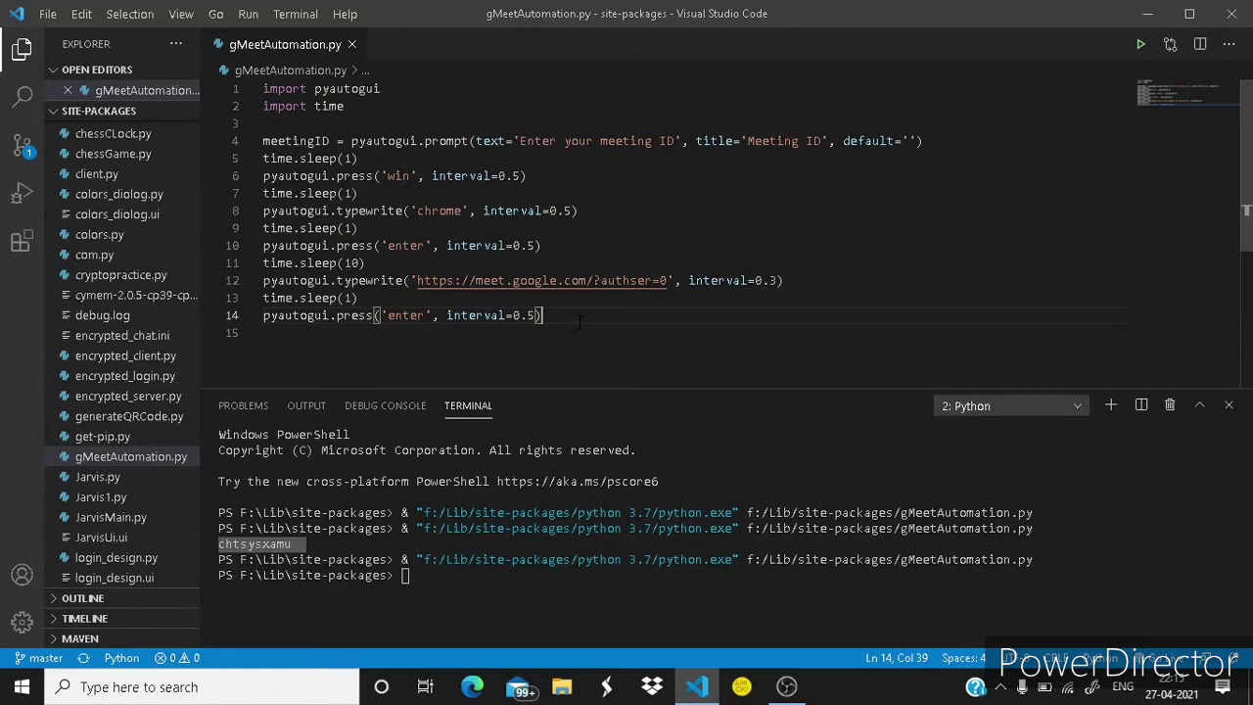
type("tim")
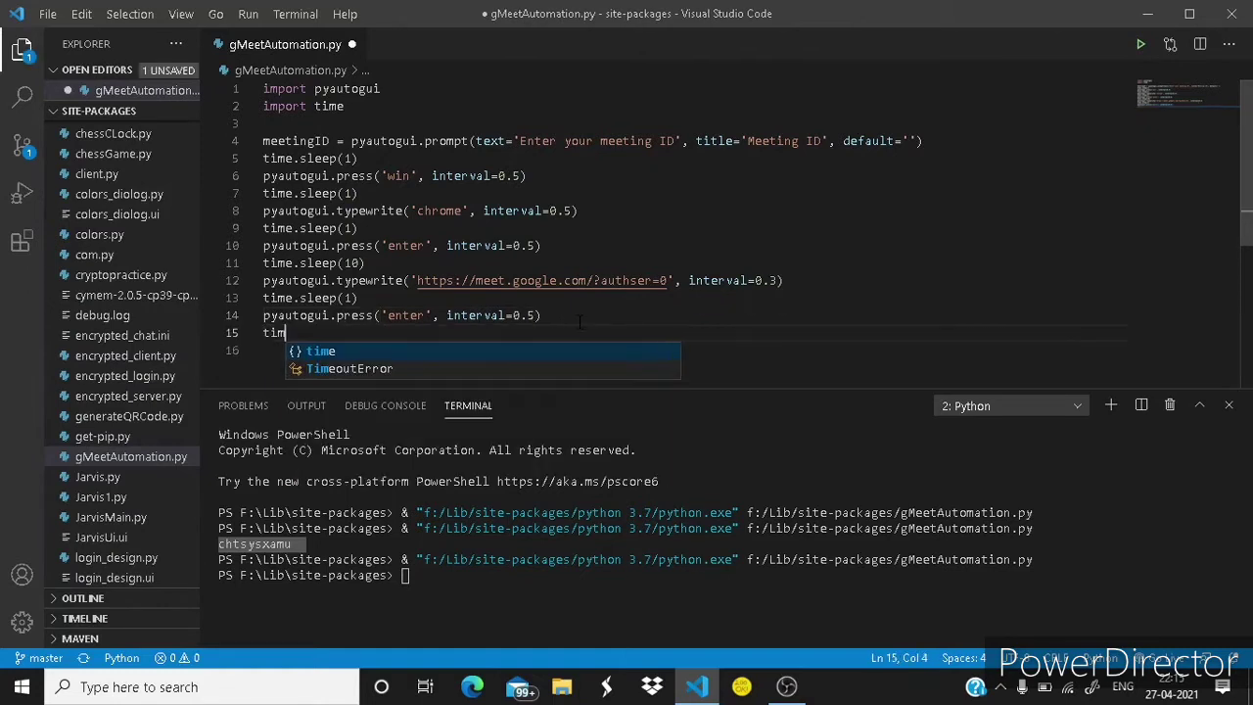
type("e.sleep")
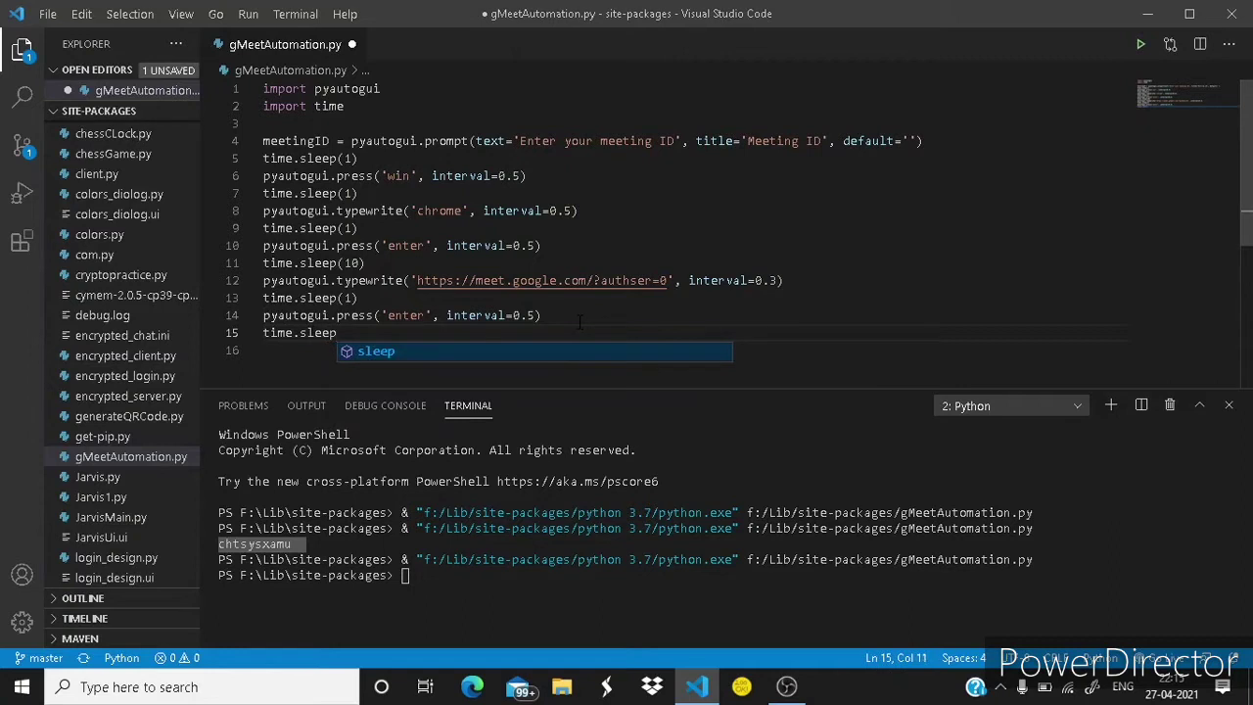
type("(10)")
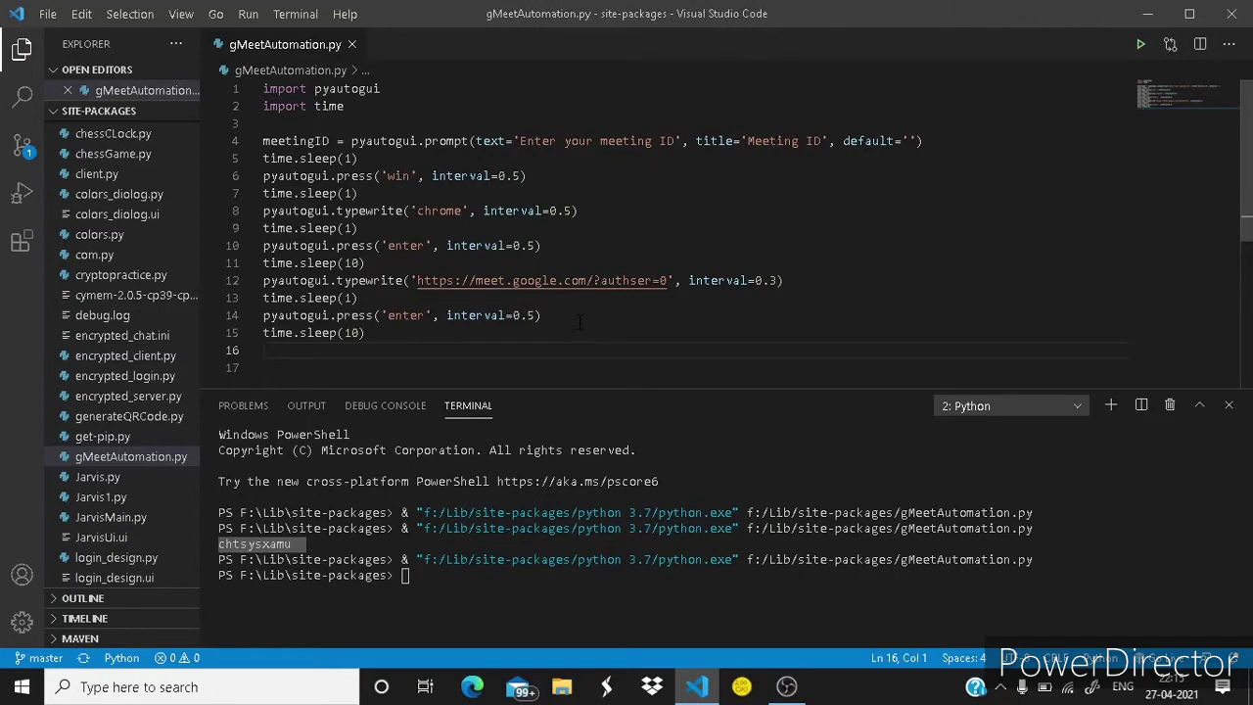
Run the script and submit the test meeting ID 'abcd' at its prompt.
left_click(1140, 45)
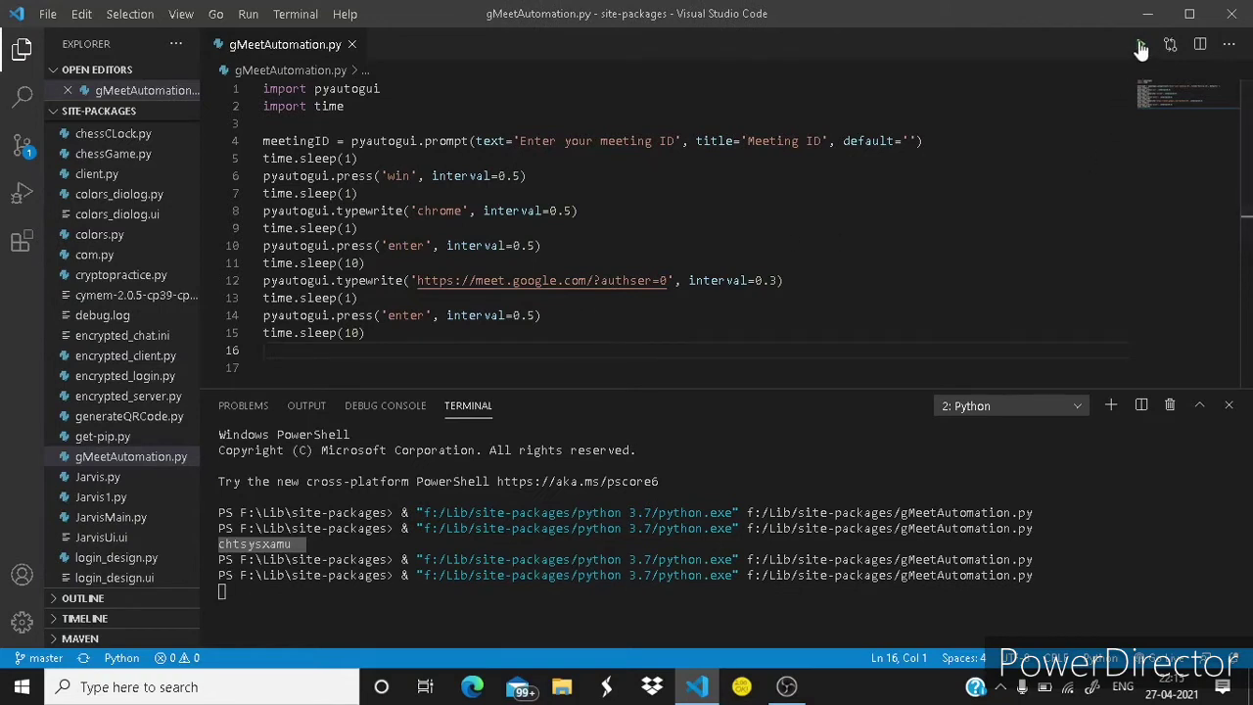
left_click(1139, 43)
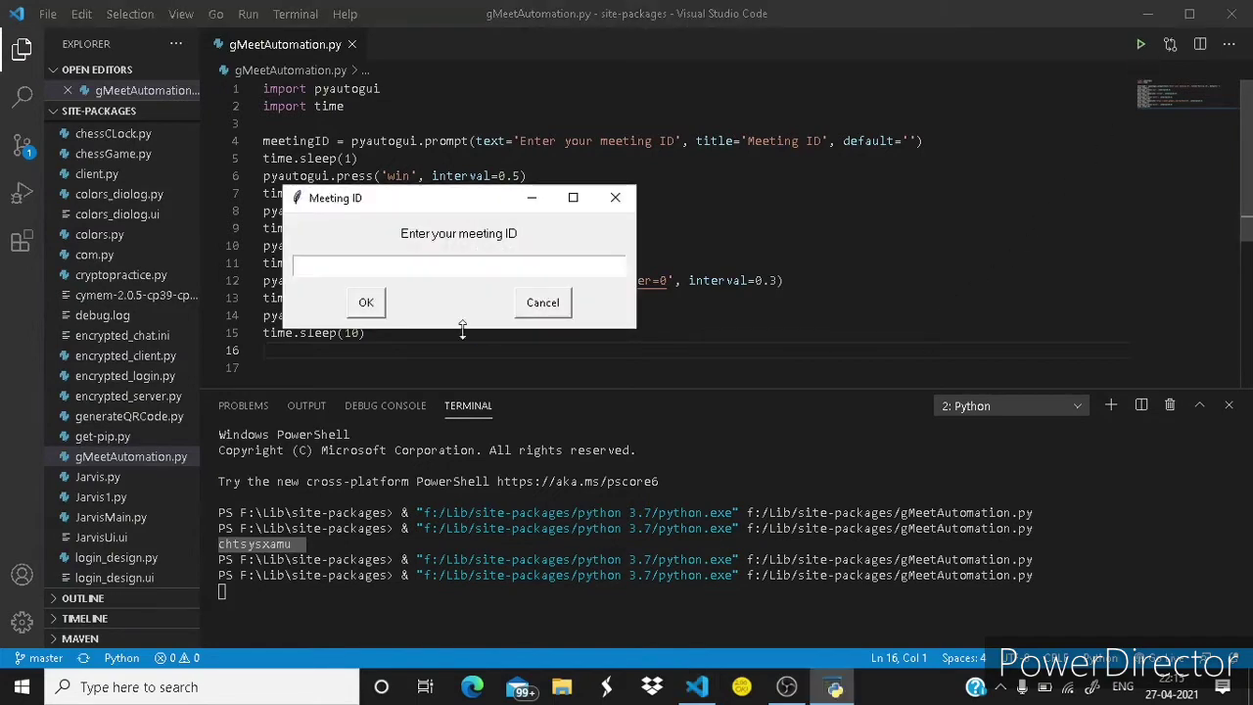
type("abcd")
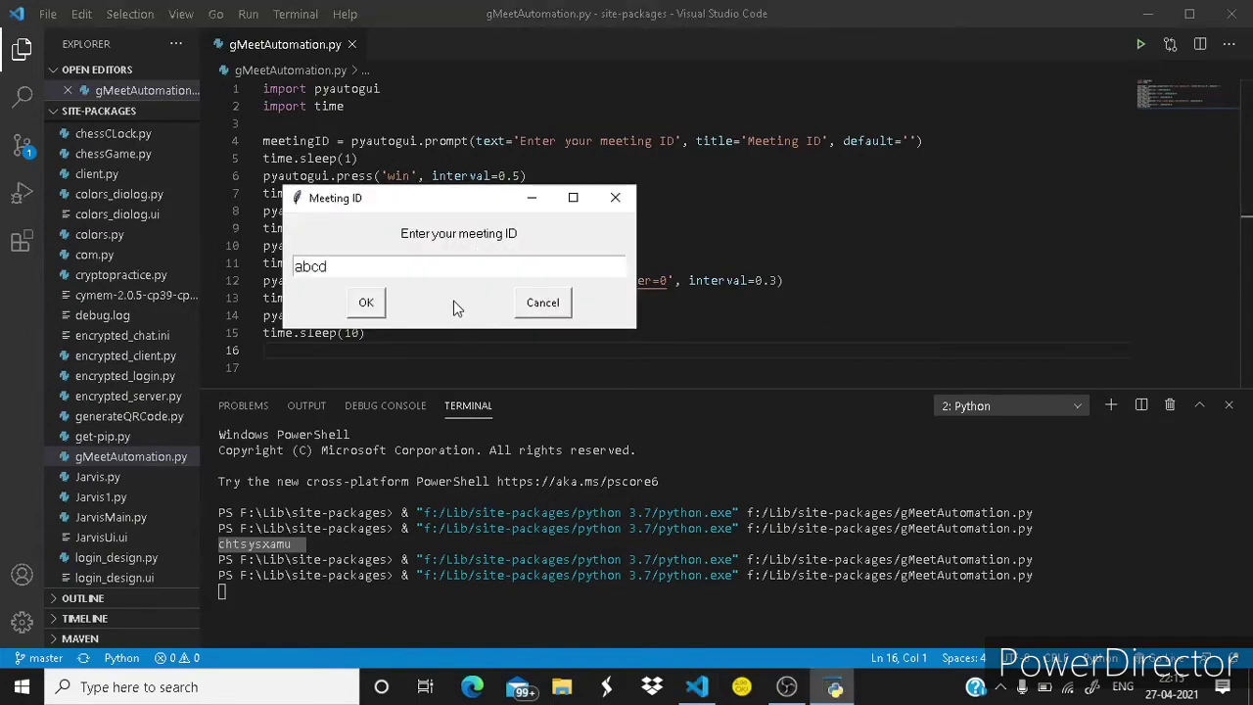
left_click(364, 301)
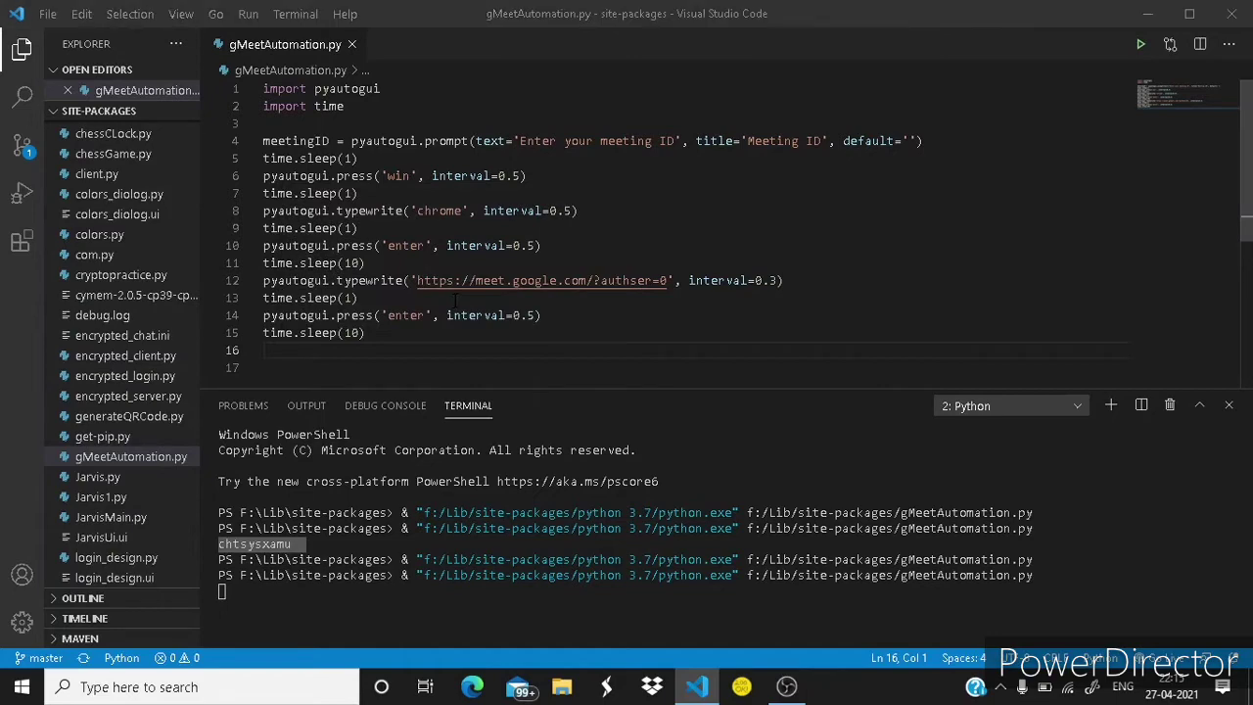
type("ch")
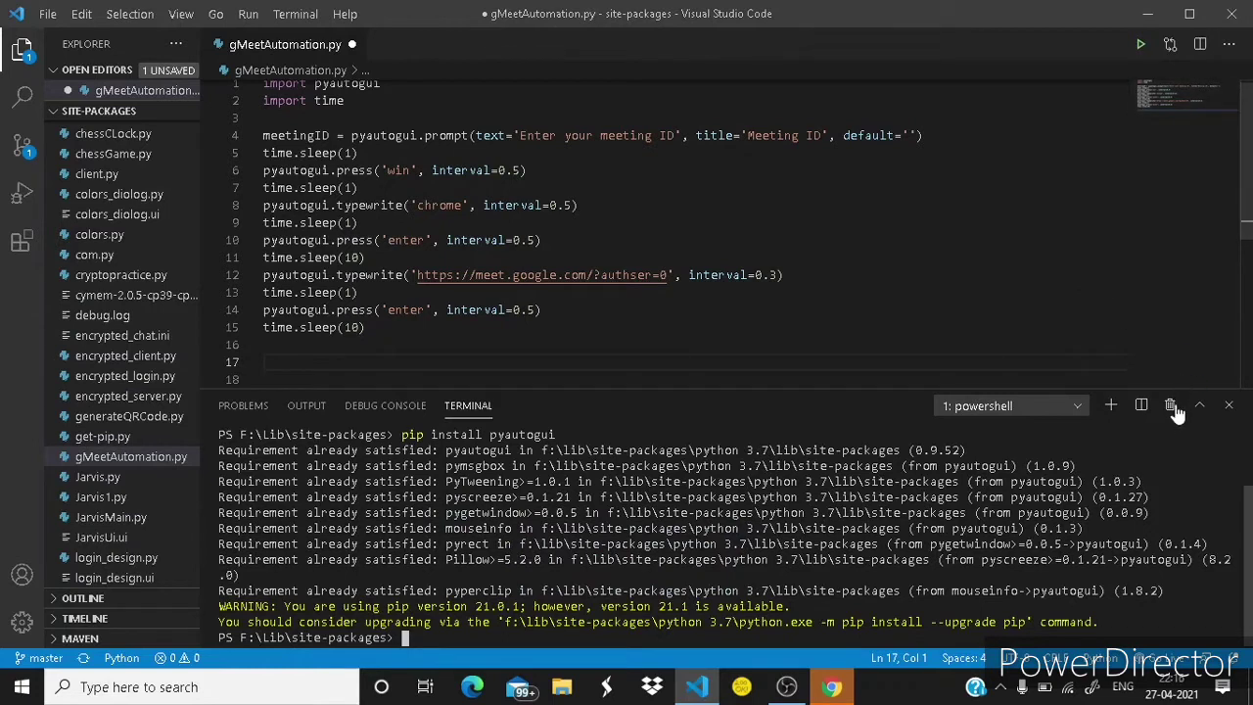
Kill the running terminal session so a fresh one opens.
left_click(1171, 404)
type("5")
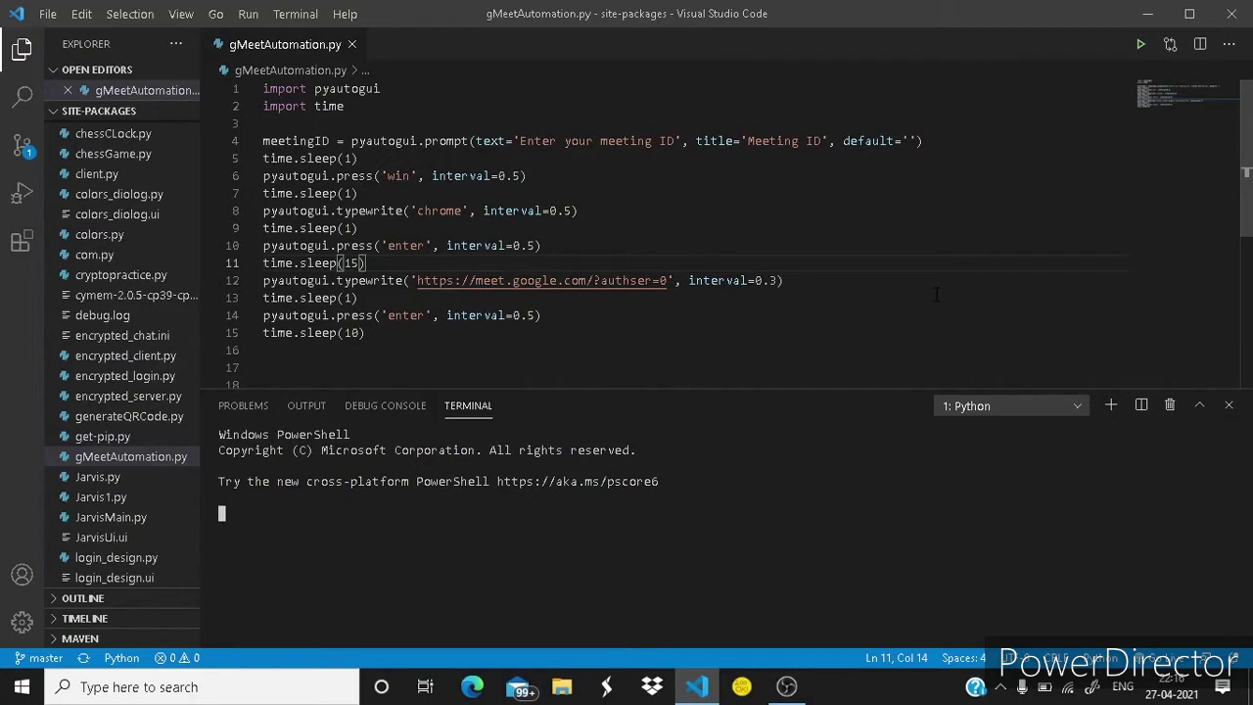
Run the updated script and submit the meeting ID 'hkh' so it launches Chrome.
left_click(1140, 44)
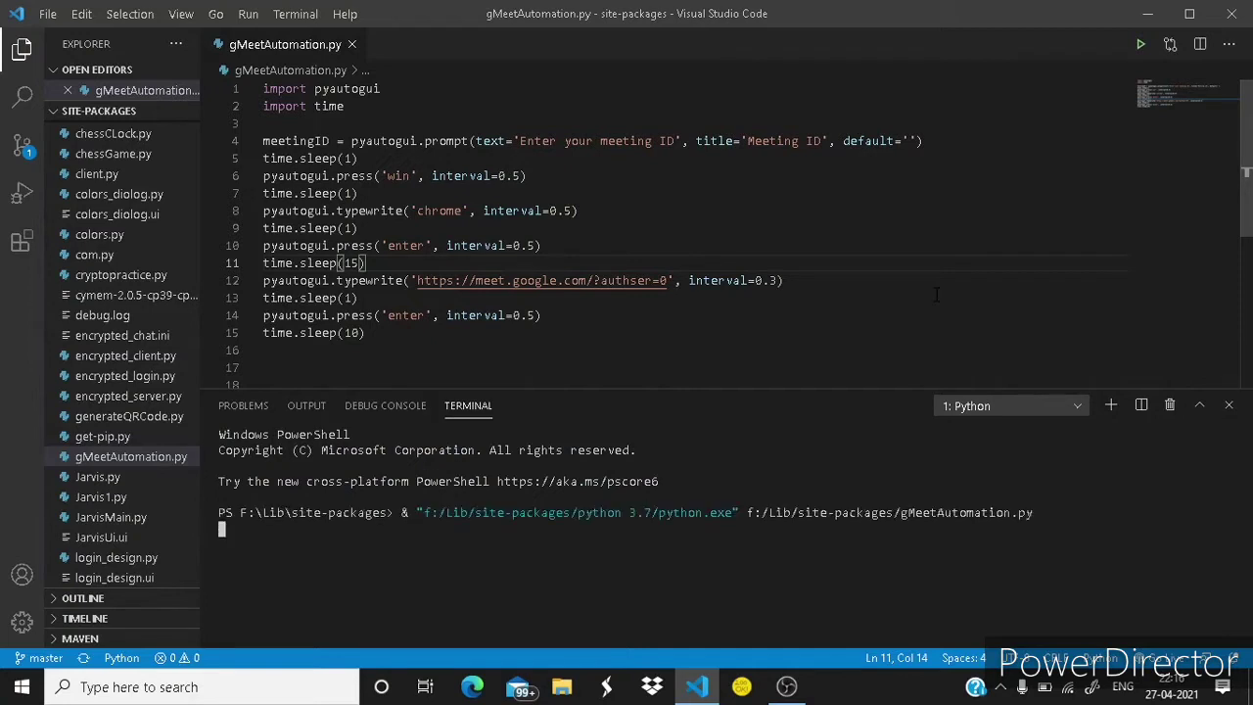
left_click(1139, 43)
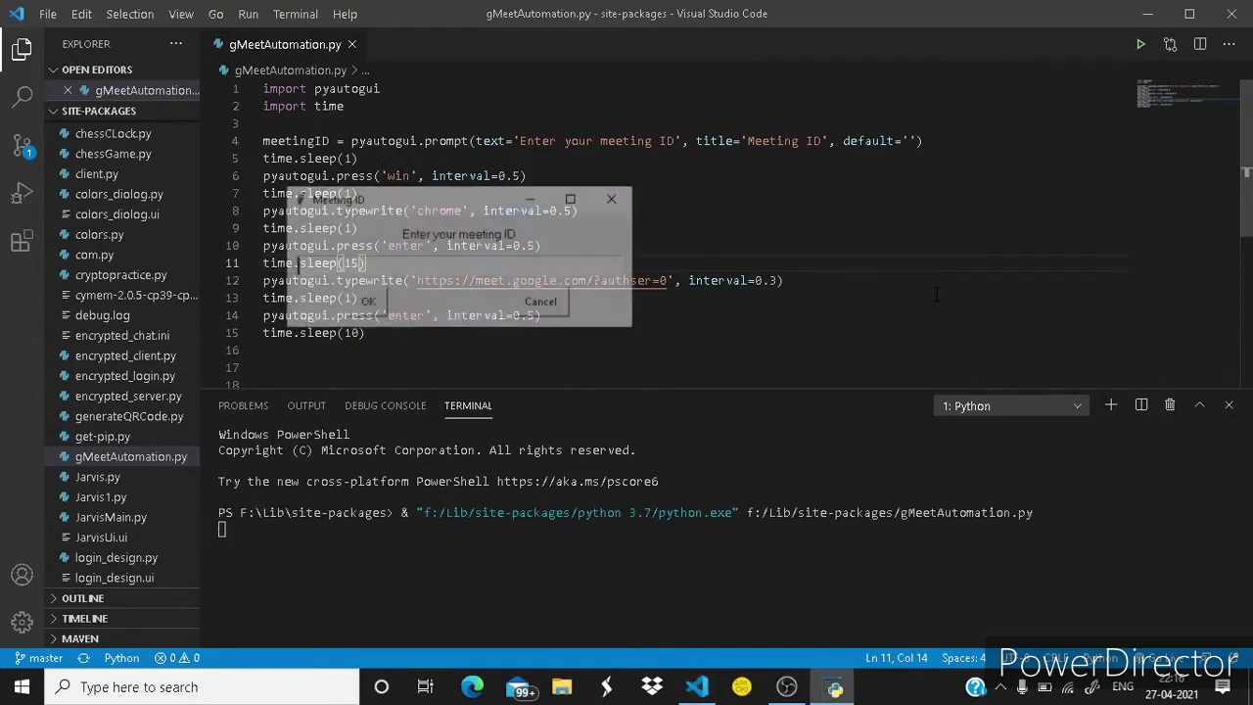
type("hkh")
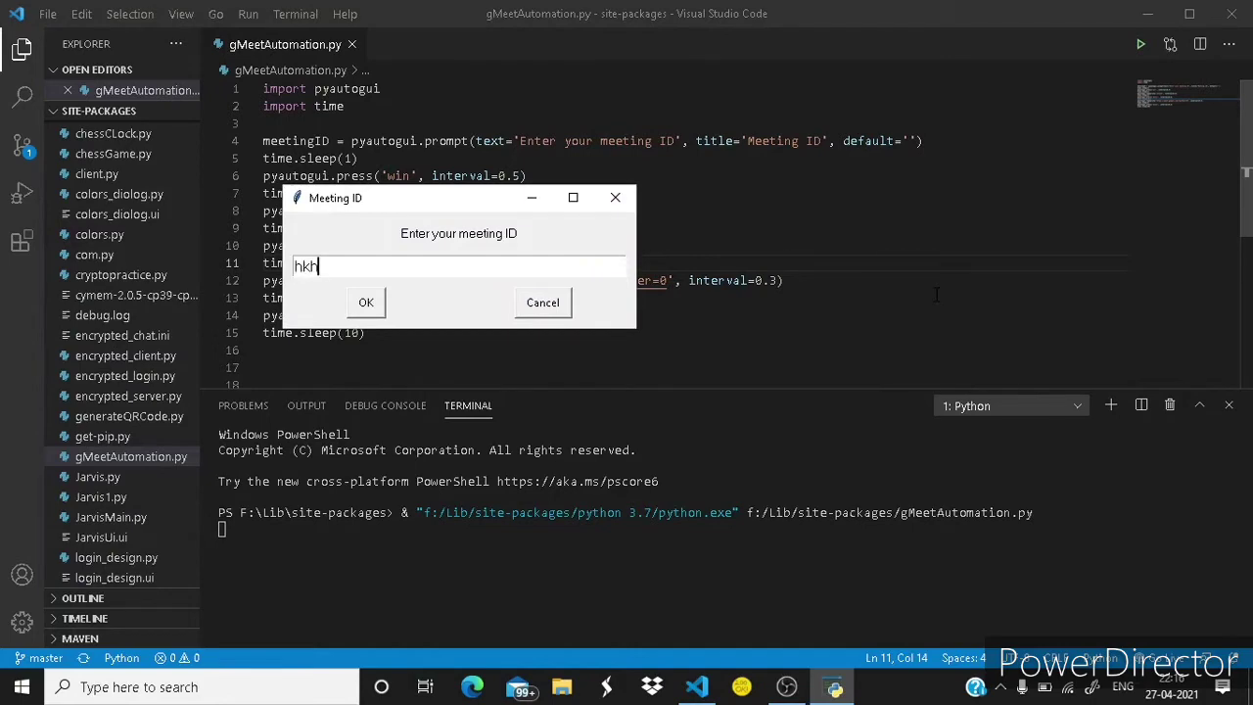
left_click(364, 302)
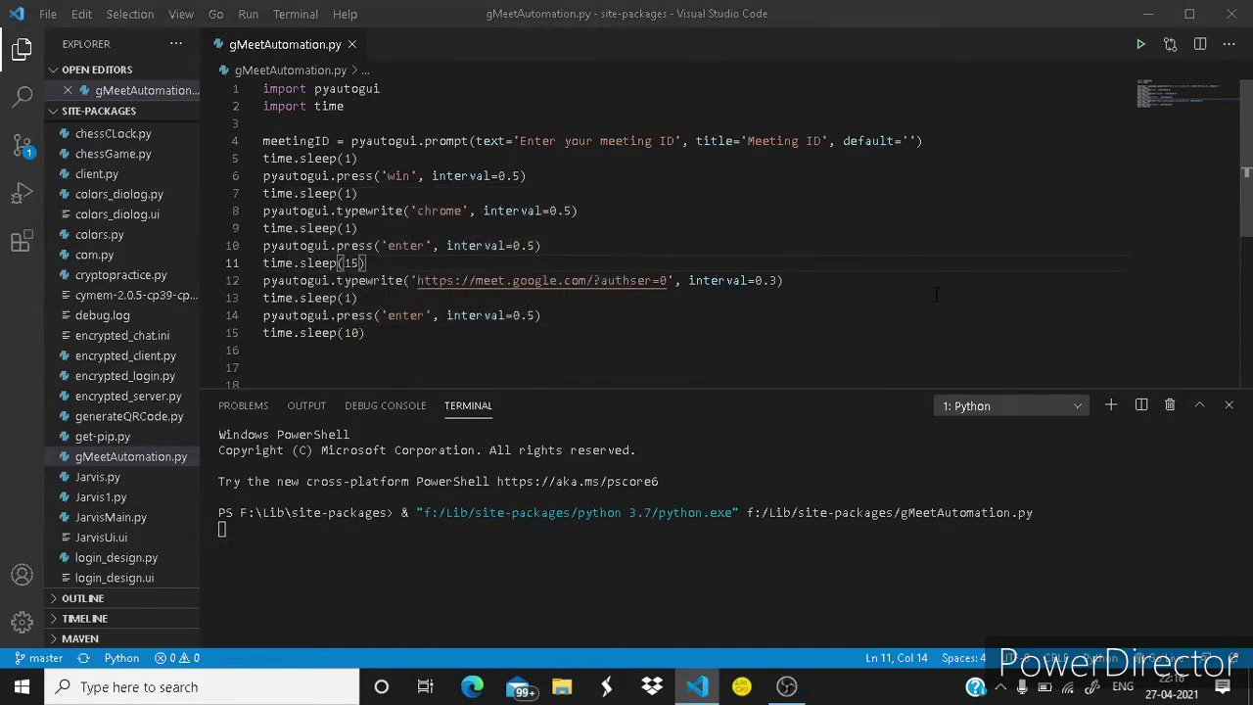
type("ch")
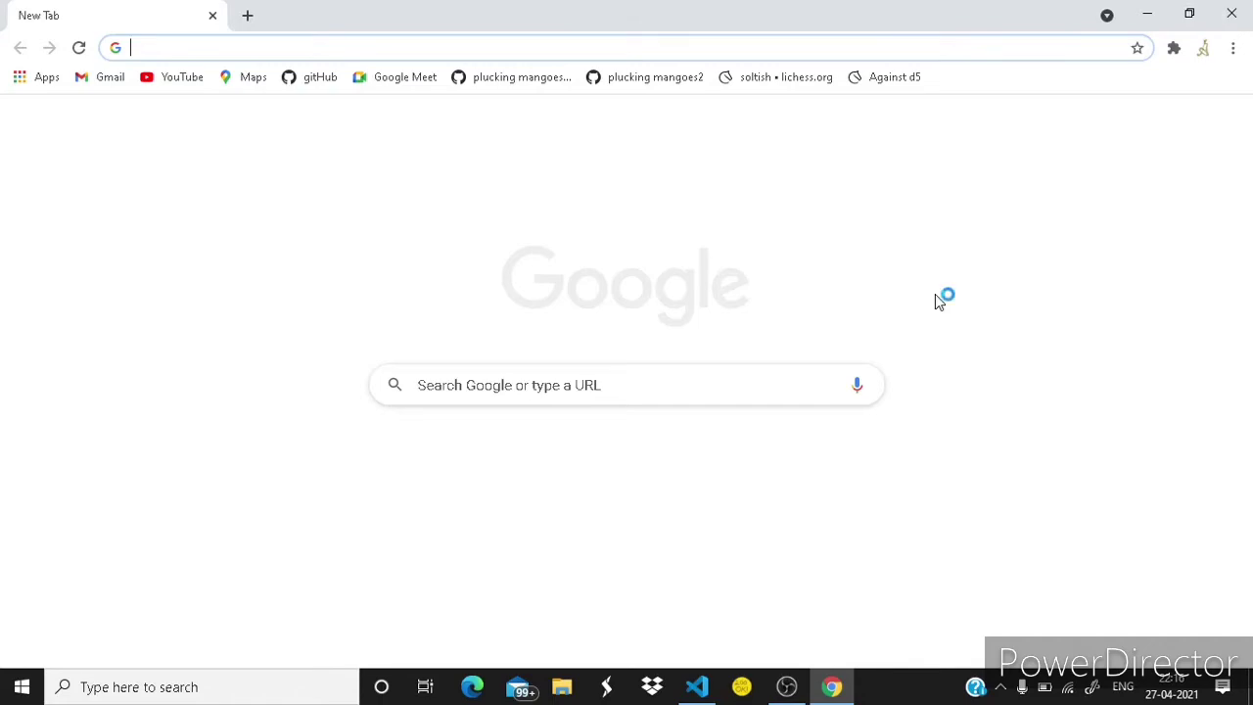
mouse_move(938, 302)
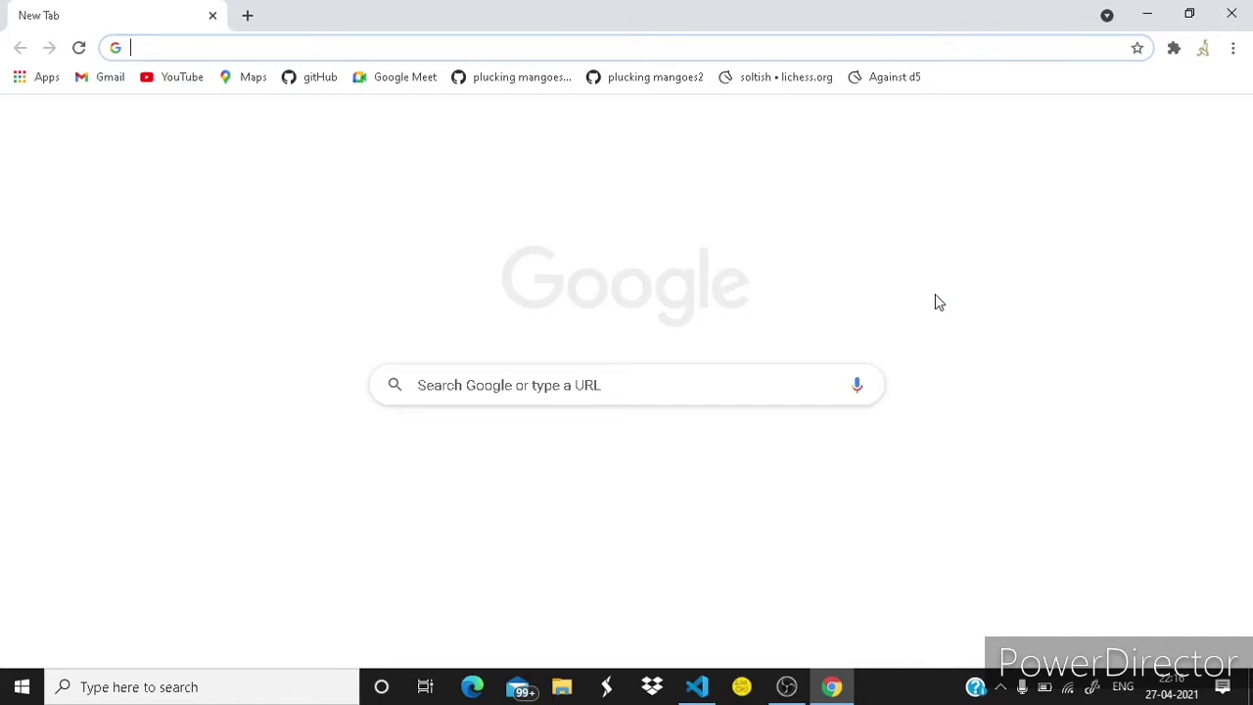
type("https://meet.google.com/?authuser=0")
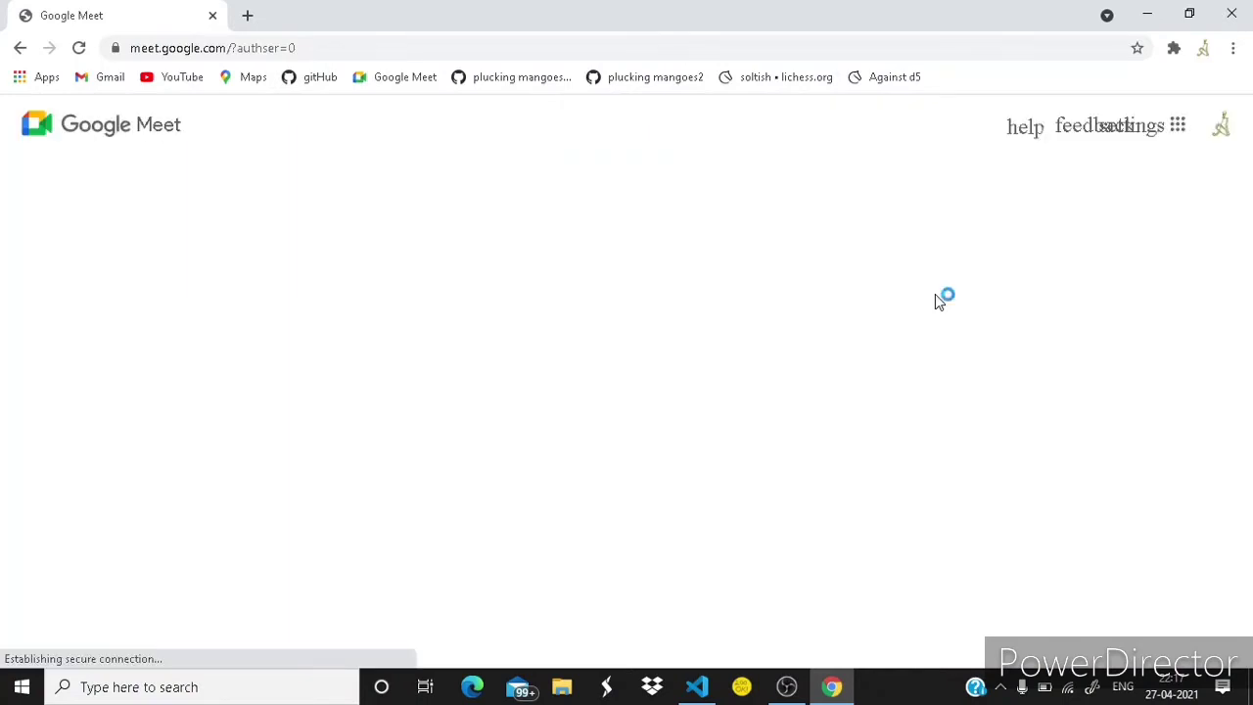
mouse_move(382, 329)
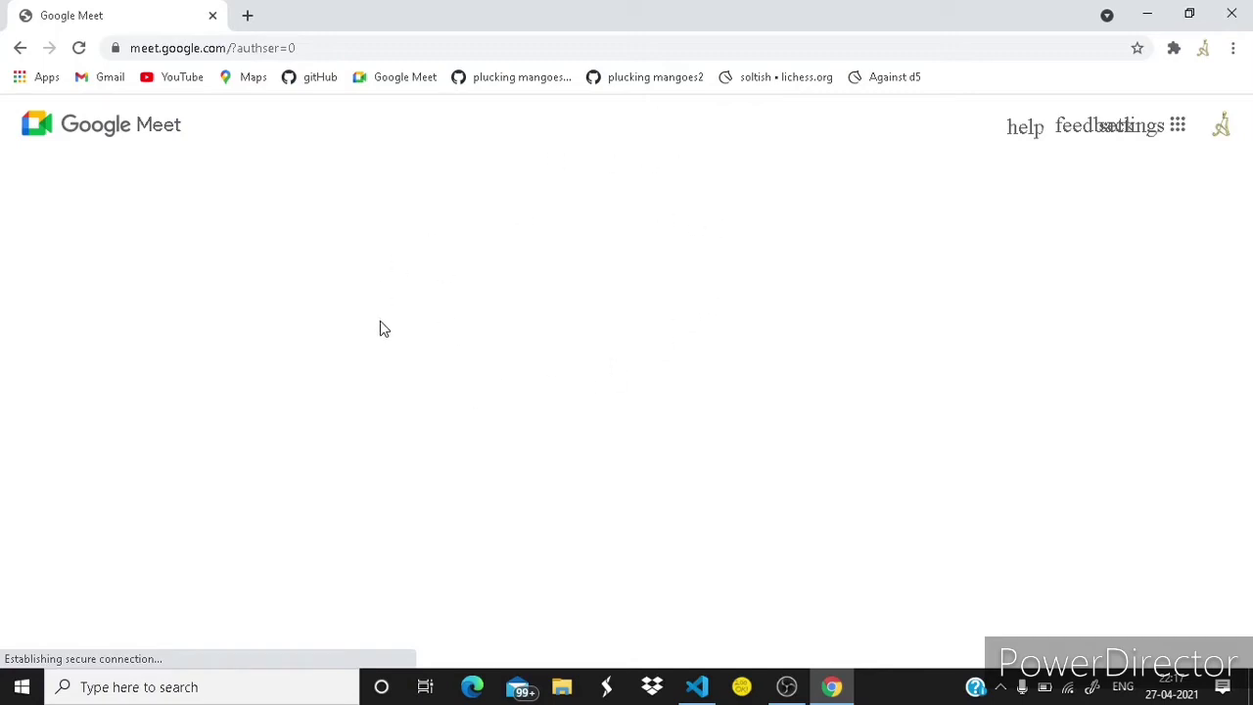
mouse_move(709, 337)
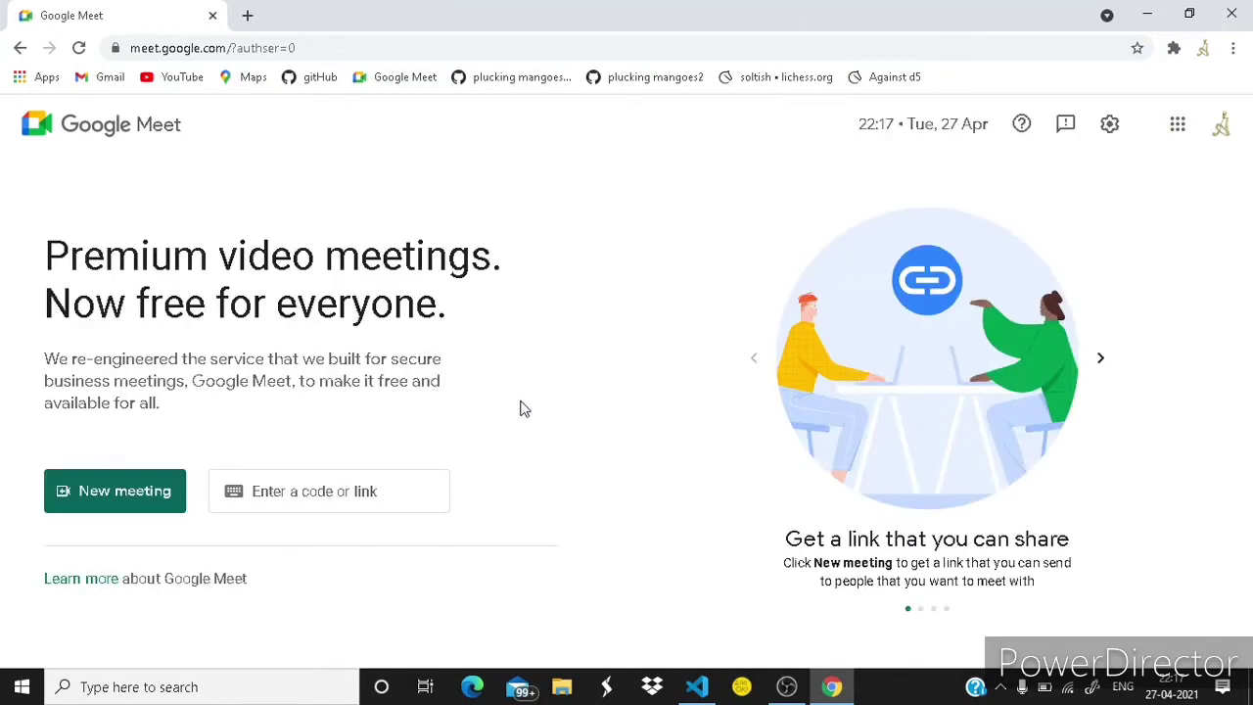
left_click(697, 685)
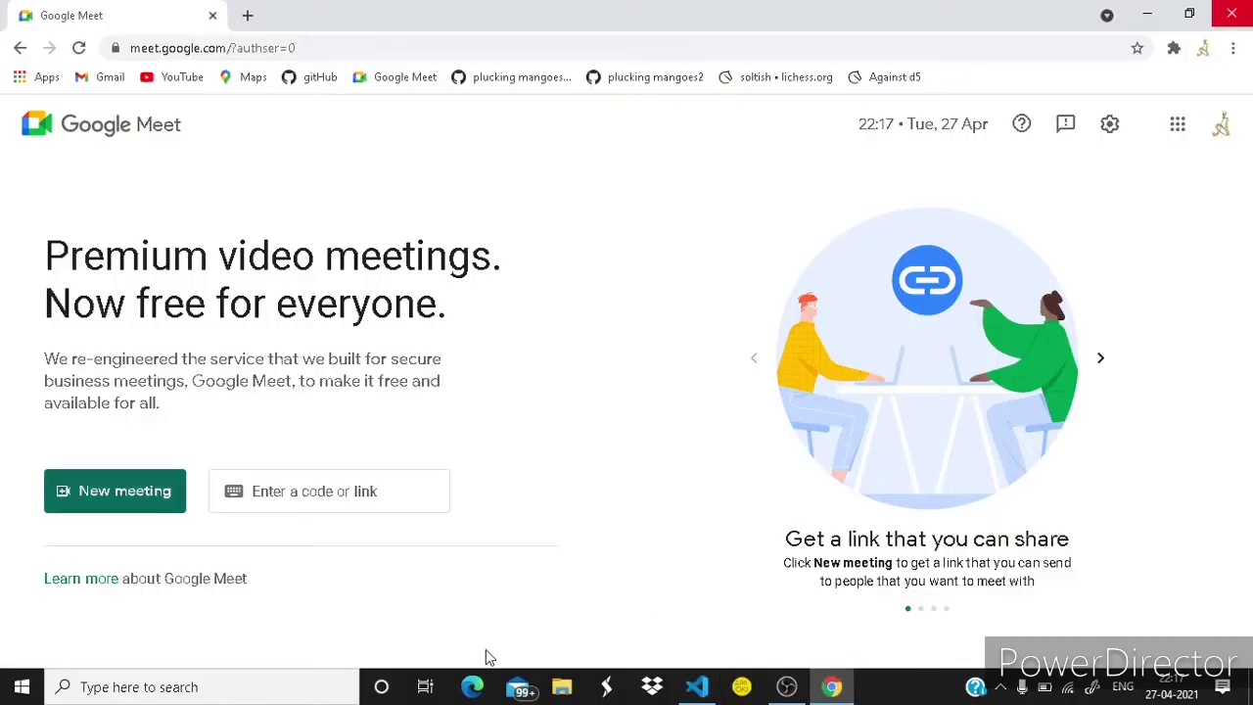
left_click(697, 685)
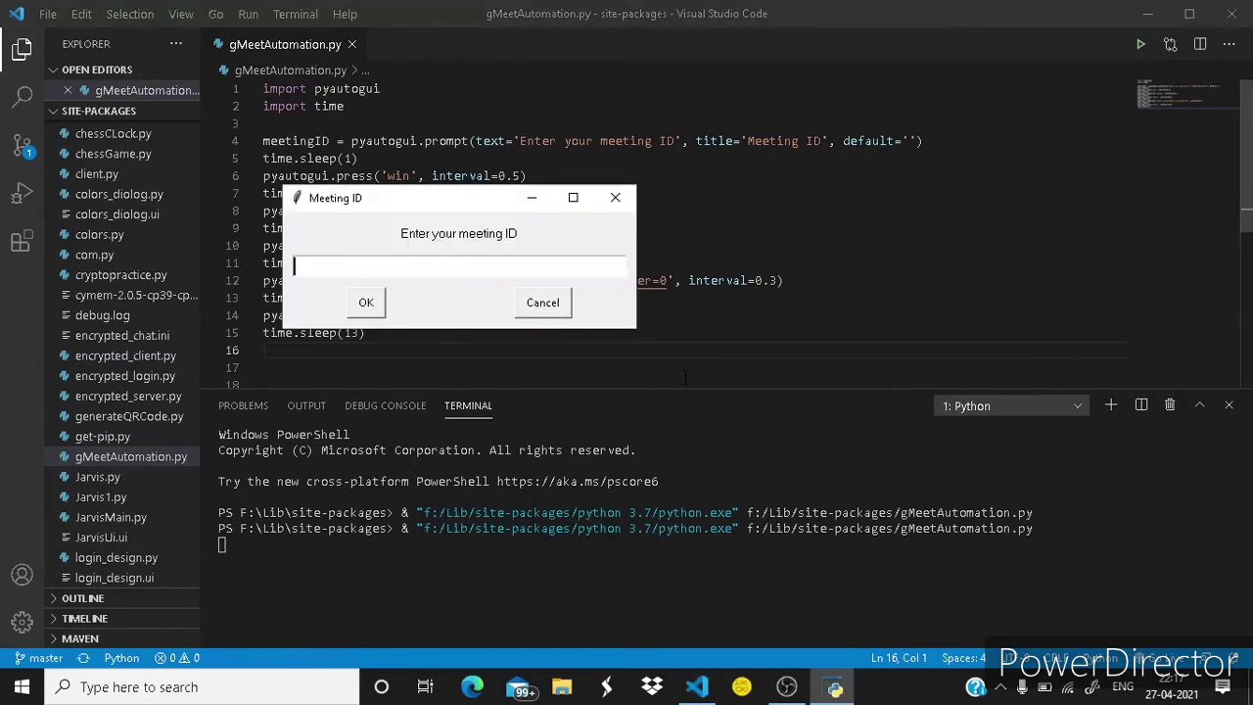
Confirm the meeting ID prompt and let the script open Chrome and load the Meet address.
left_click(364, 301)
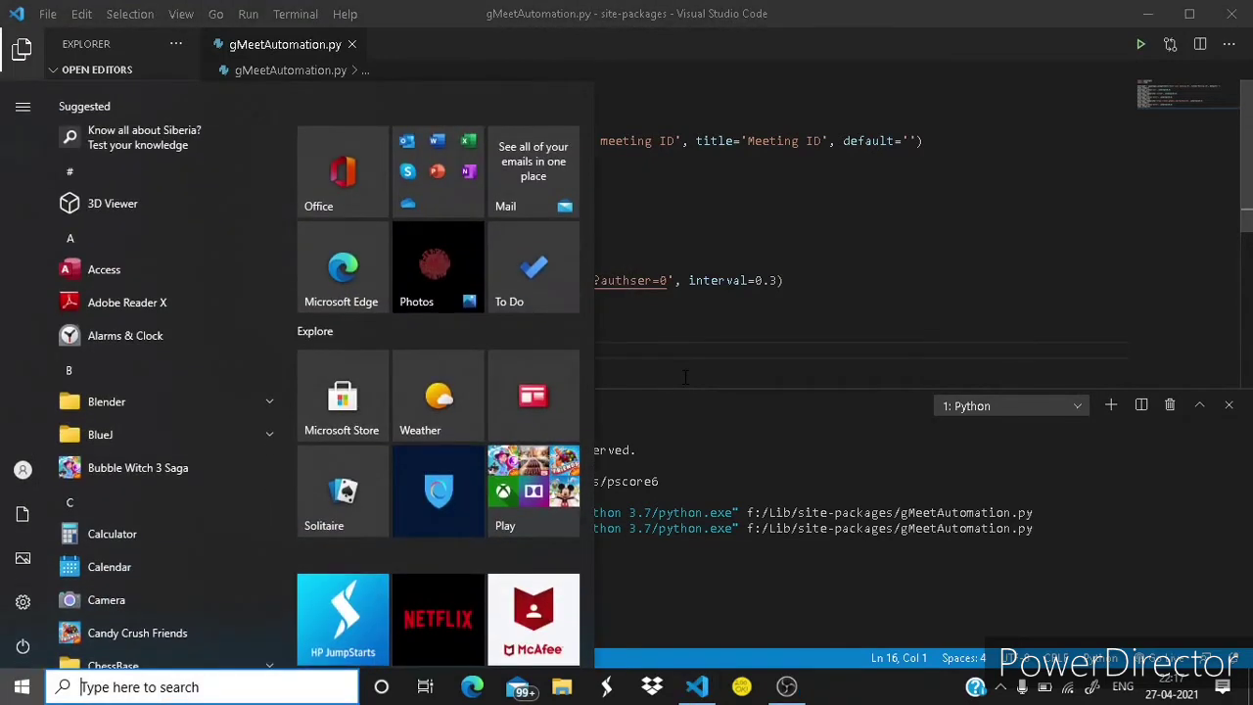
type("chro")
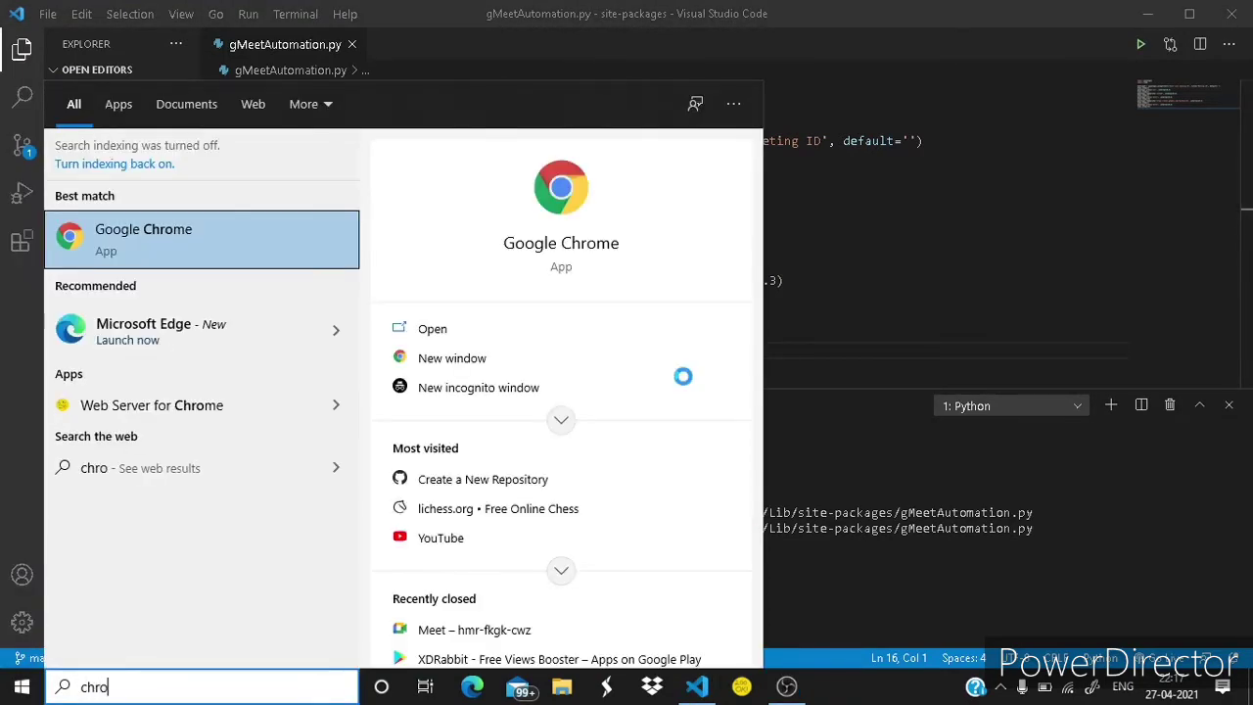
type("meet.google.com/?a")
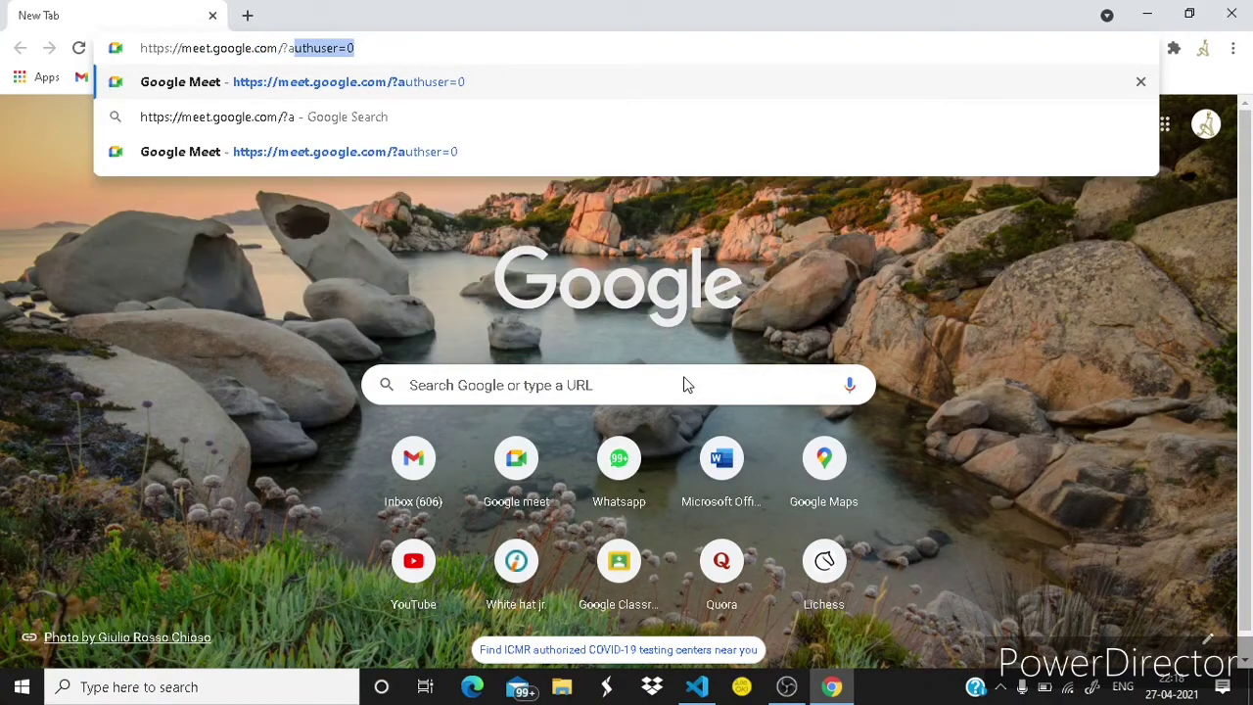
key("Backspace")
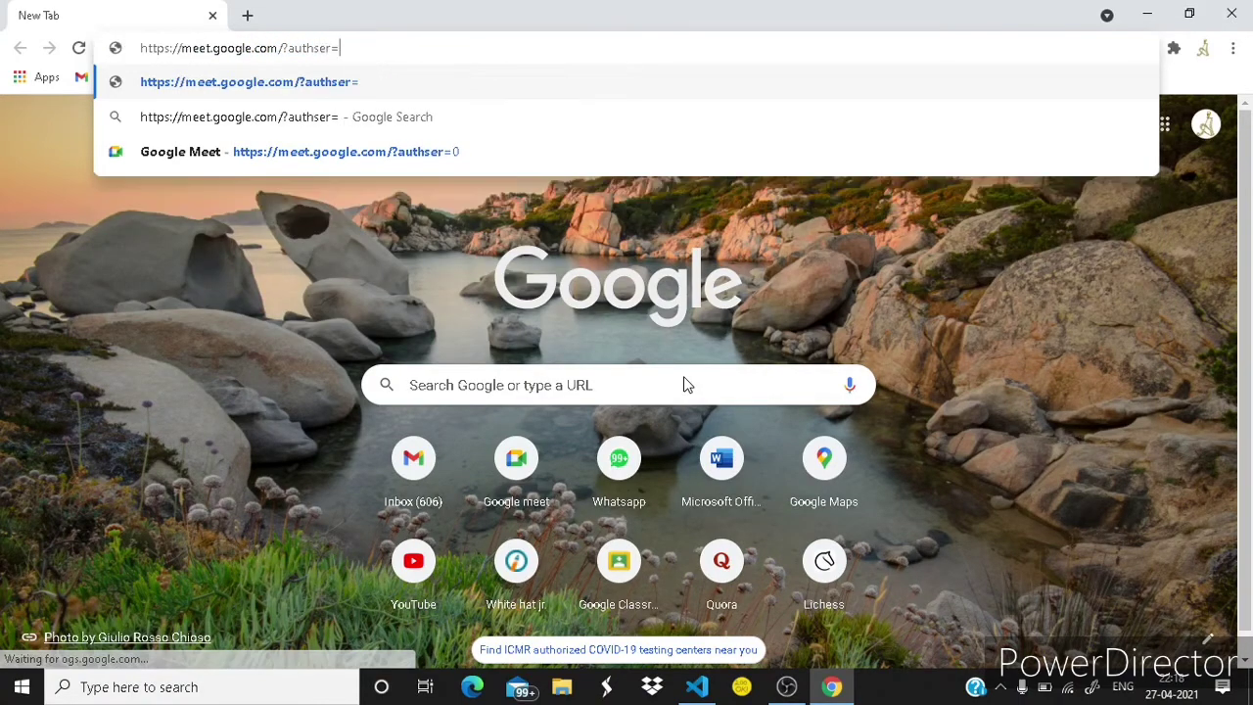
type("0")
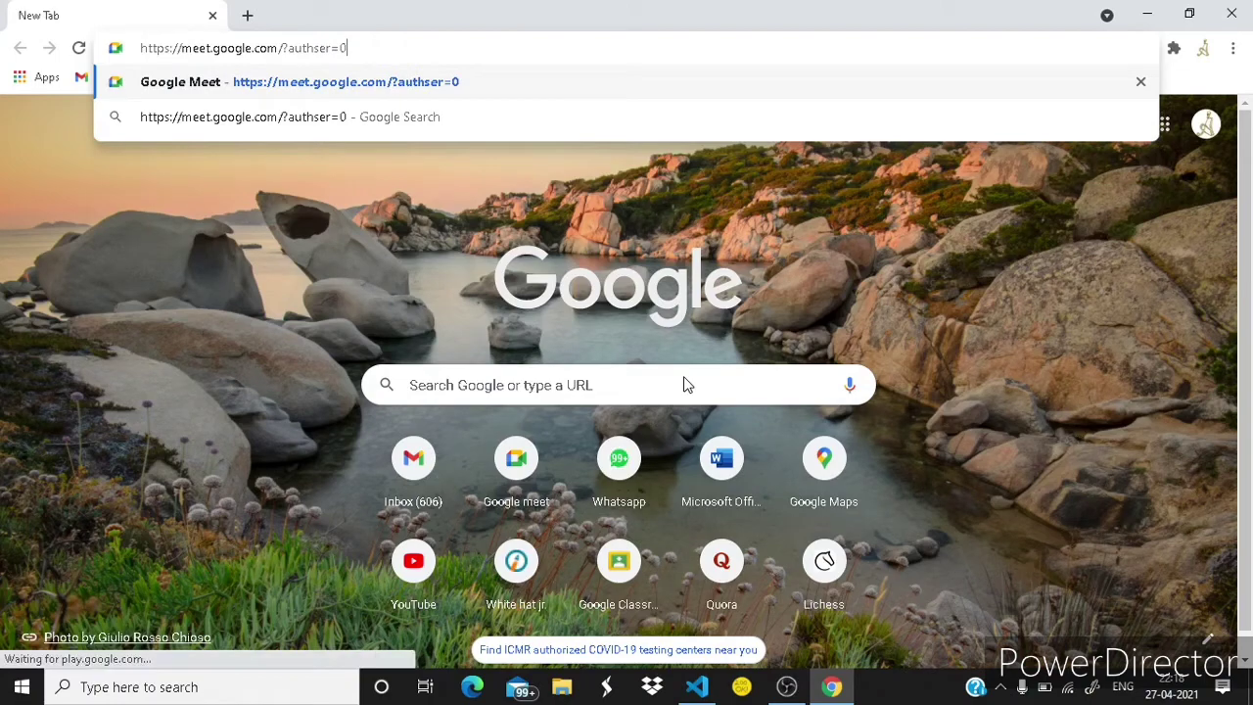
key("Enter")
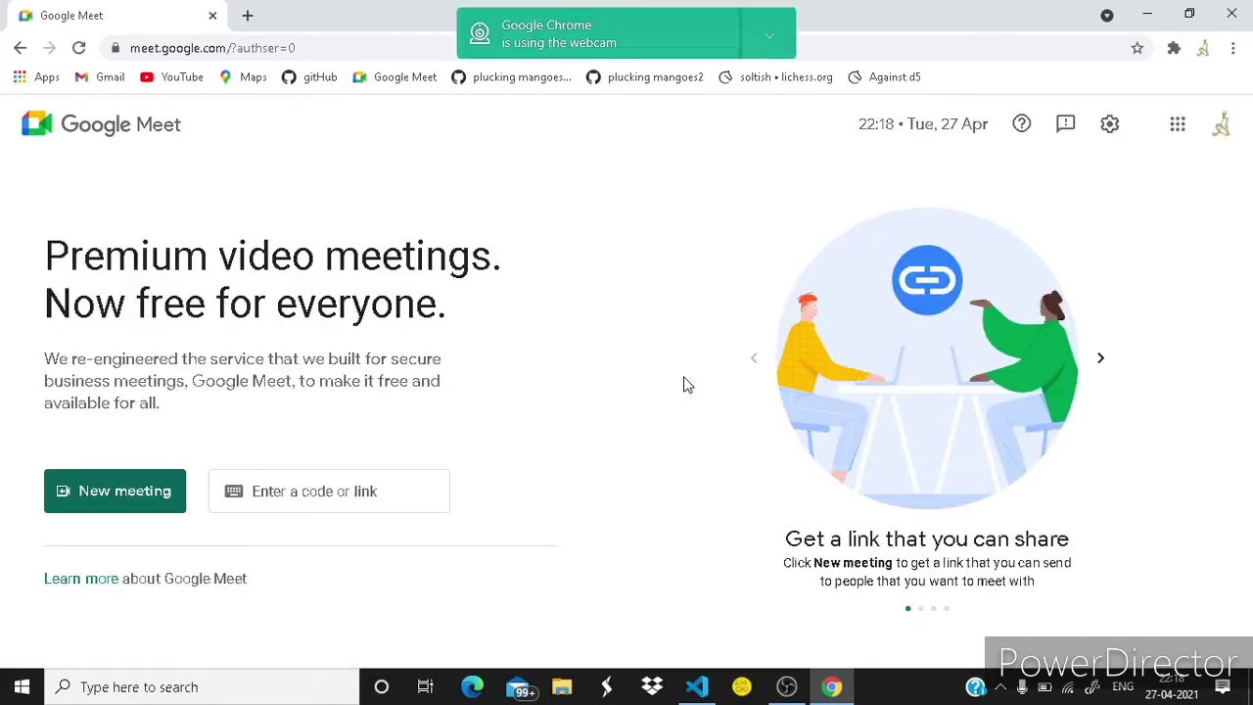
Switch from the Meet home page back to the script in the code editor.
left_click(329, 490)
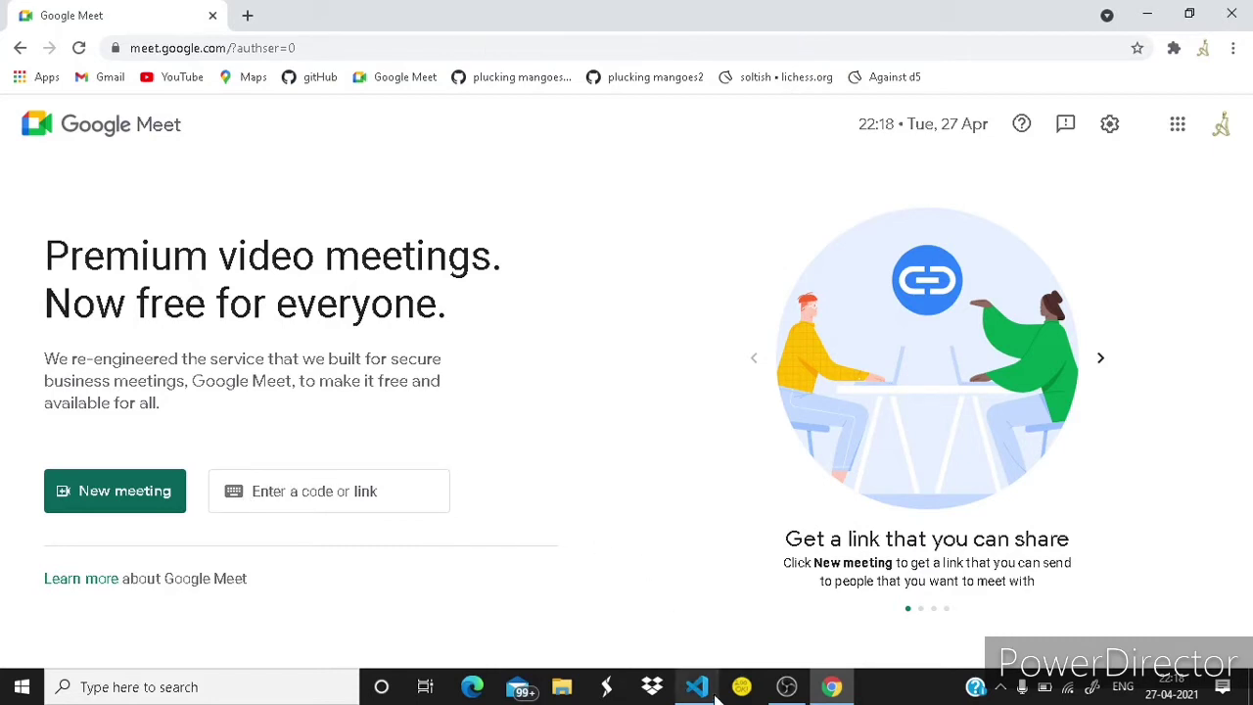
left_click(696, 686)
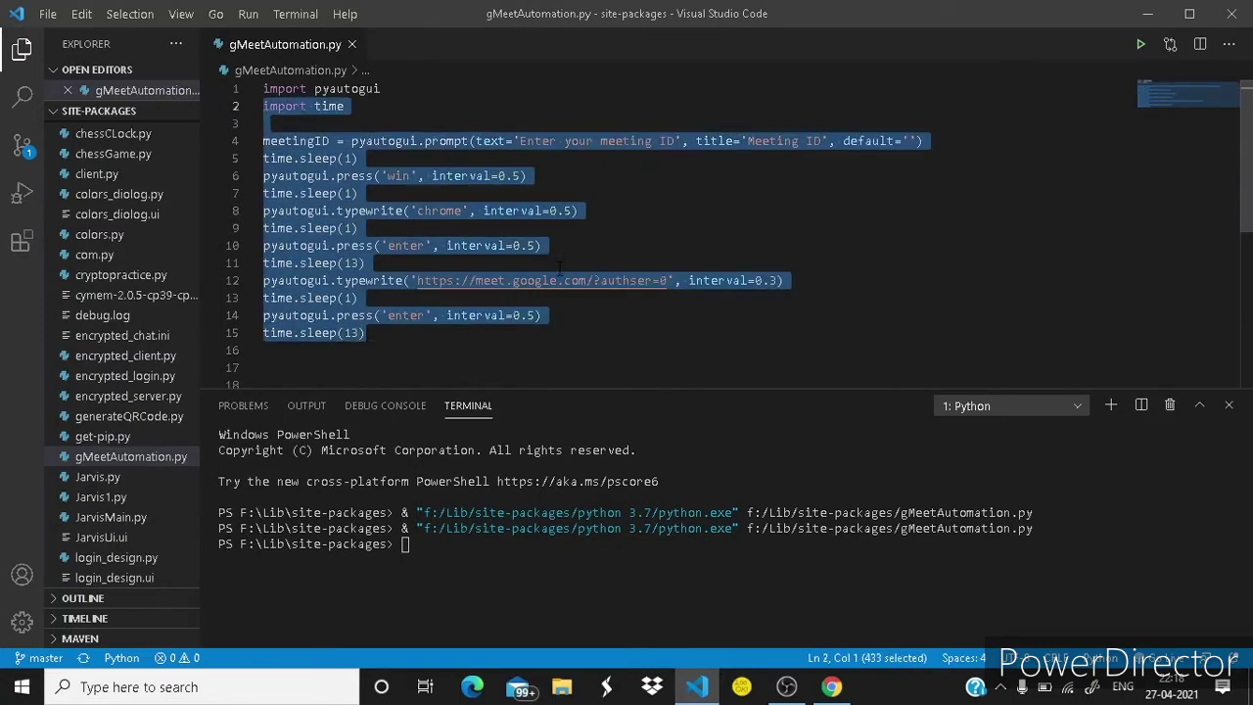
Comment out the earlier script steps and begin a pyautogui.moveTo call with x=250.
key("ctrl+/")
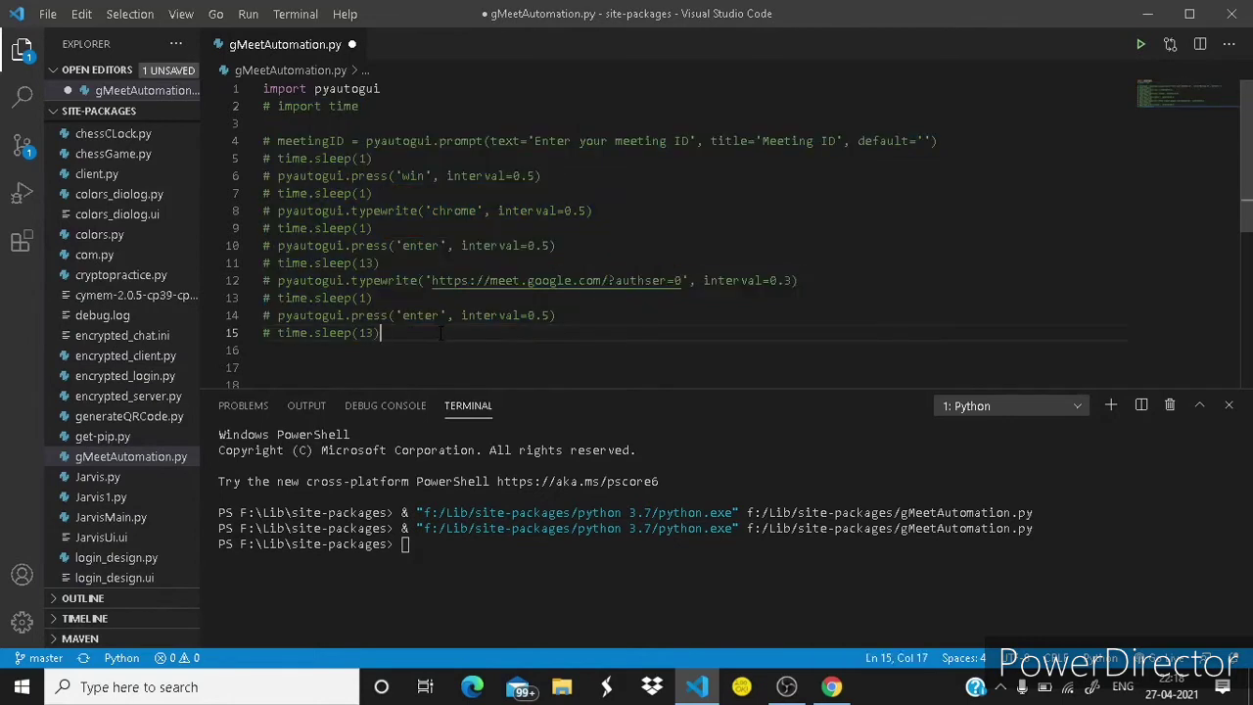
type("p")
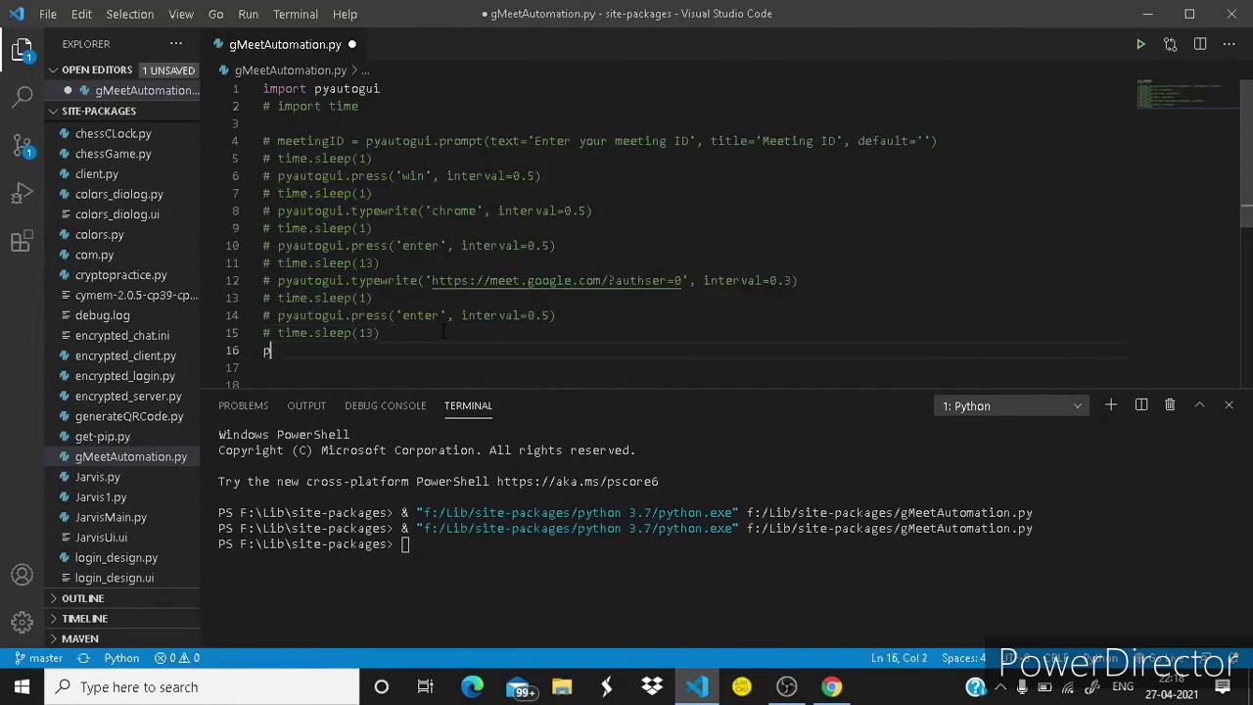
type("pyautogui")
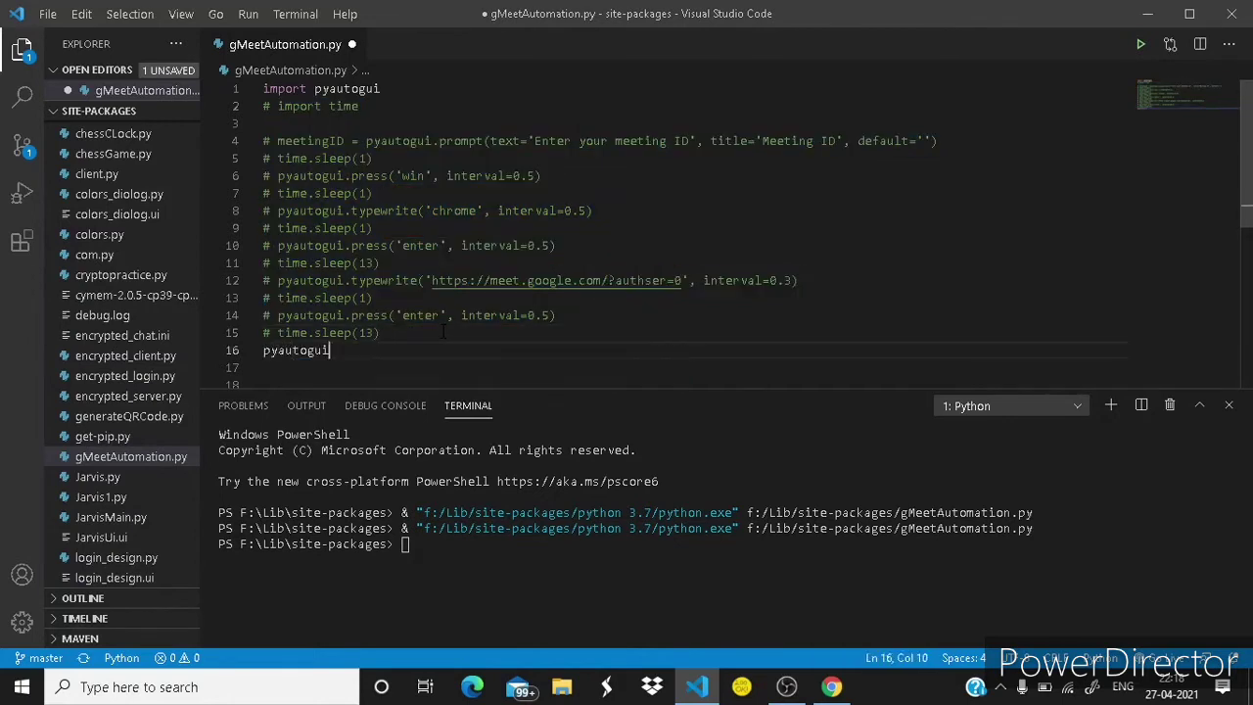
type(".moveTo")
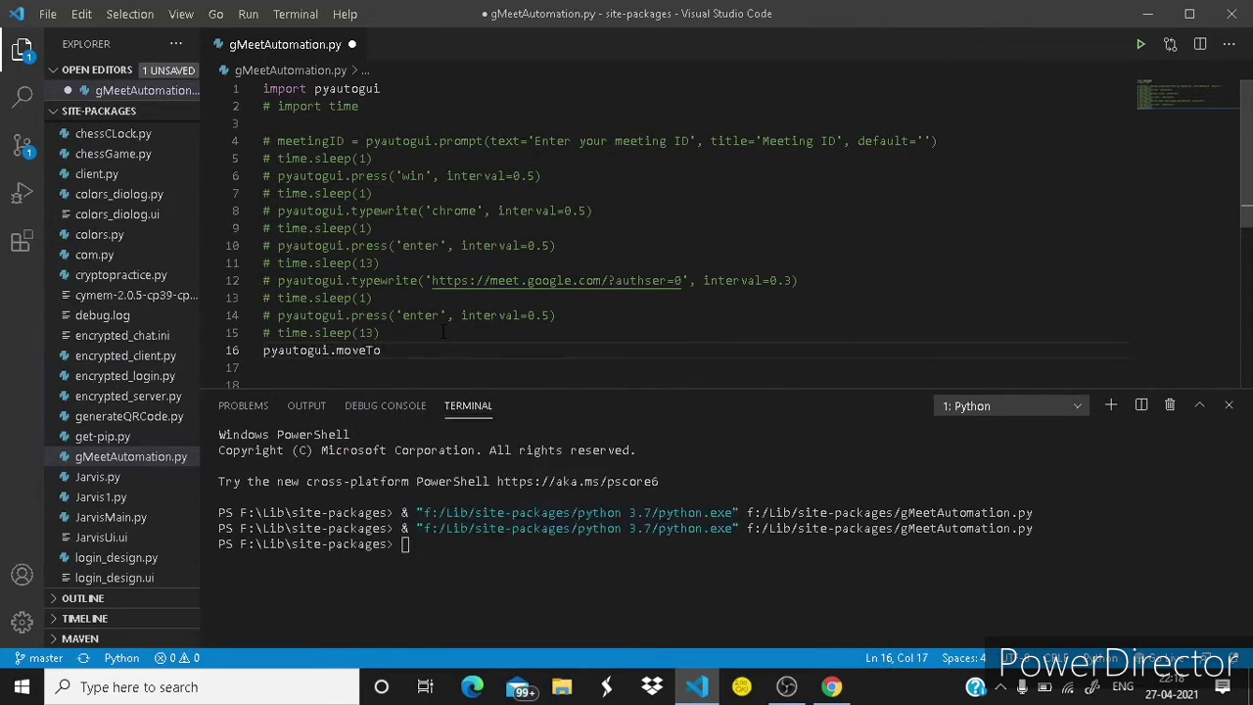
type("(")
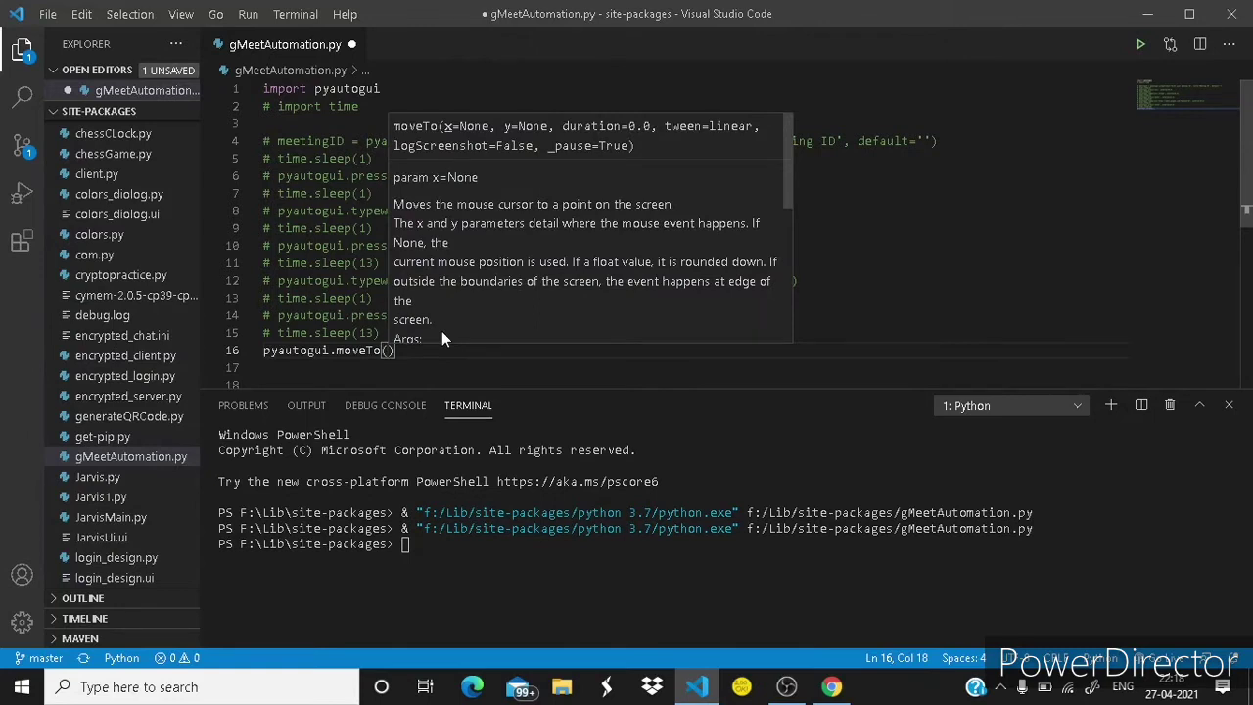
type("2")
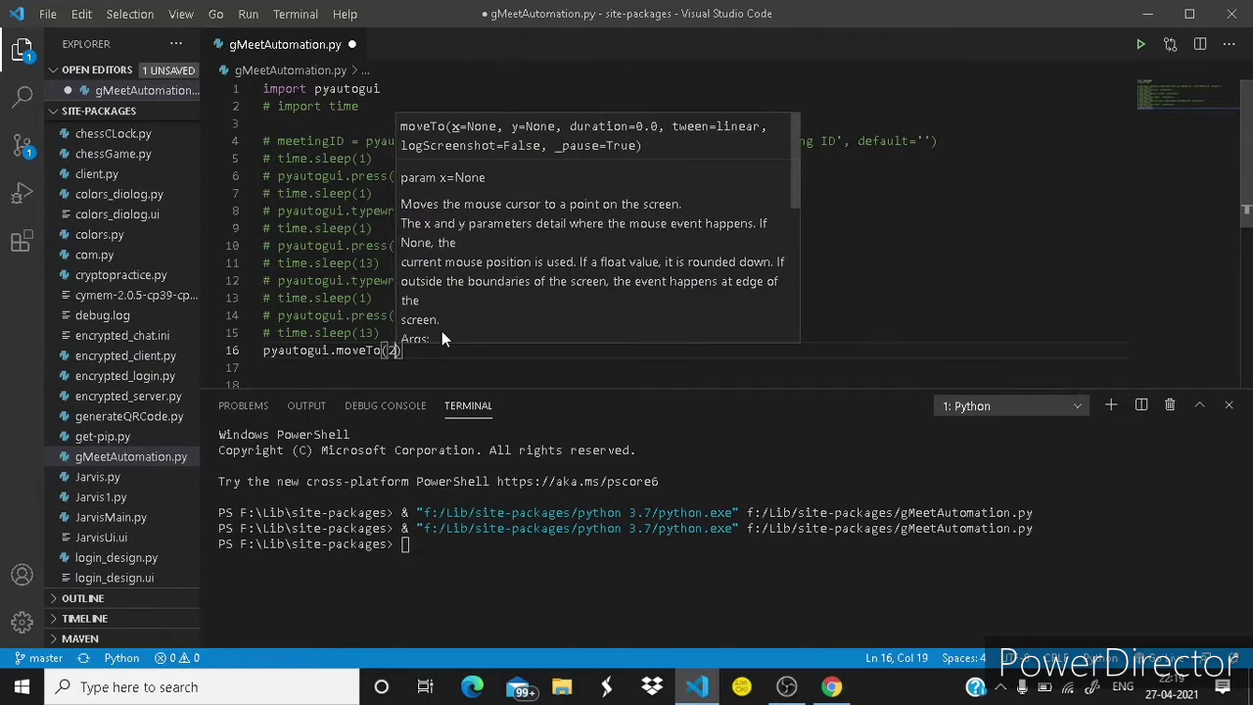
mouse_move(837, 675)
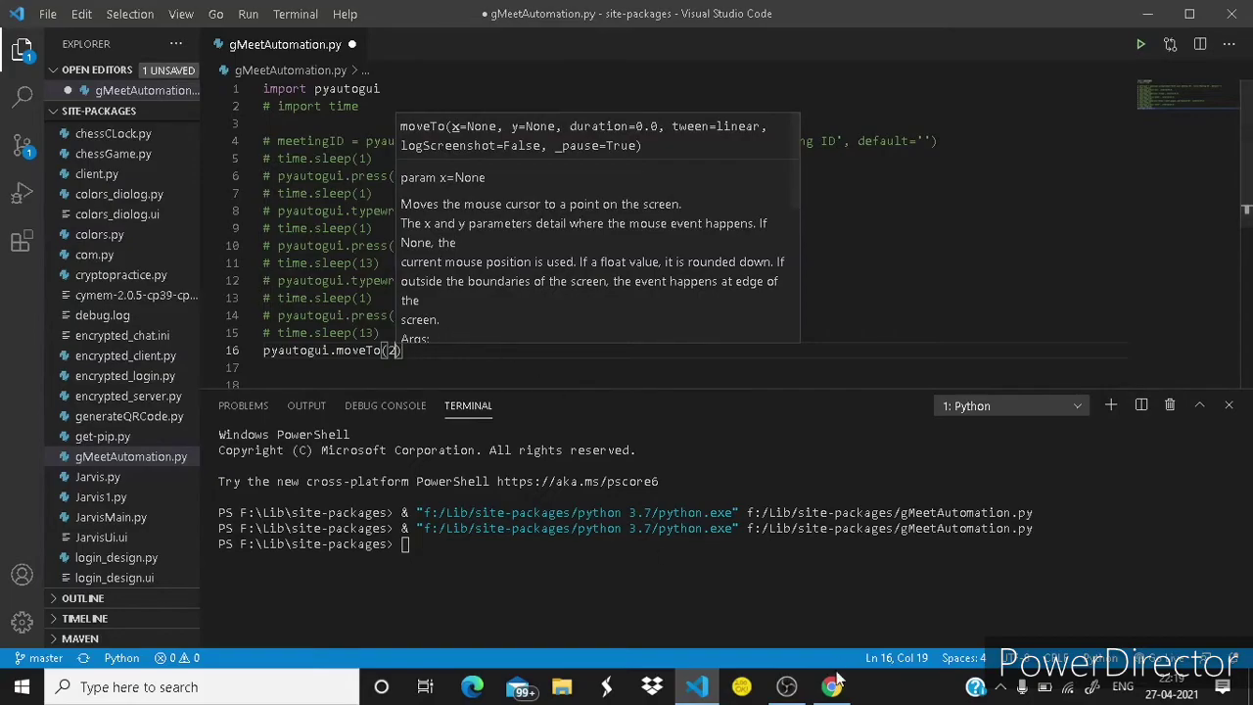
Check the Meet page for the target position and finish the call as moveTo(250, 500).
left_click(830, 685)
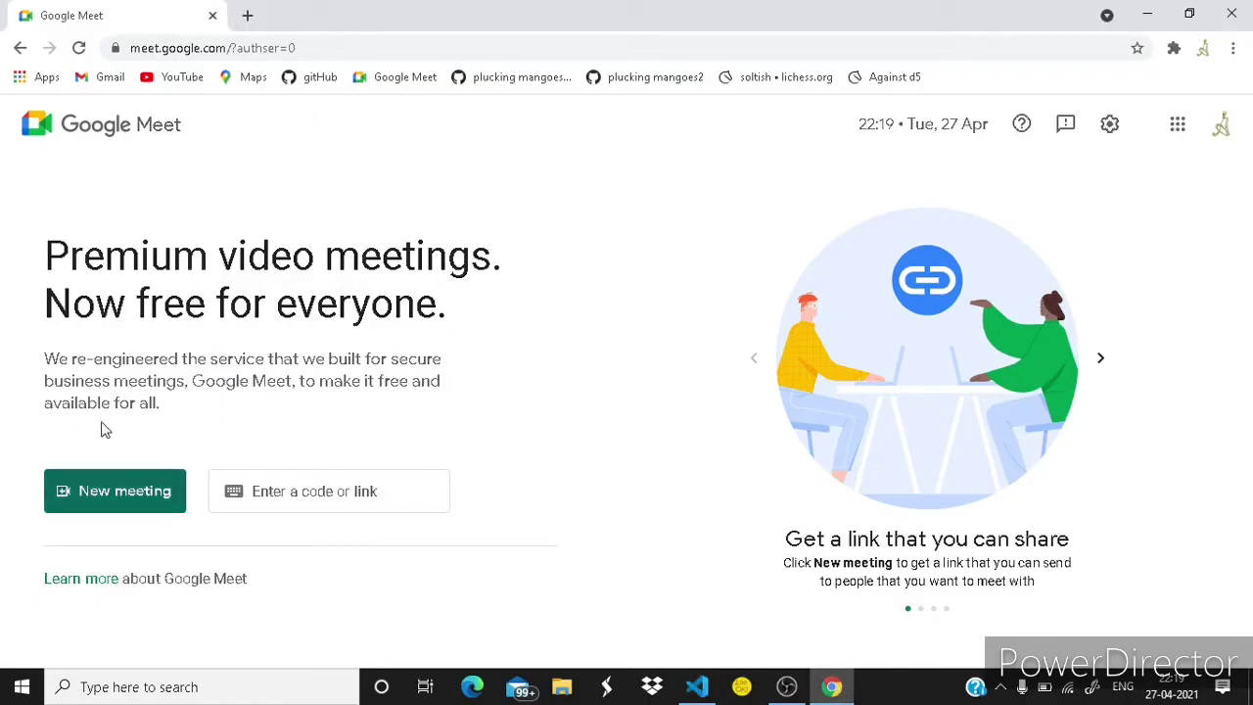
mouse_move(305, 10)
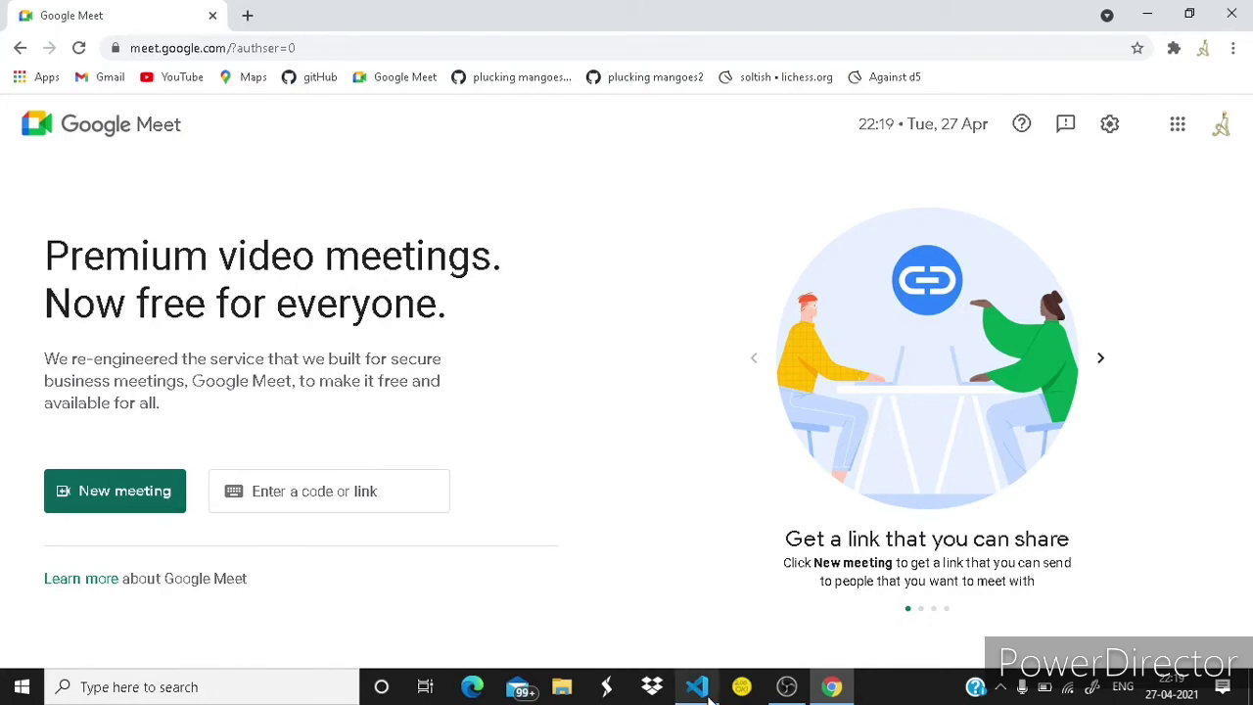
left_click(697, 685)
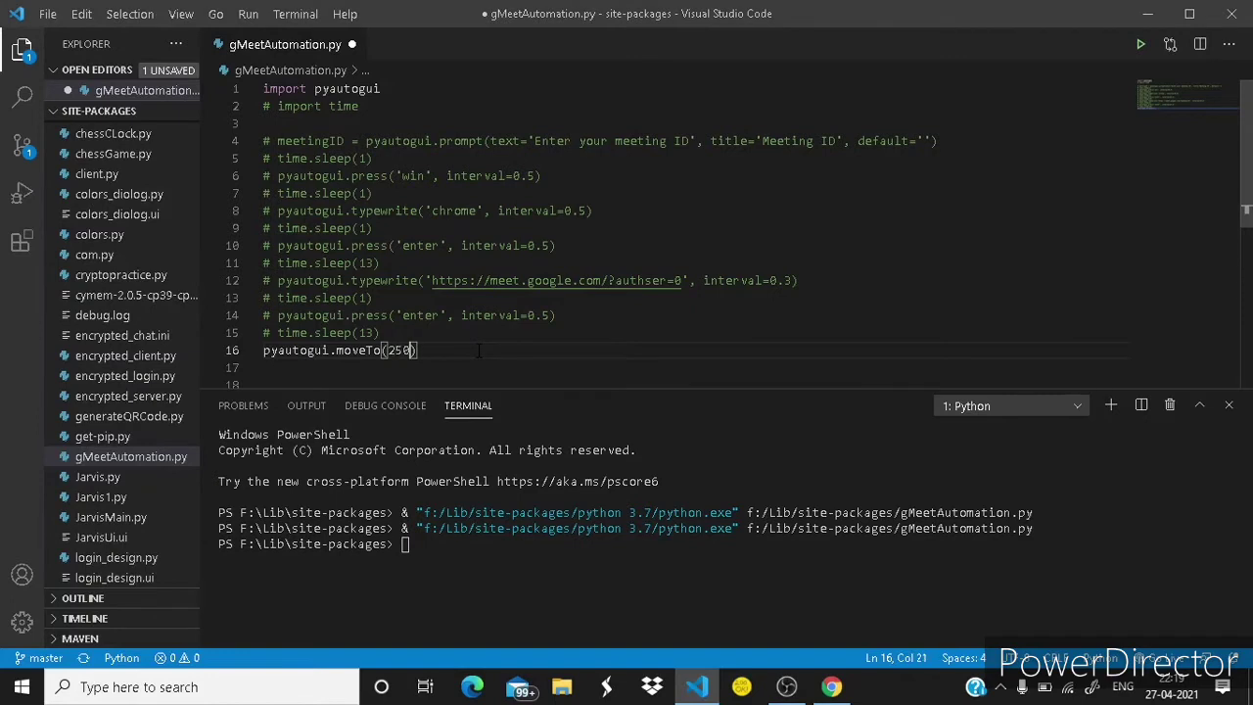
type(",")
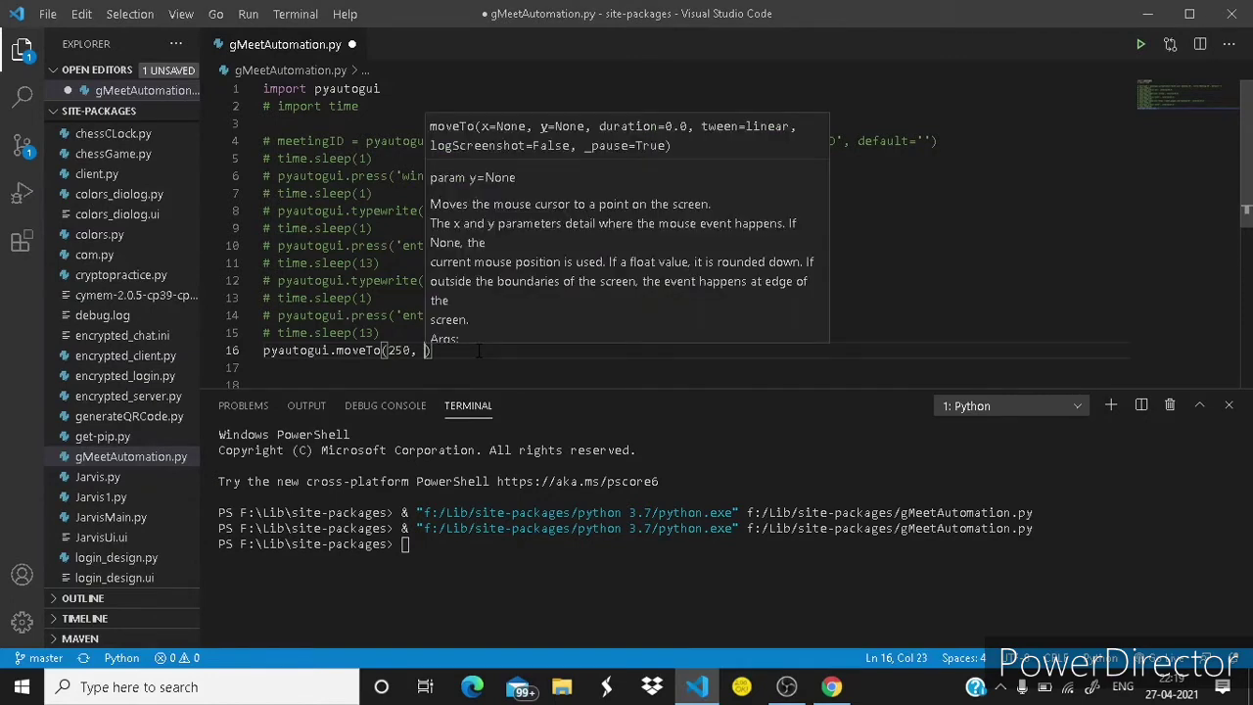
type("500")
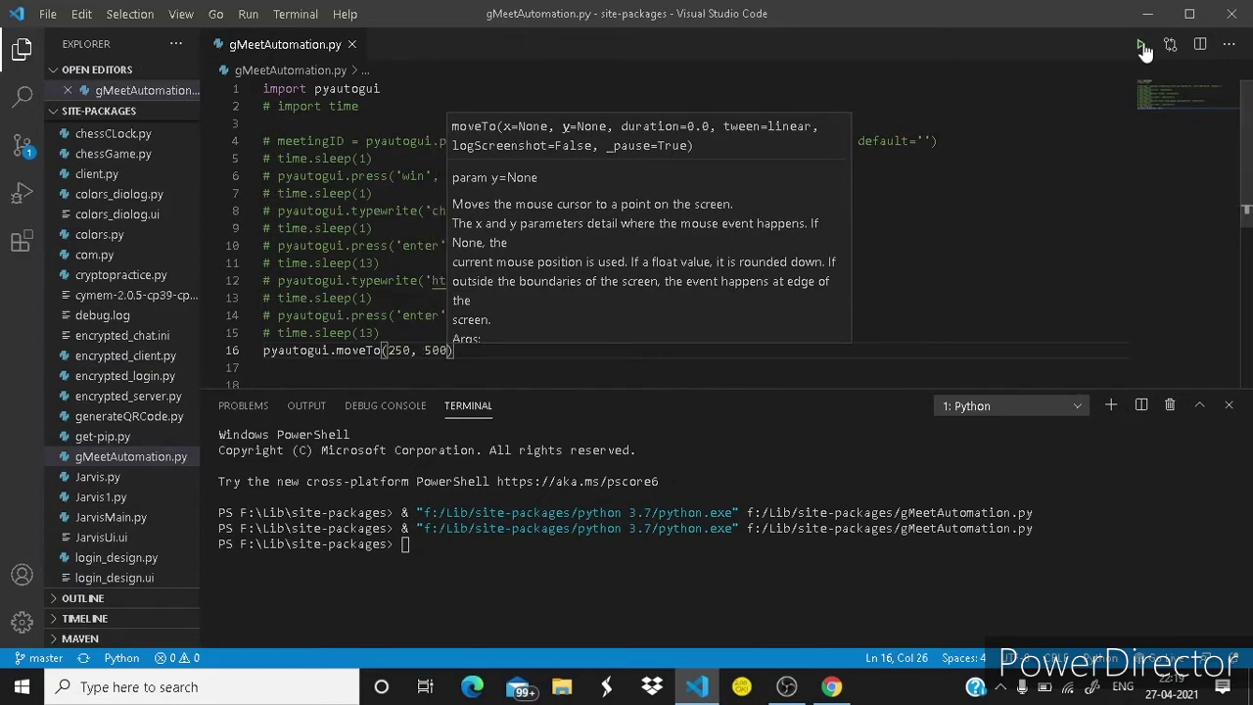
Test where moveTo lands on the Meet page and rerun with the target adjusted to (250, 520).
left_click(831, 685)
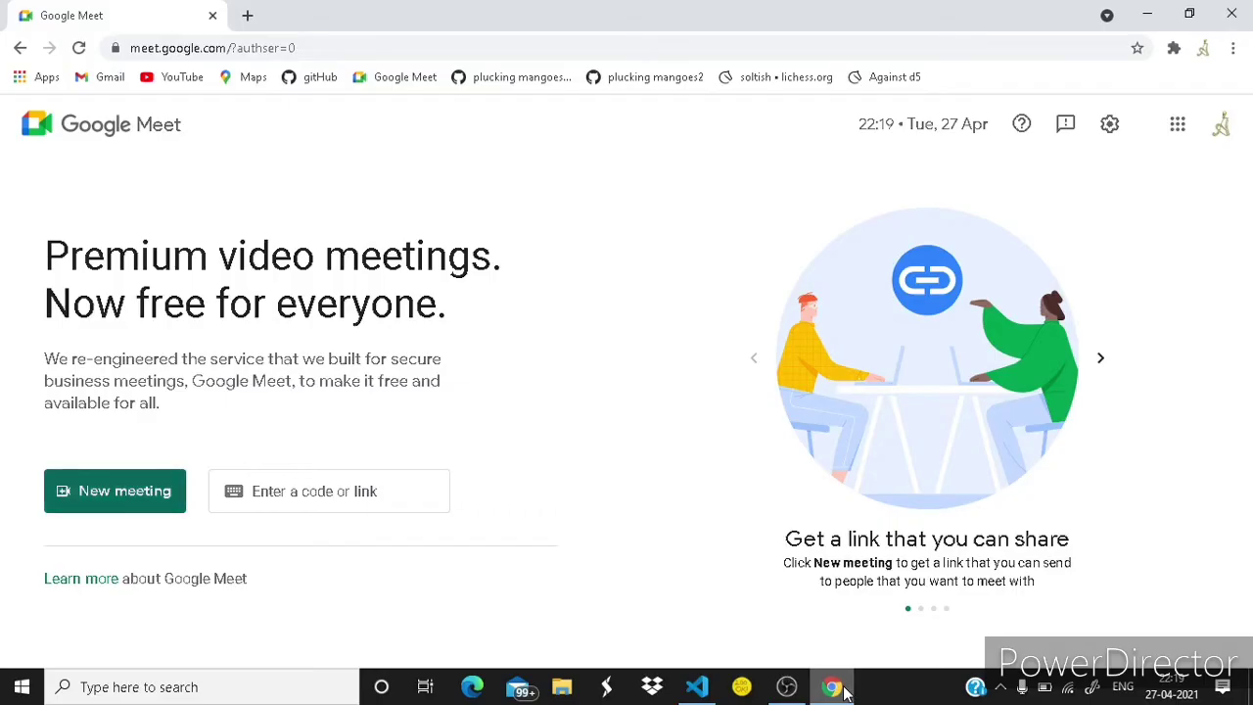
mouse_move(235, 466)
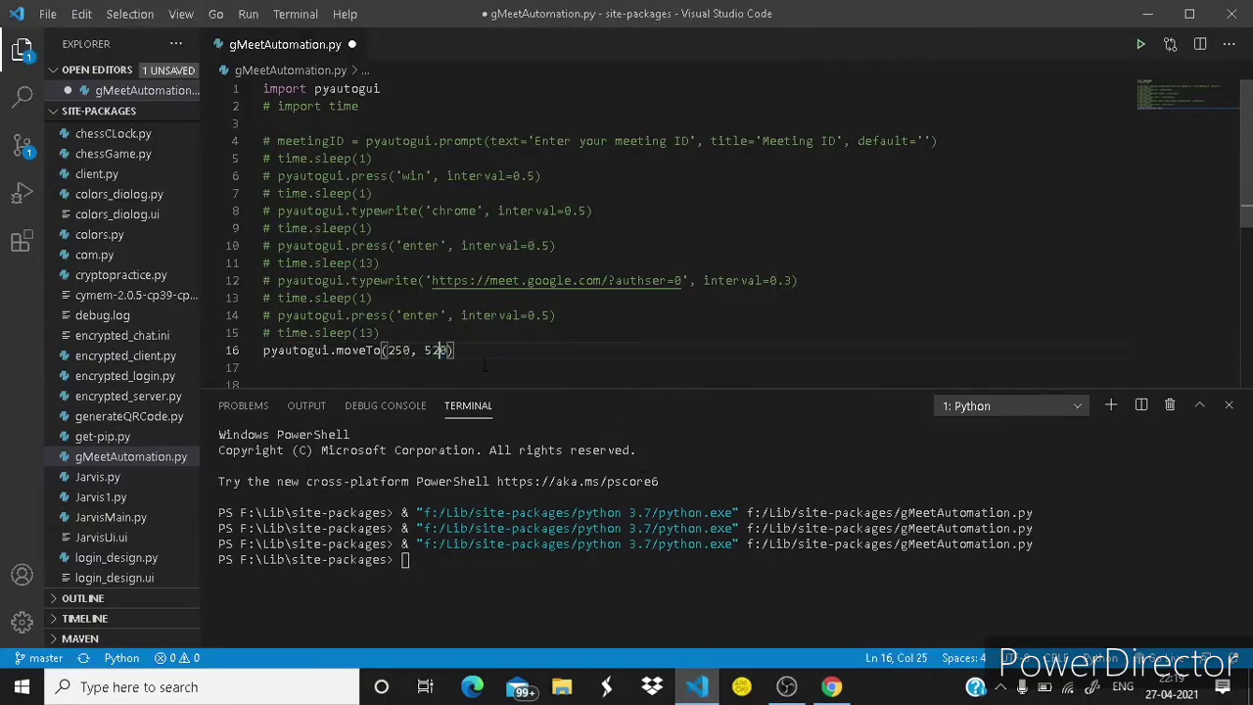
key("ctrl+s")
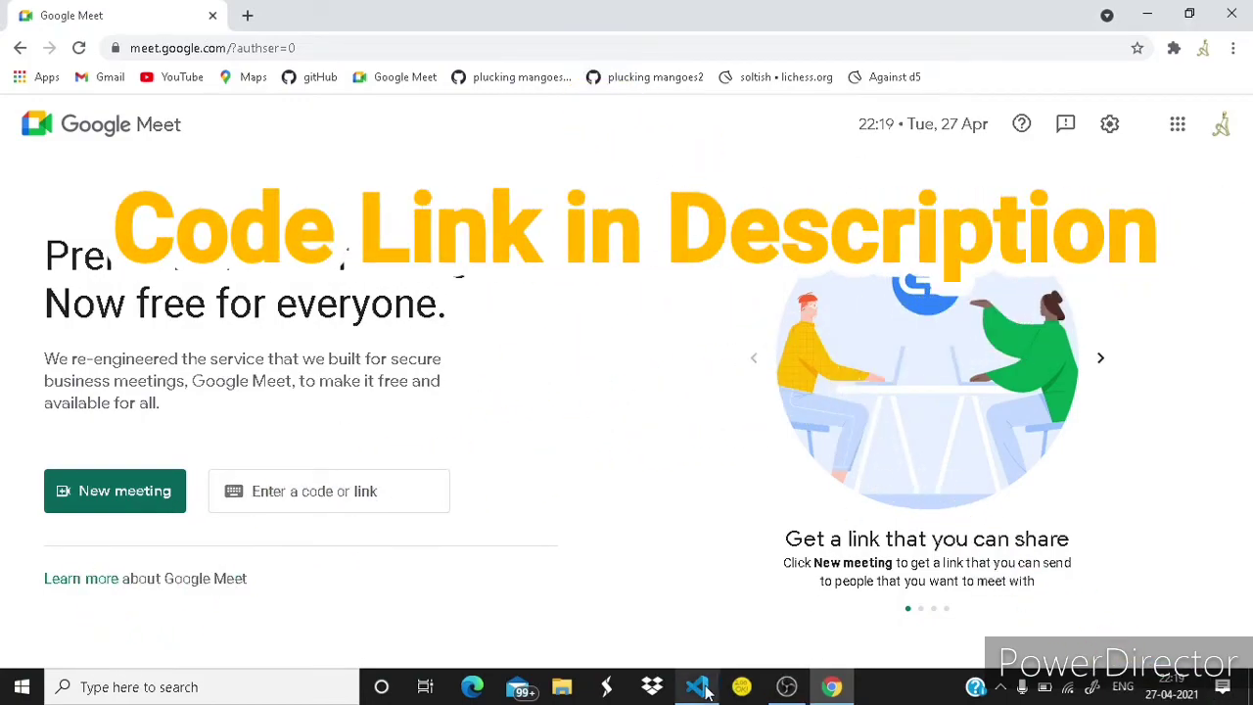
left_click(697, 685)
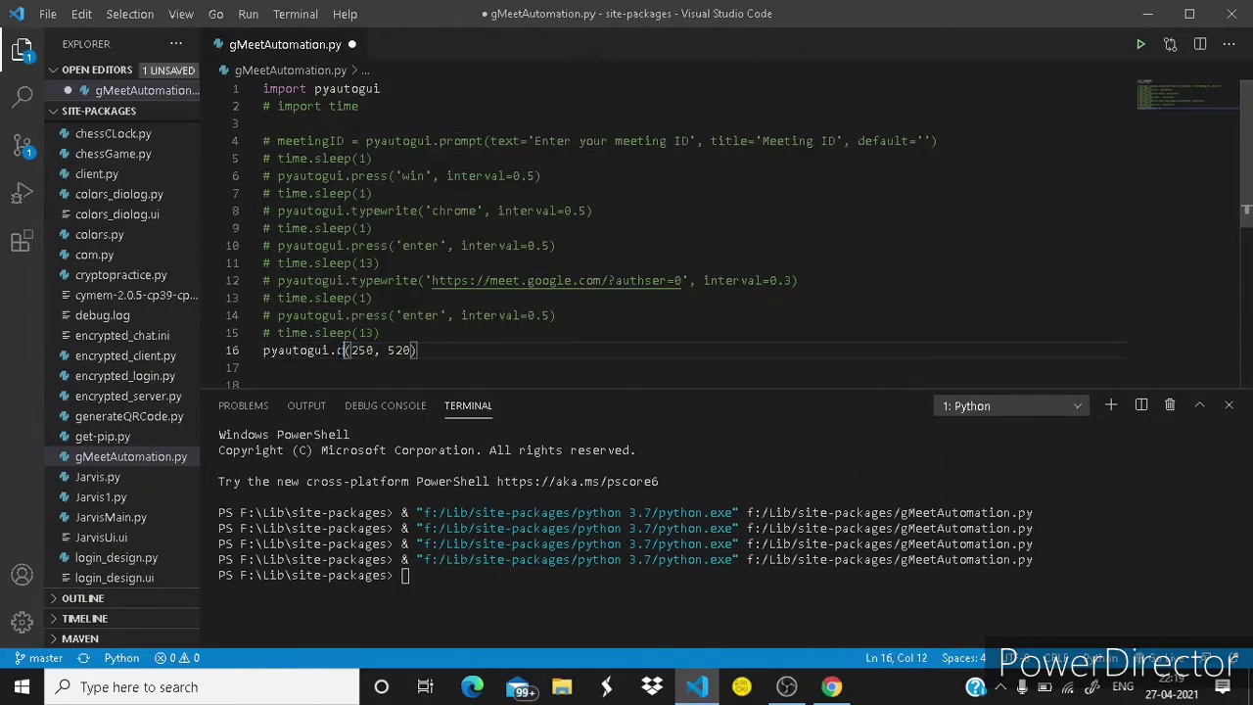
Change the call to click(250, 520), uncomment earlier steps, and add time.sleep(1) then pyautogui.typewrite(meetingID, interval=0.2).
type("click")
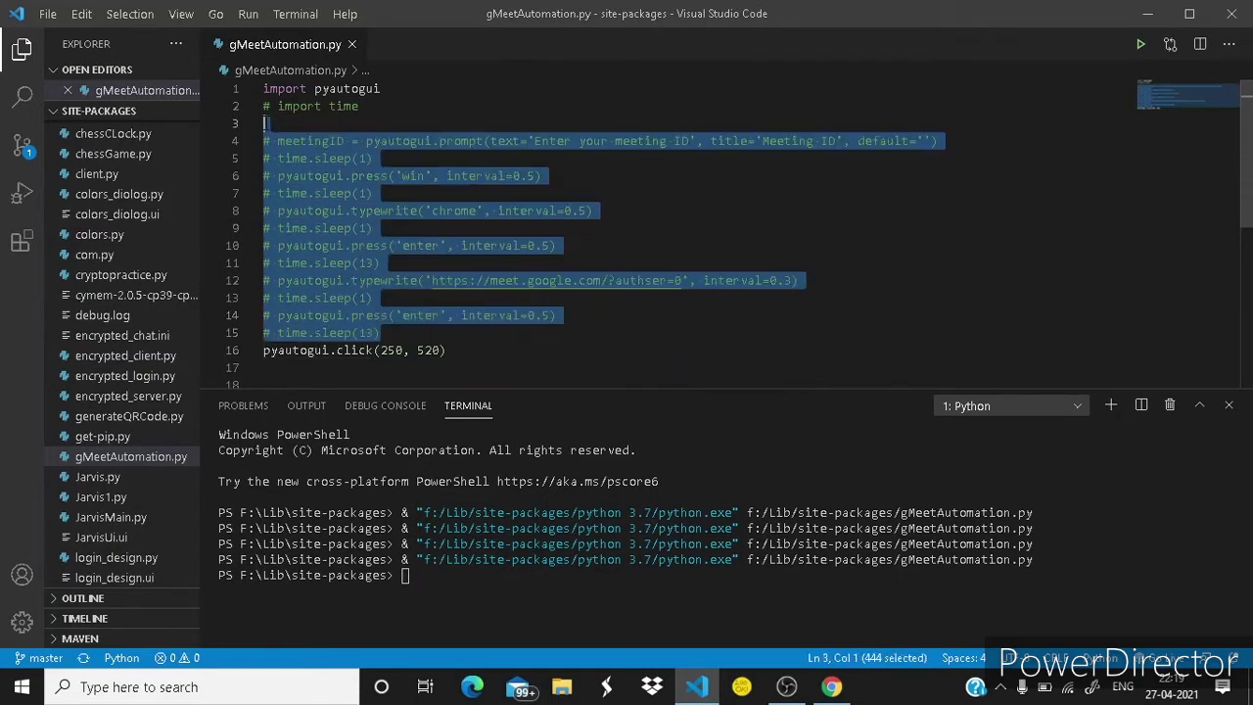
key("ctrl+/")
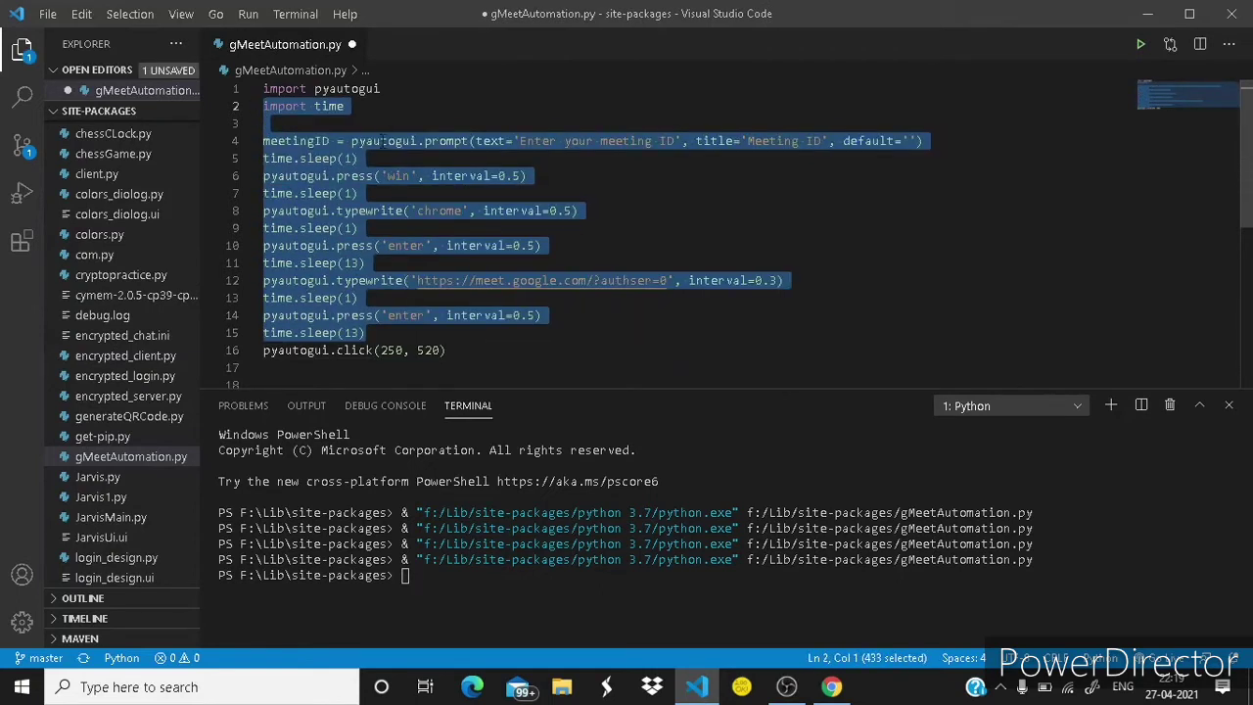
left_click(447, 348)
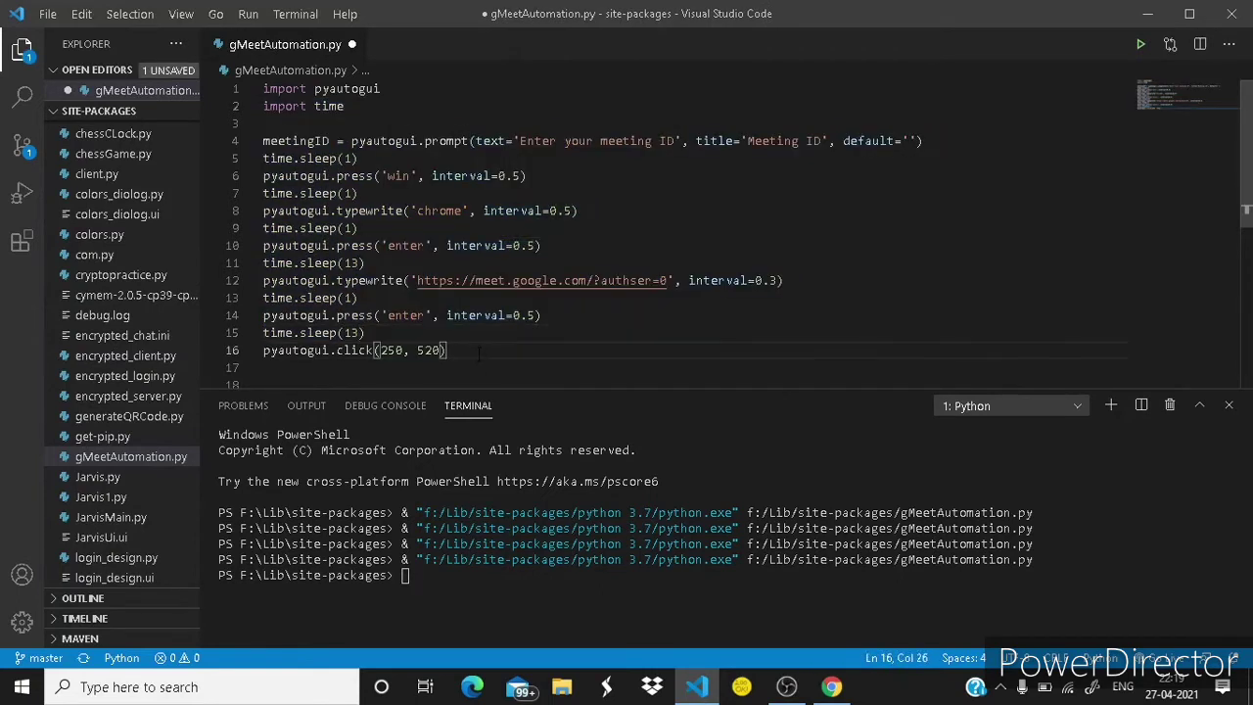
type("tim")
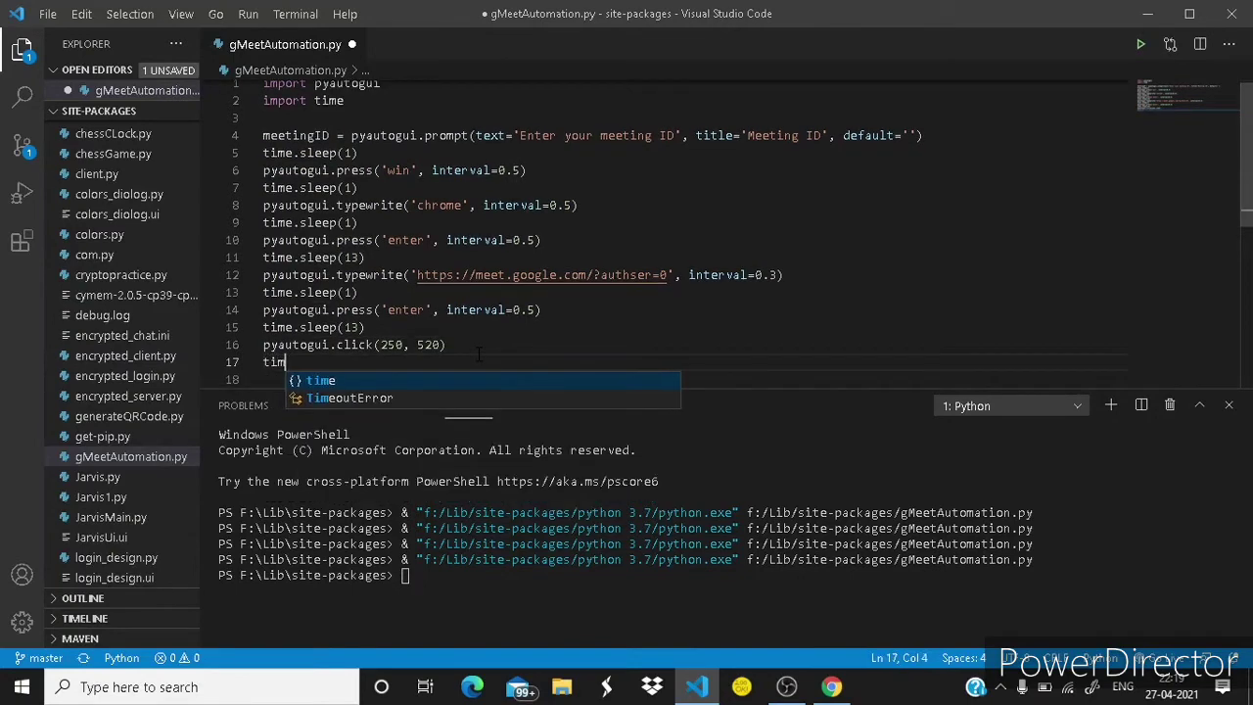
type("e.sleep(1")
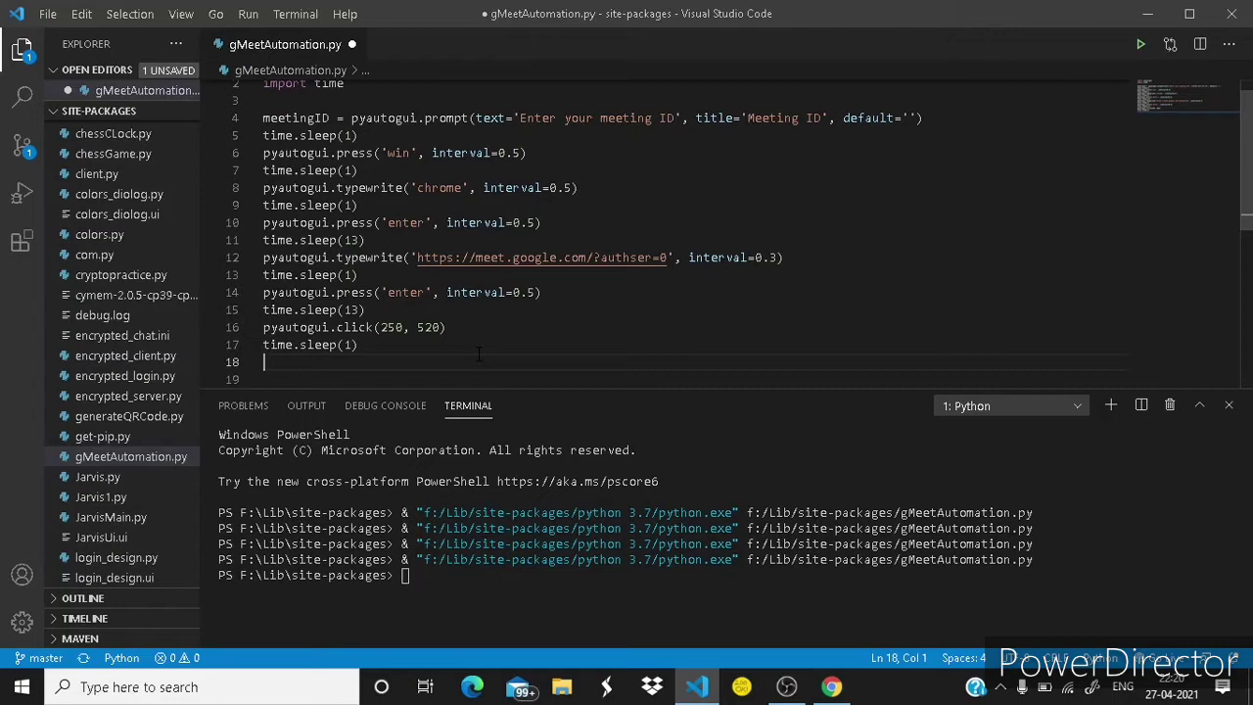
type("p")
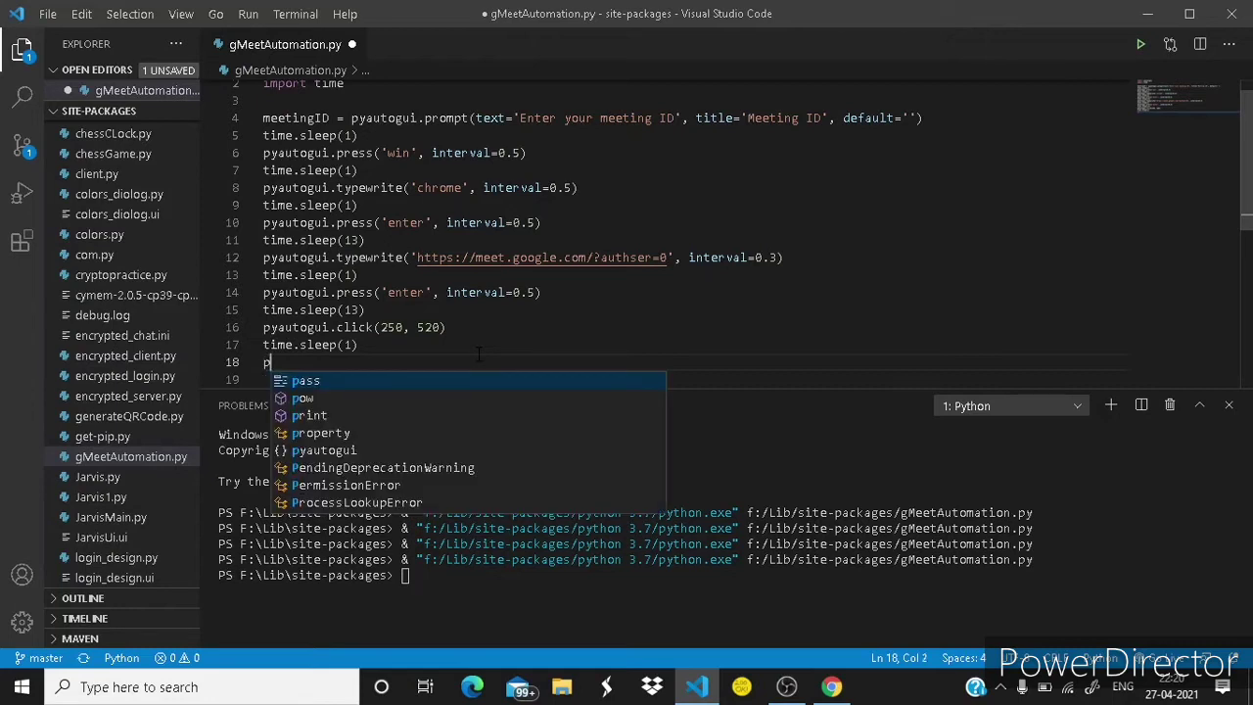
type("yautogui")
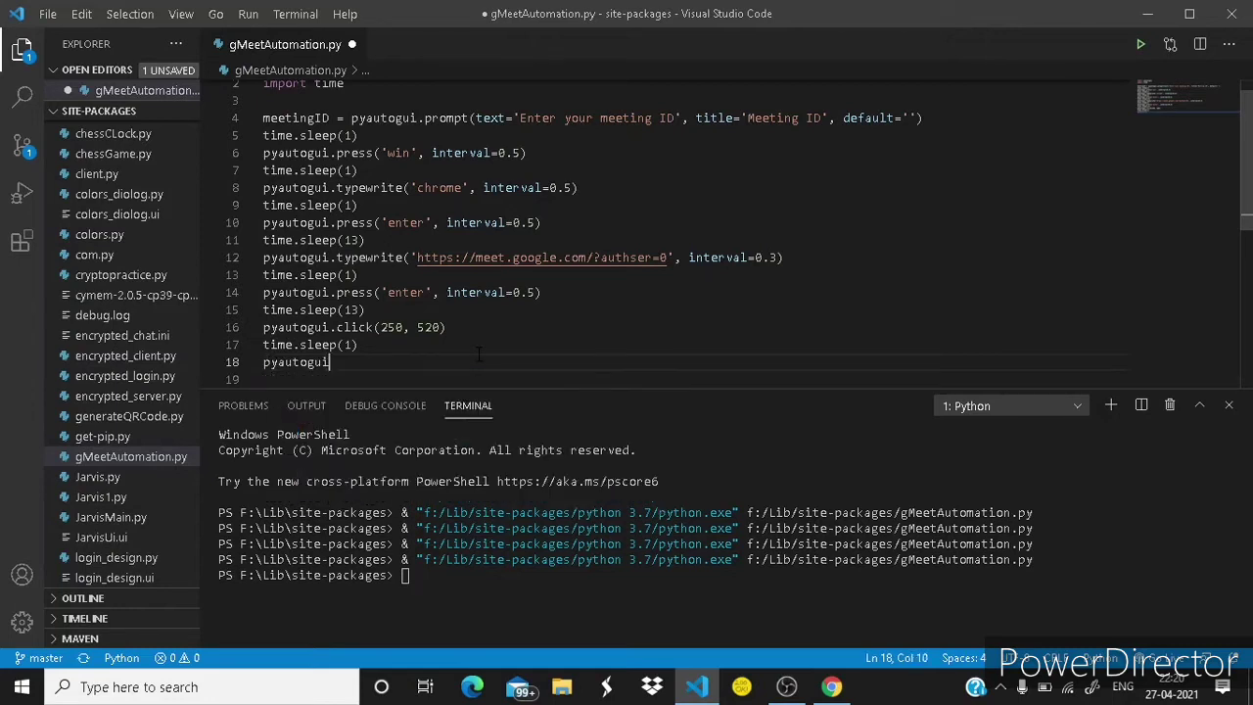
type("typewrite(")
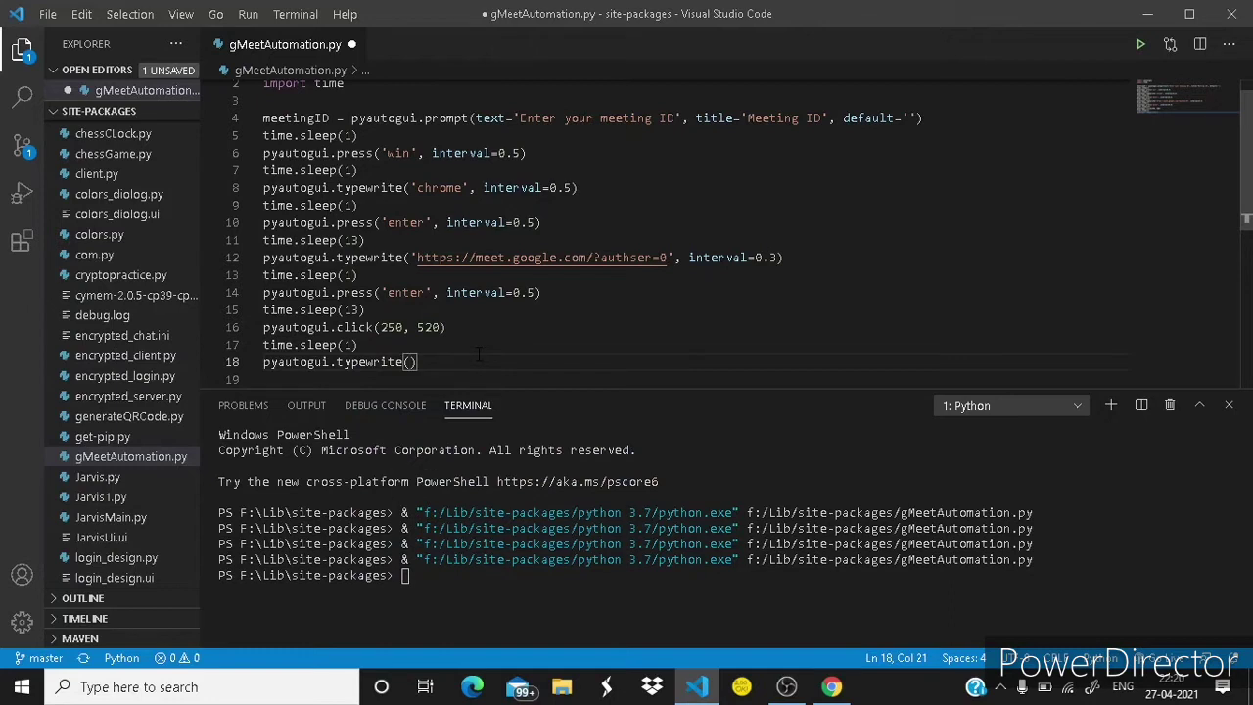
type("meetingID, i")
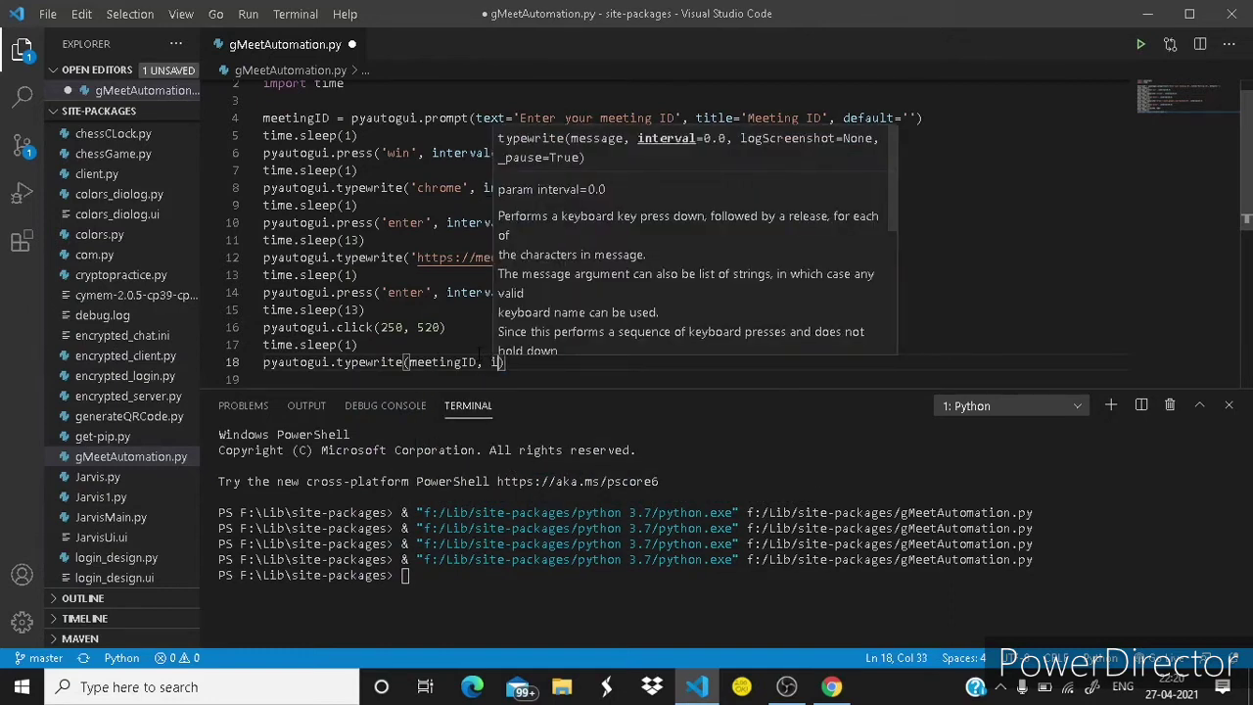
Add time.sleep(1) and pyautogui.press('enter', interval=0.2) after typing the meeting ID.
type("nterval=0.2")
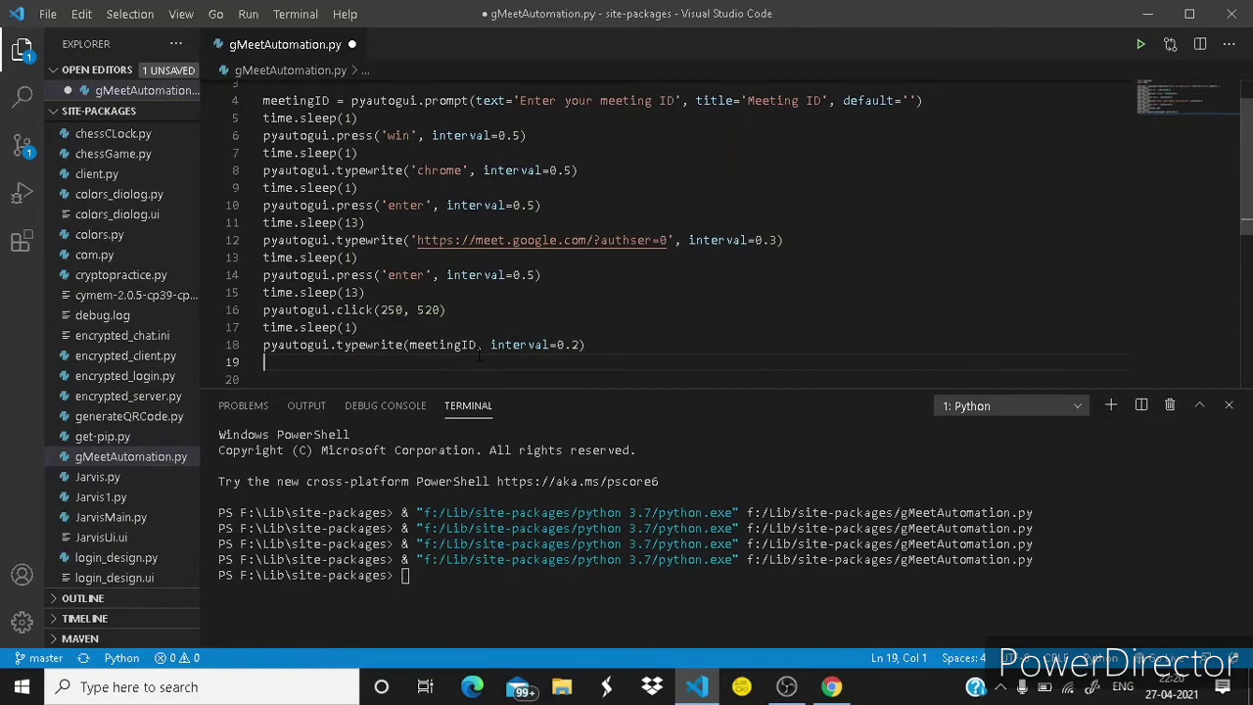
type("time.sleep(1")
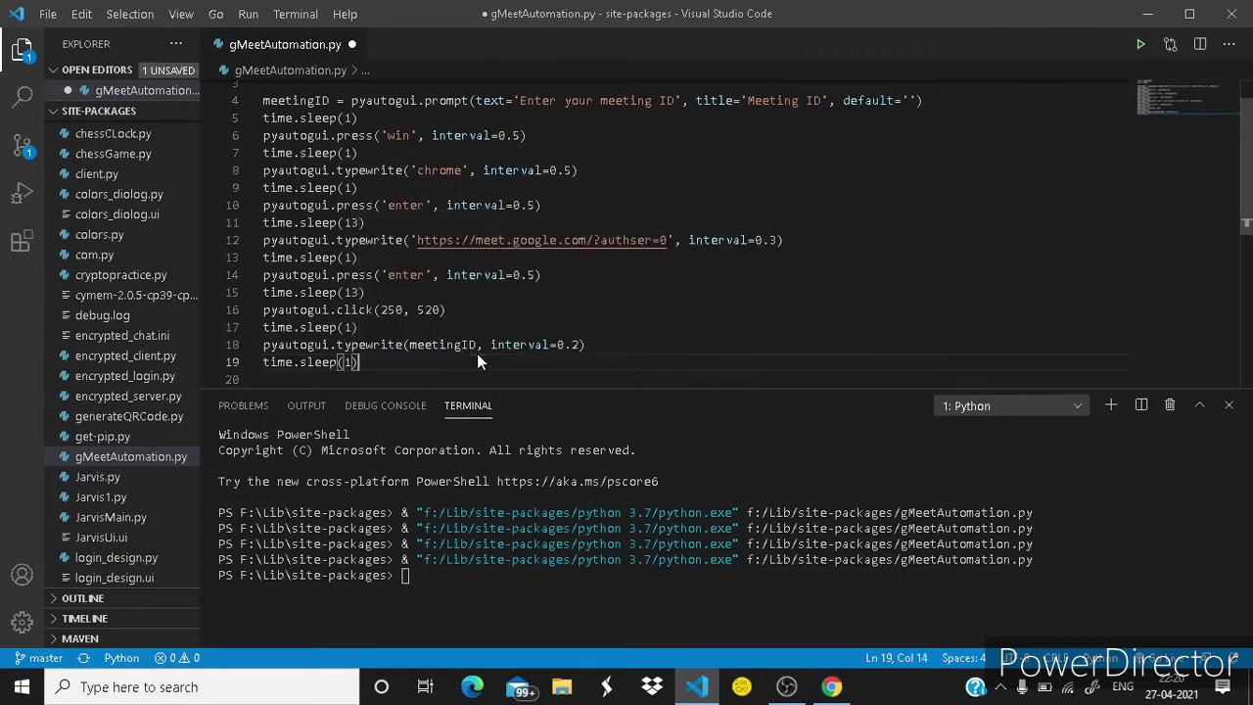
type("pyautogui.press('enter")
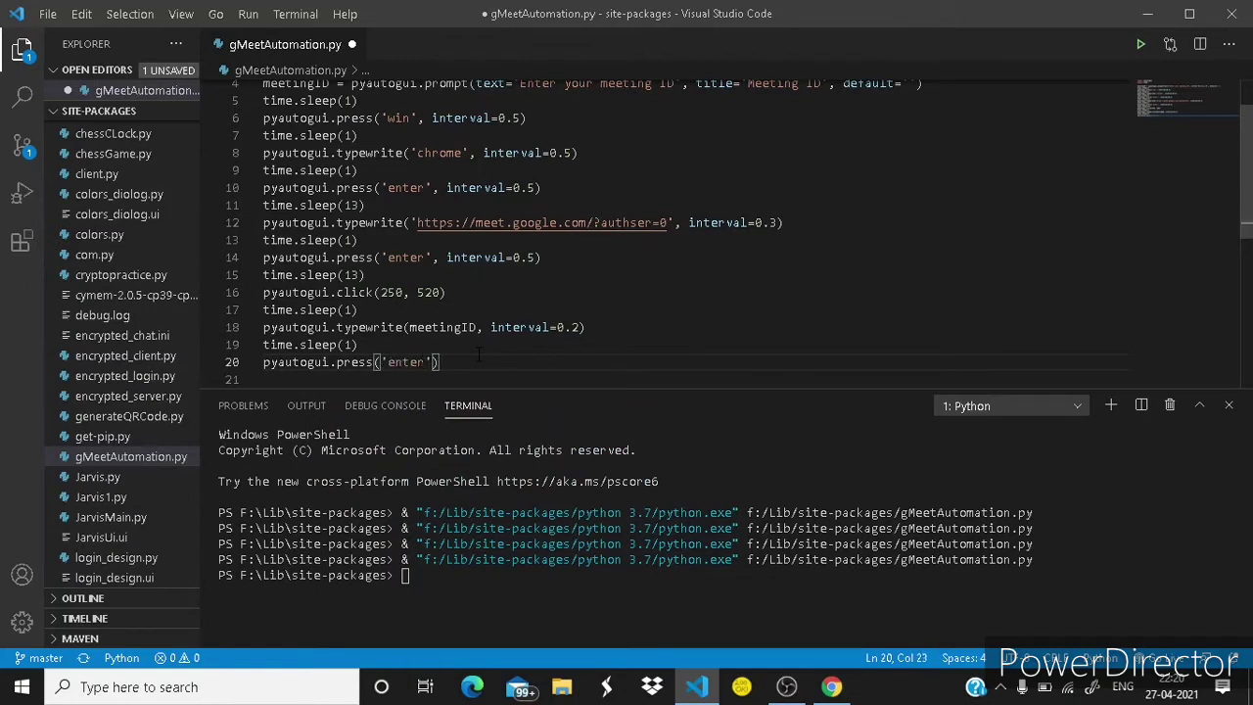
type(", inter")
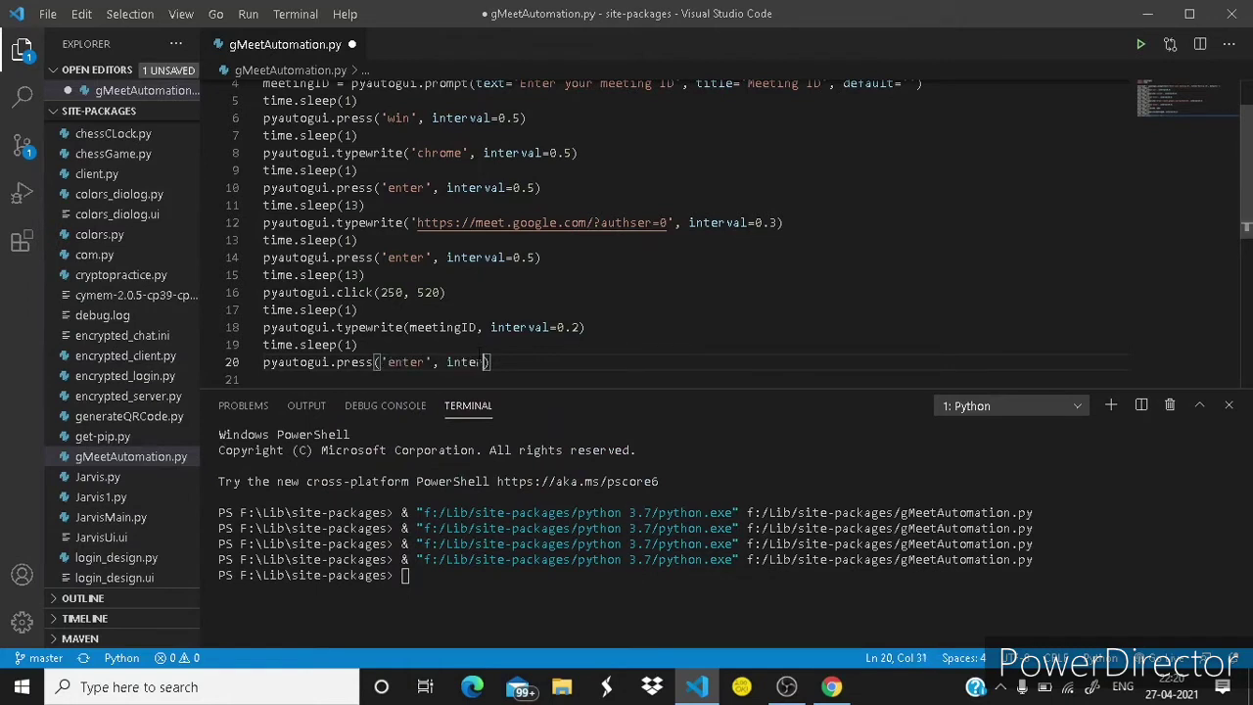
type("rval=-")
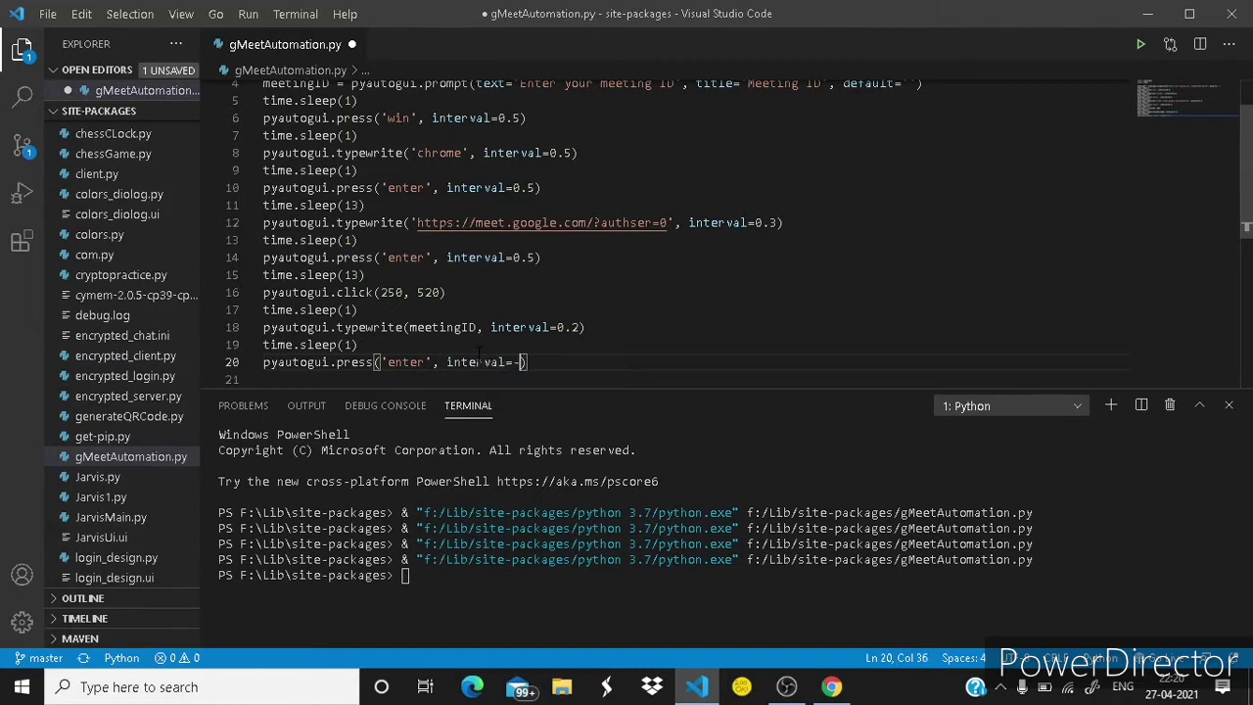
type("0.2")
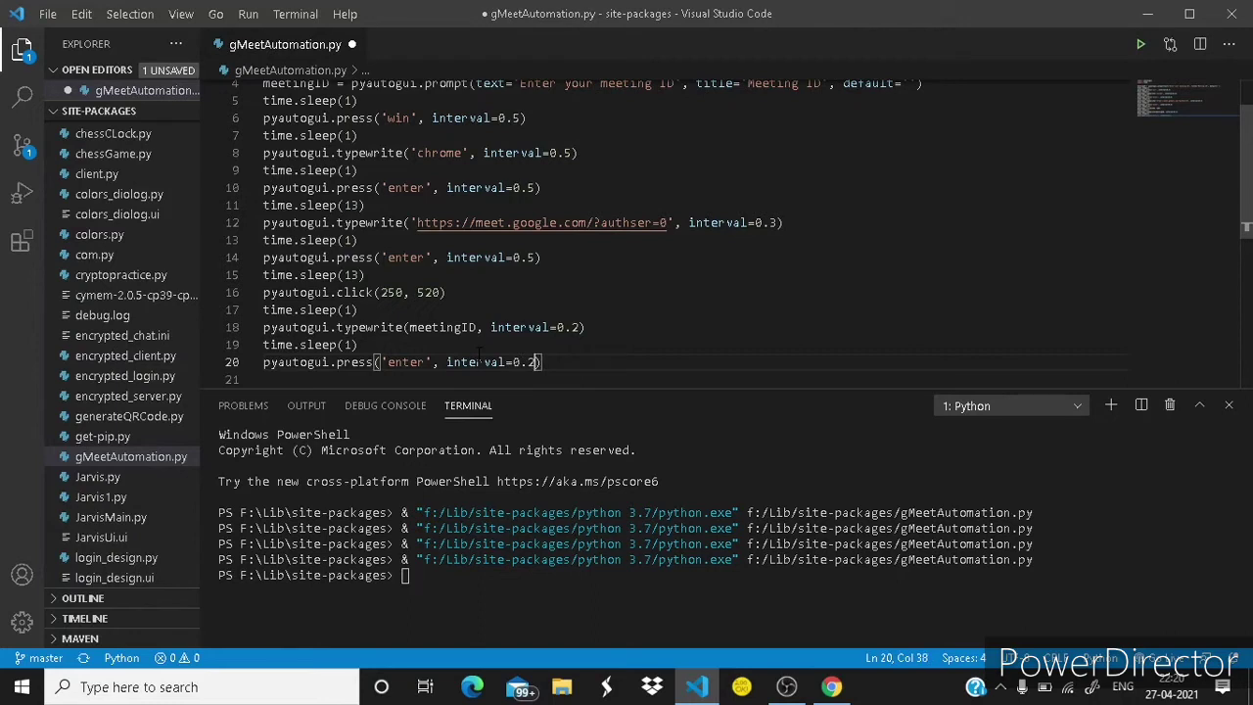
key("Enter")
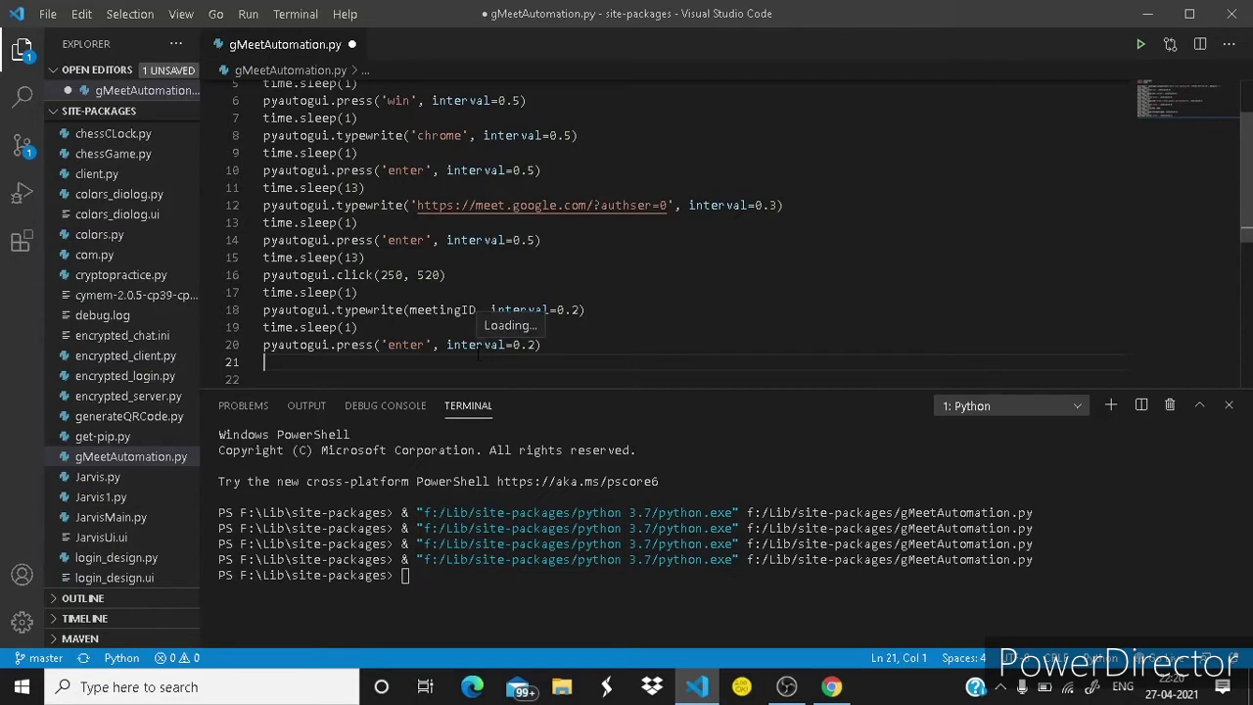
End the script with a wait after pressing enter, set to time.sleep(8).
type("tim")
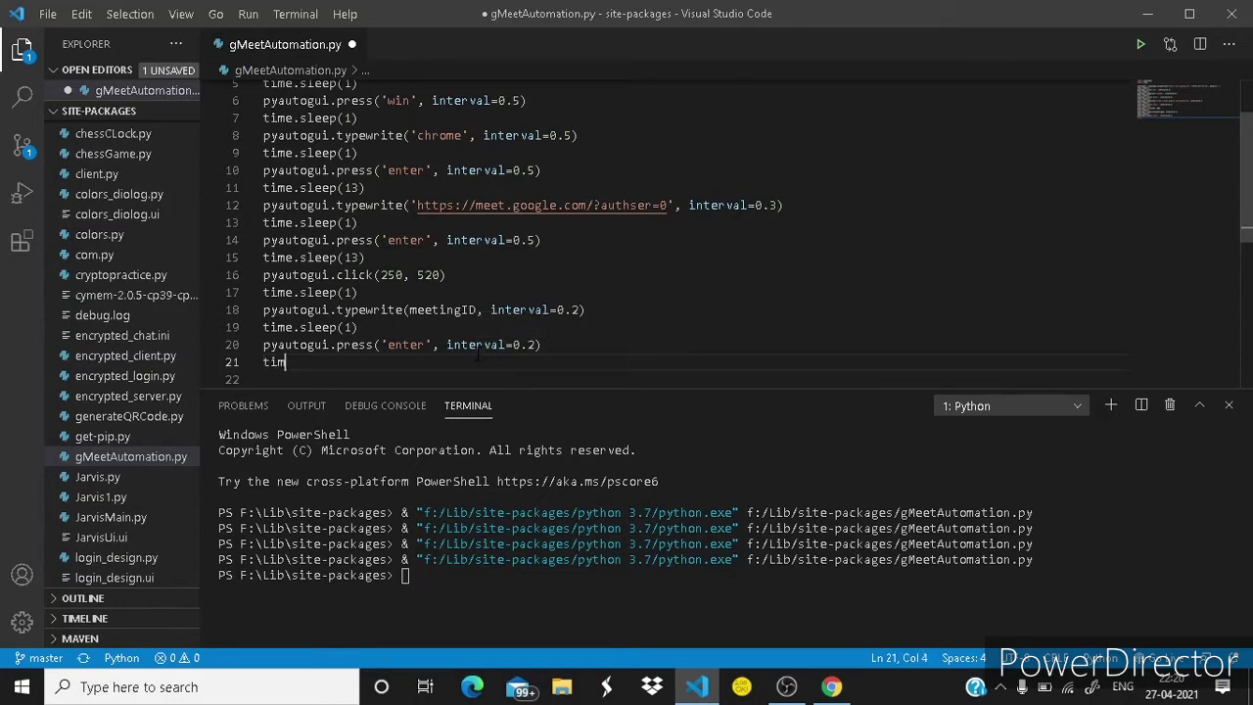
type("e.sleep")
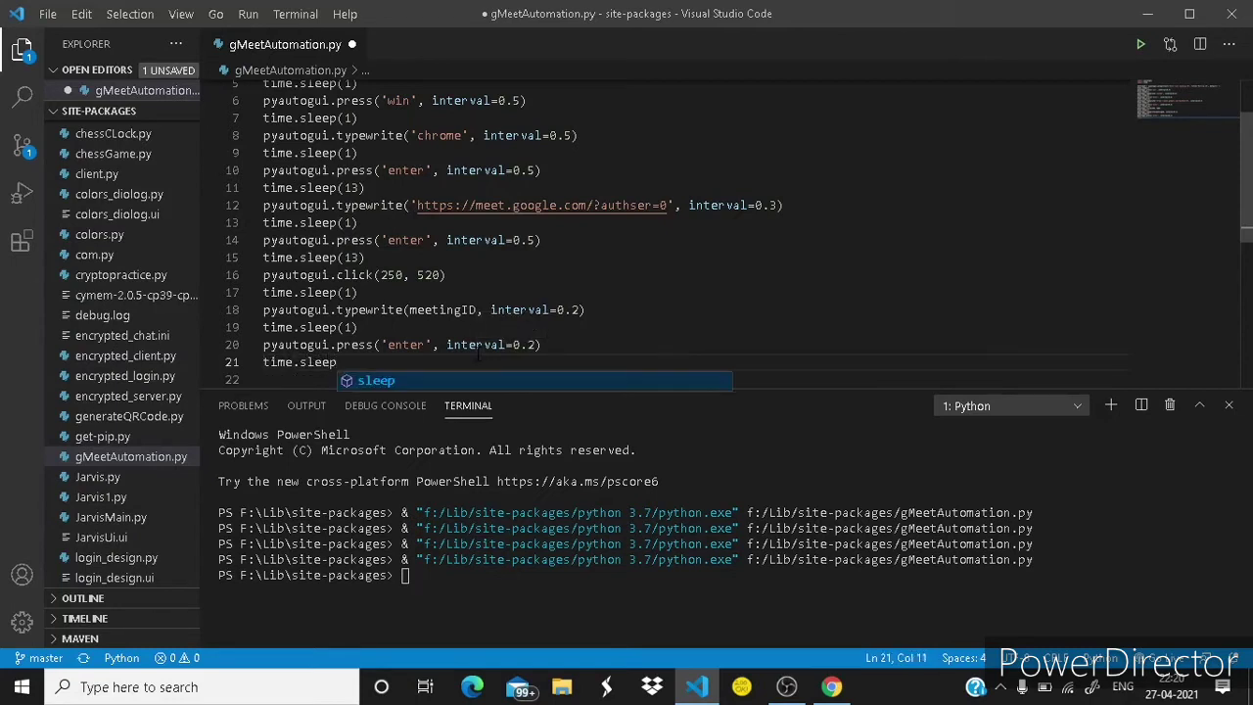
type("(10")
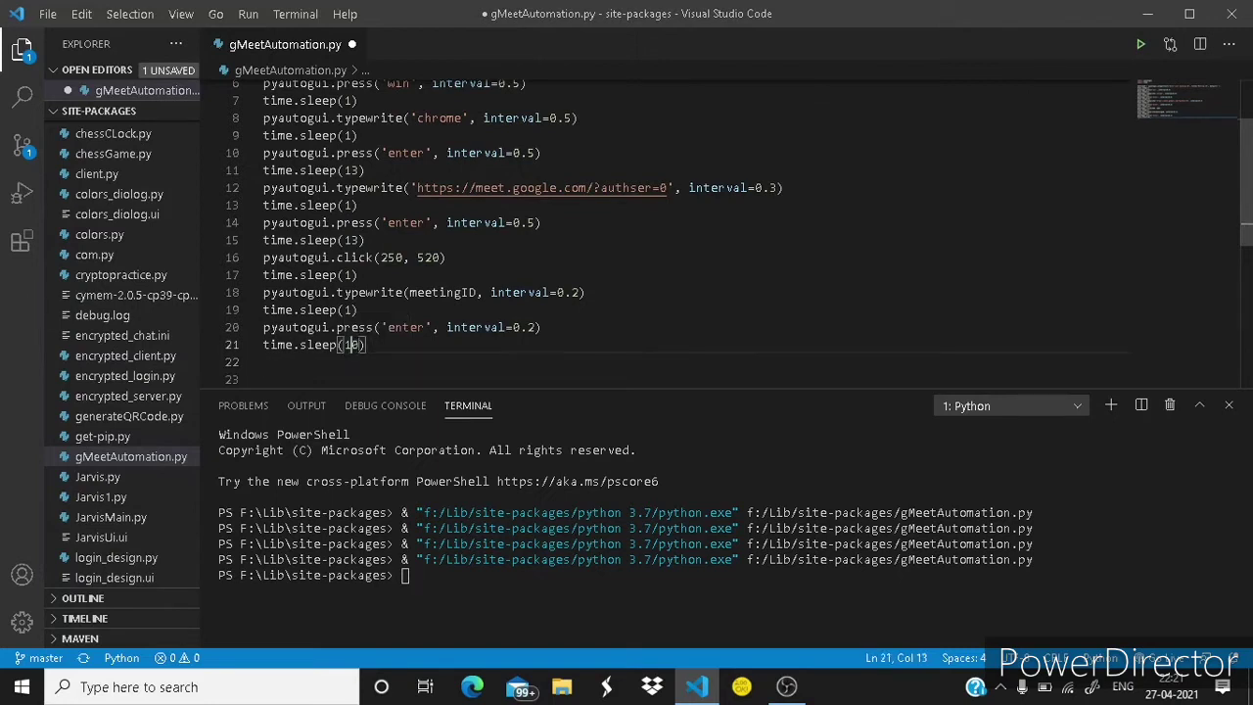
double_click(353, 345)
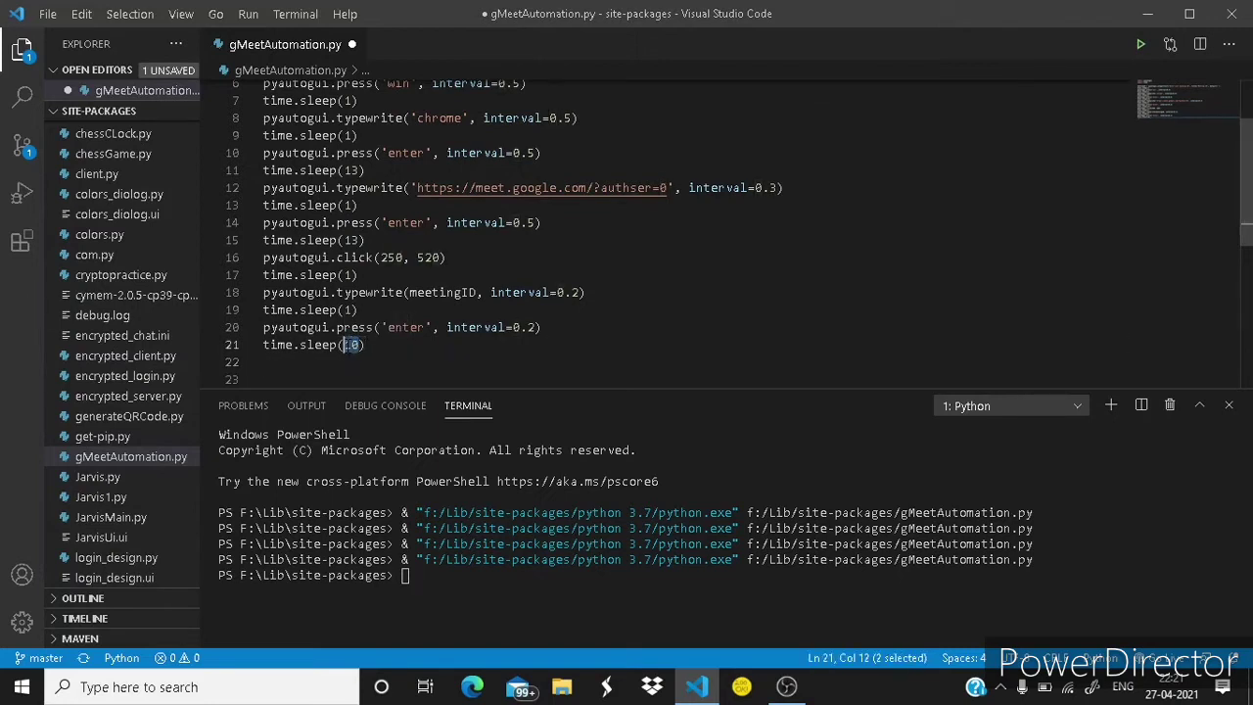
type("8")
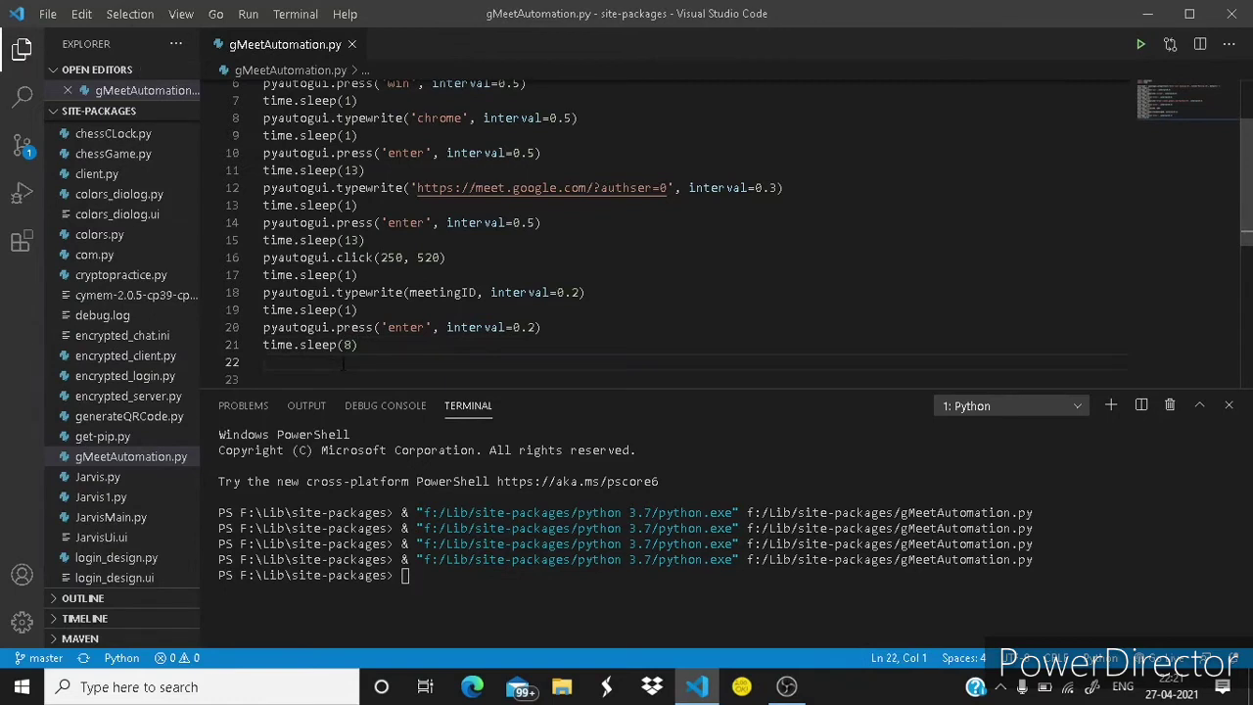
Write pyautogui.click(400, 570) on line 22, save, and start line 23.
type("pya")
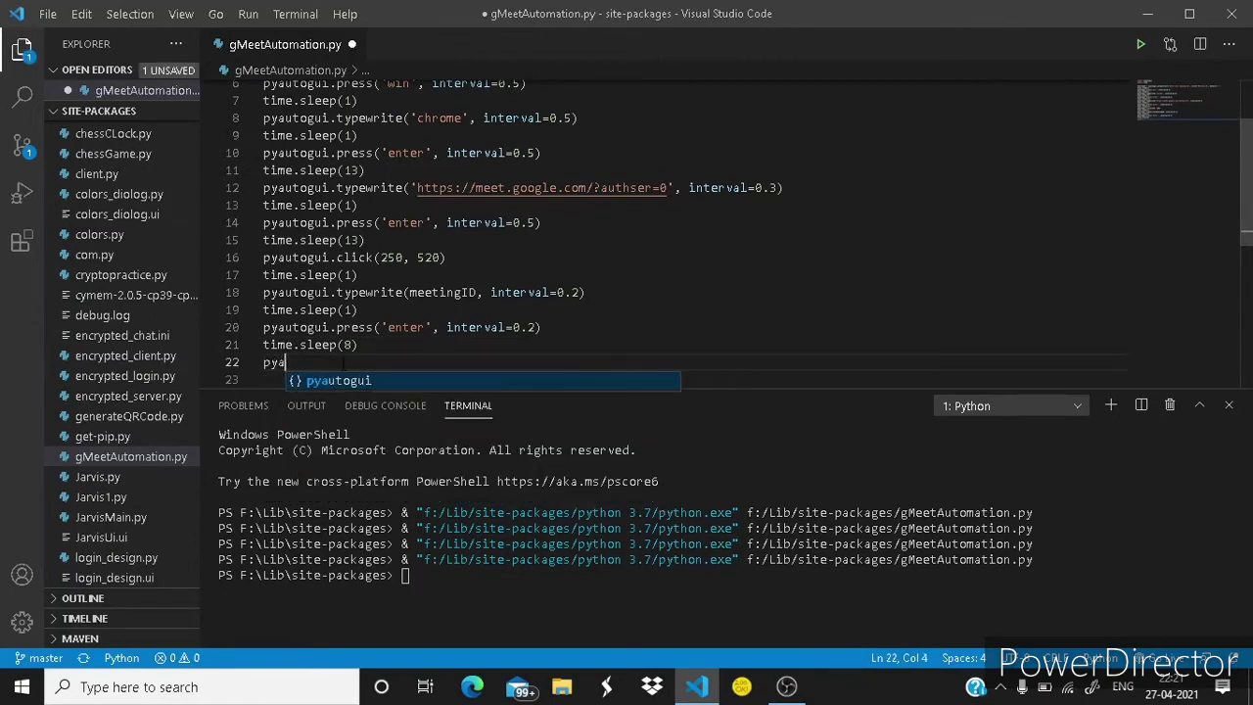
type(".")
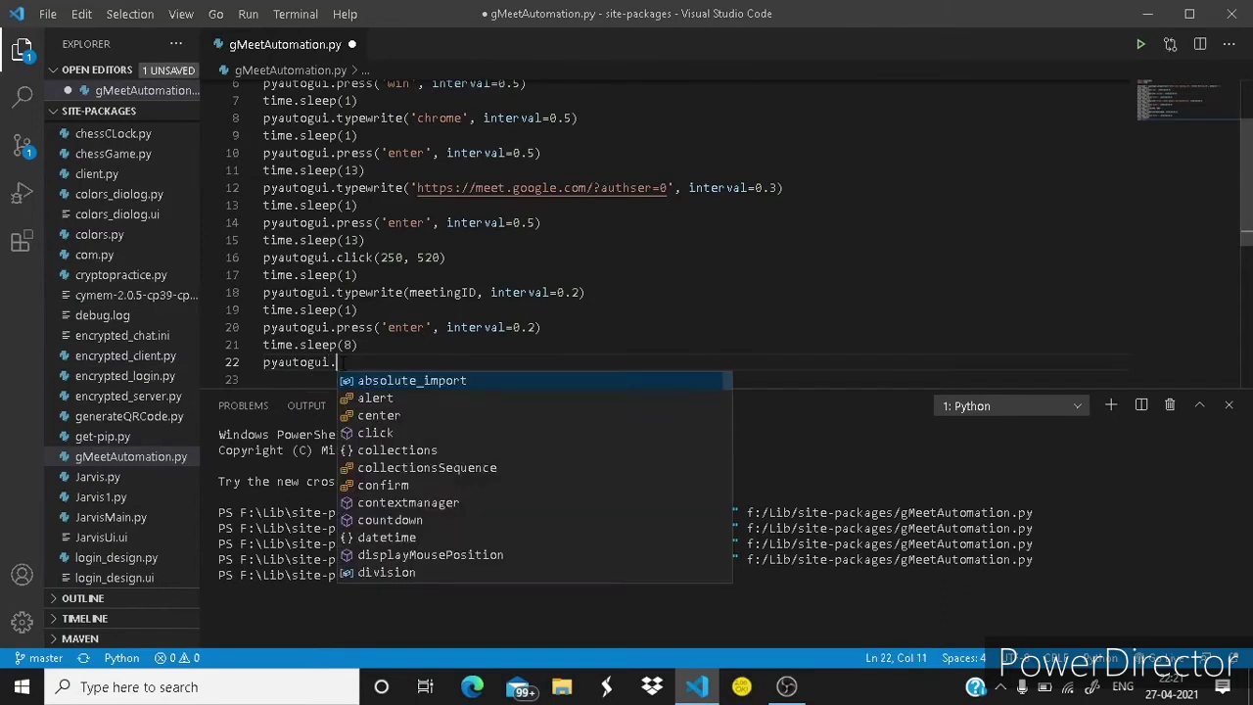
type("click(")
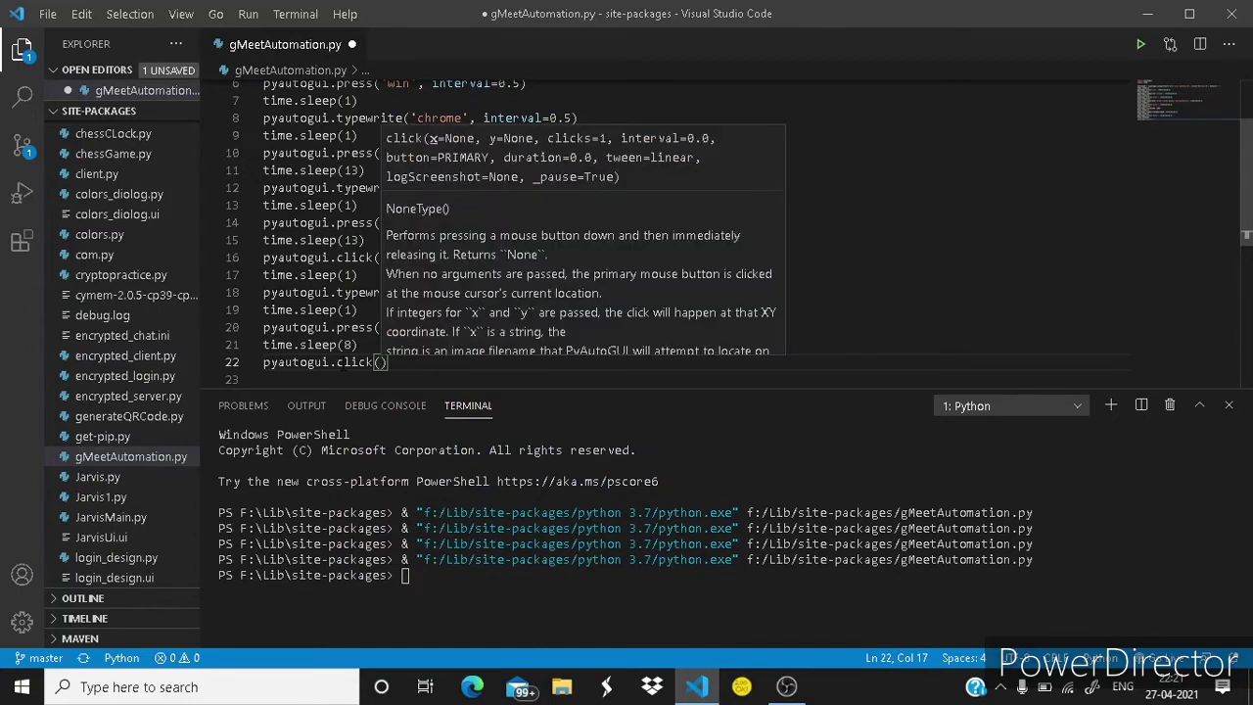
type("400")
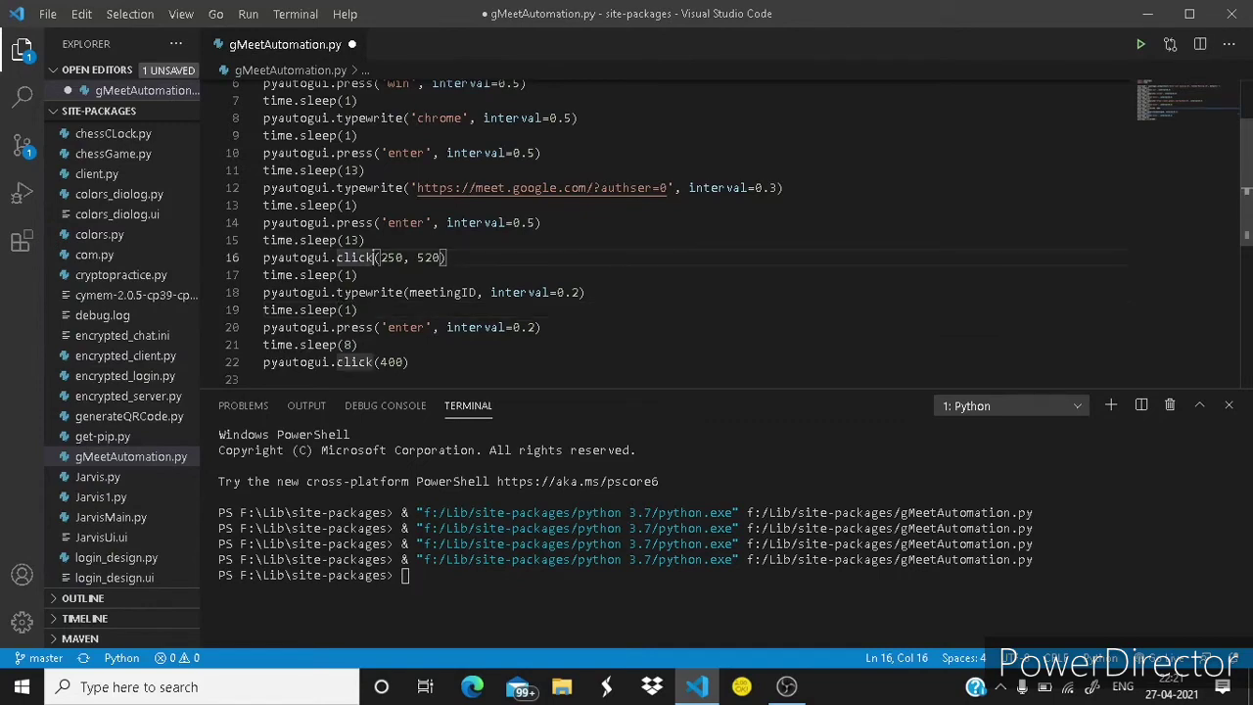
mouse_move(354, 257)
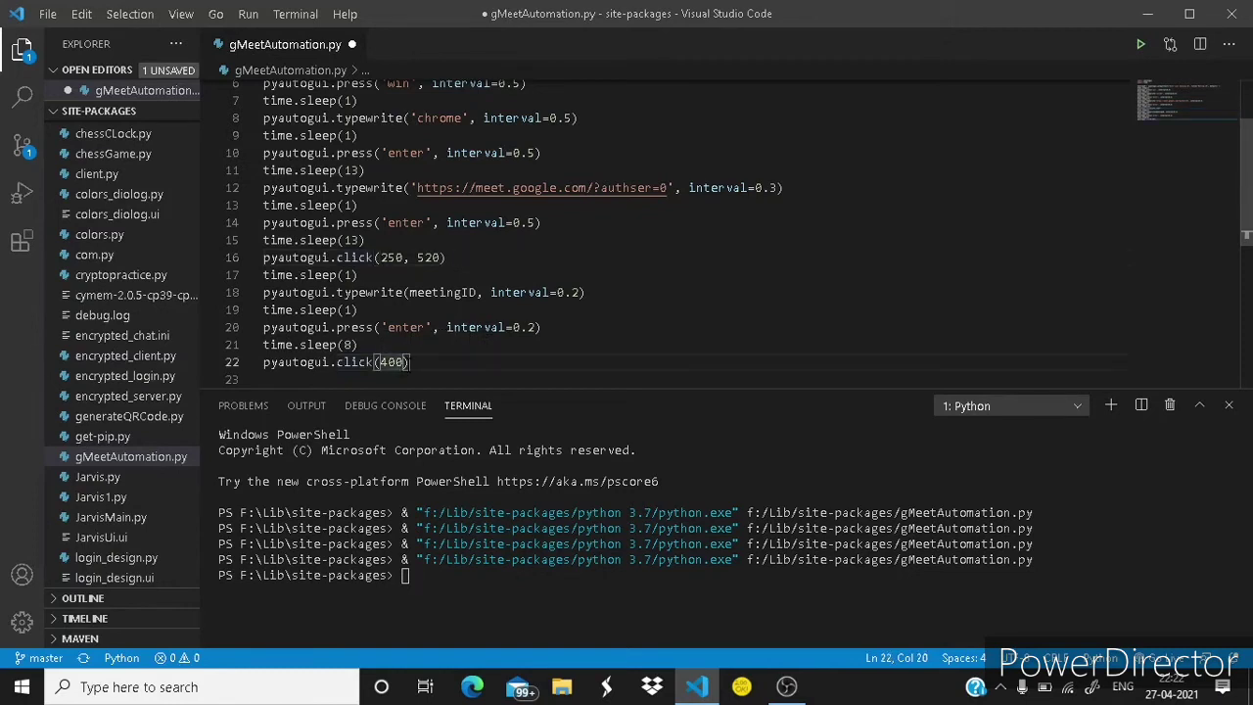
type(",")
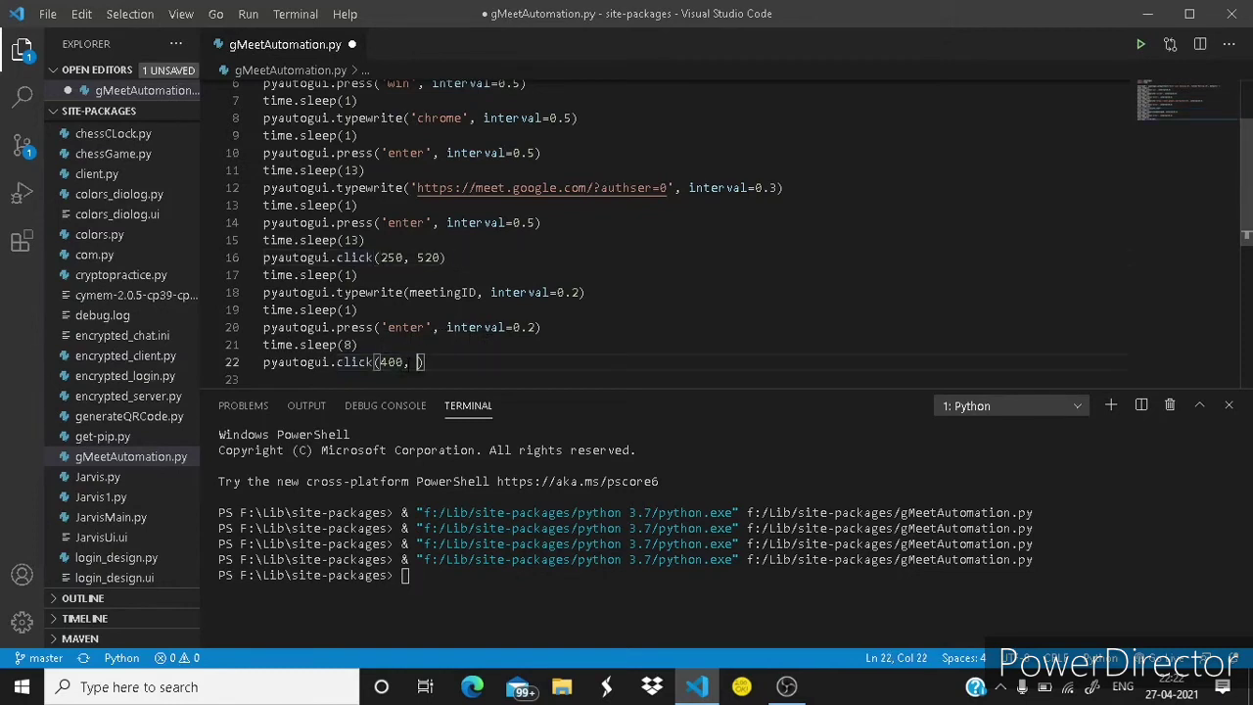
type("5")
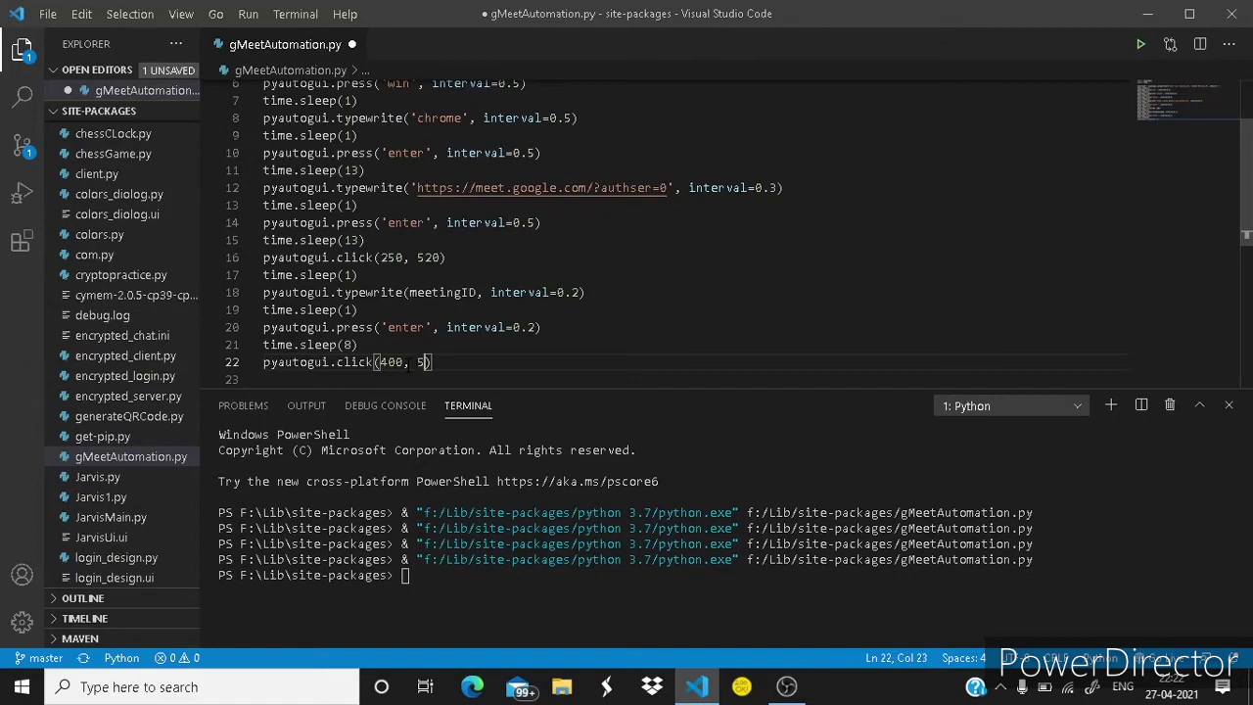
type("70")
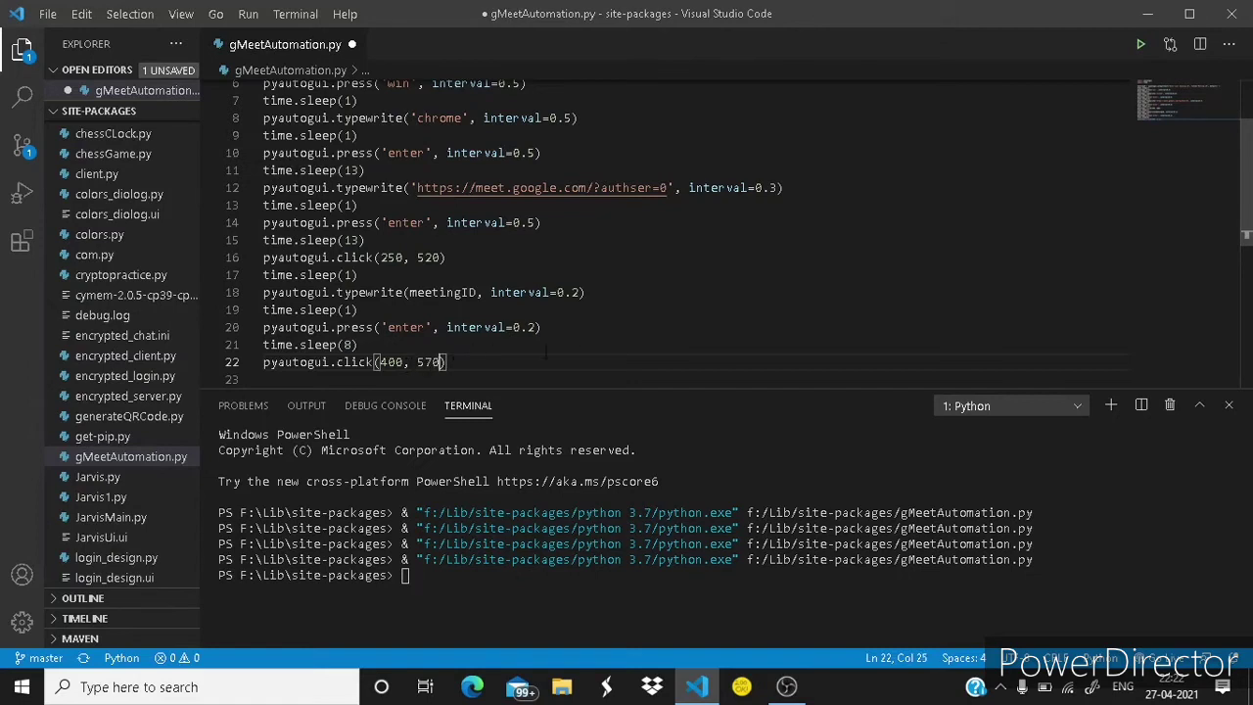
key("ctrl+s")
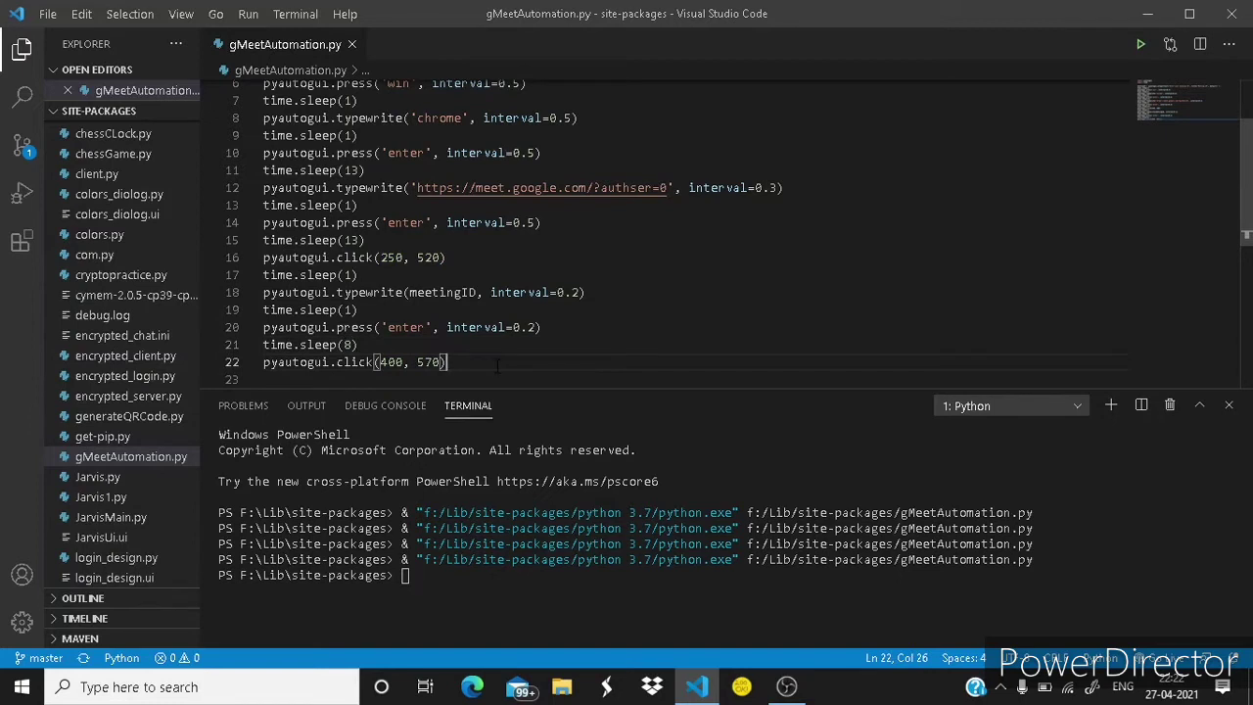
key("Enter")
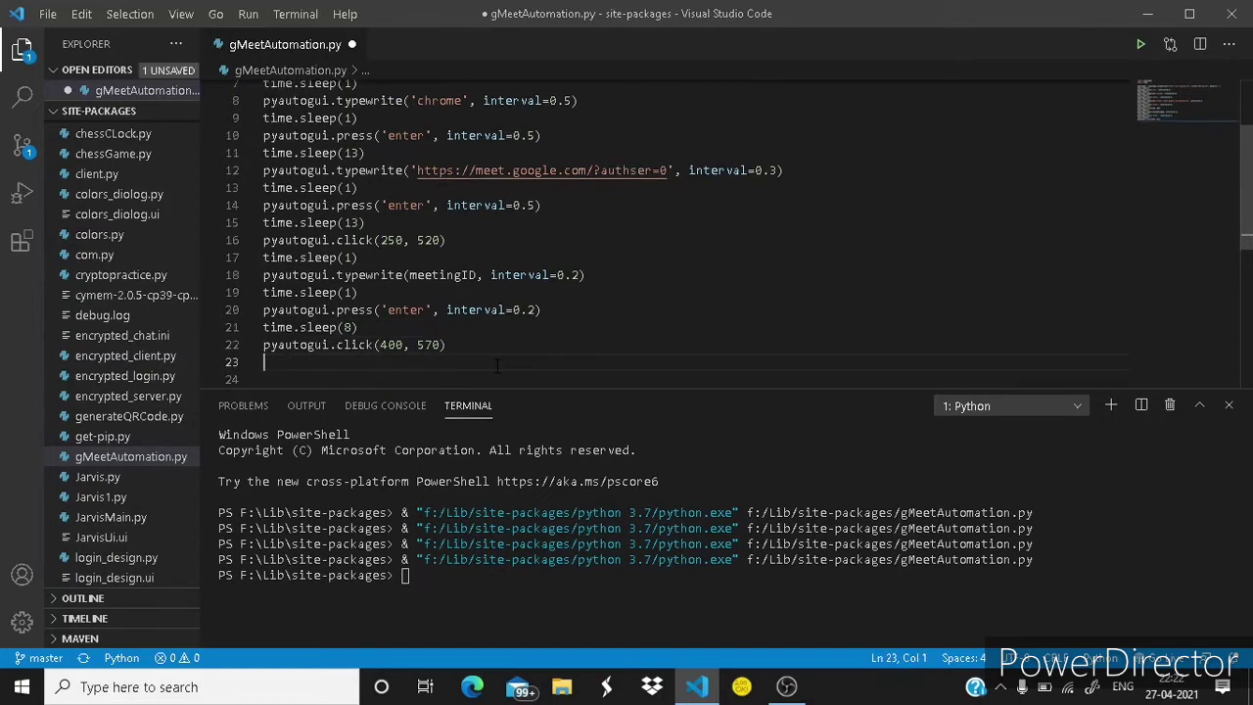
Add a time.sleep pause followed by pyautogui.click(500, 570) to the script.
type("time.sleep(2")
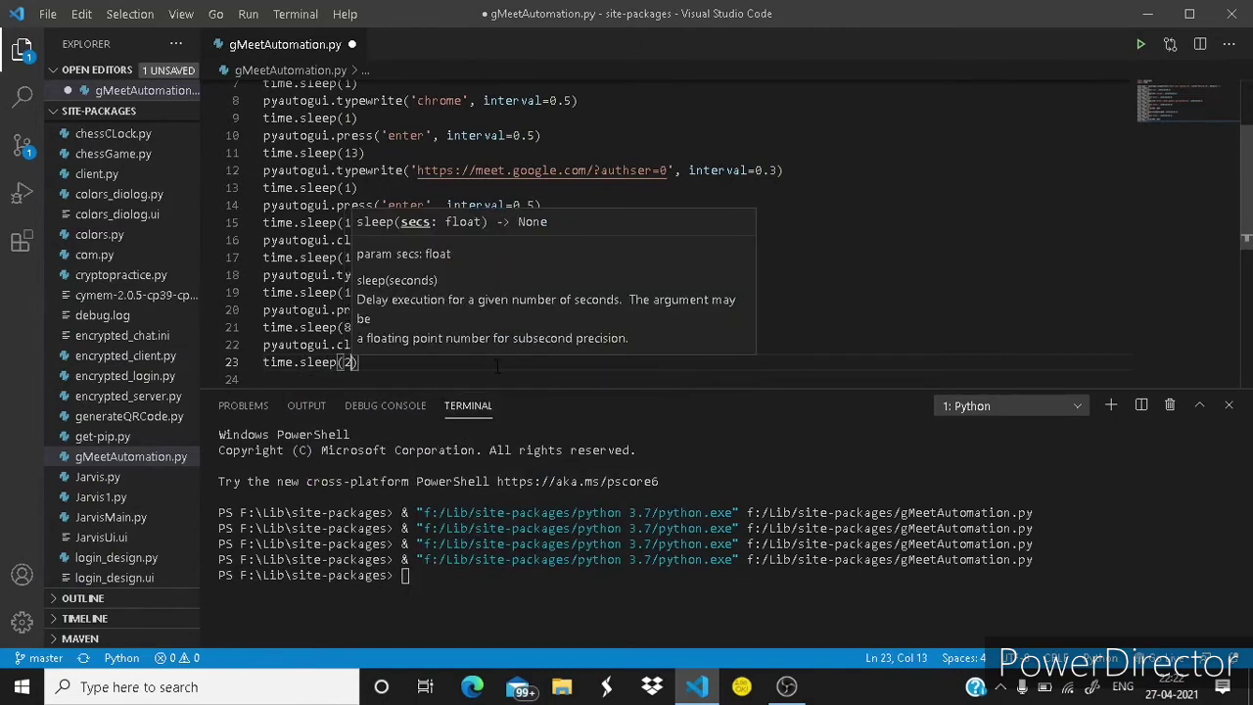
type("p")
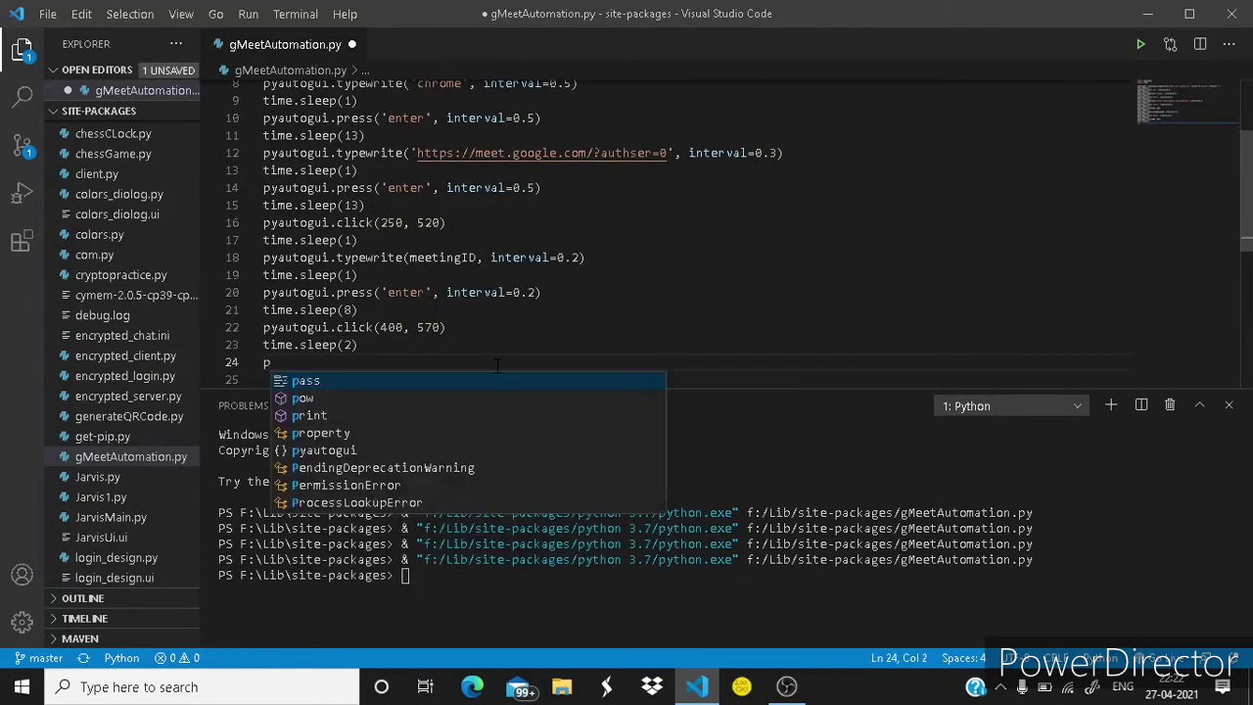
type("yautogui")
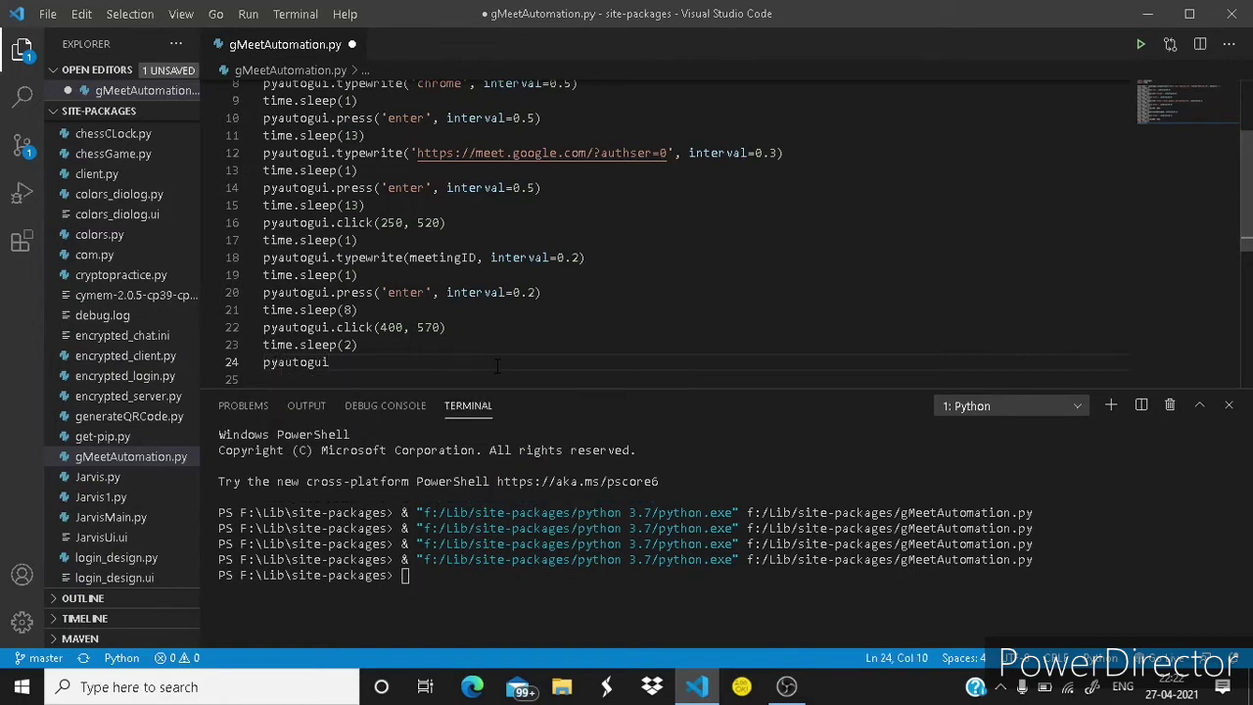
type(".click(")
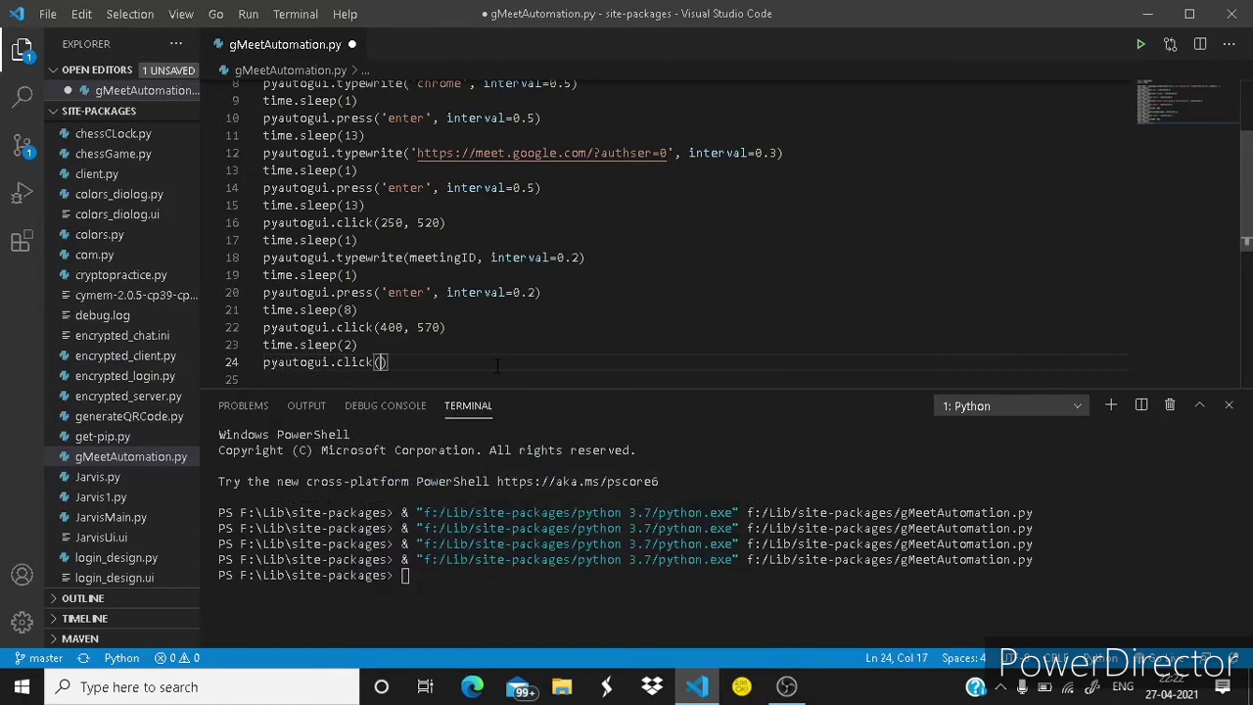
type("500,")
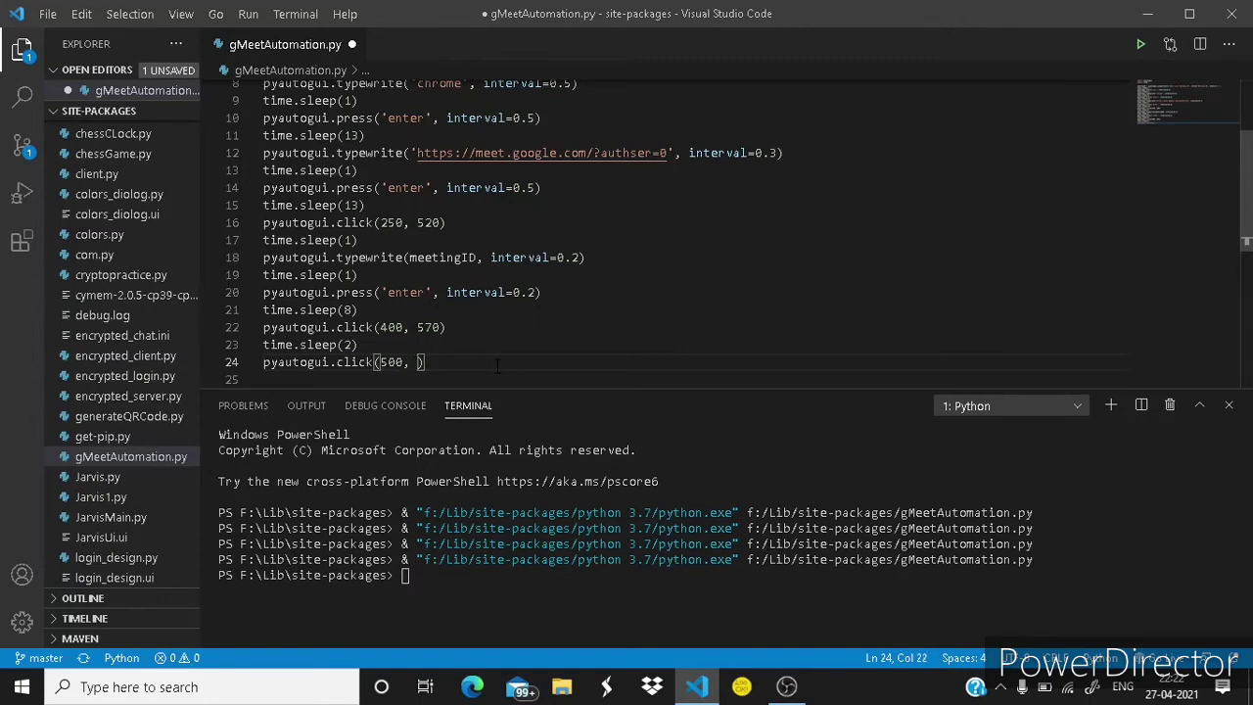
type("570")
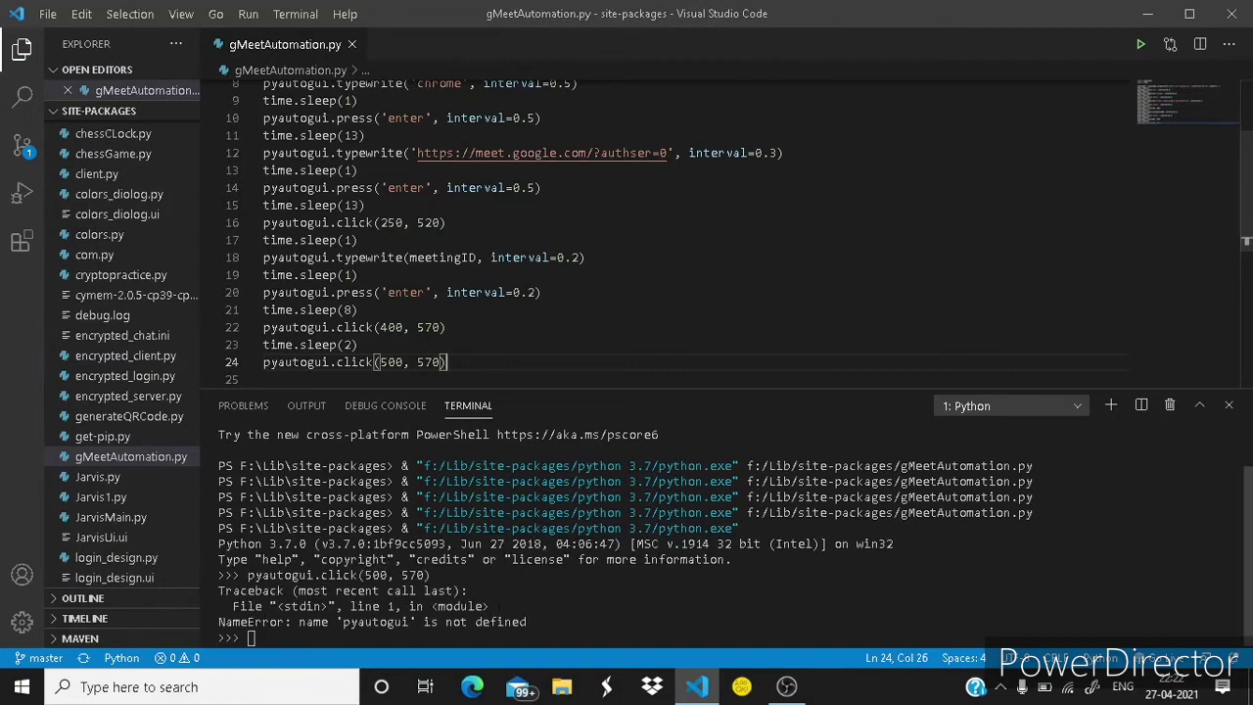
mouse_move(448, 656)
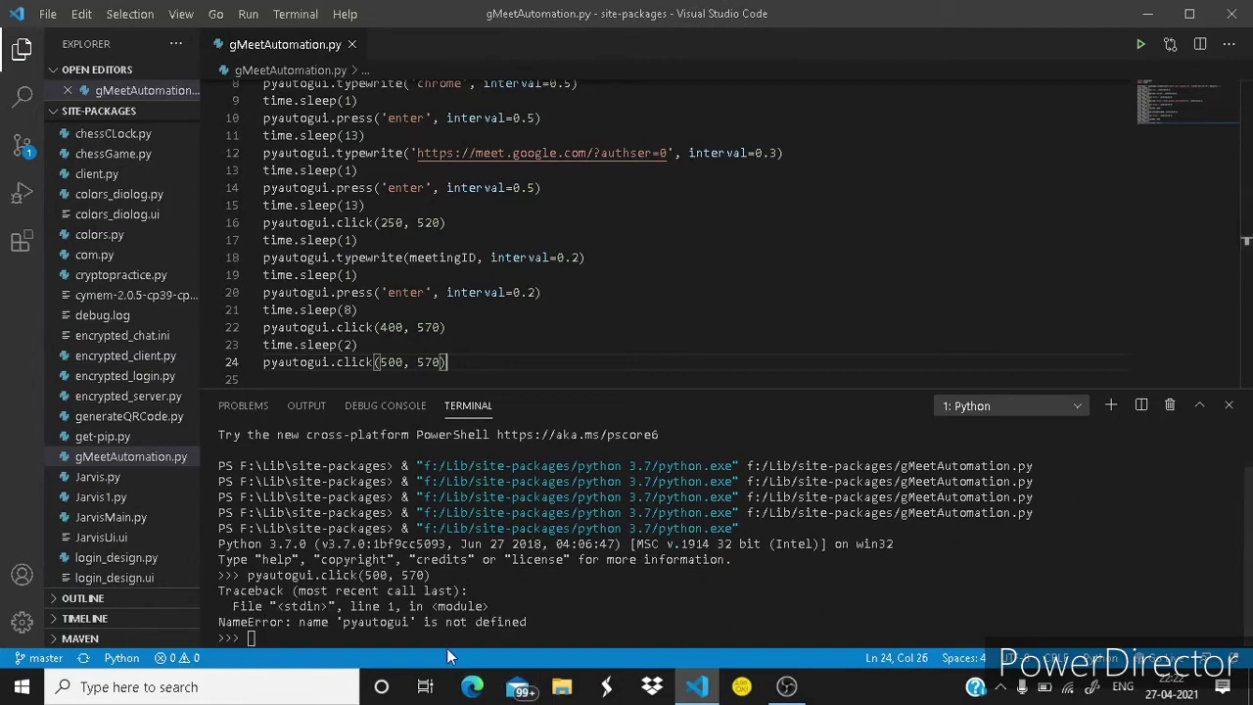
Quit the stray Python REPL in the terminal with exit() to return to PowerShell.
type("exit(")
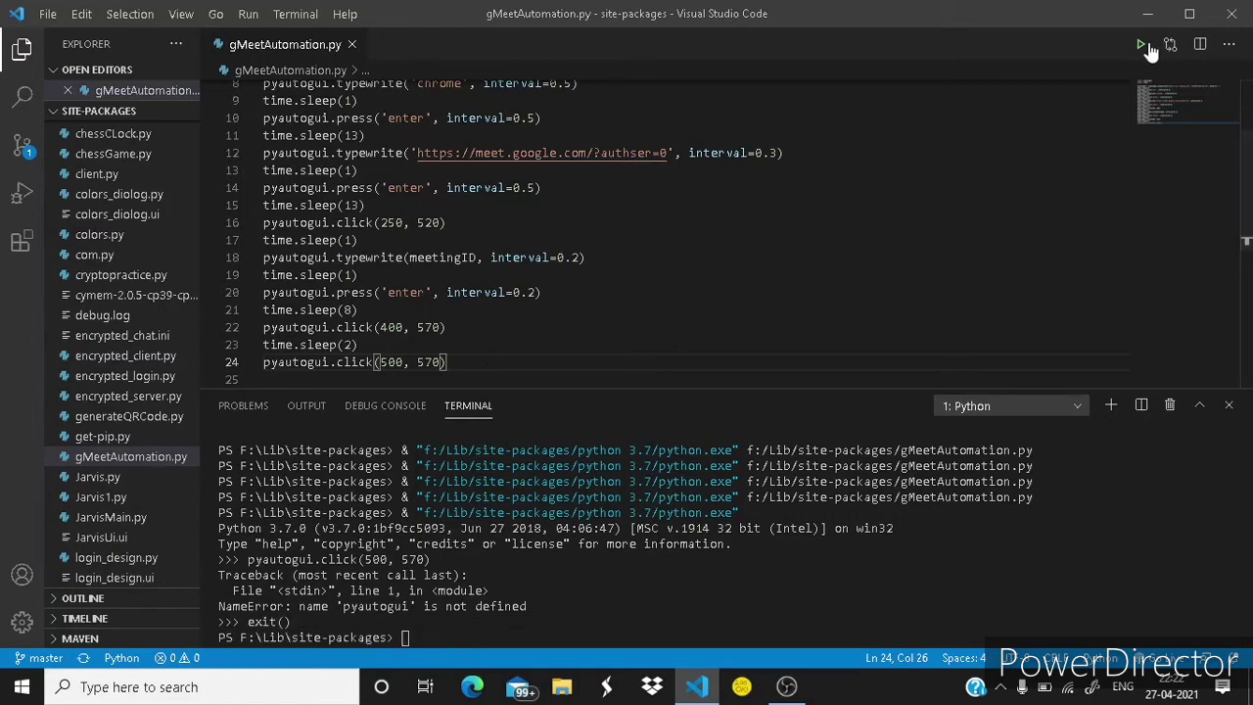
Run gMeetAutomation.py and submit the meeting ID in its prompt so Chrome opens Google Meet.
left_click(1139, 43)
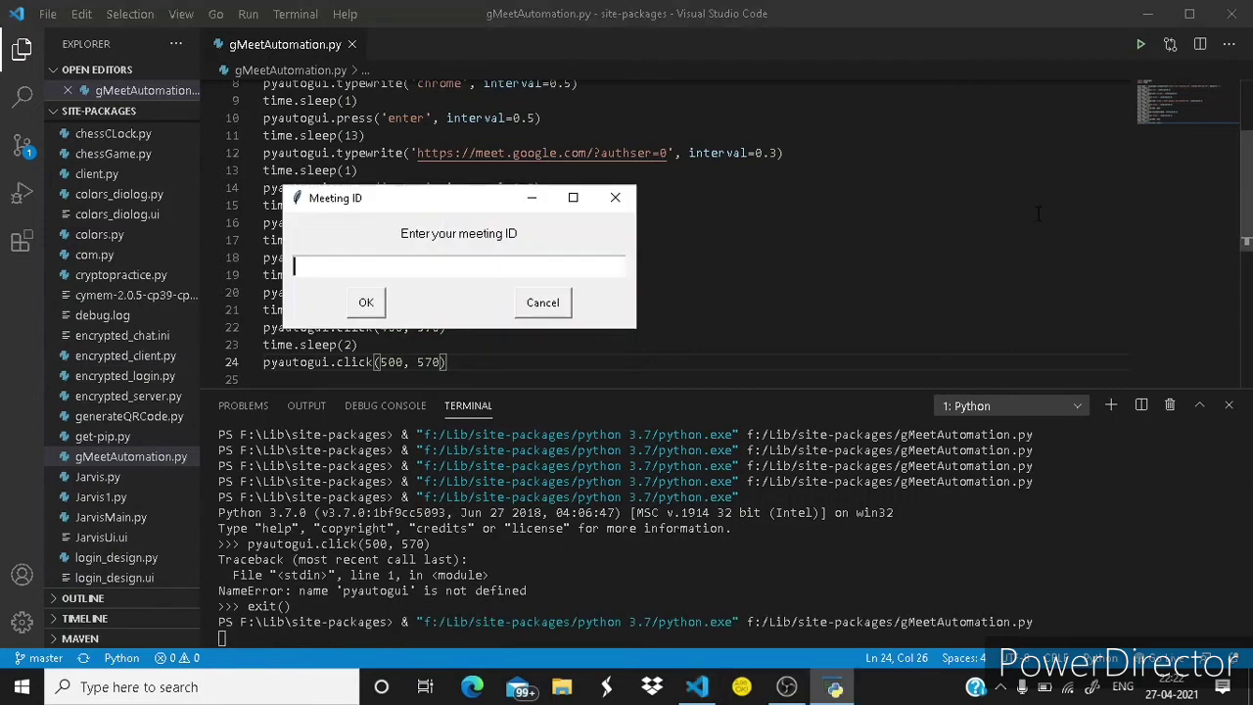
type("chr")
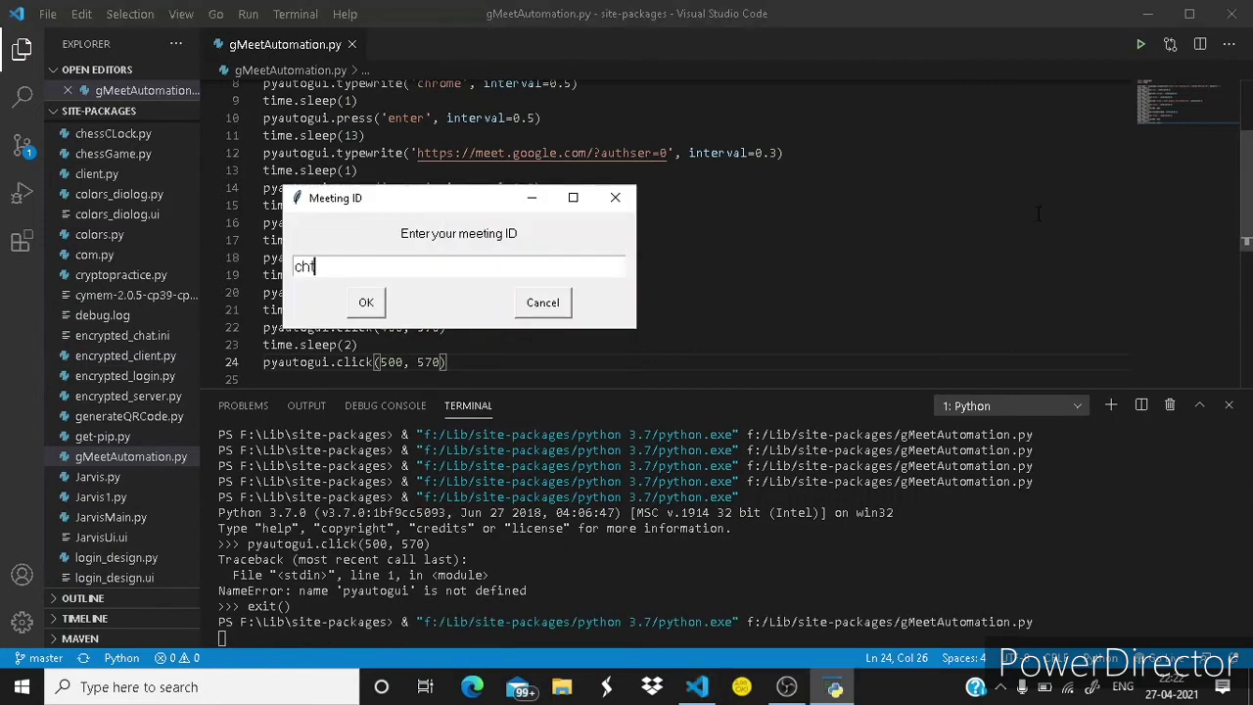
type("sysxa")
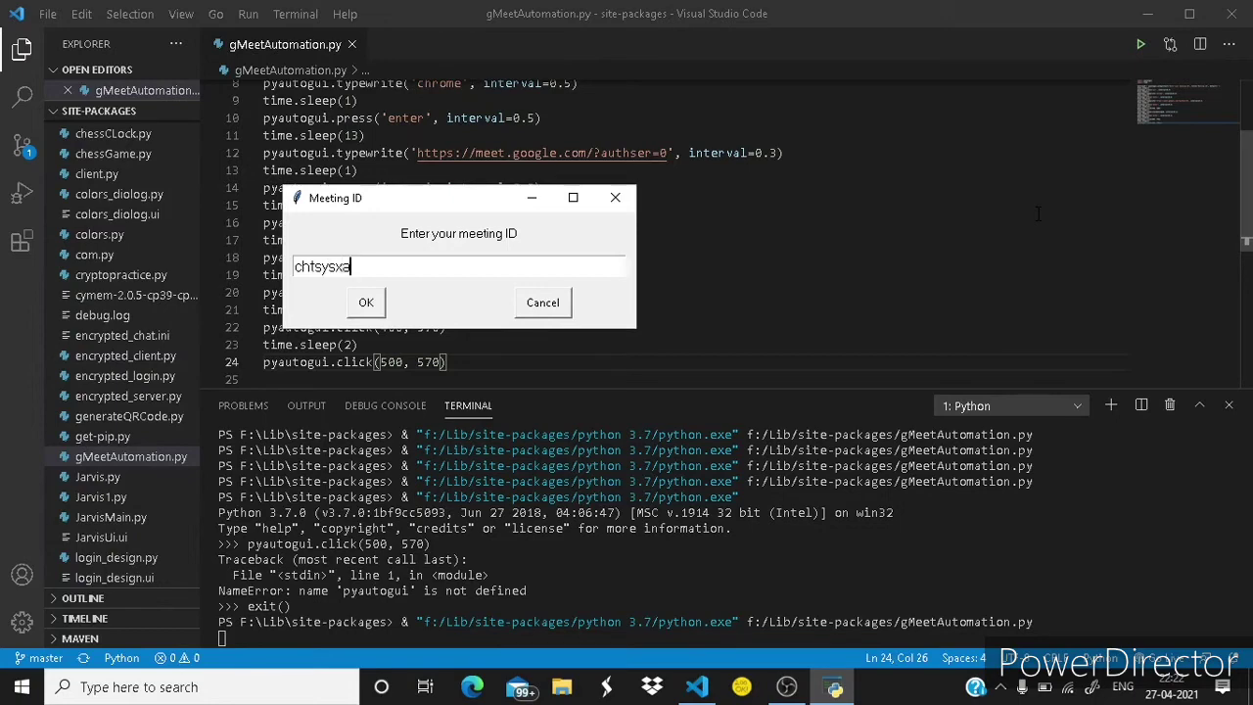
type("mu")
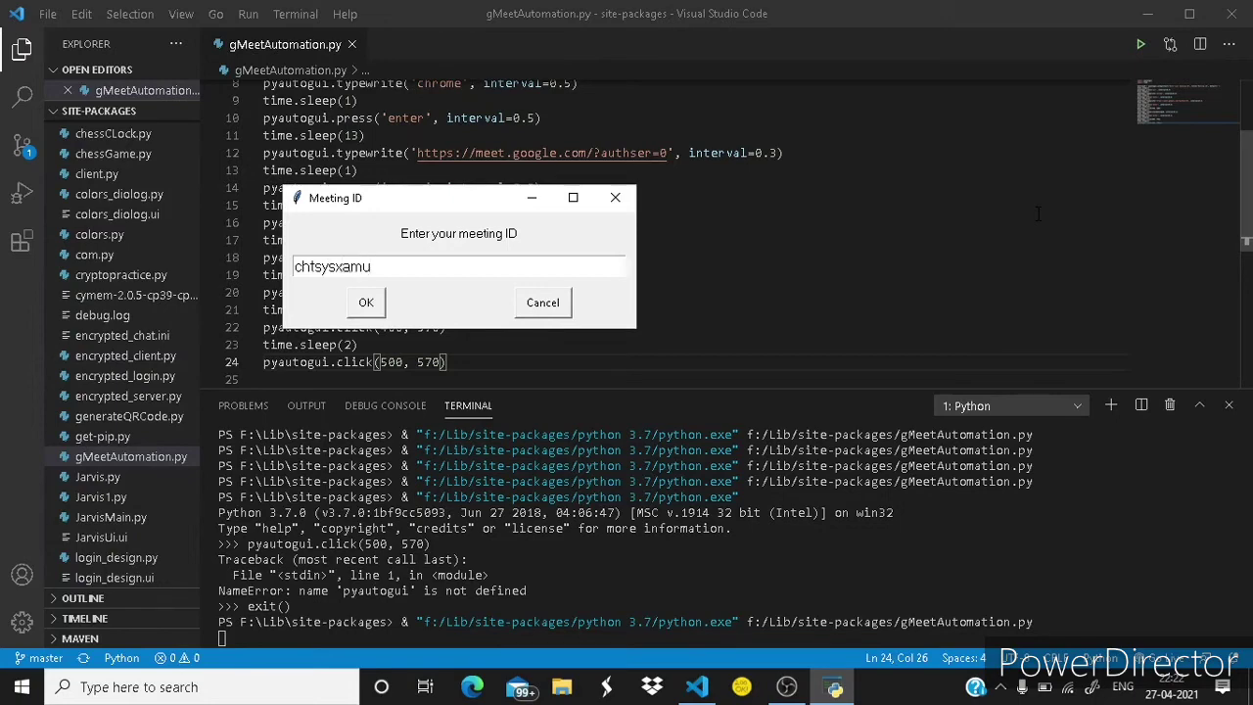
left_click(19, 685)
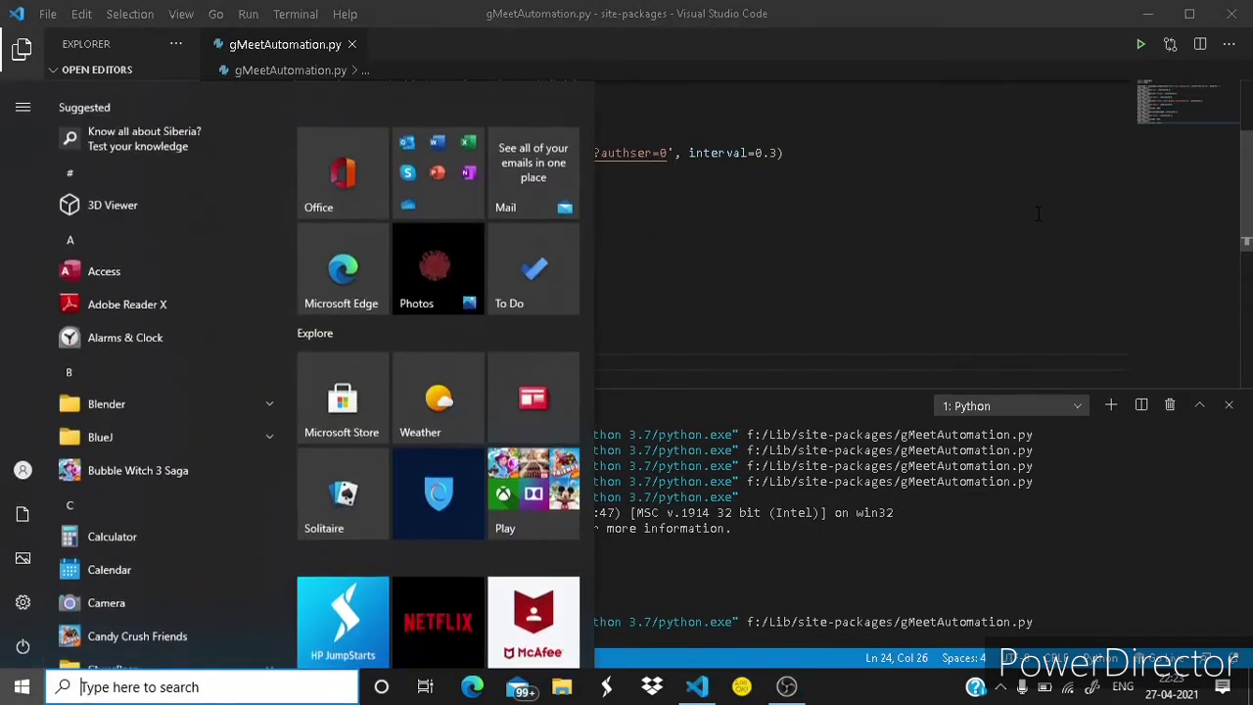
type("chr")
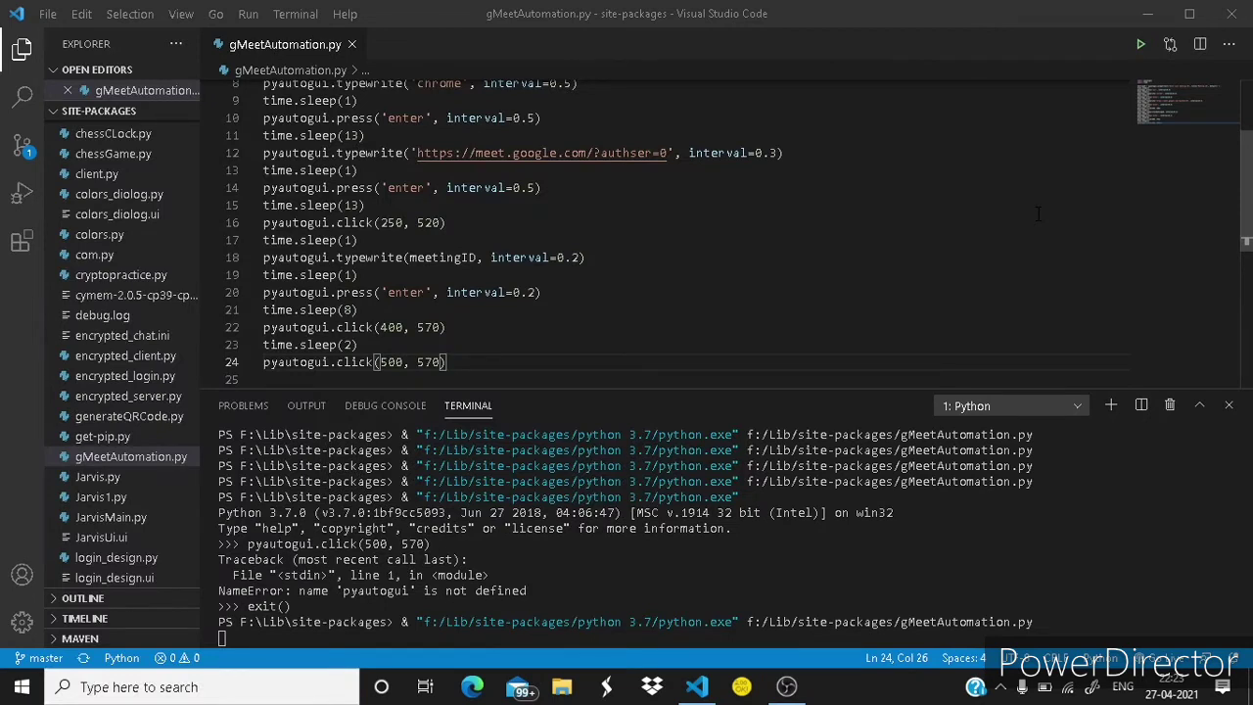
left_click(830, 685)
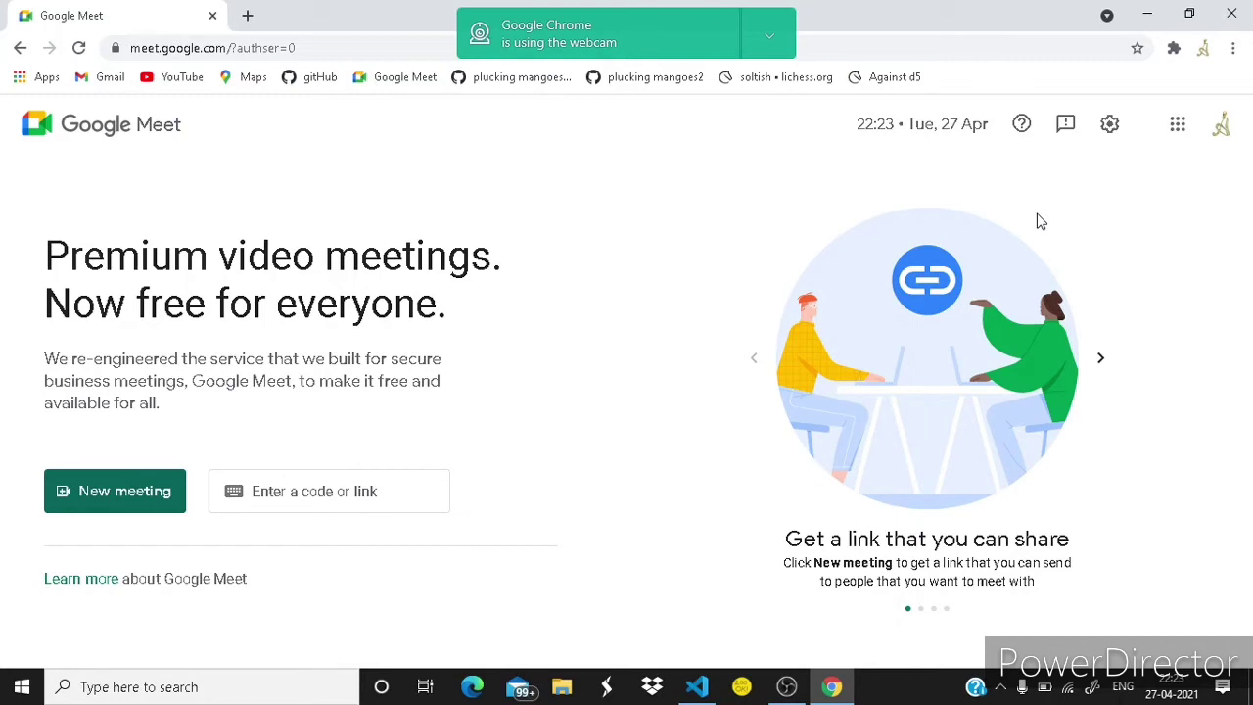
Let the script enter the code chtsysxamu in 'Enter a code or link' and join.
type("chts")
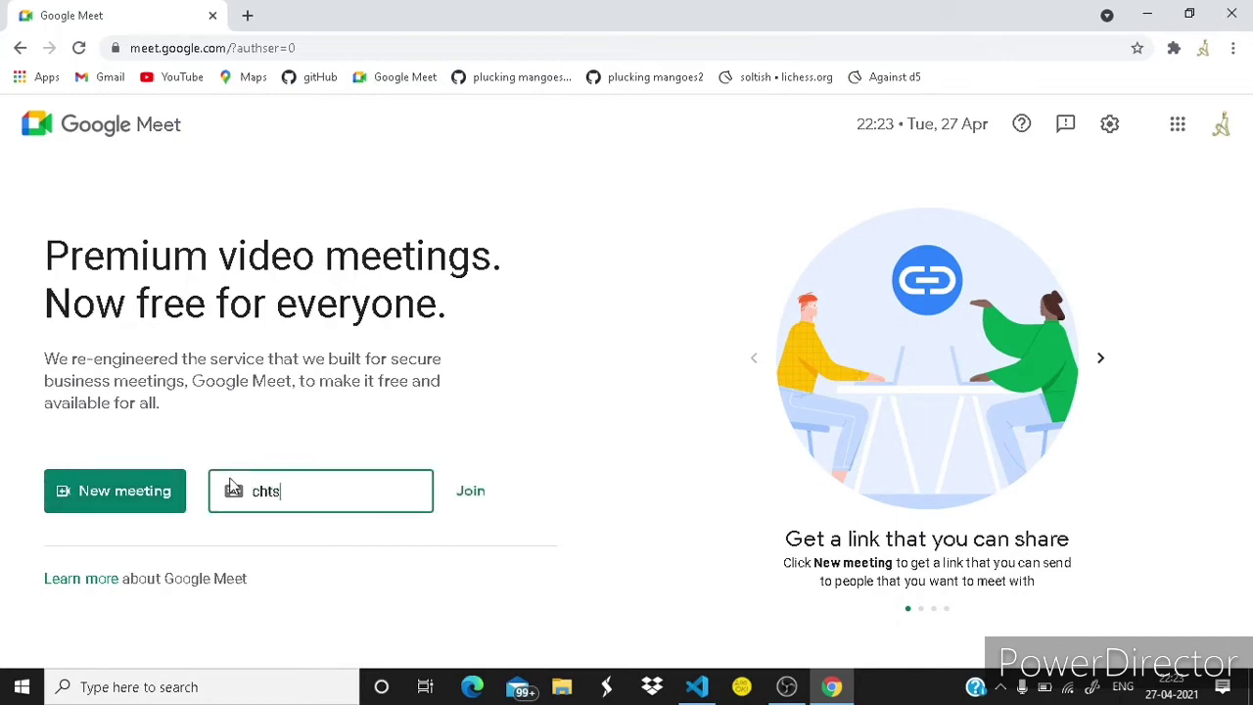
type("ysxamu")
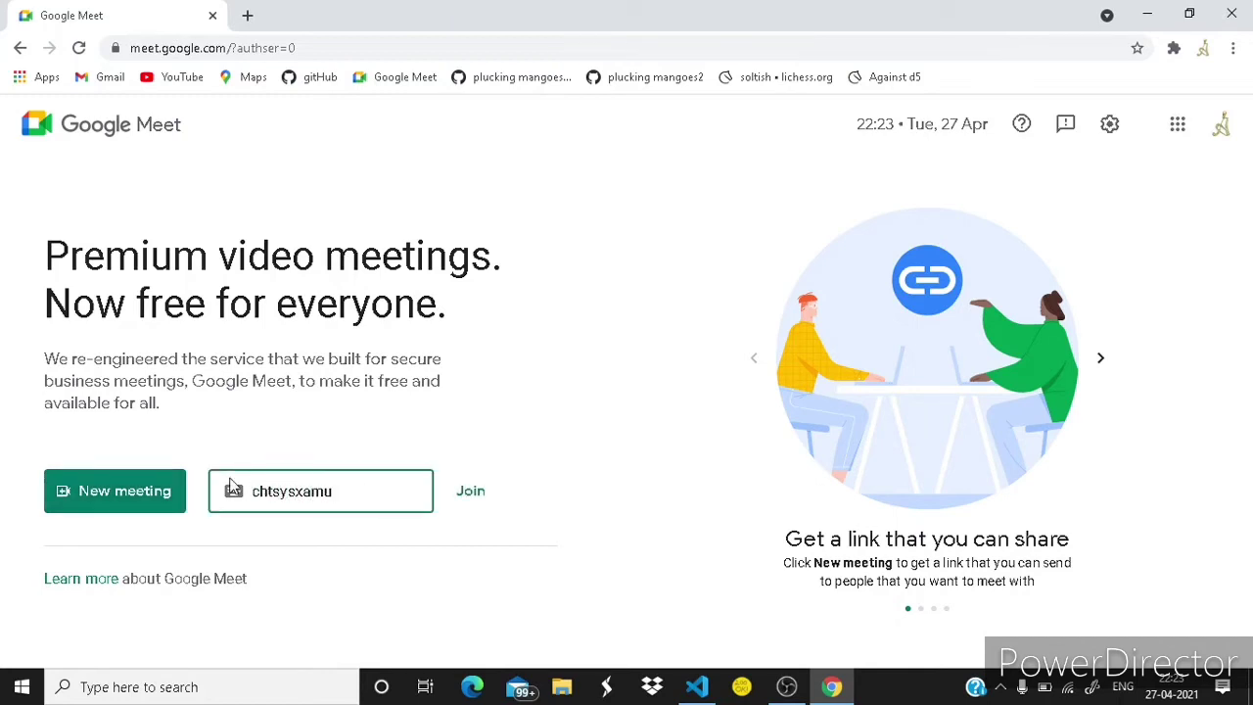
left_click(470, 490)
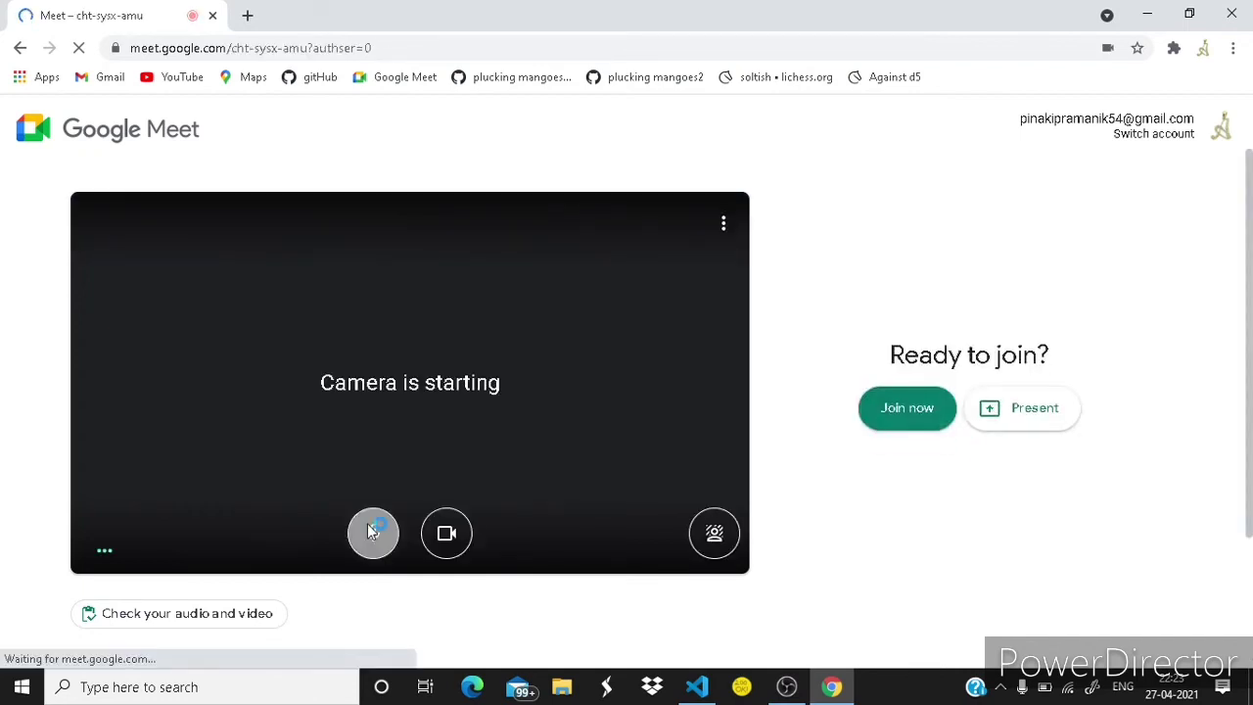
Turn off the microphone and camera on the ready-to-join page, then return to VS Code.
left_click(372, 532)
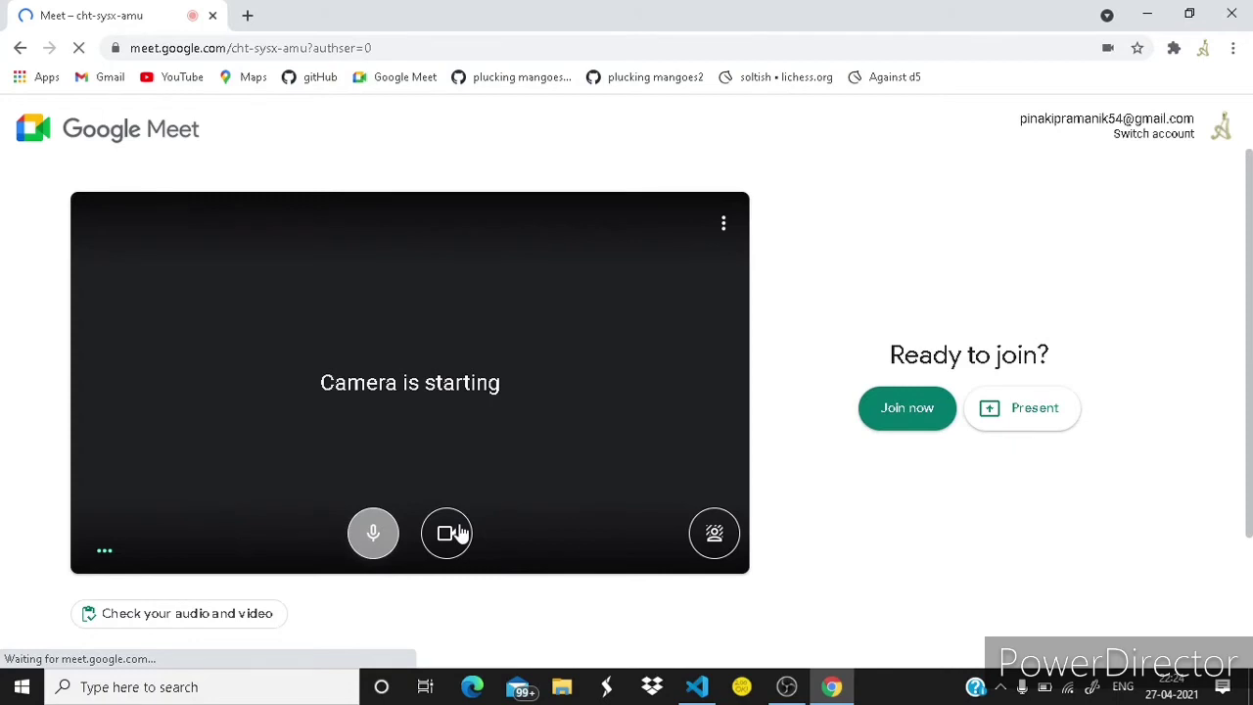
left_click(446, 532)
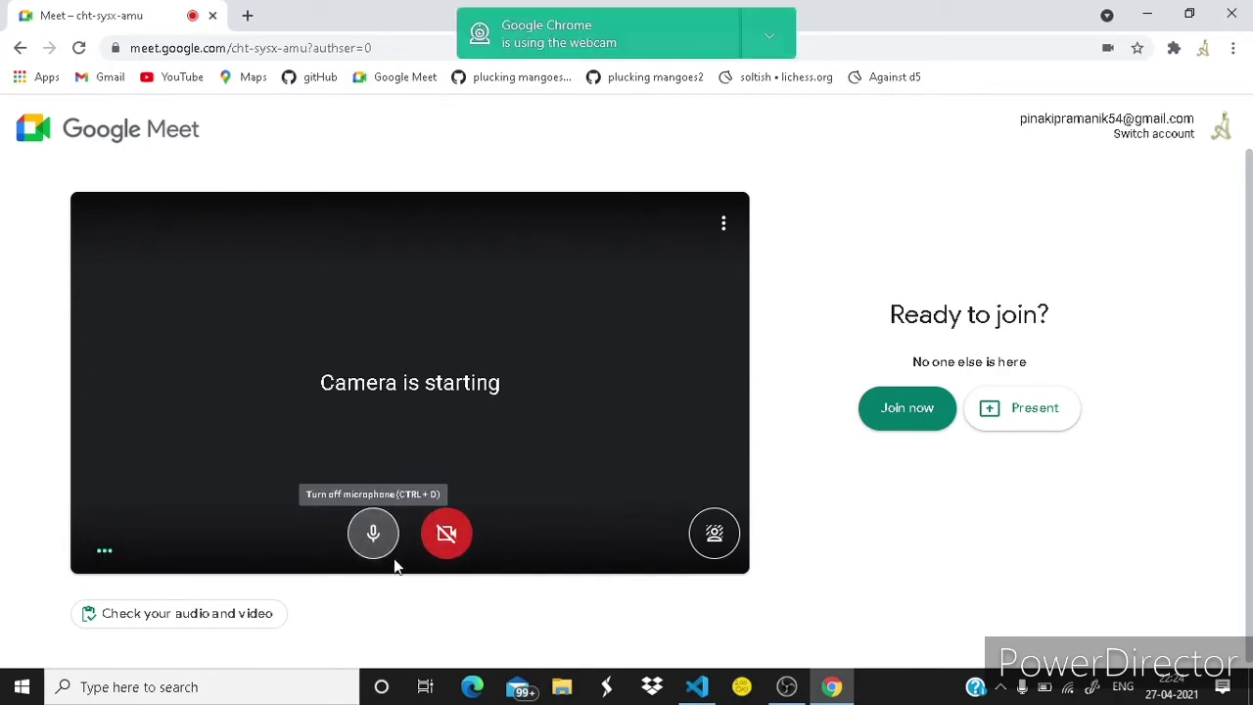
left_click(372, 533)
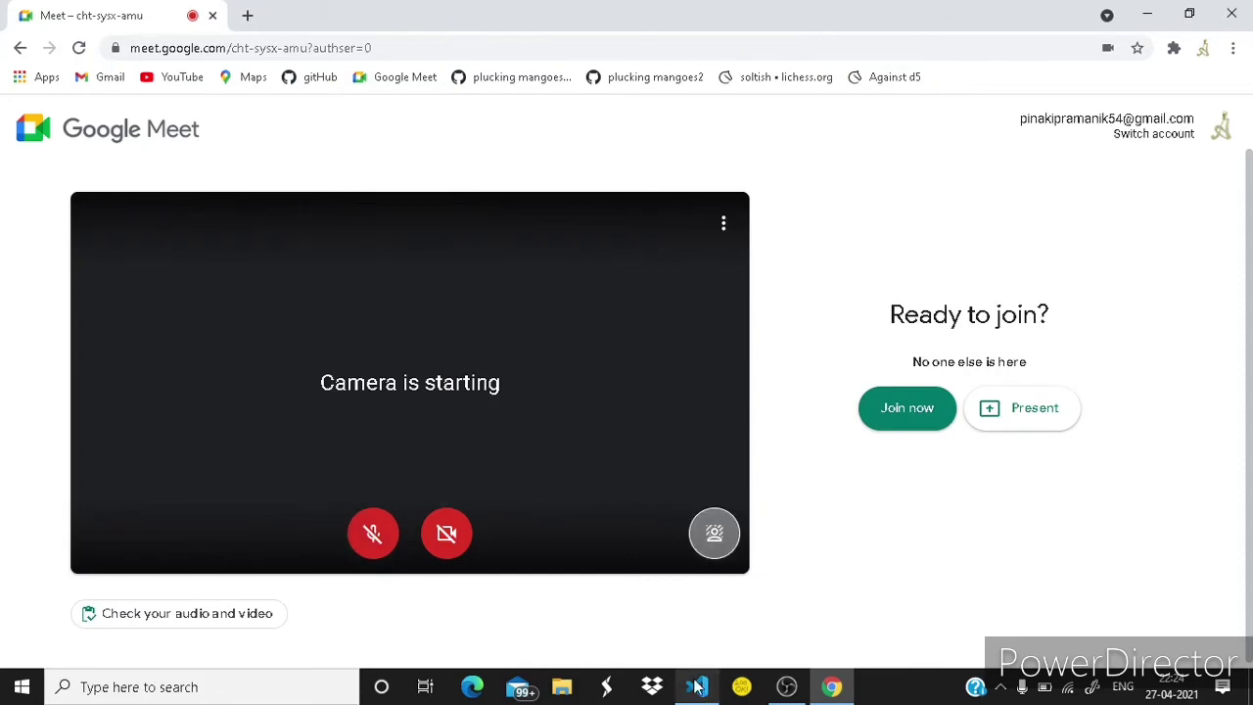
left_click(695, 685)
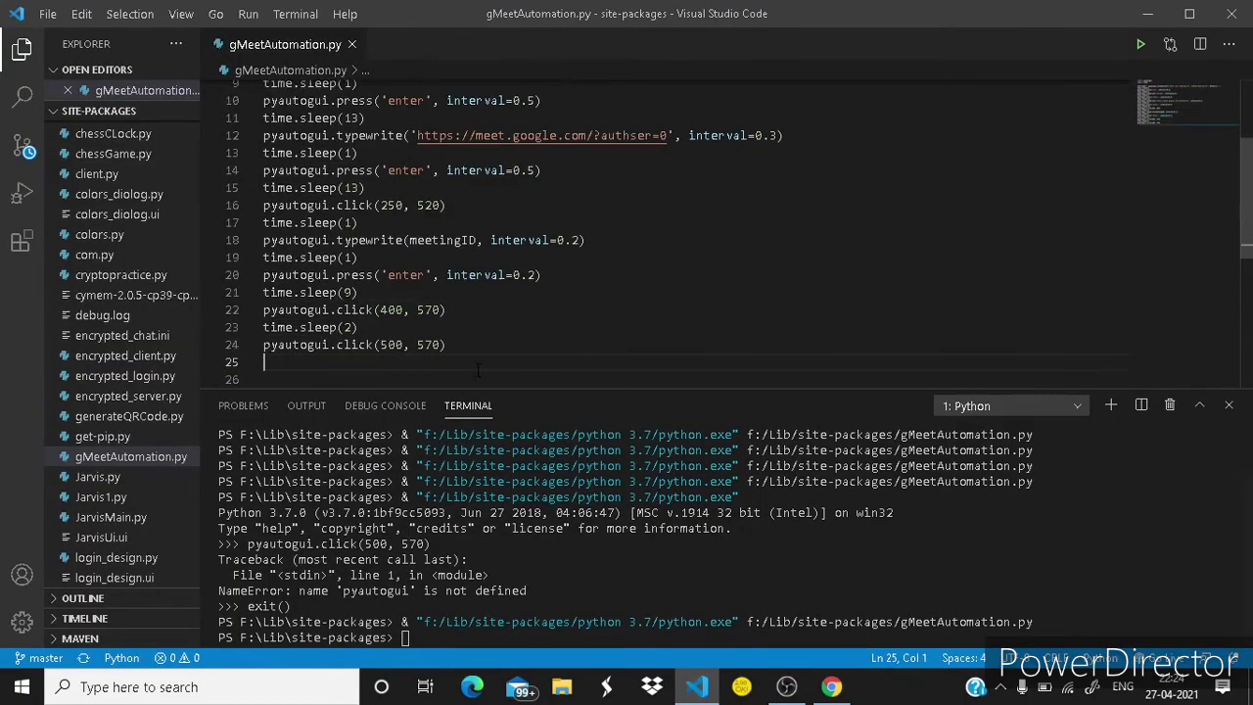
Add a time.sleep() and a pyautogui.alert('We are entering a meeting') call.
type("time.")
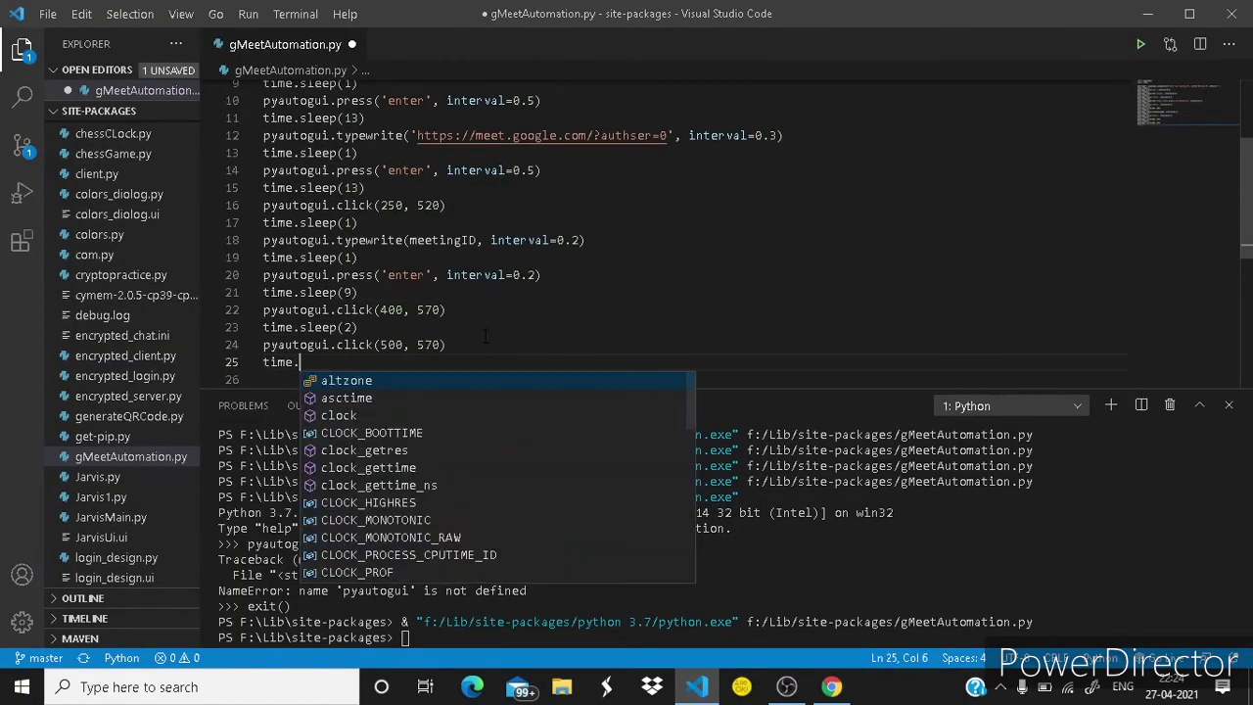
type("sleep()")
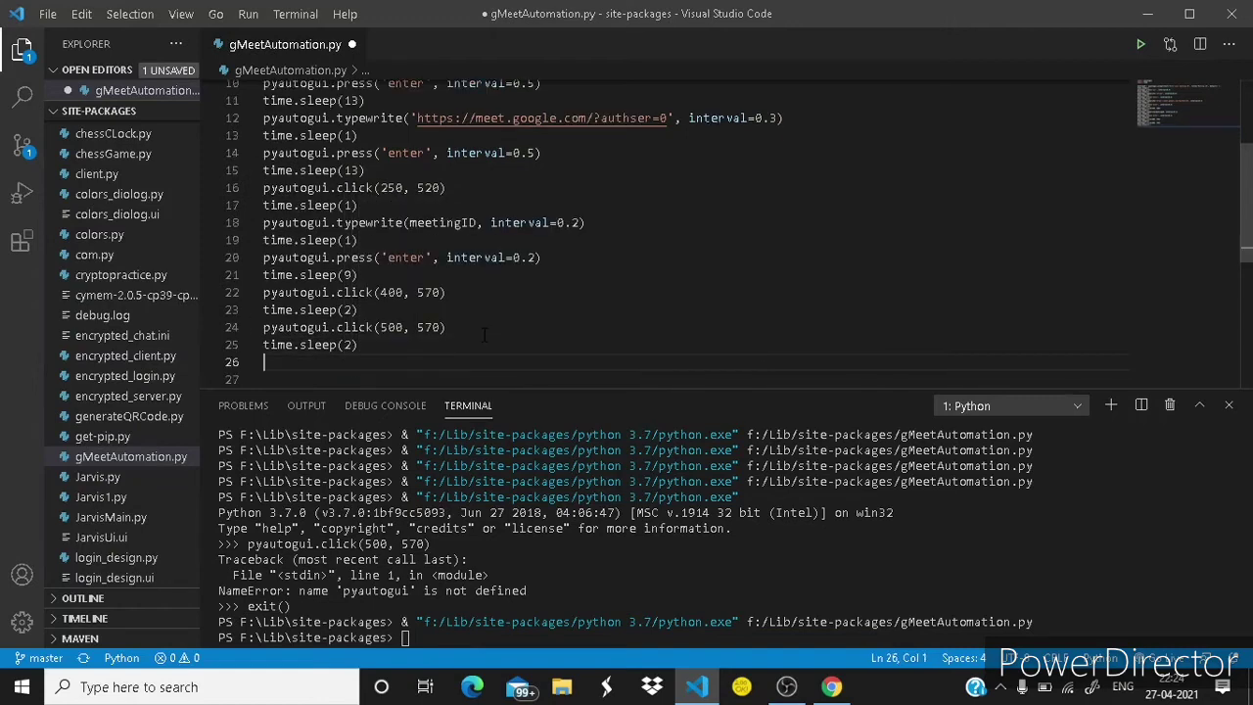
type("pyautogui.alle")
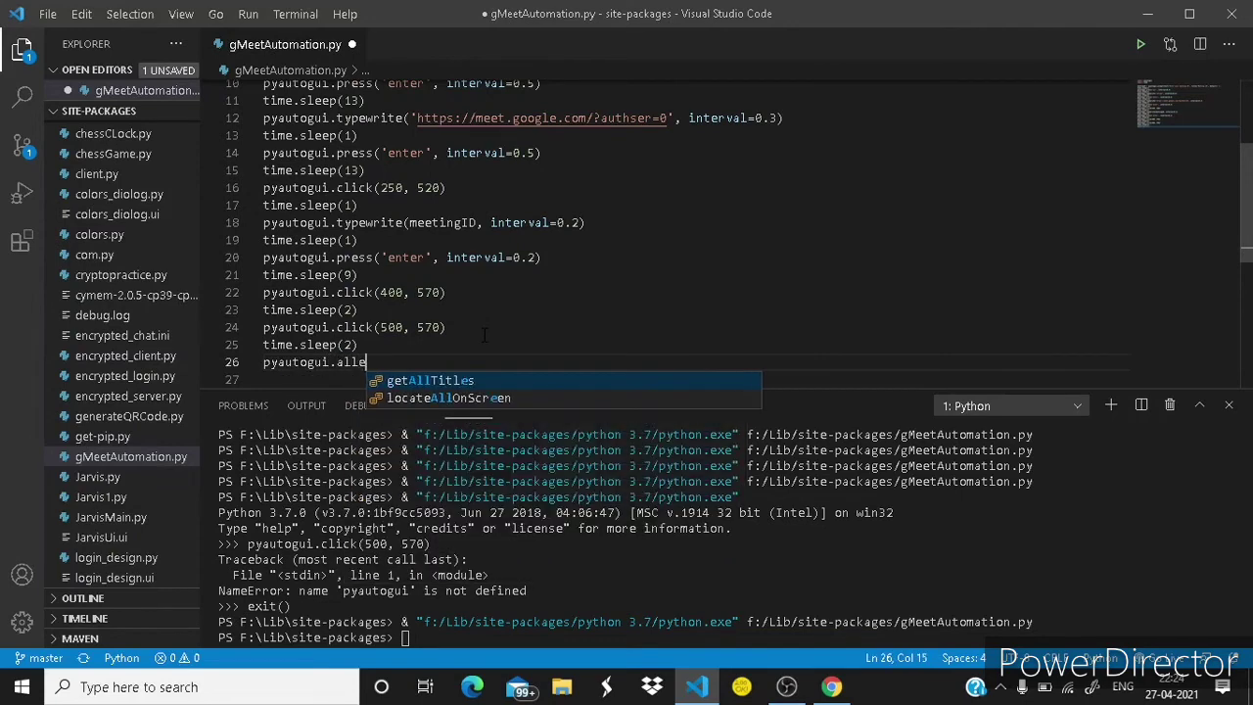
type("rt")
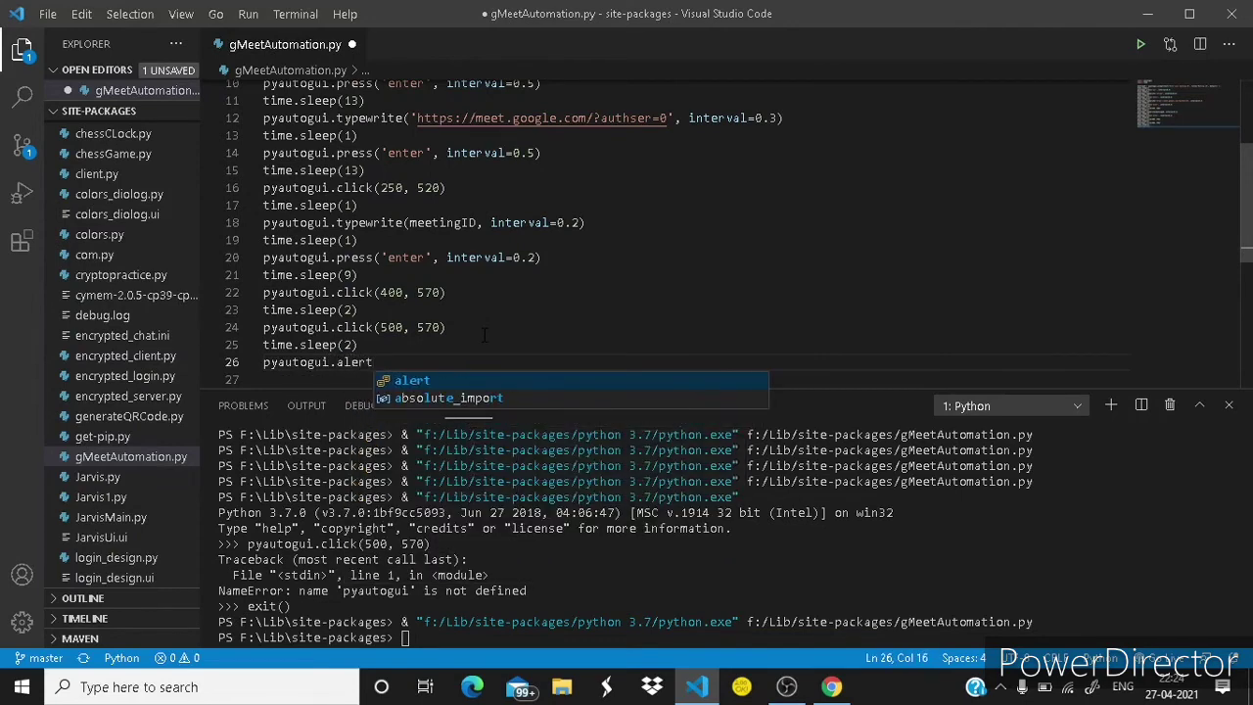
type("(text=")
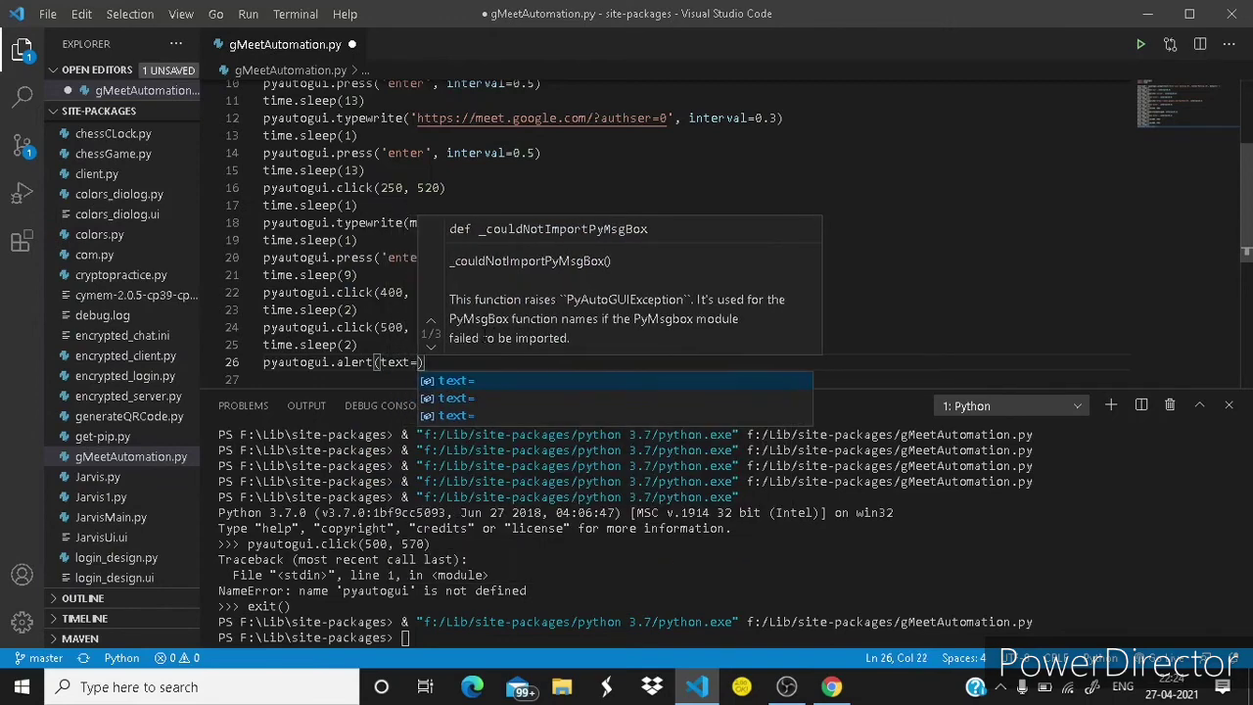
type("'We are entering")
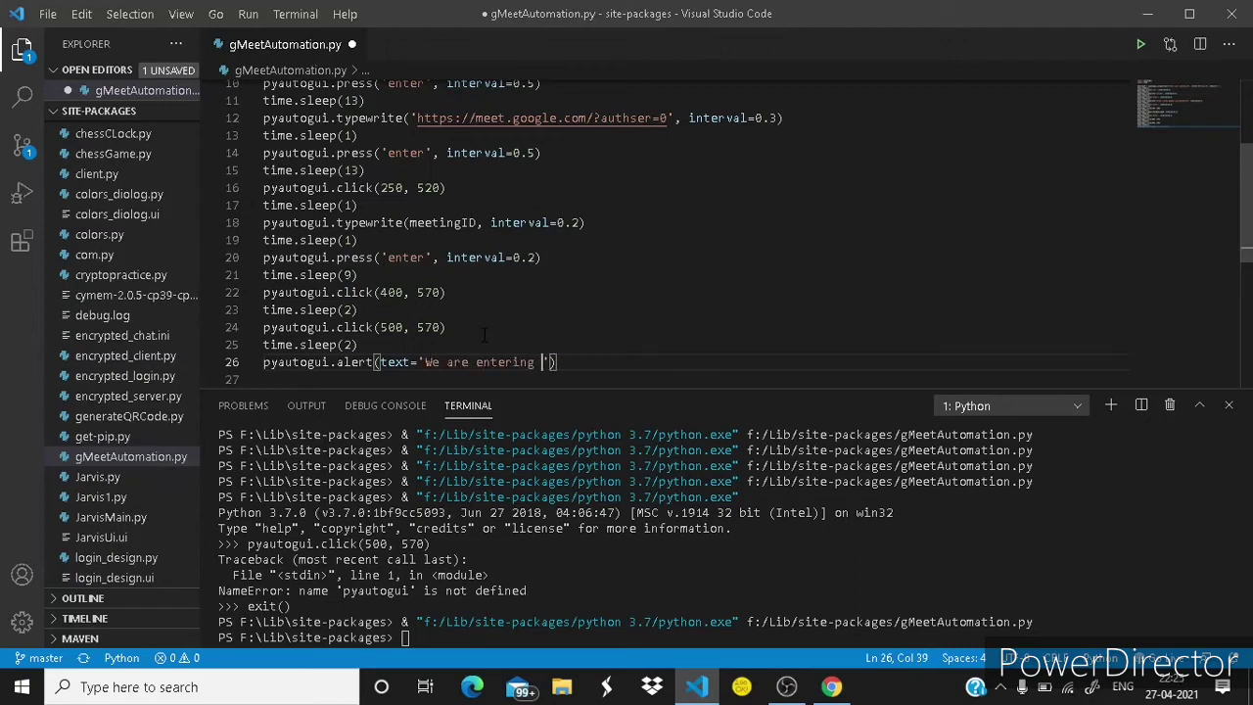
type("a meeting")
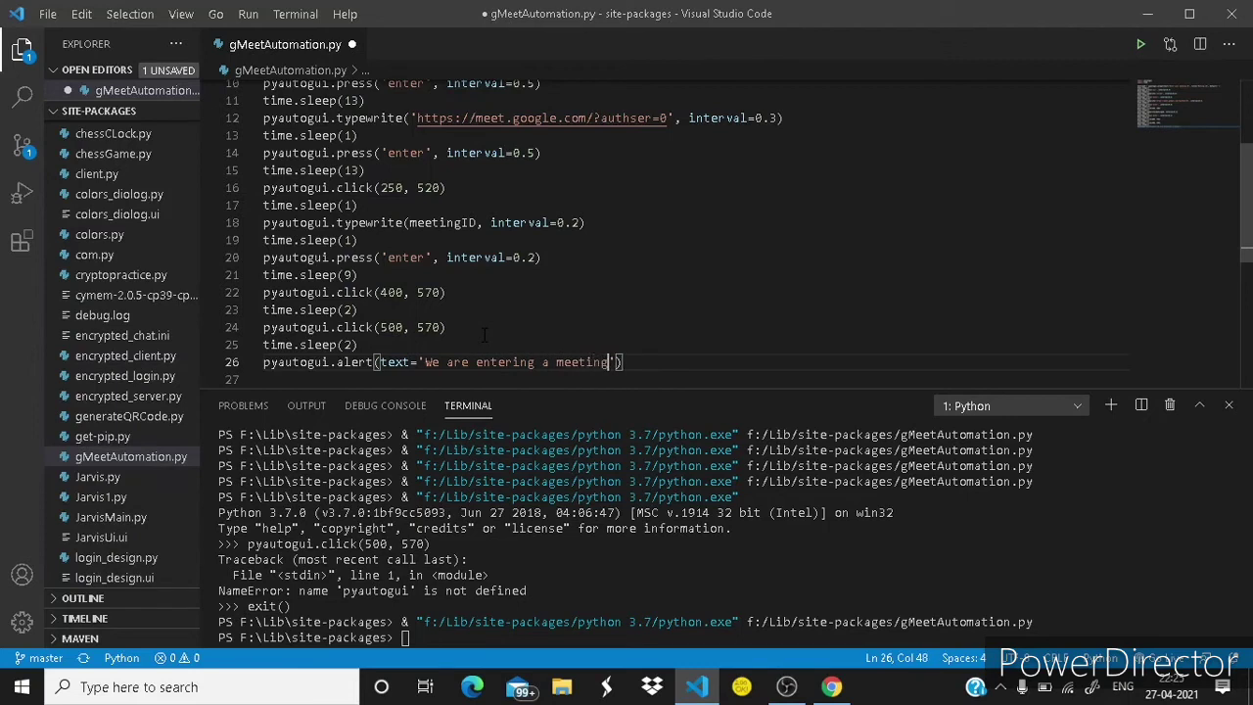
type(")")
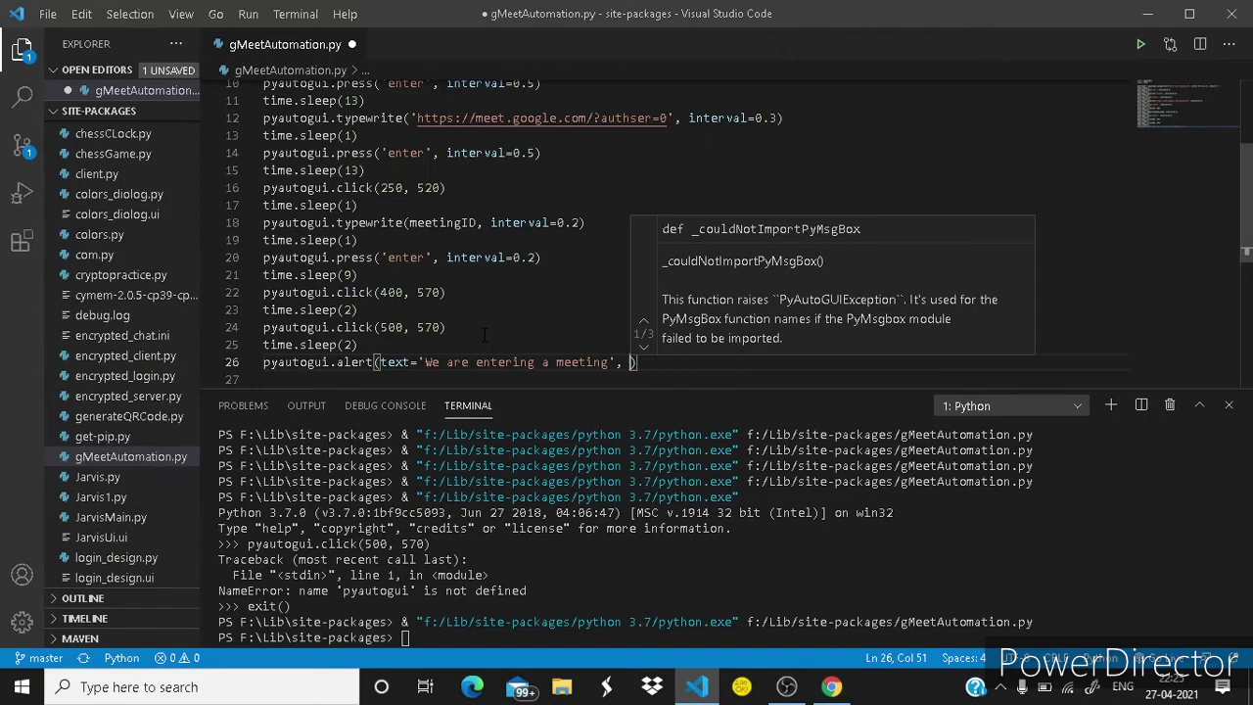
Give the alert the arguments title='Info' and button='OK'.
type("title")
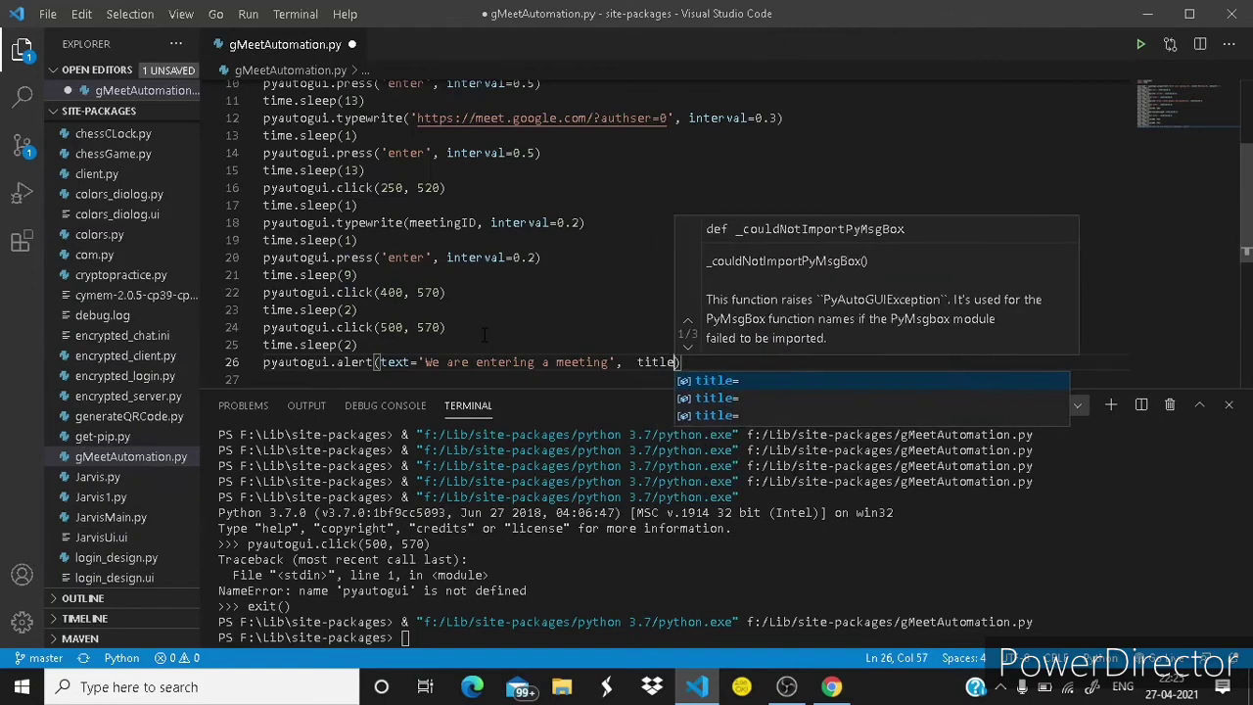
type("=")
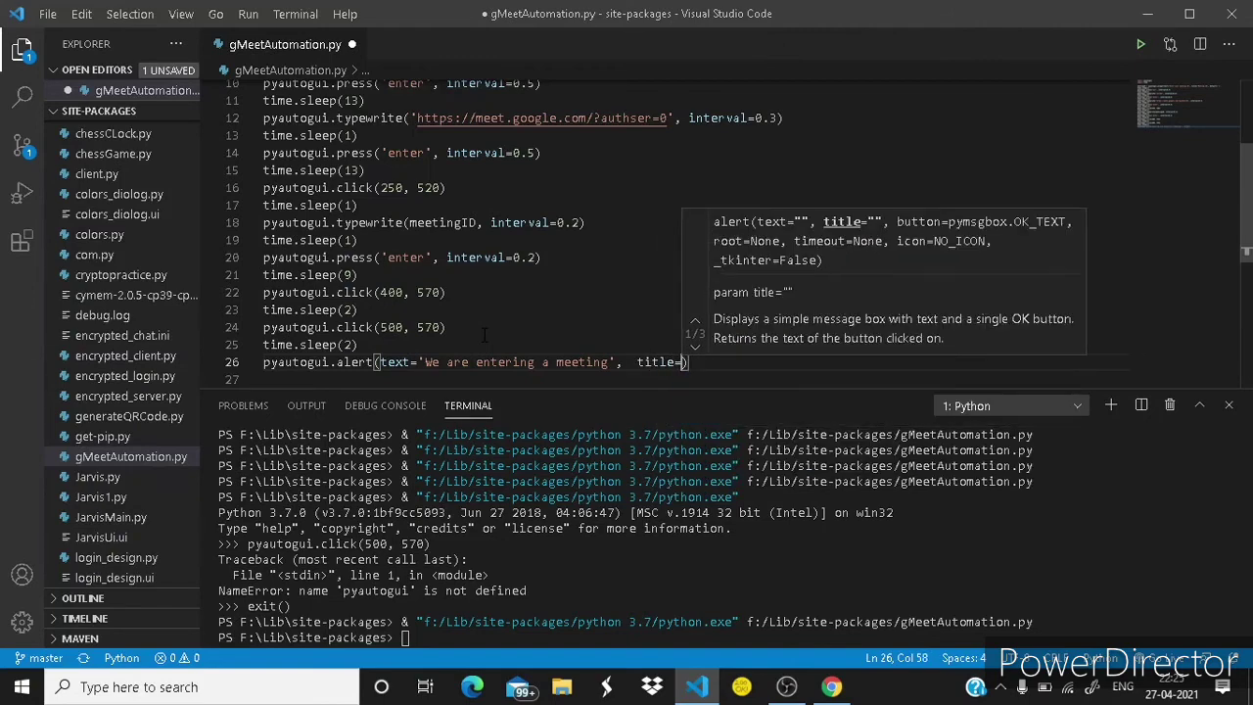
type("''")
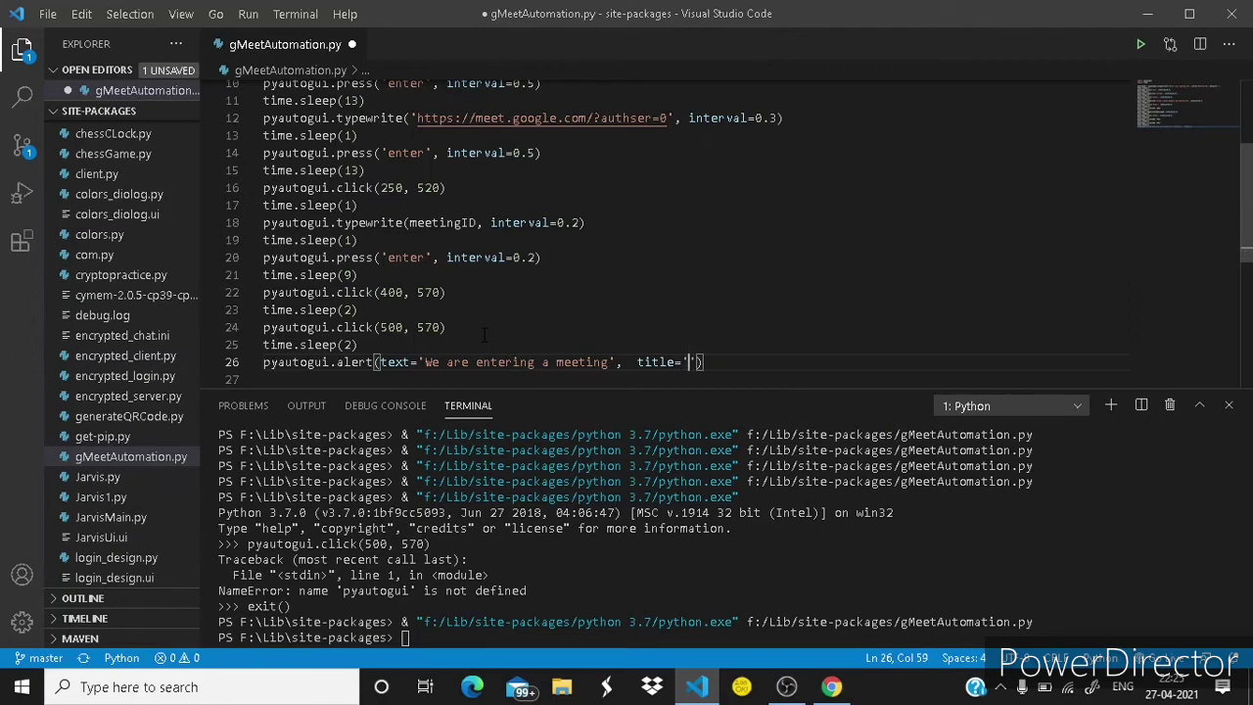
type("Info")
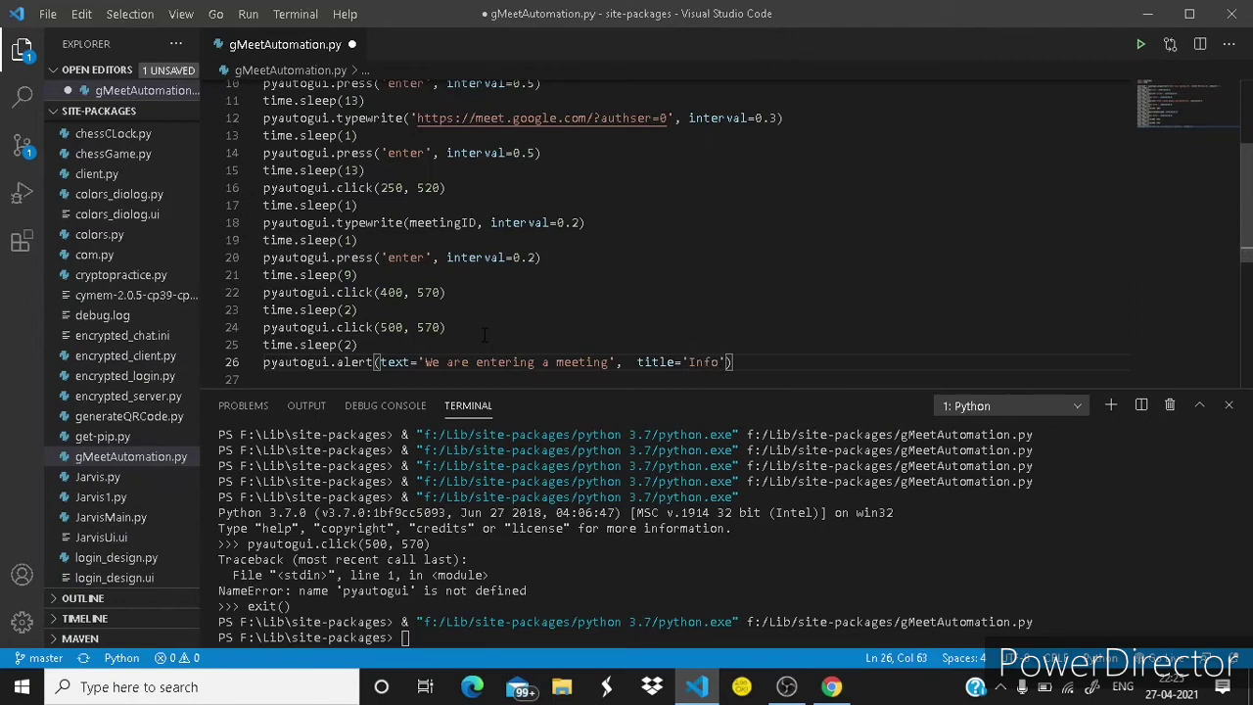
type(",")
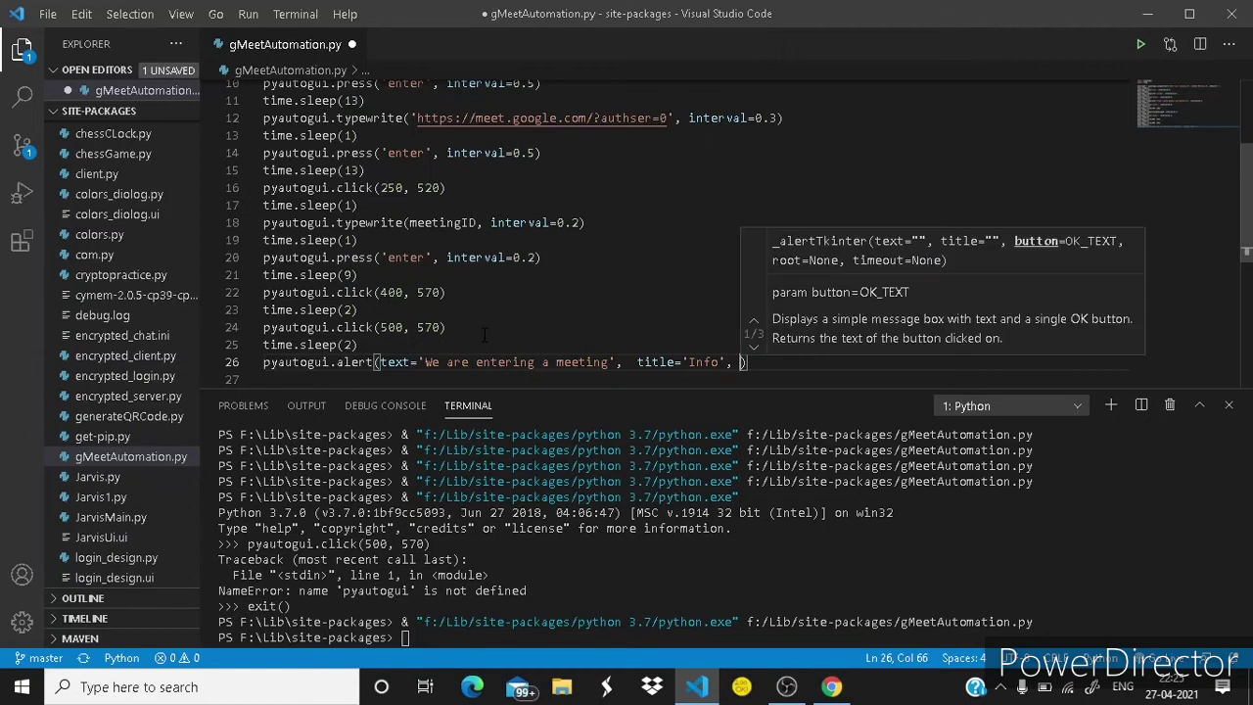
type("button='")
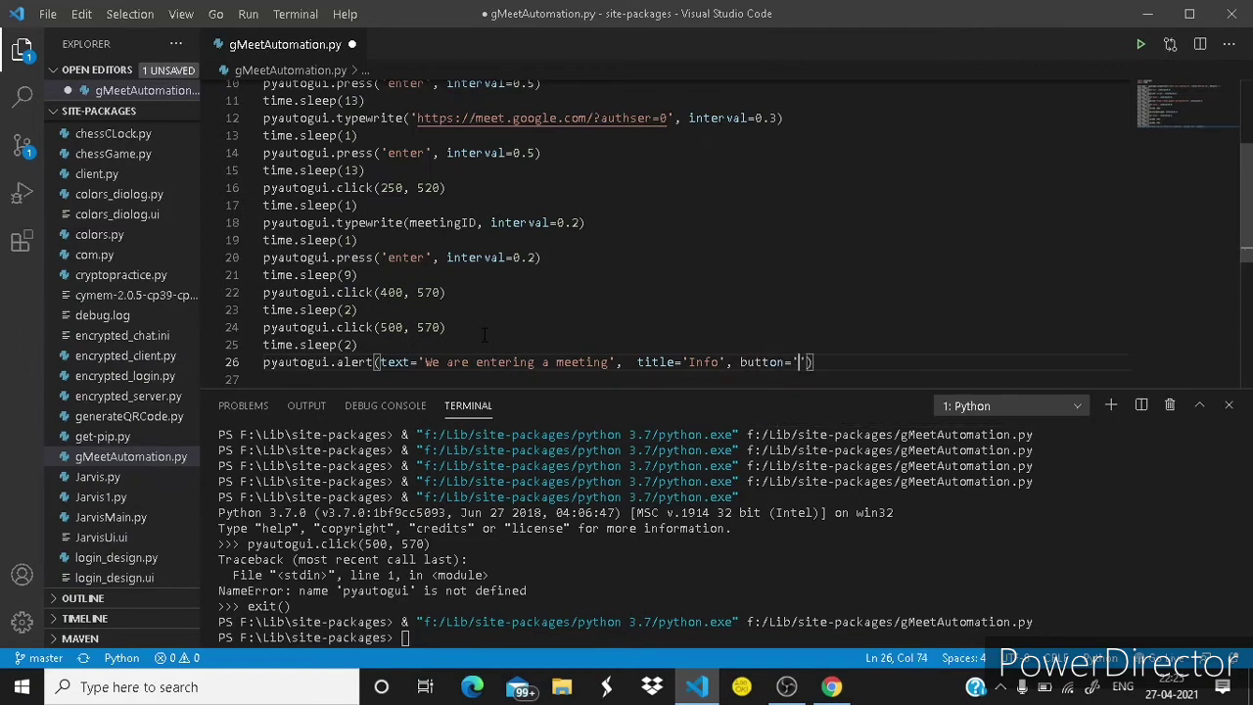
type("OK")
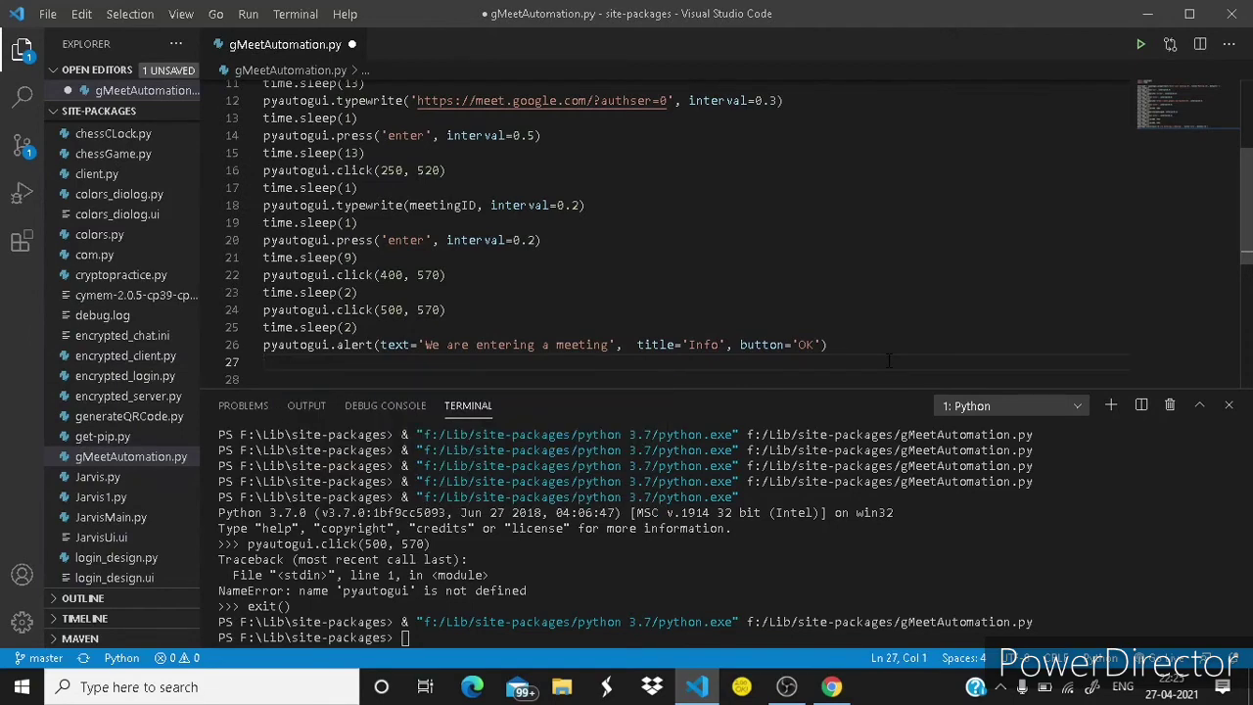
Add time.sleep(1) and pyautogui.click(990, 440) on new lines after the alert.
type("tim")
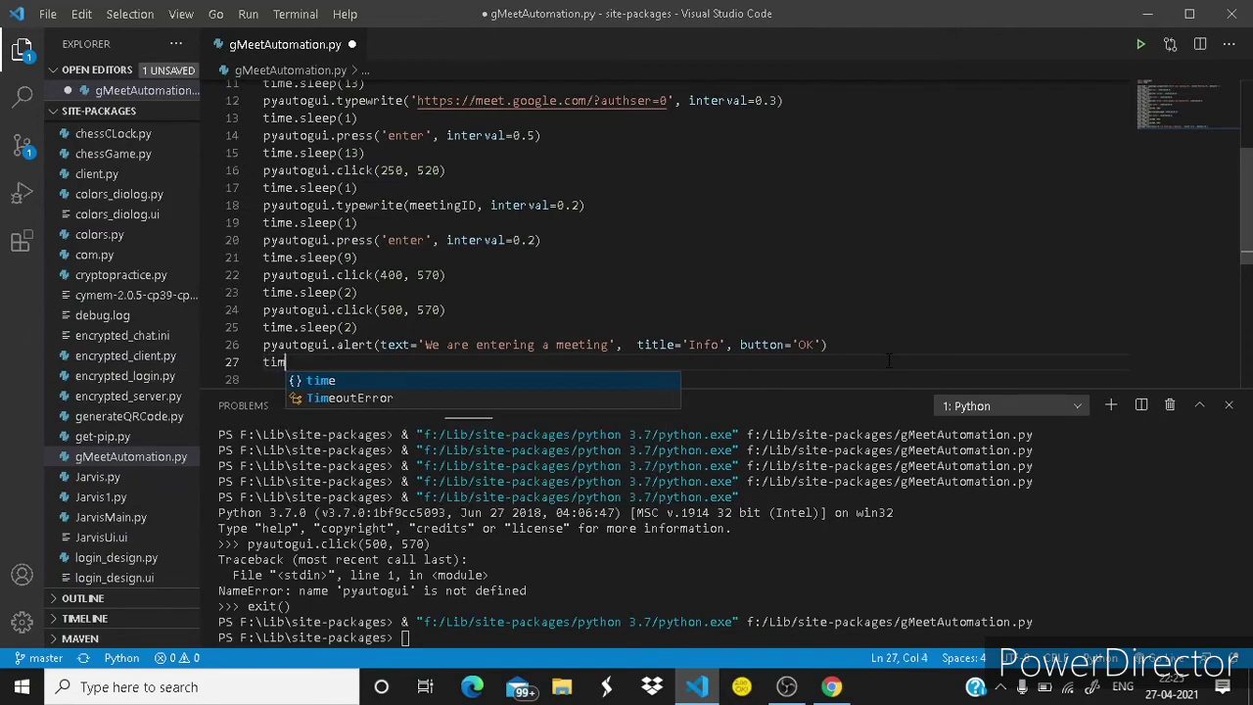
type("e.sleep")
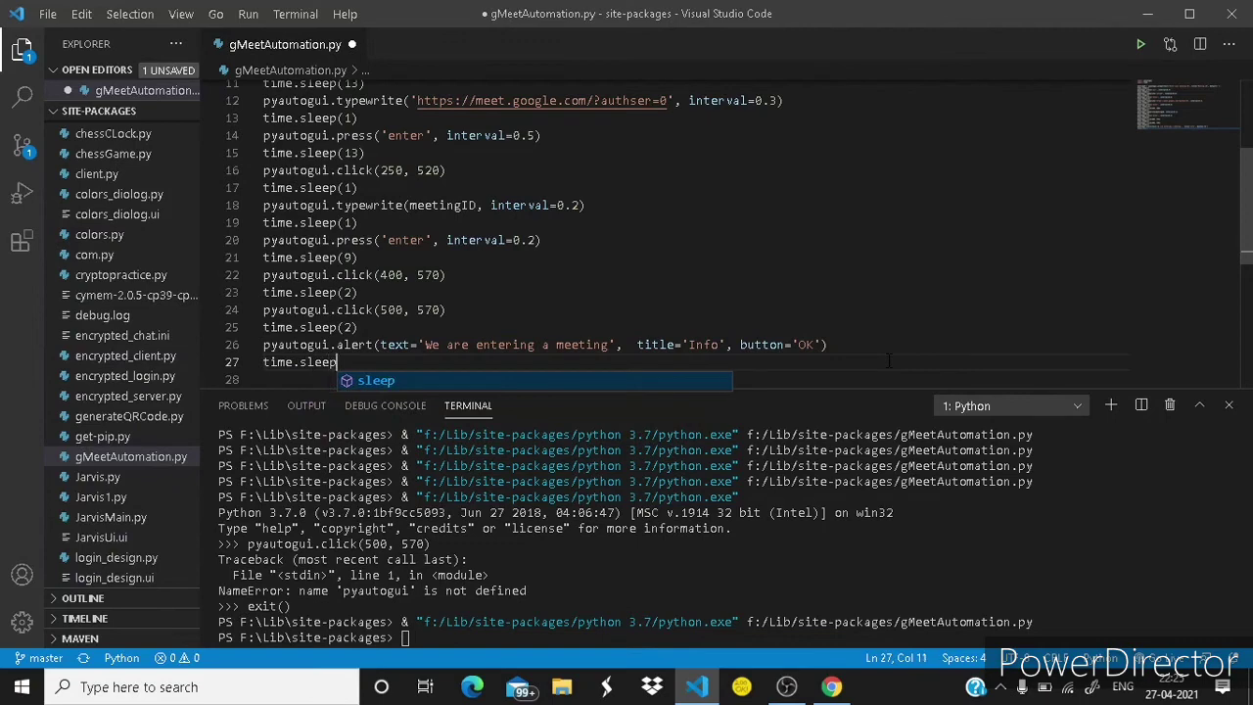
type("(1)")
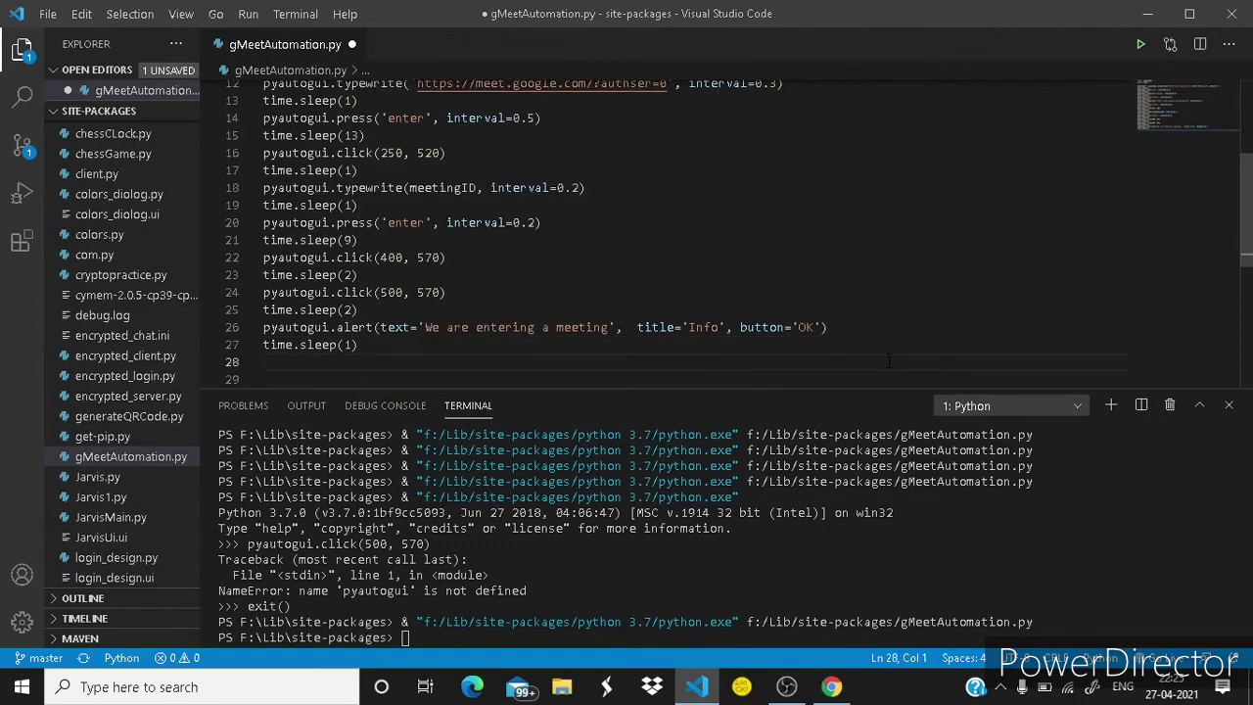
type("p")
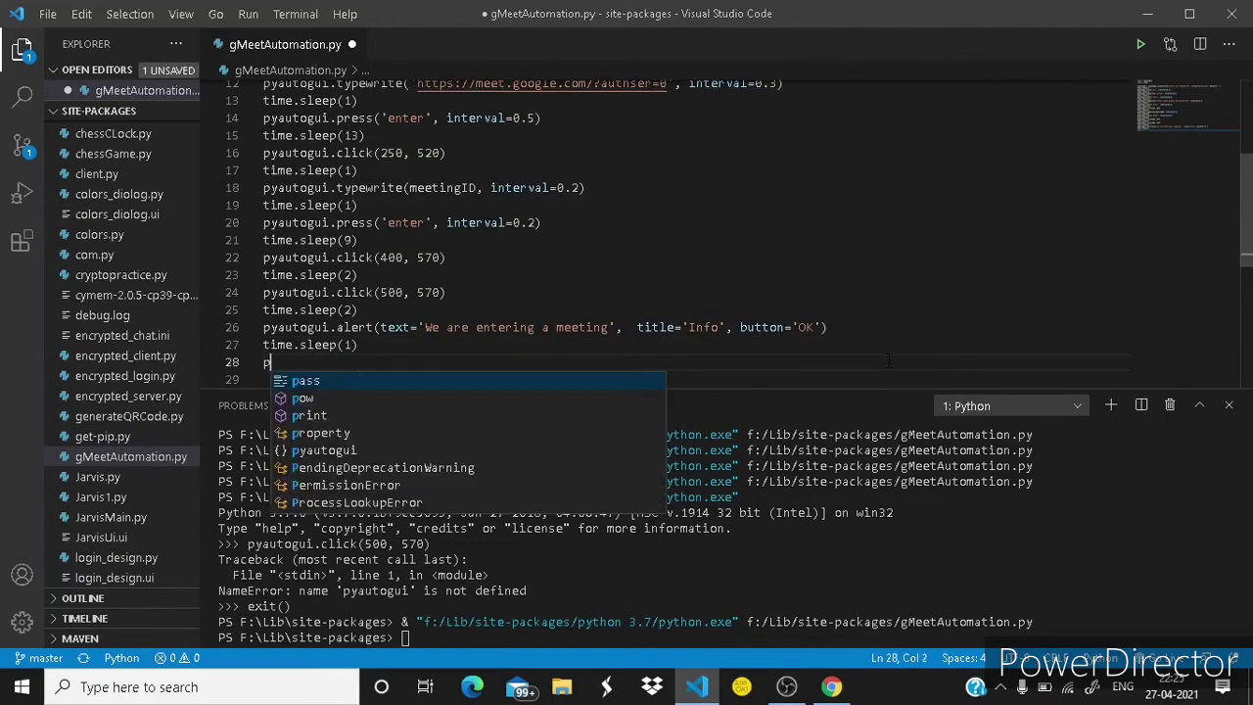
type("yautogui.click(")
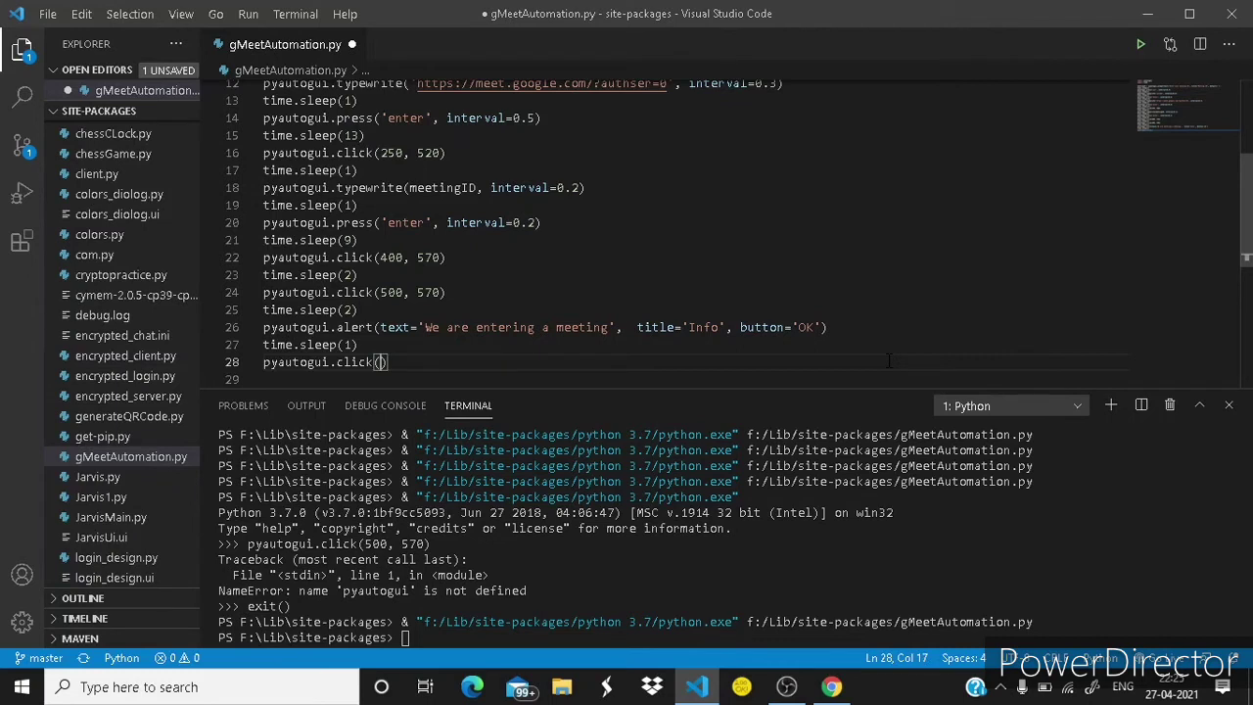
type("990,")
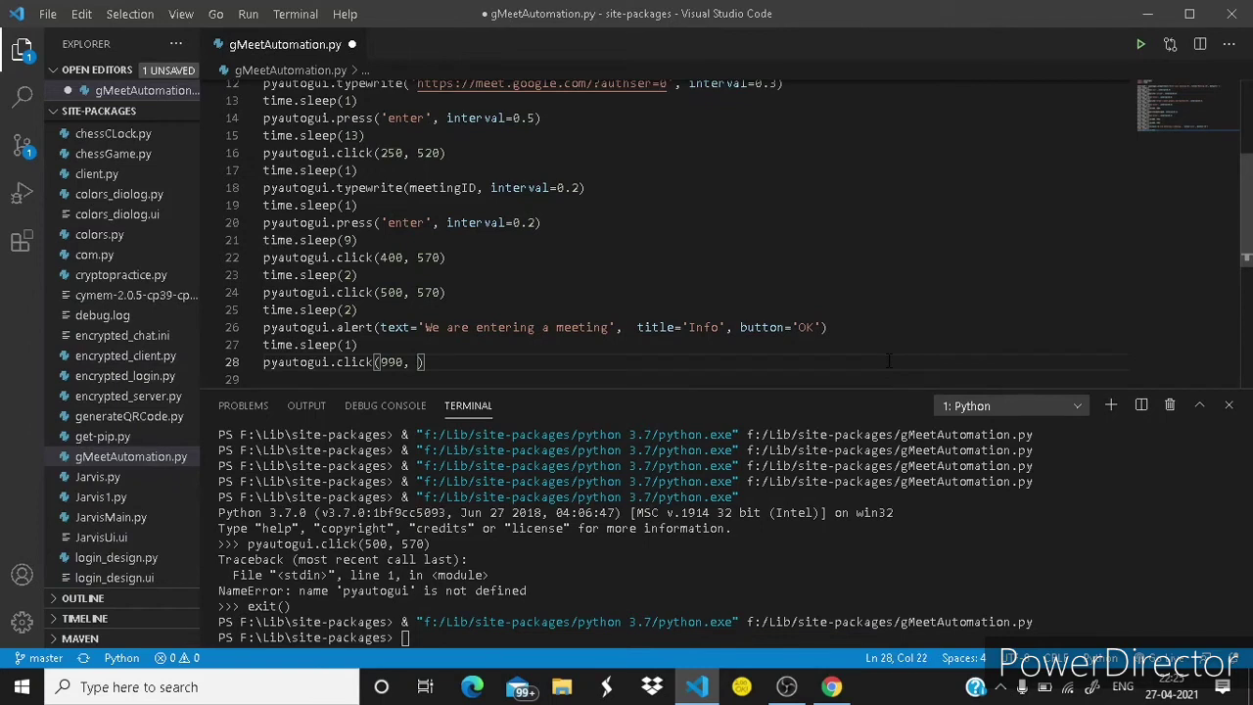
type("440)")
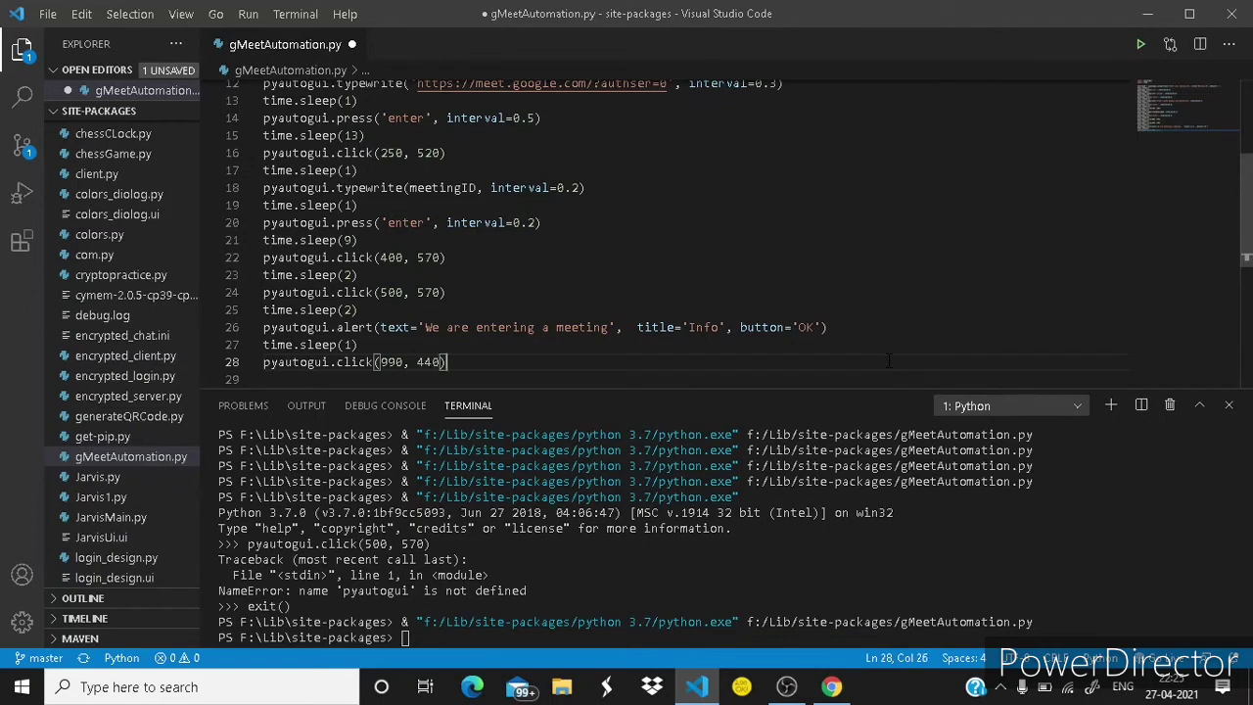
key("enter")
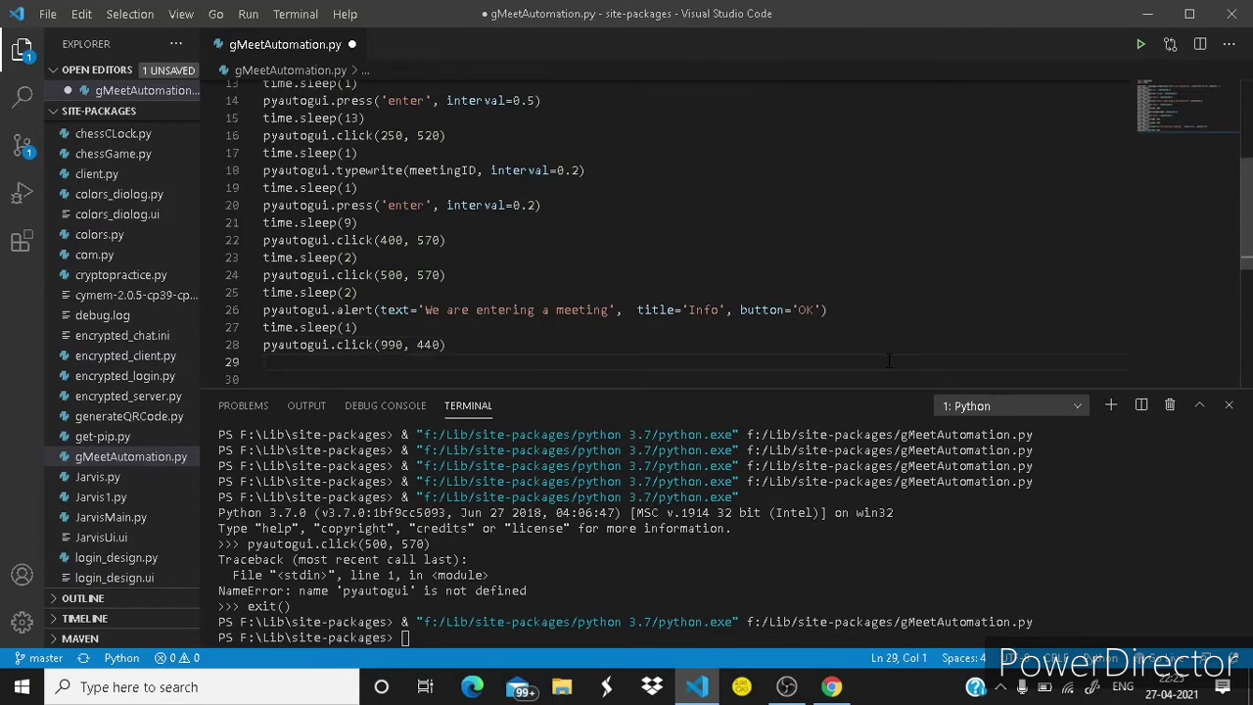
Add print("Asked to join") as the final line and save the script.
type("print")
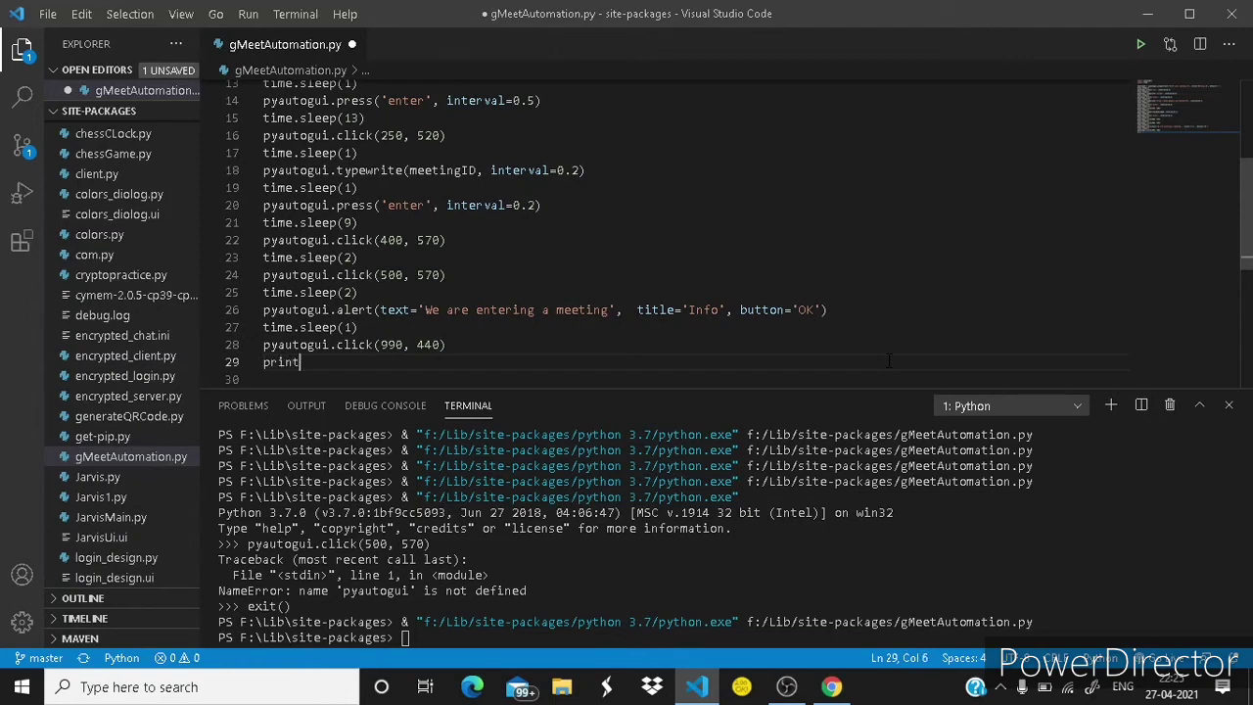
type("(\"Asked to join")
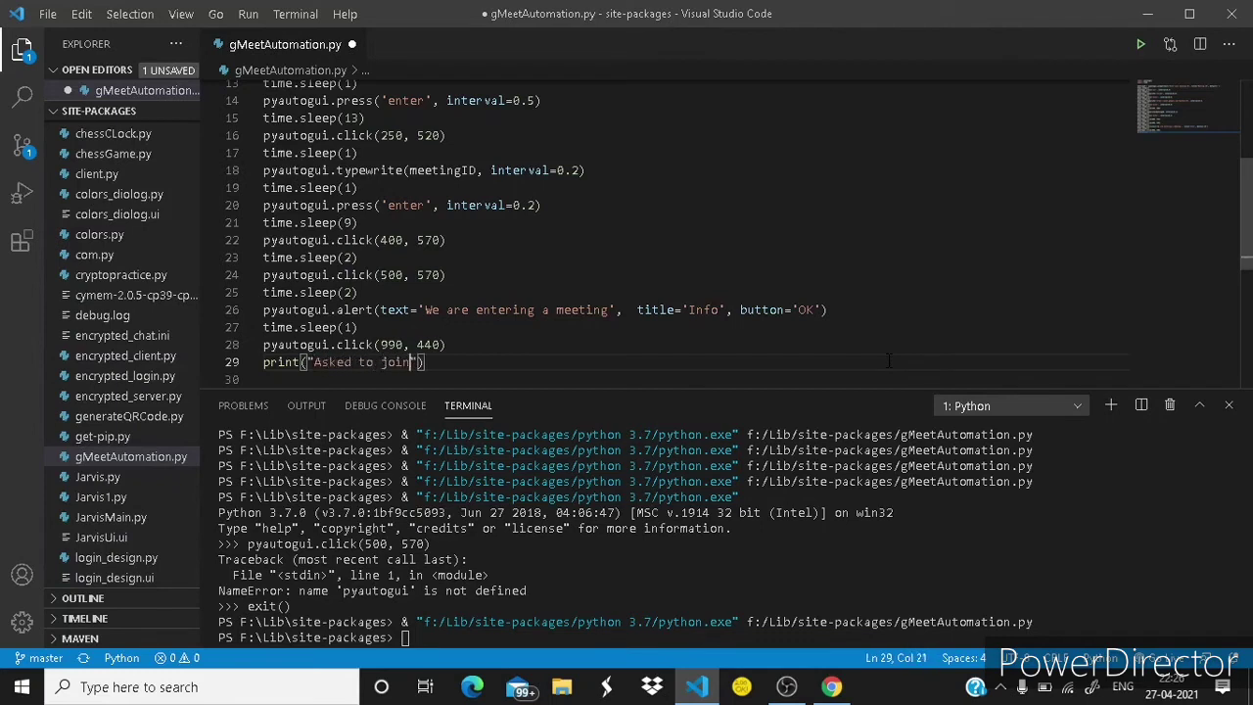
key("ctrl+s")
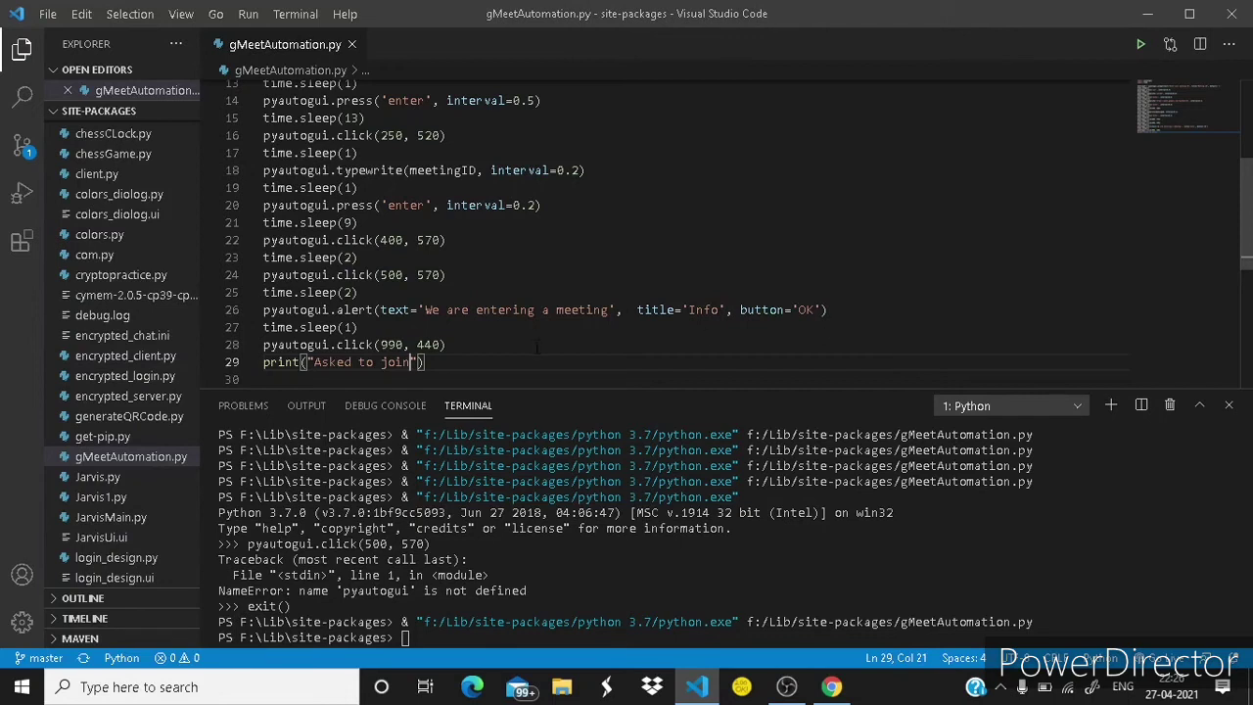
left_click(1229, 403)
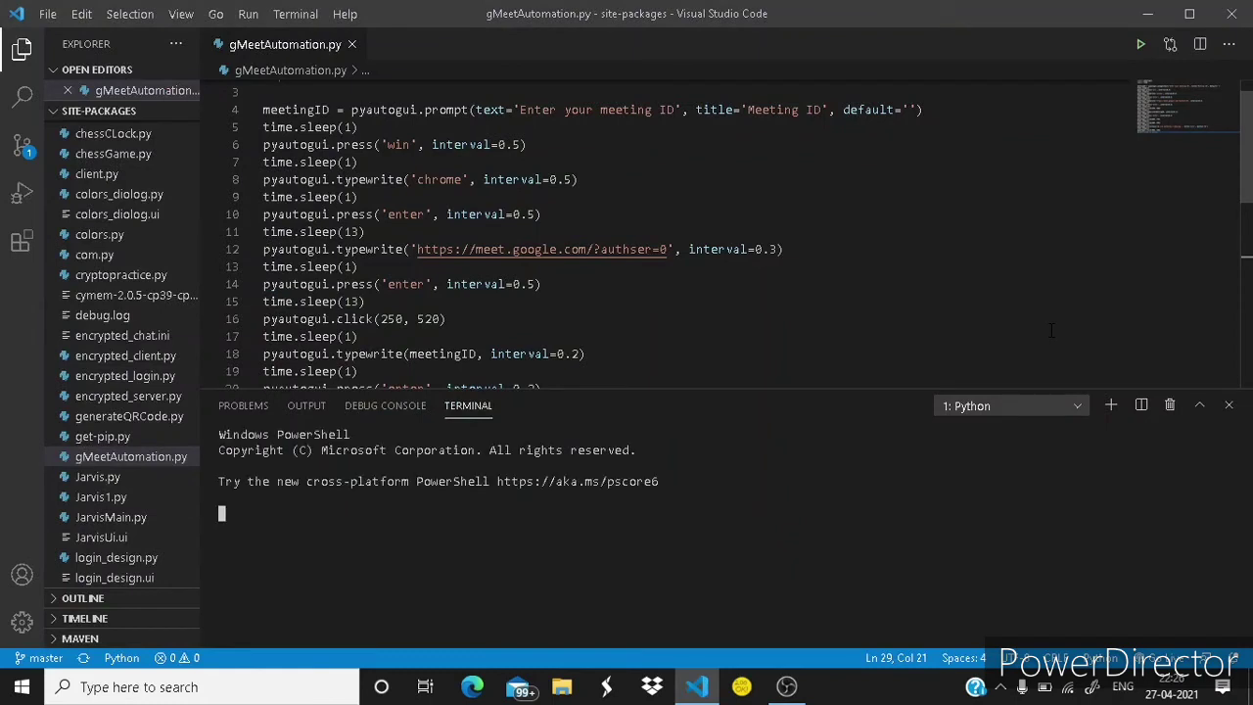
Run gMeetAutomation.py again and submit the meeting code chtsysxamu in its Meeting ID prompt.
left_click(1139, 43)
type("C")
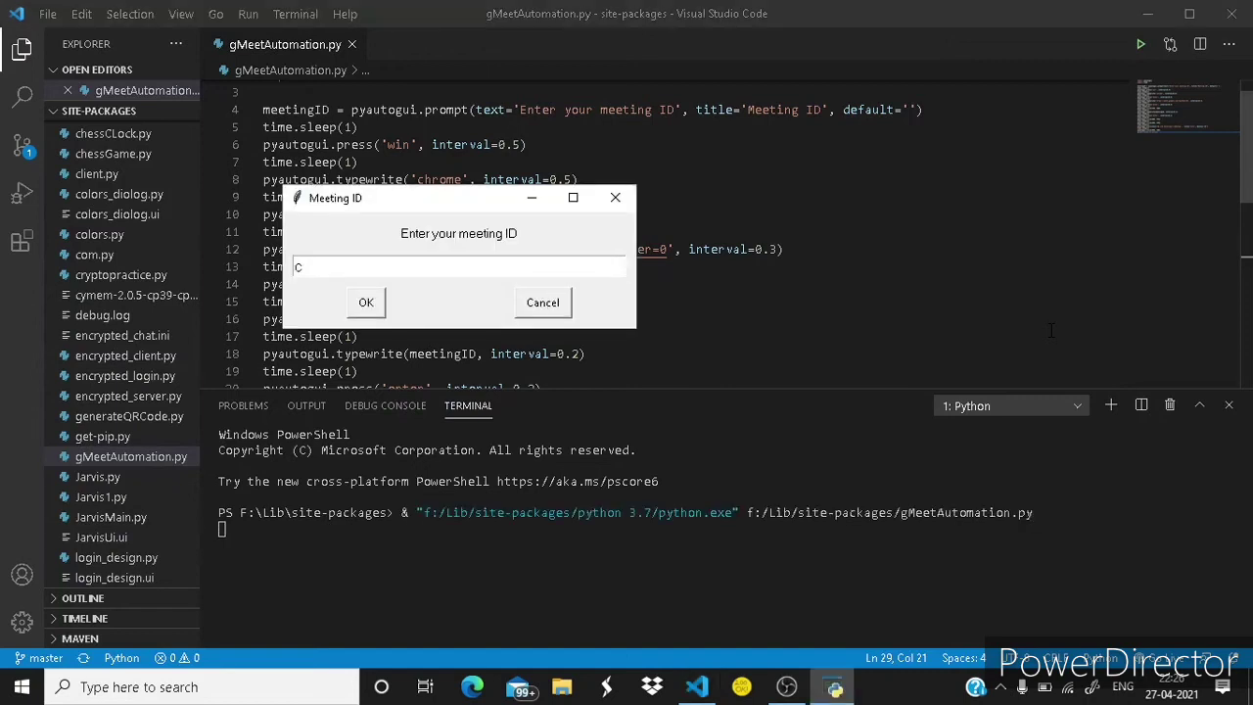
type("htasy")
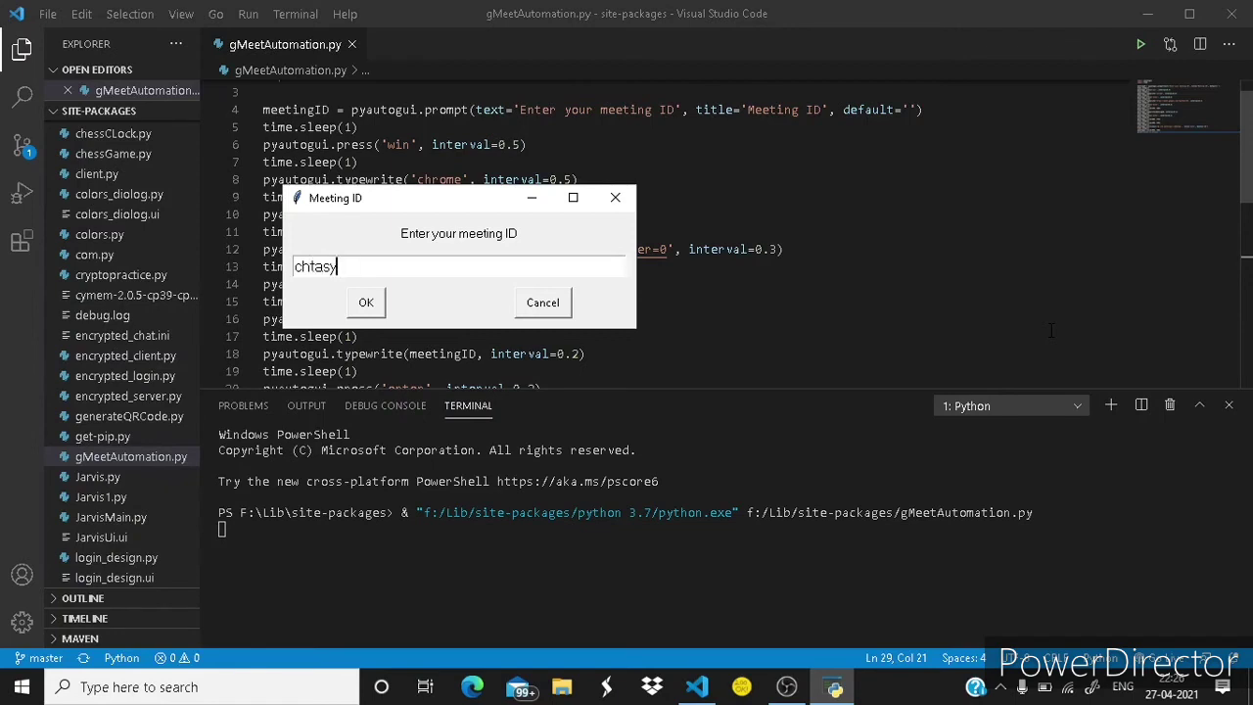
type("ys")
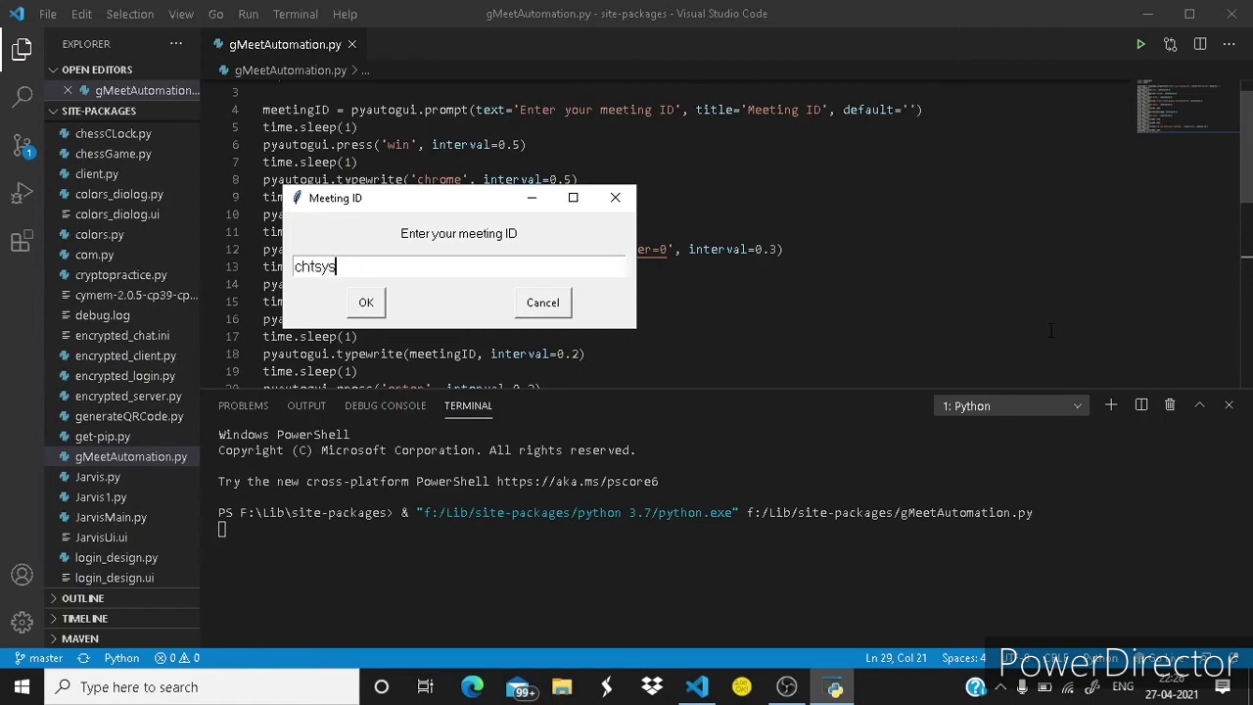
type("xamu")
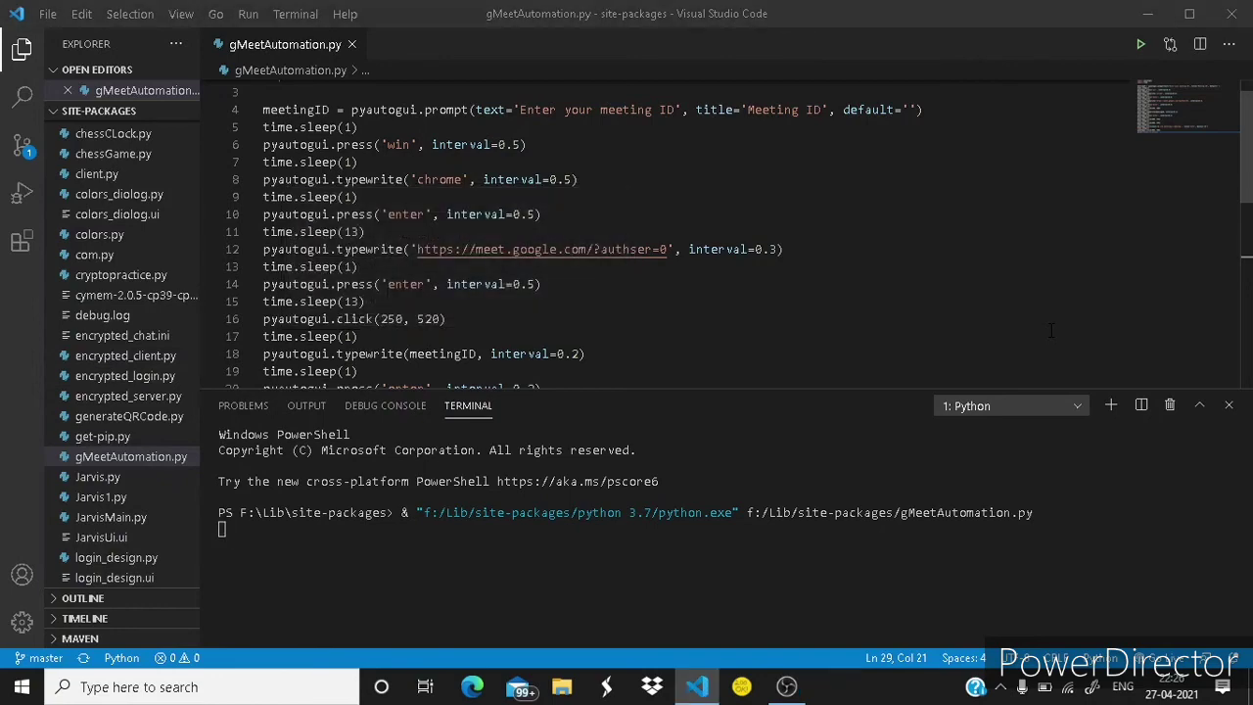
type("ch")
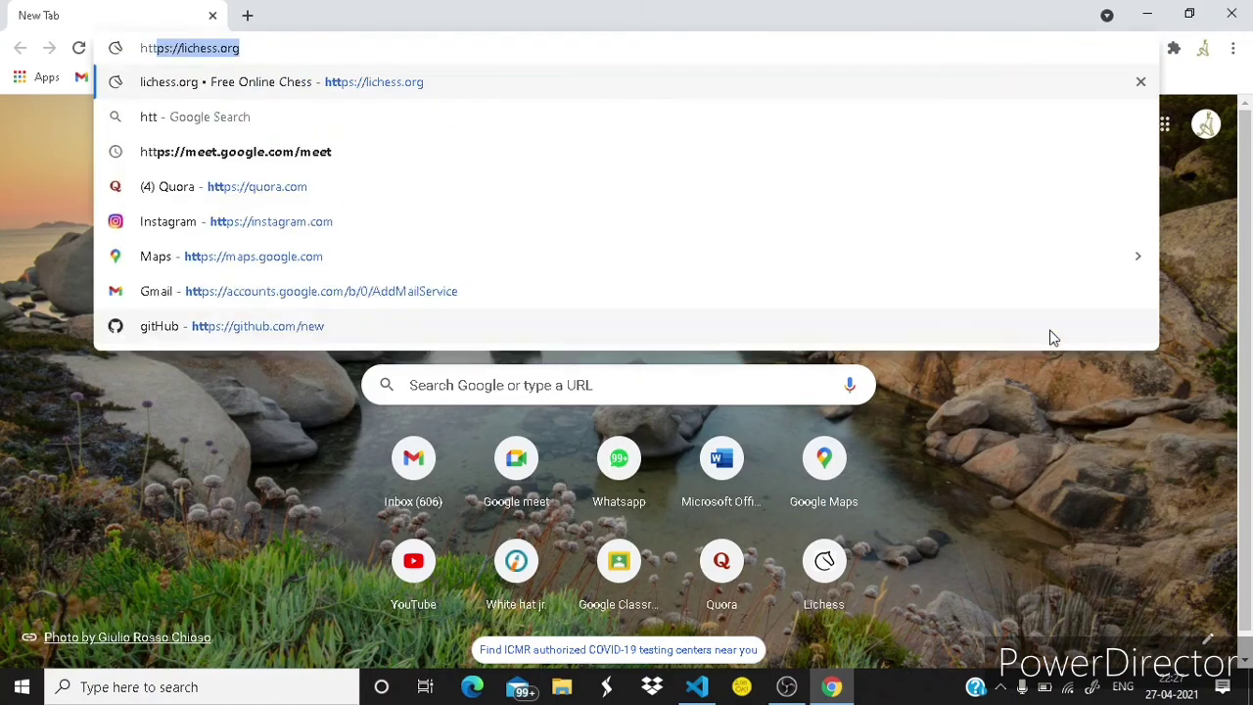
Let the script load meet.google.com/?authuser=0, type chtsysxamu in the code box and submit it.
type("meet.google.com/?")
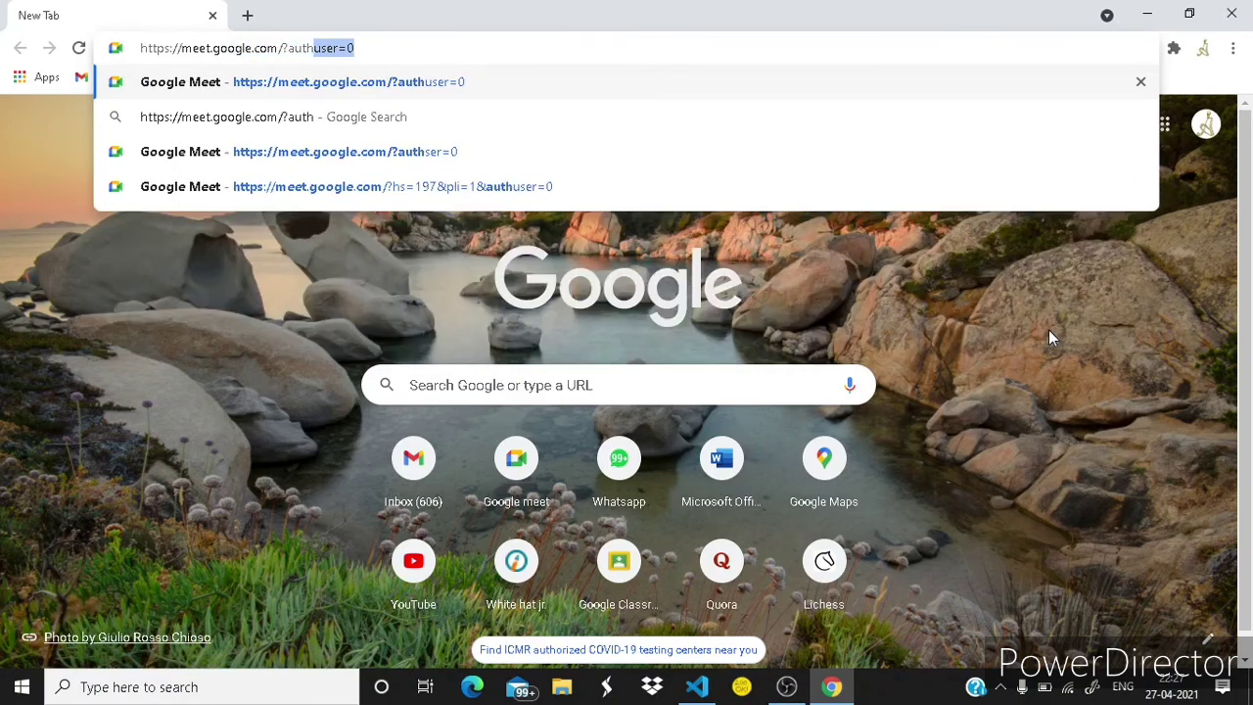
type("authser=0")
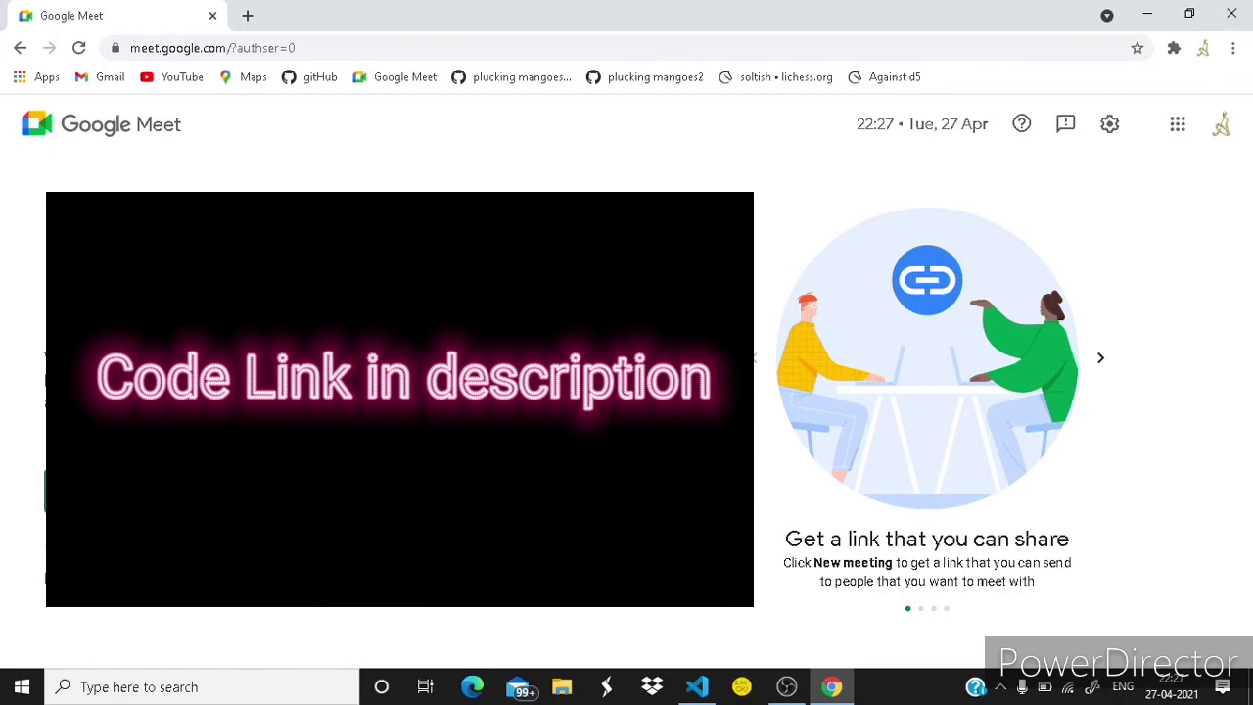
type("chtsysxamu")
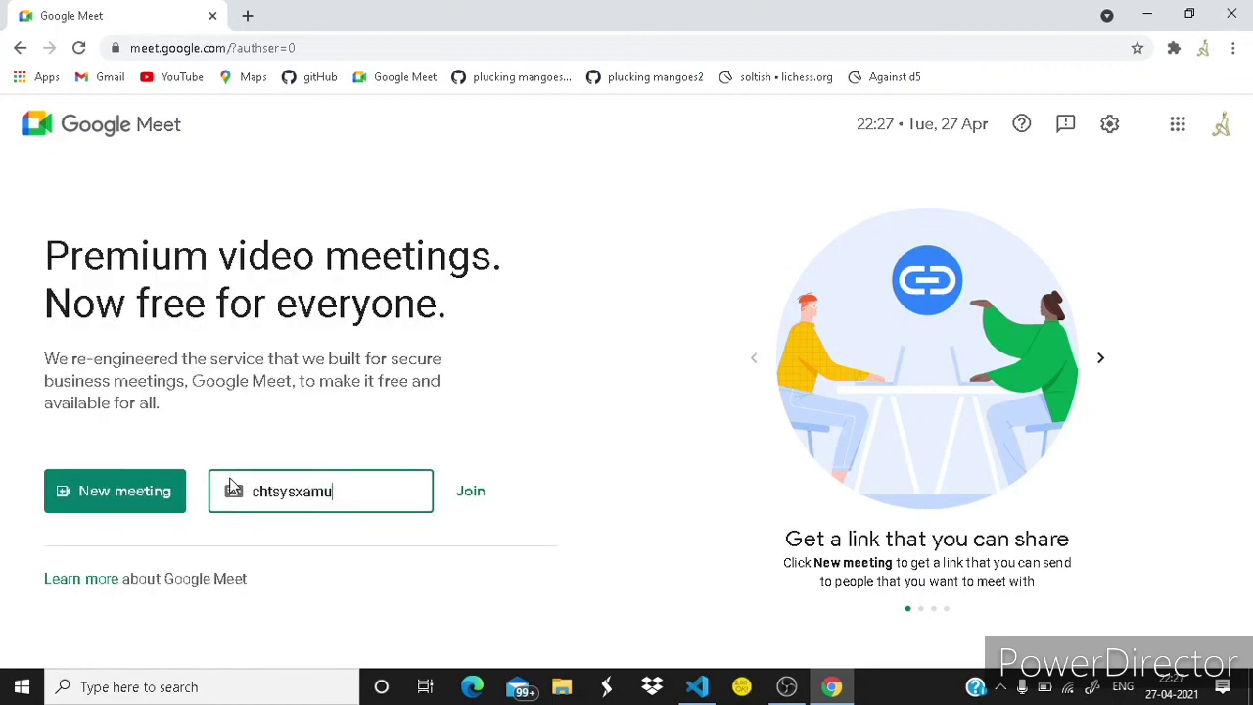
left_click(470, 490)
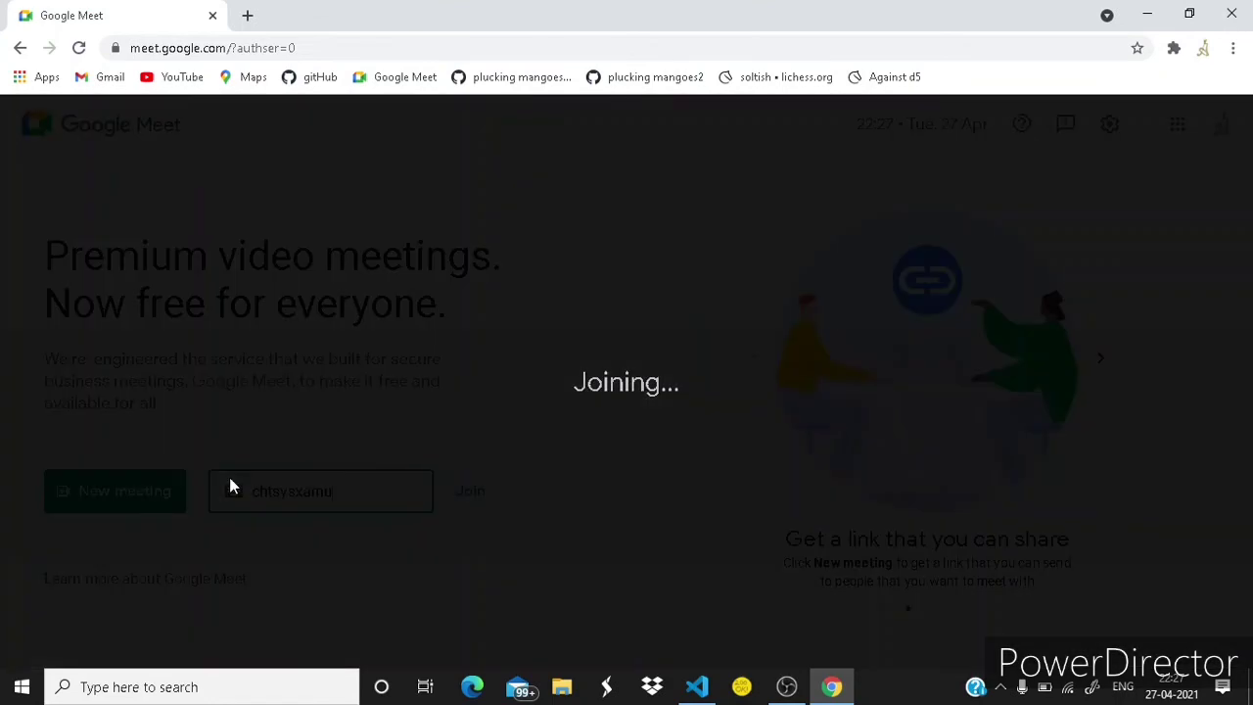
left_click(470, 489)
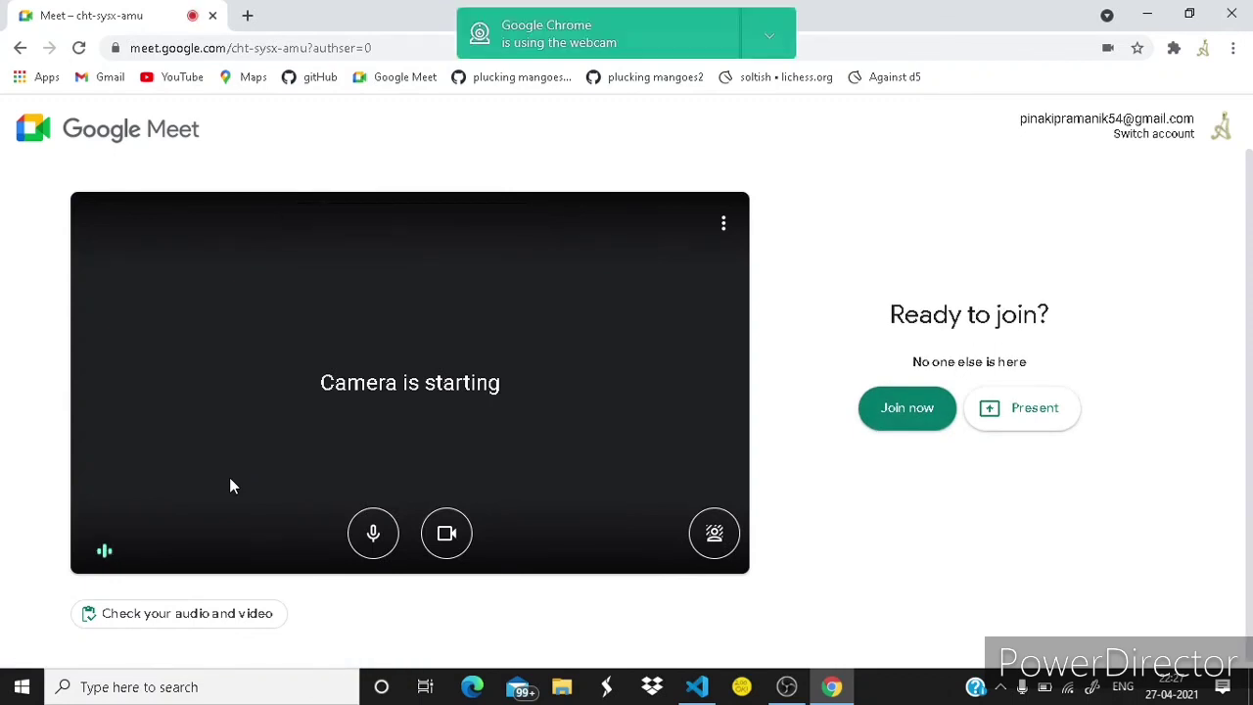
Switch off the microphone and camera on the ready-to-join screen and proceed into the meeting.
left_click(372, 532)
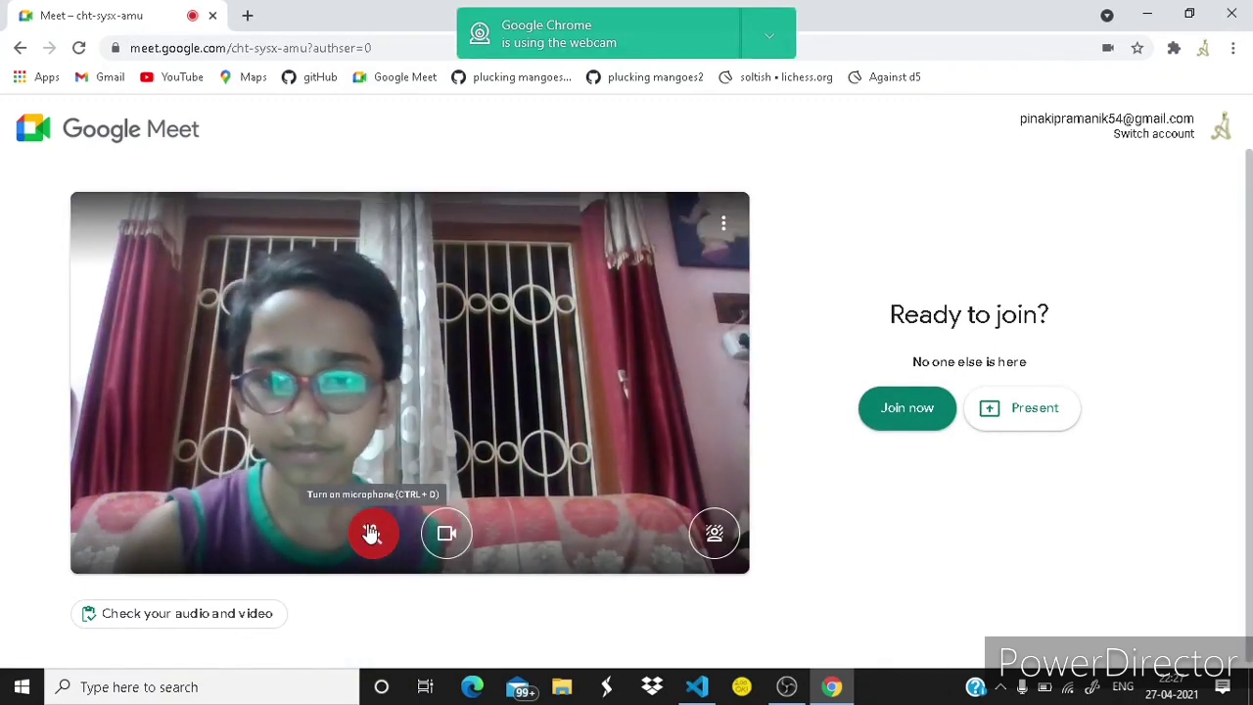
left_click(446, 533)
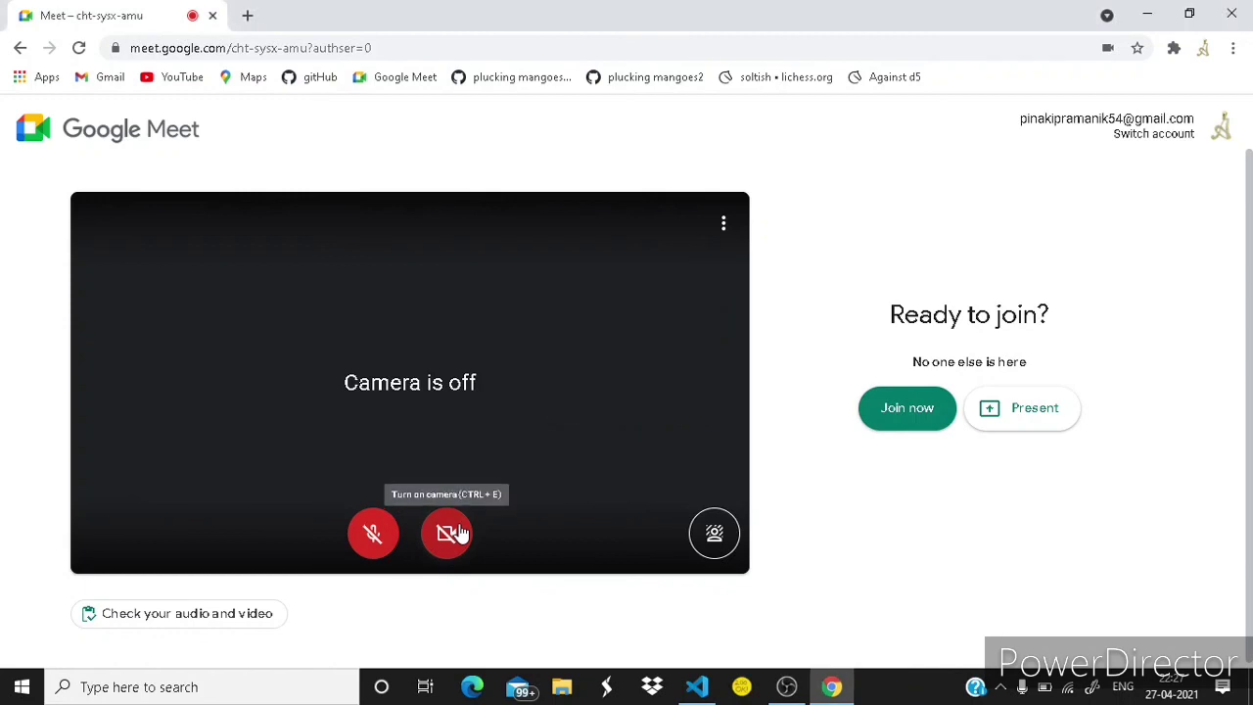
left_click(905, 408)
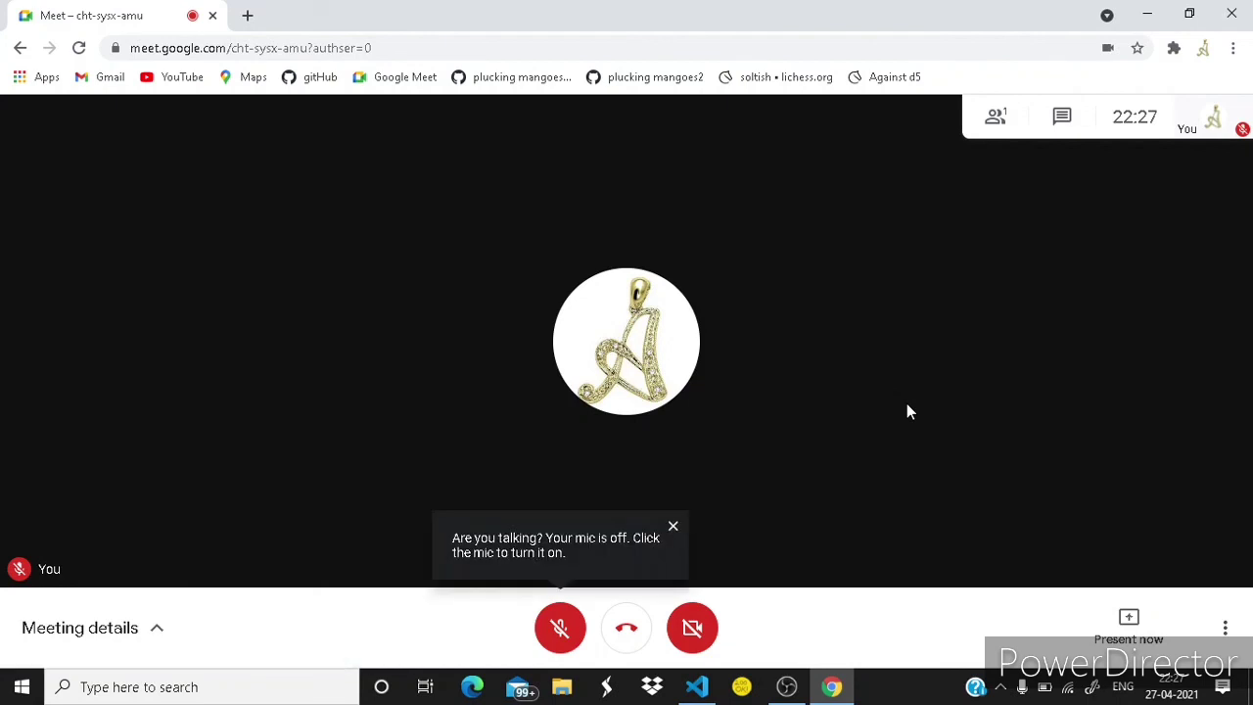
mouse_move(764, 662)
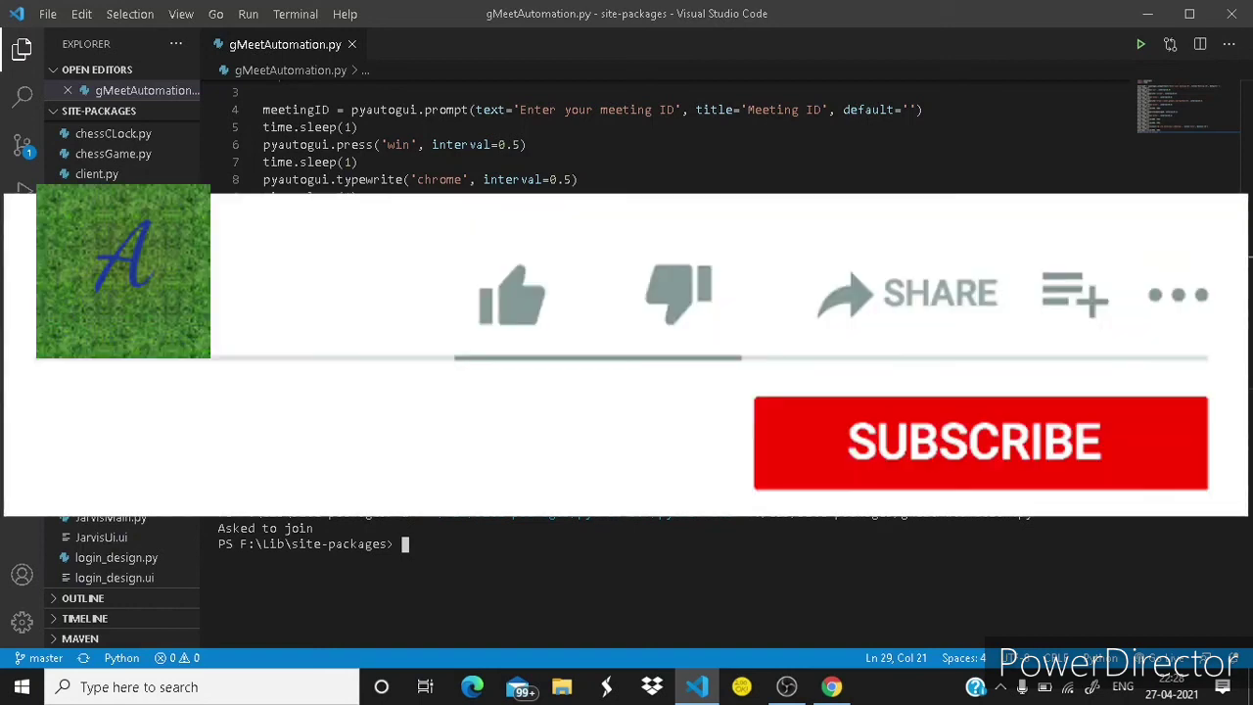
Send the Join now request and view the terminal output 'Asked to join' in VS Code.
left_click(511, 293)
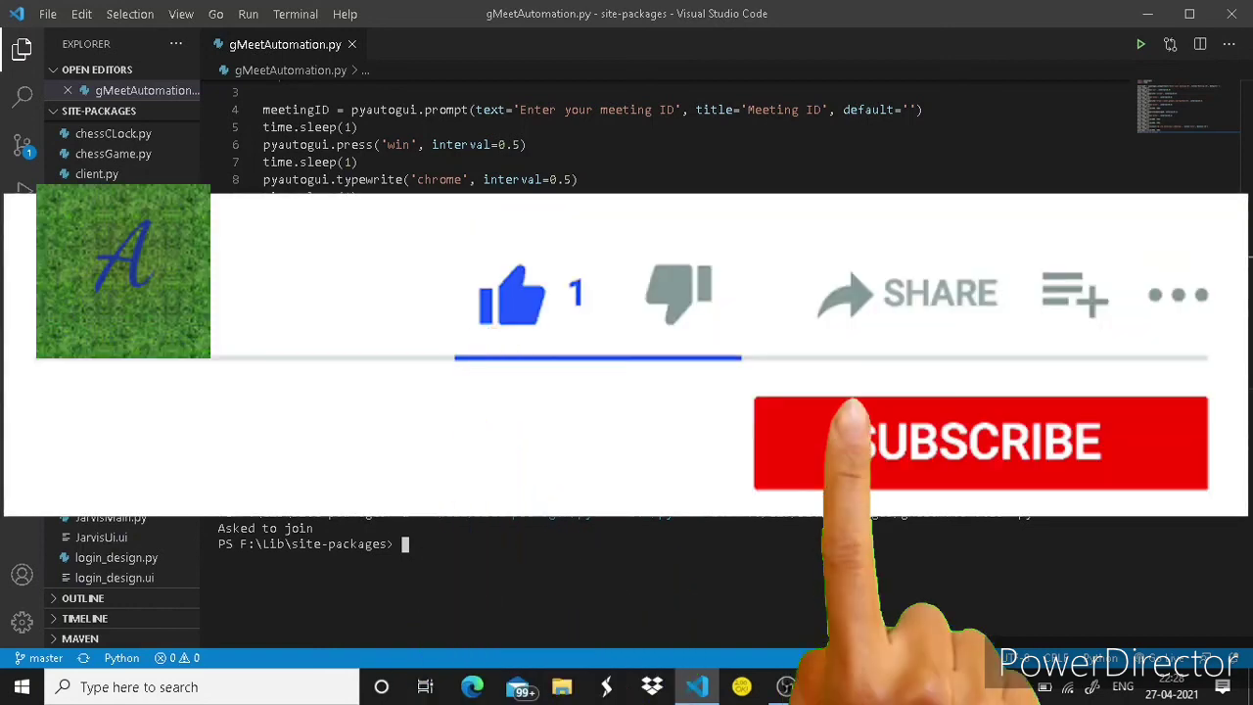